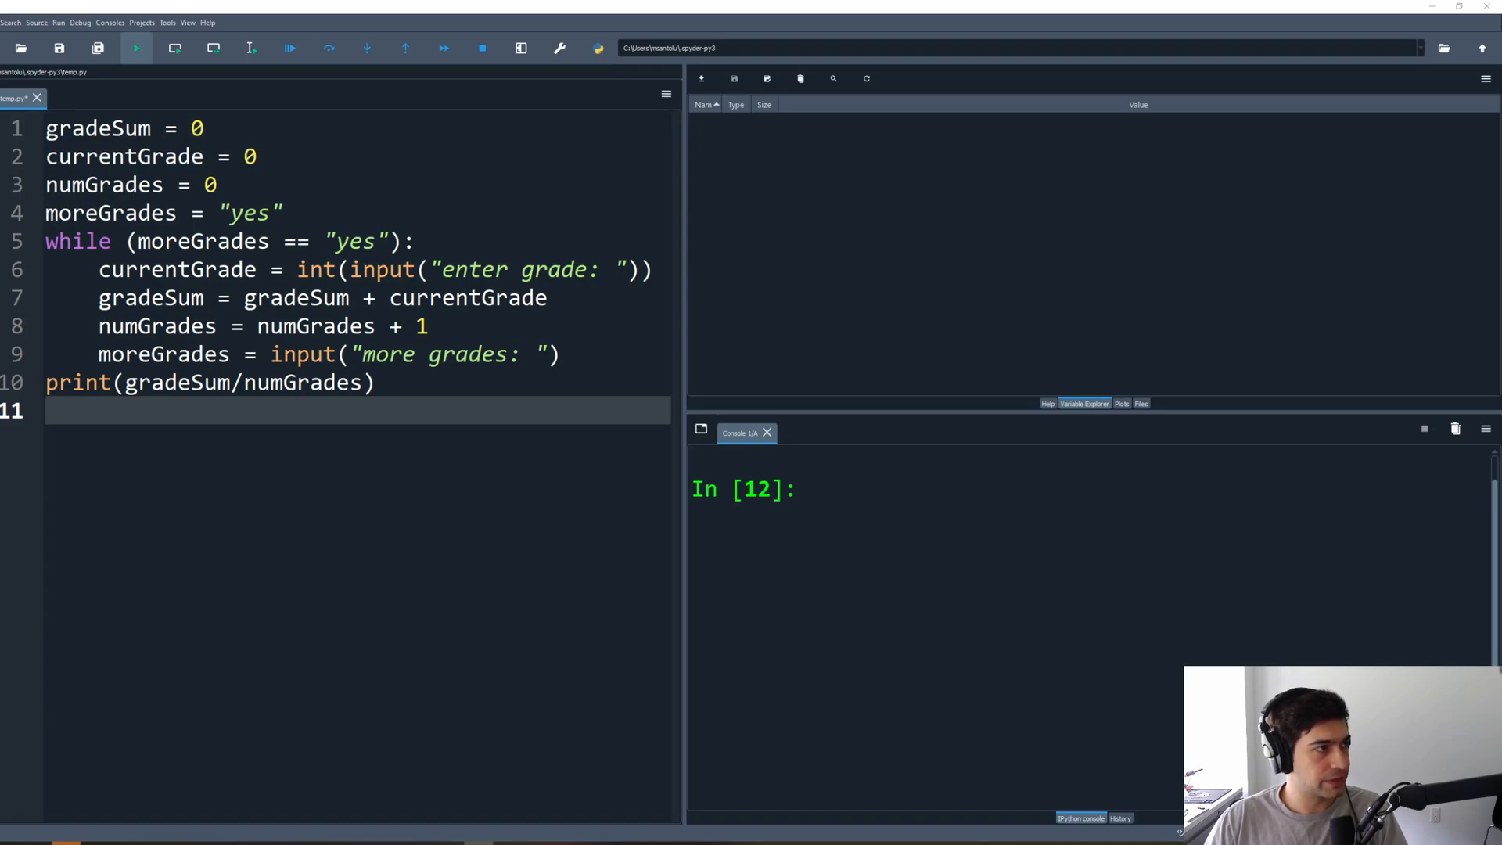
Step: Run the grade script, answering the prompts with 100, yes, 50 and no
{"action": "left_click", "coordinate": [136, 48]}
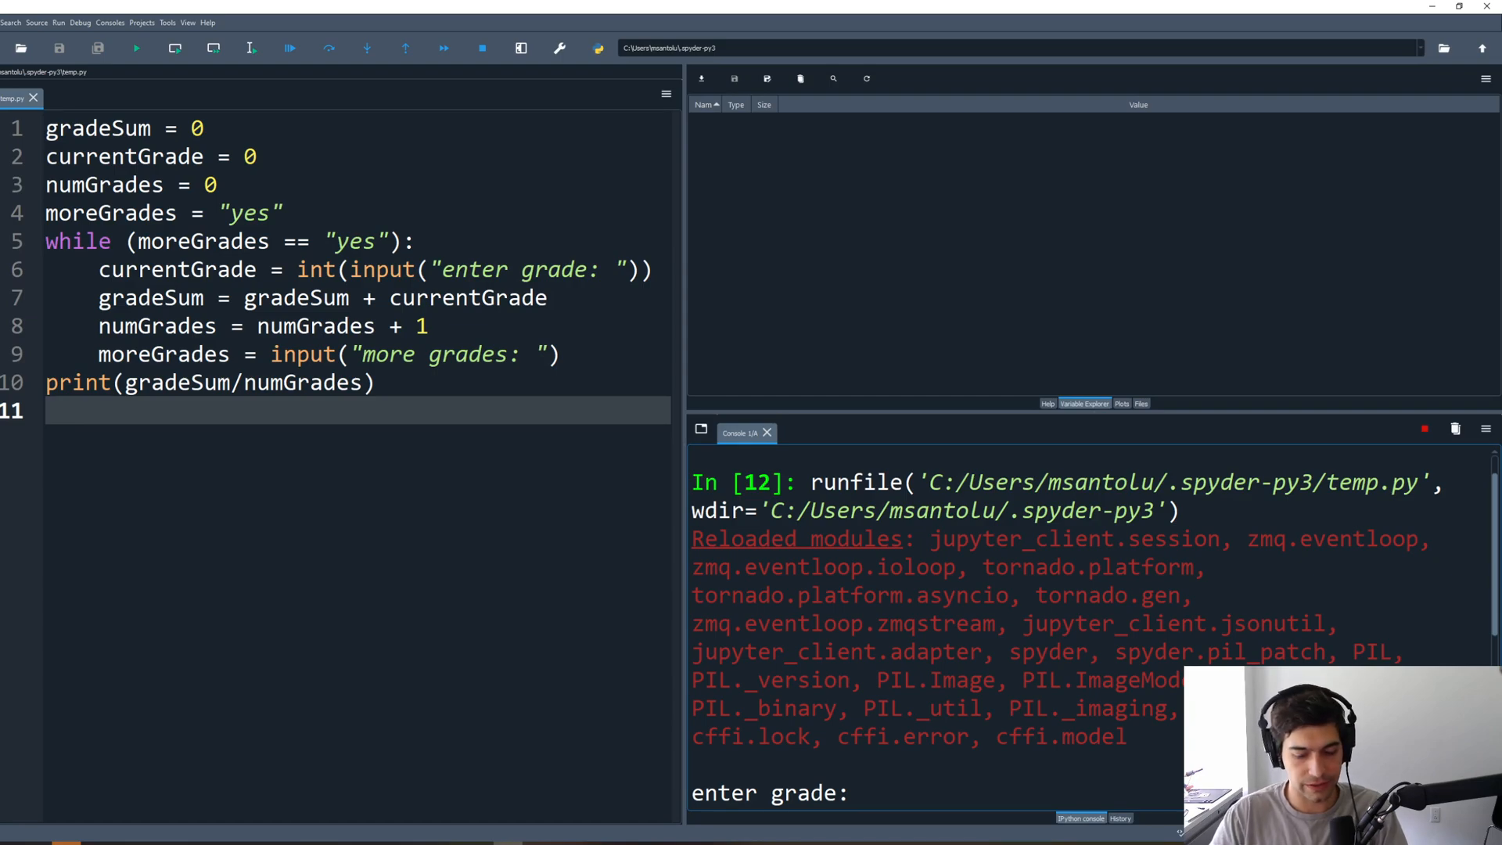
{"action": "type", "text": "100"}
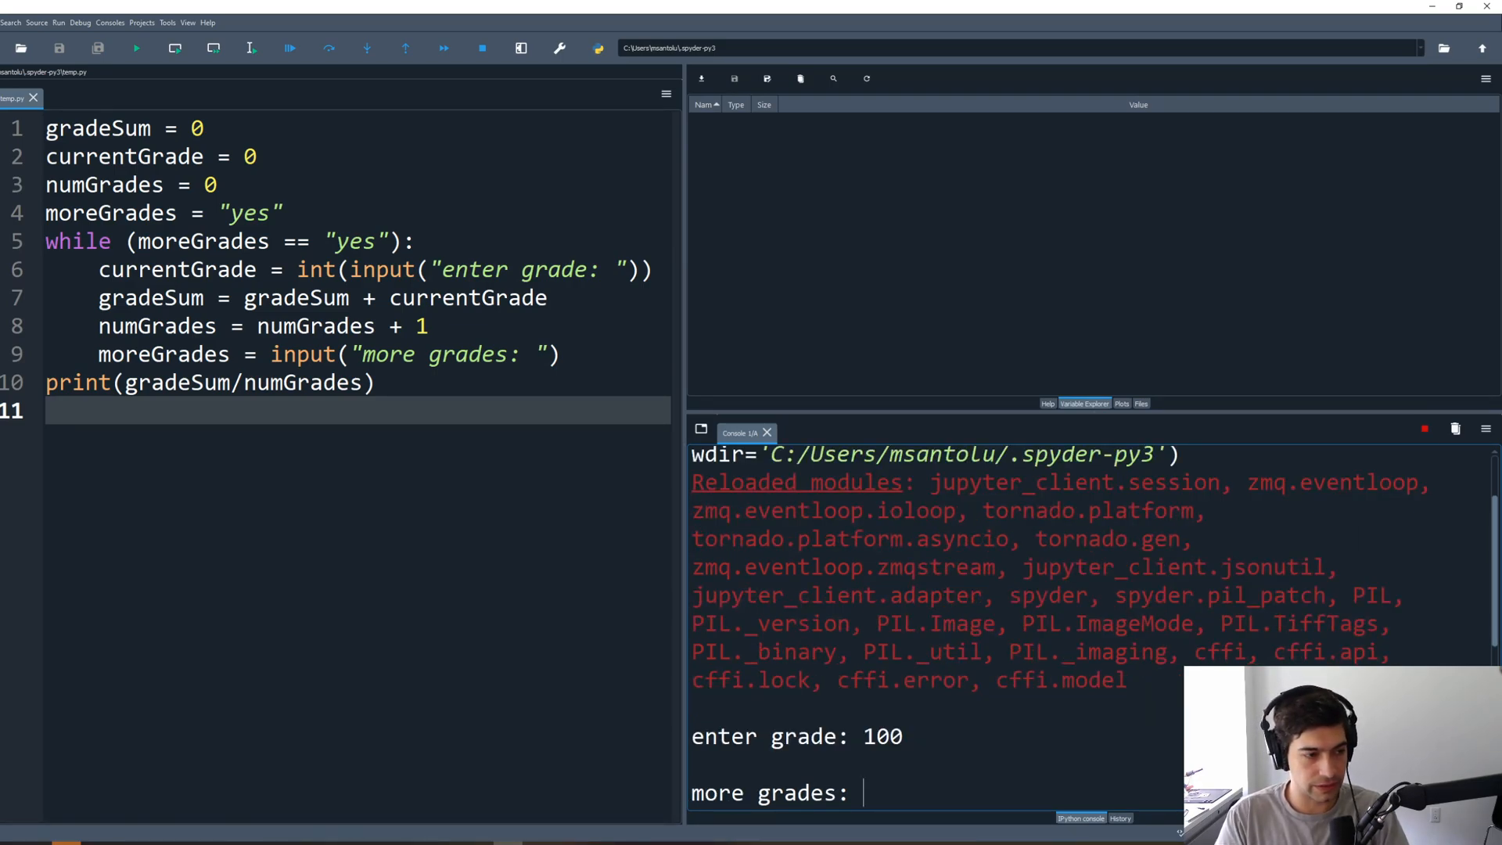
{"action": "type", "text": "yes"}
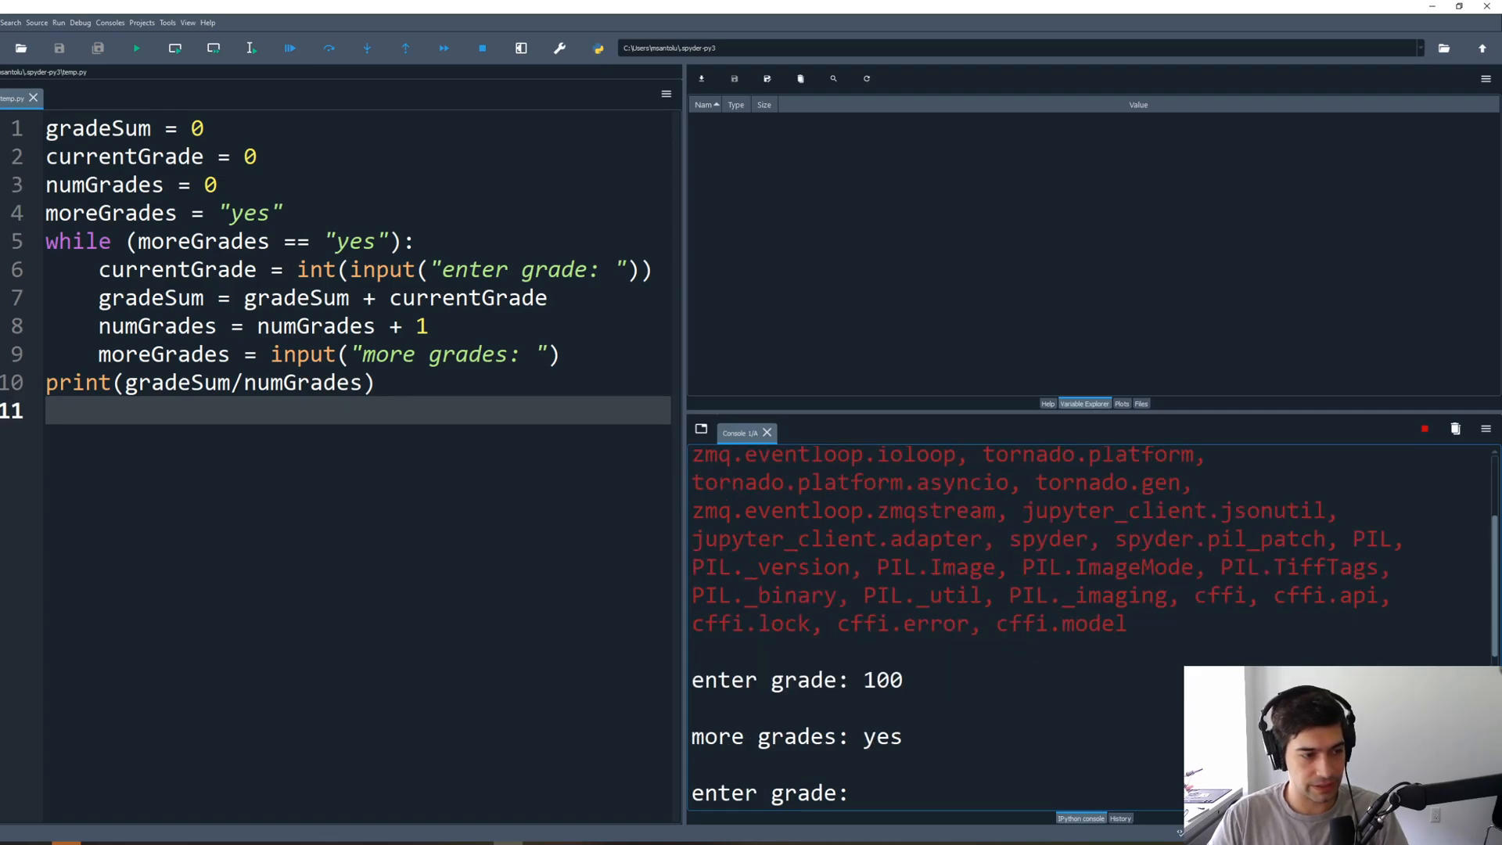
{"action": "type", "text": "50"}
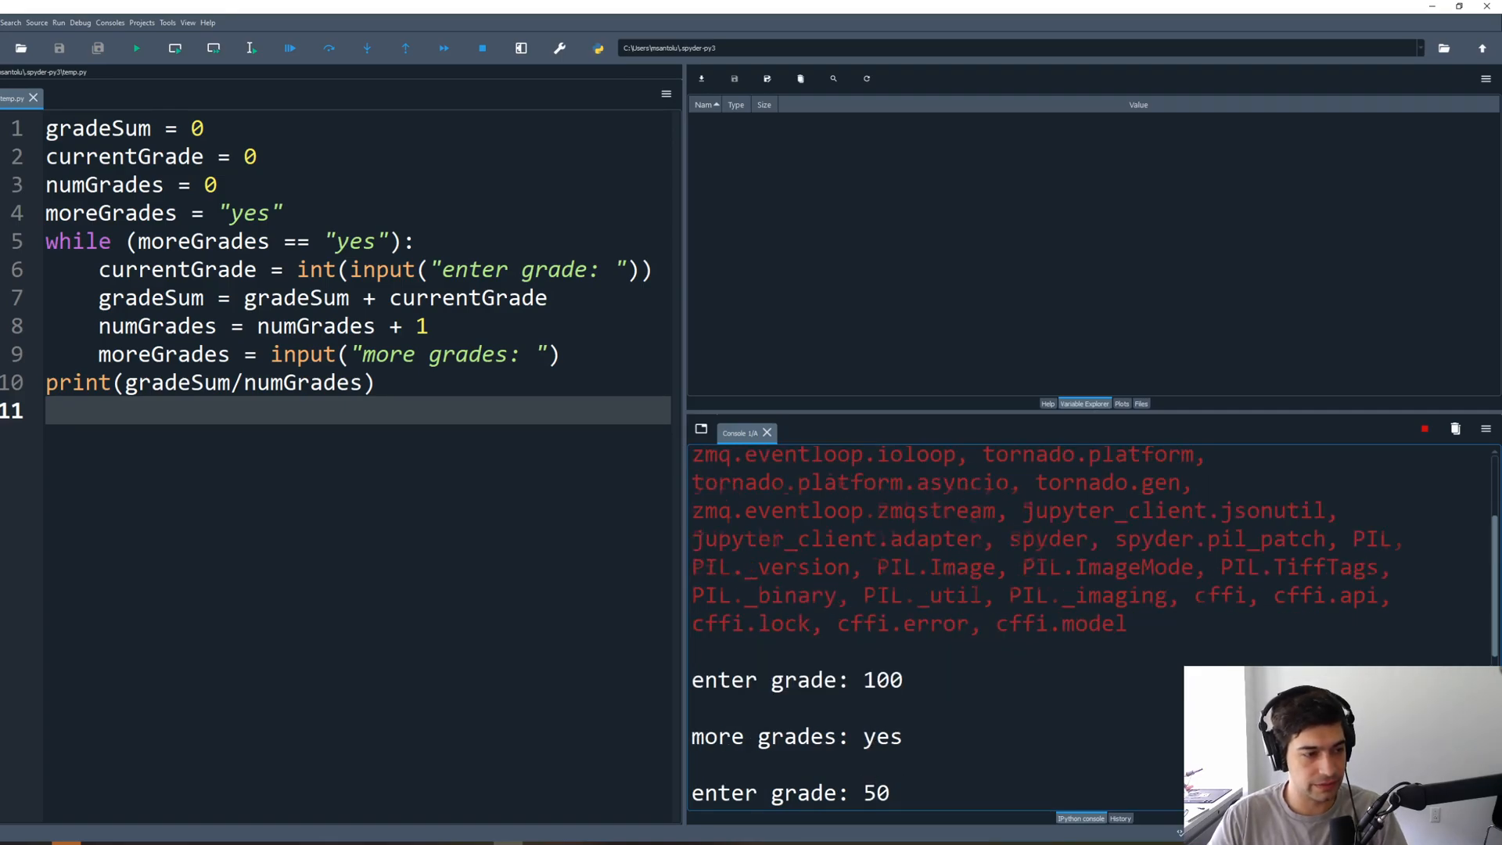
{"action": "type", "text": "no"}
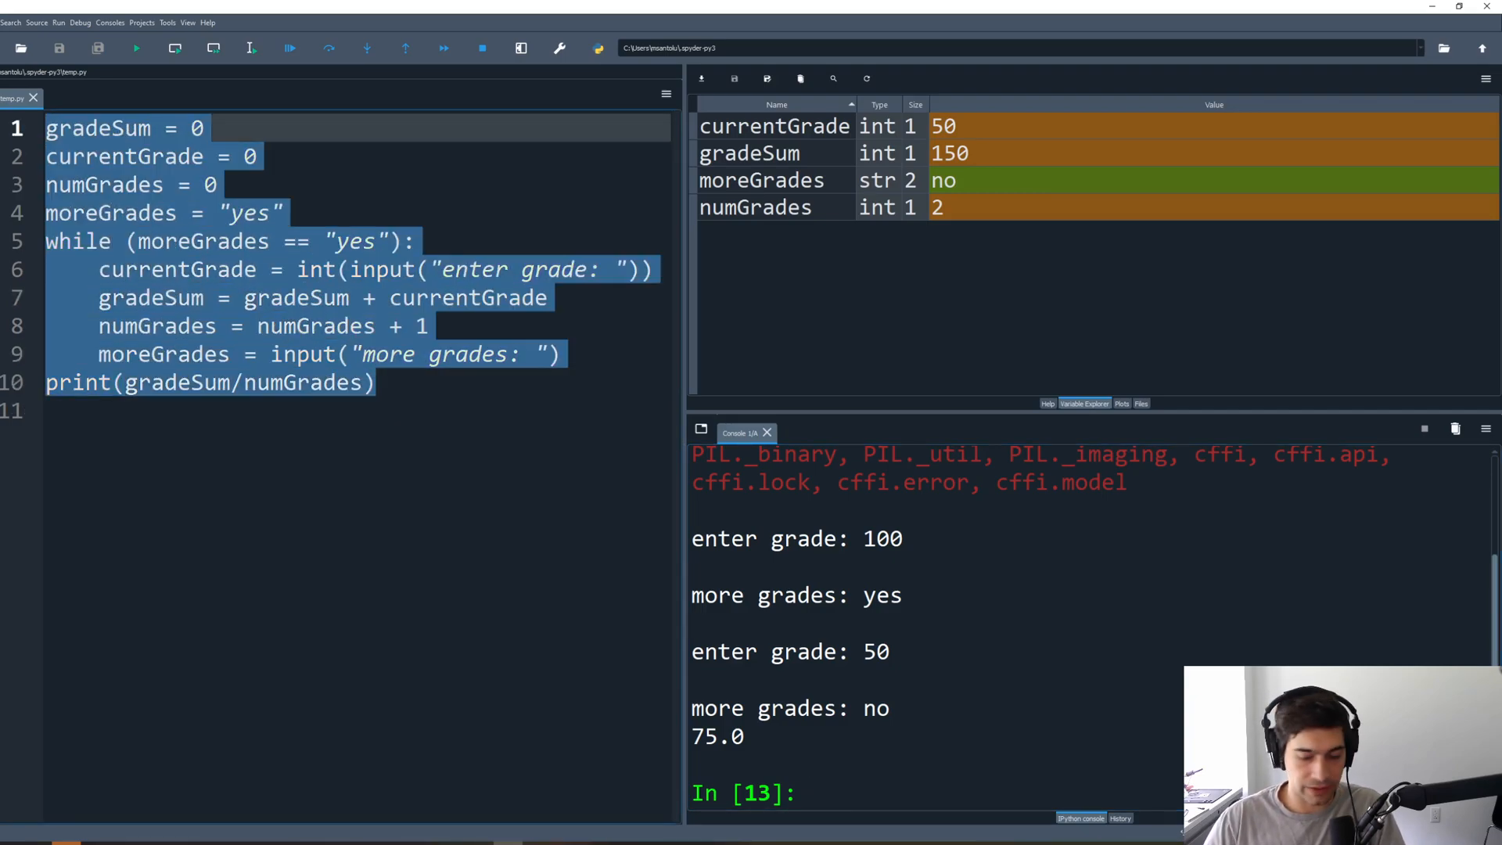
Step: Select and delete all code, remove all session variables, and clear the console
{"action": "key", "text": "ctrl+a"}
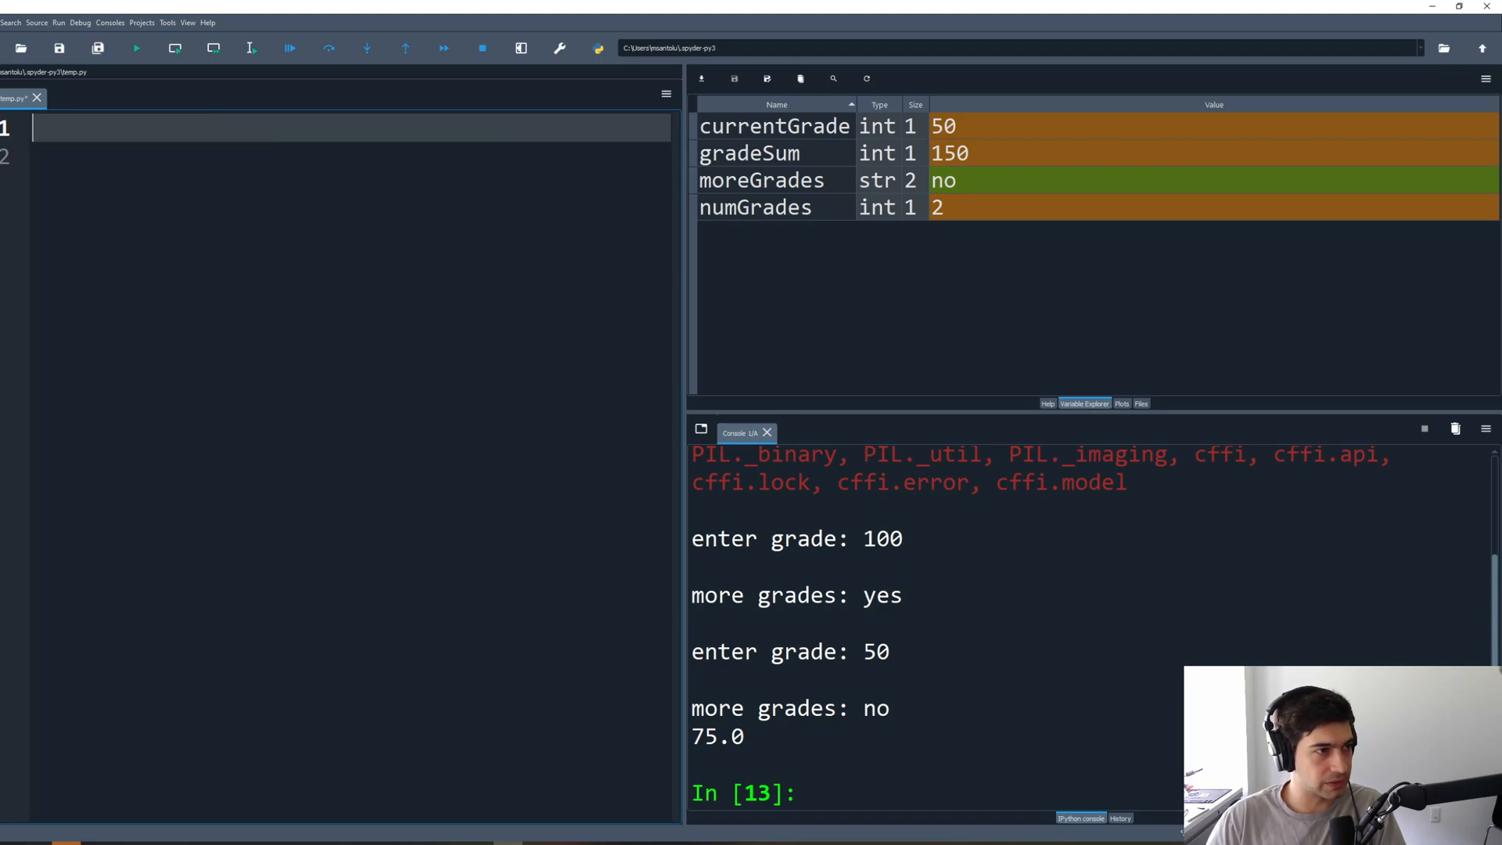
{"action": "left_click", "coordinate": [799, 79]}
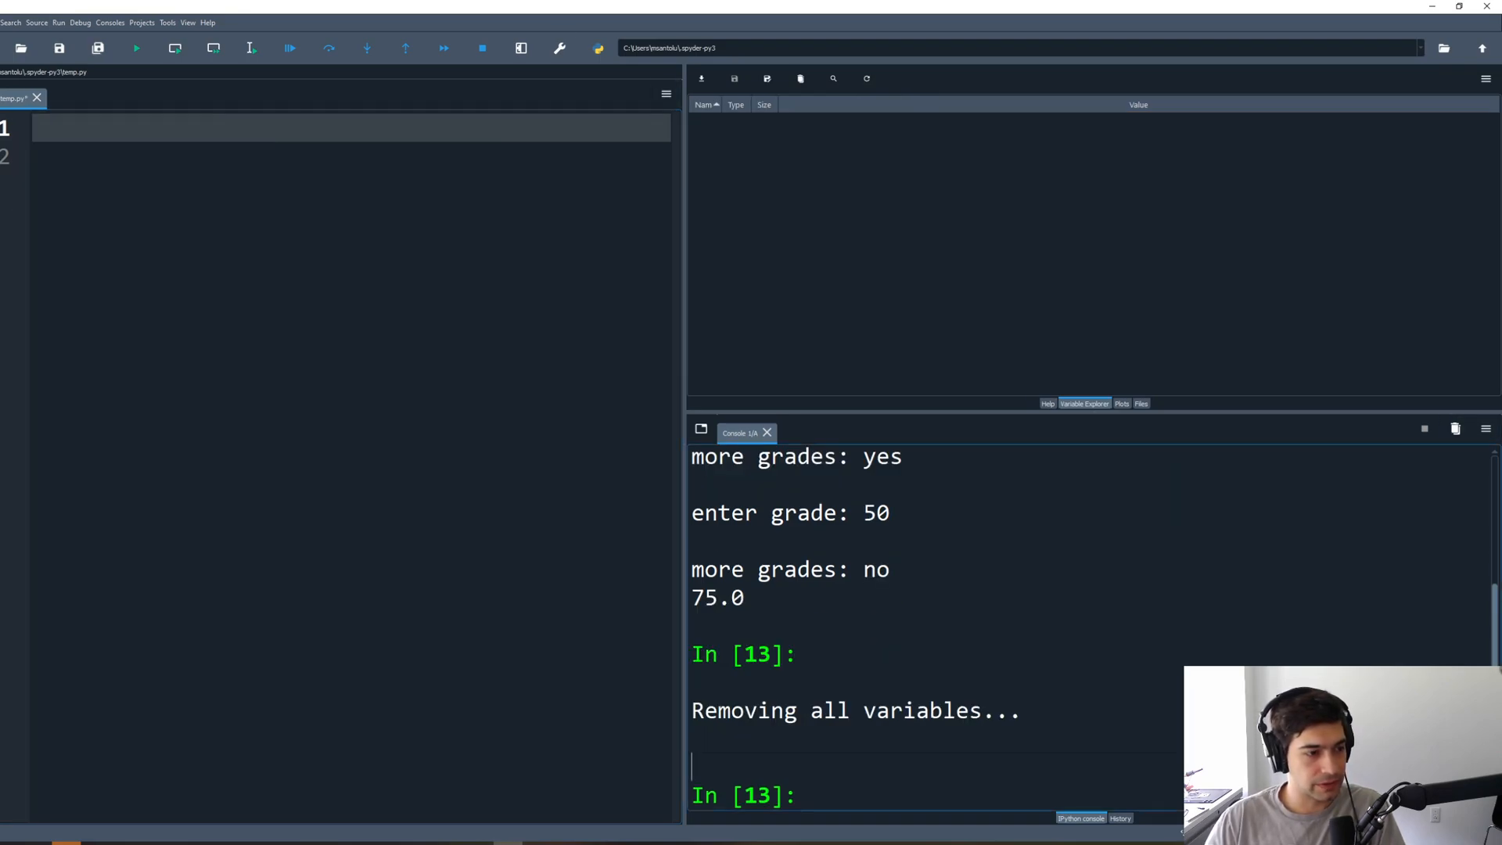
{"action": "type", "text": "clear"}
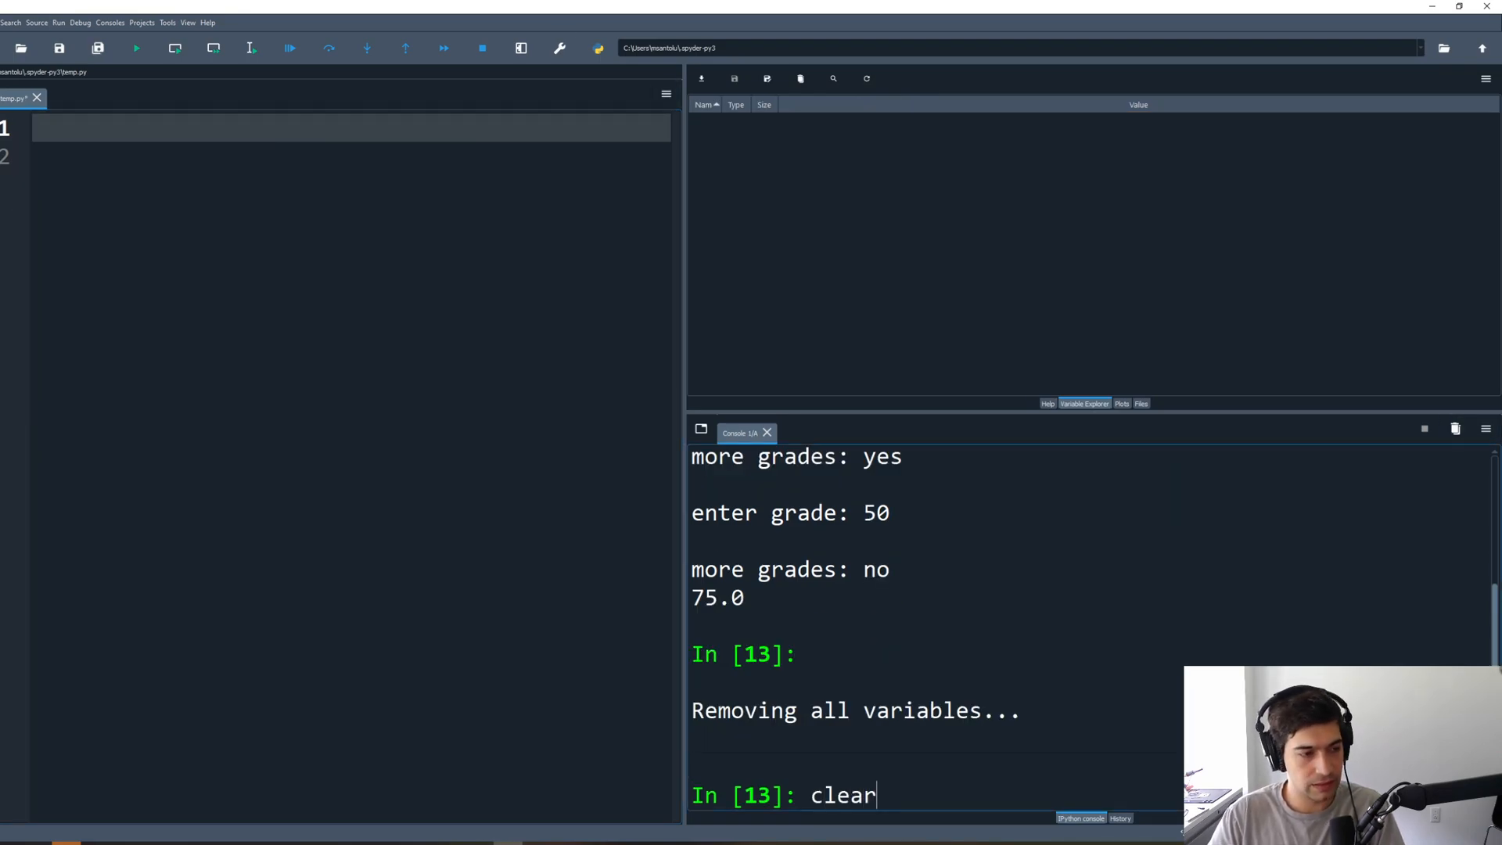
{"action": "key", "text": "Return"}
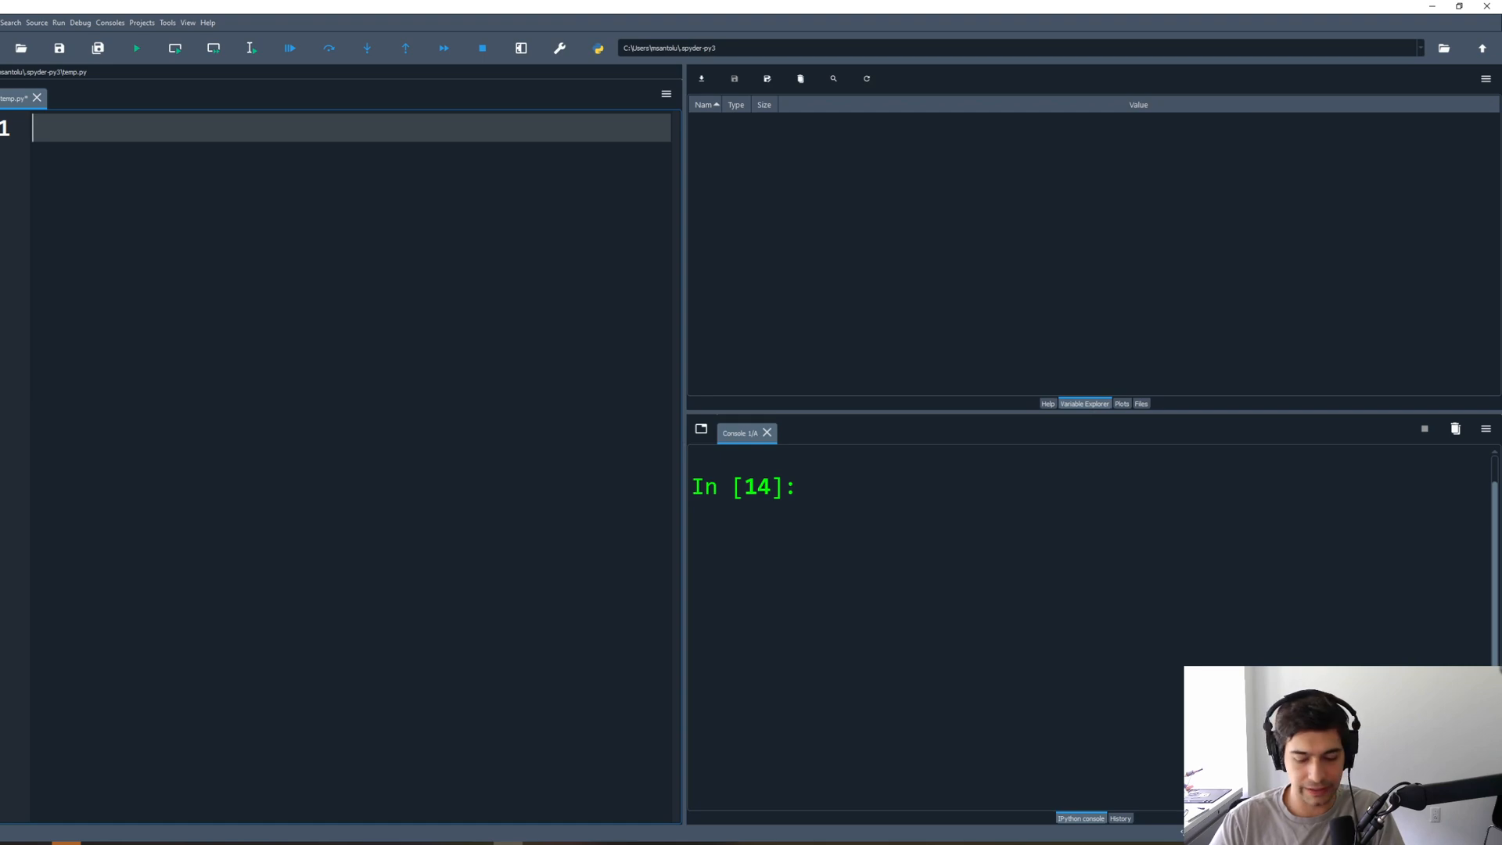
Step: Type print(sum/num) into the empty editor
{"action": "type", "text": "print"}
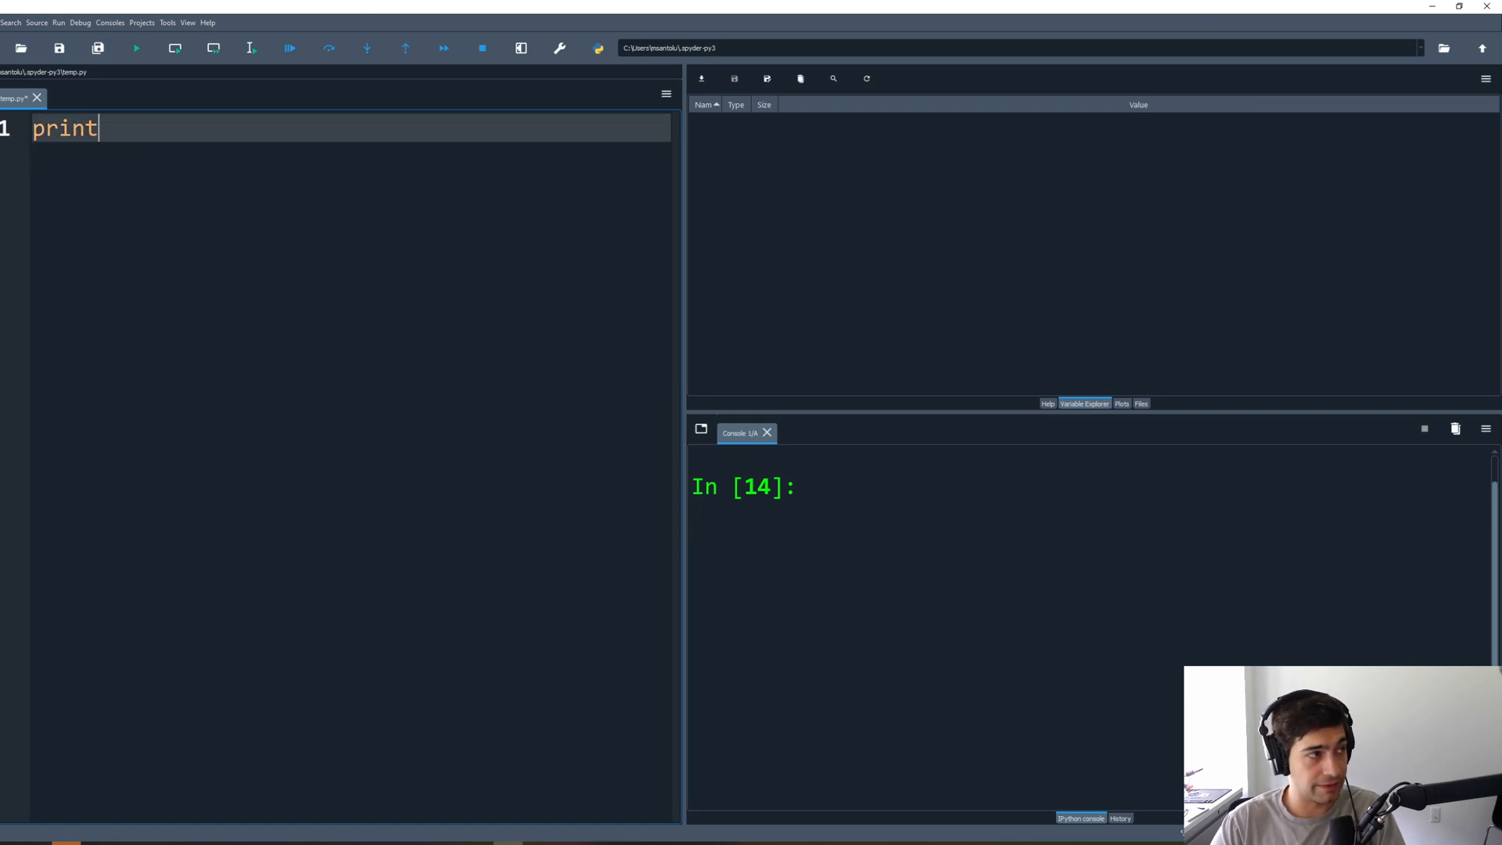
{"action": "type", "text": "()"}
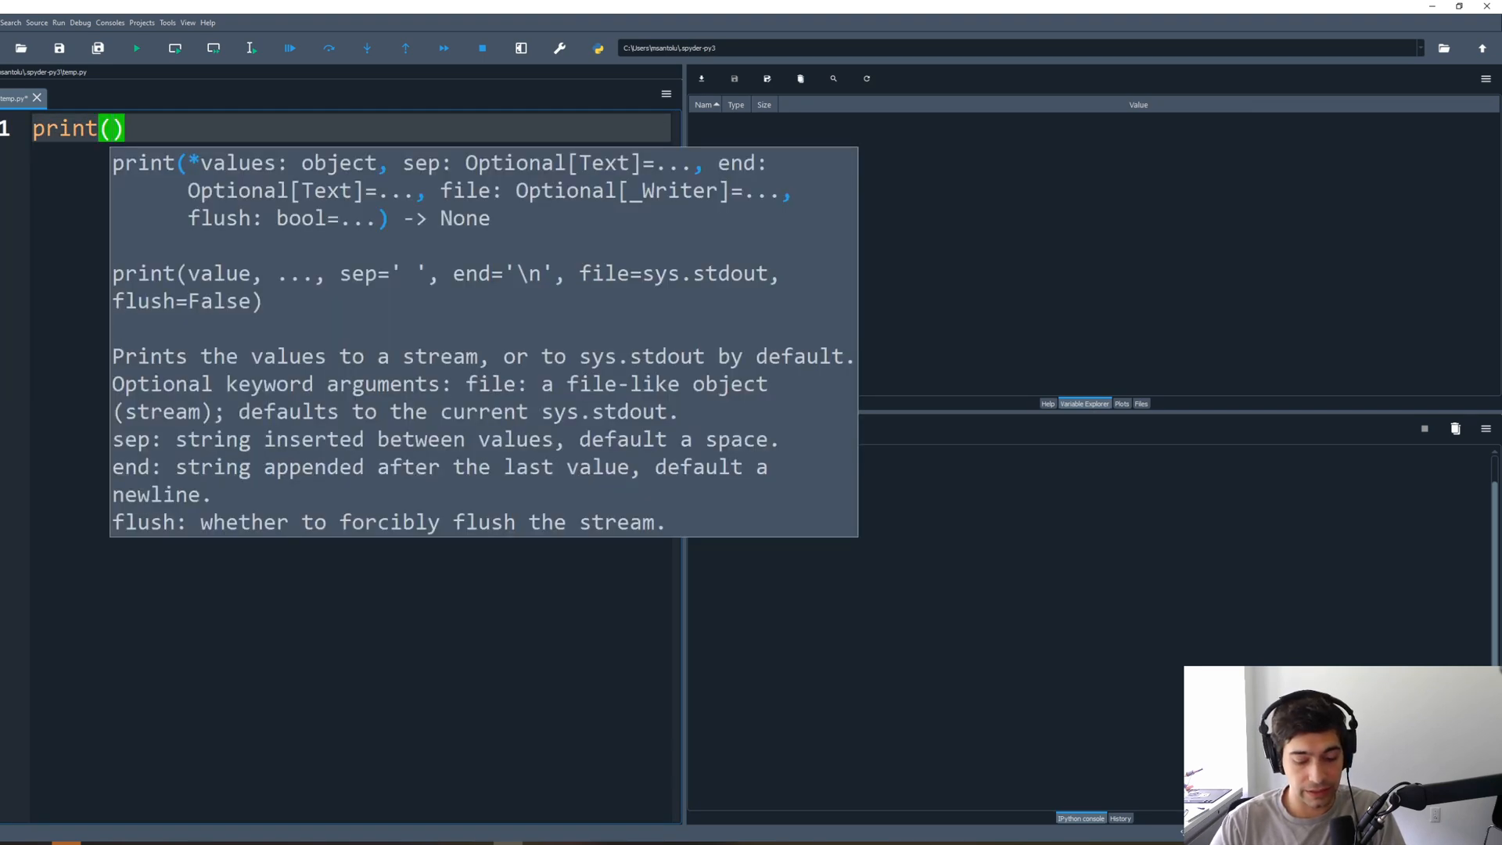
{"action": "type", "text": "su"}
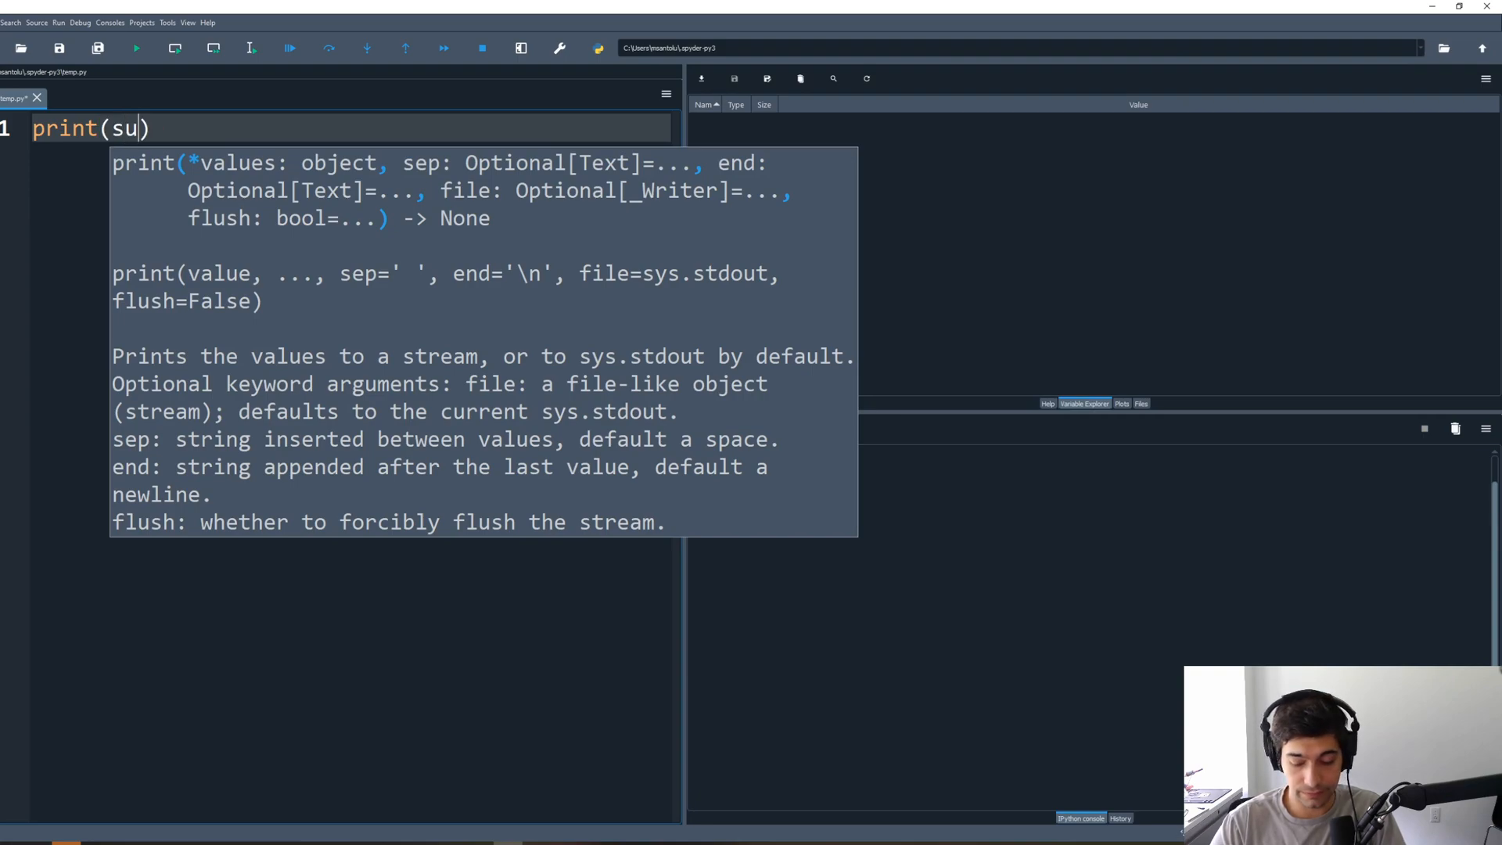
{"action": "type", "text": "m/"}
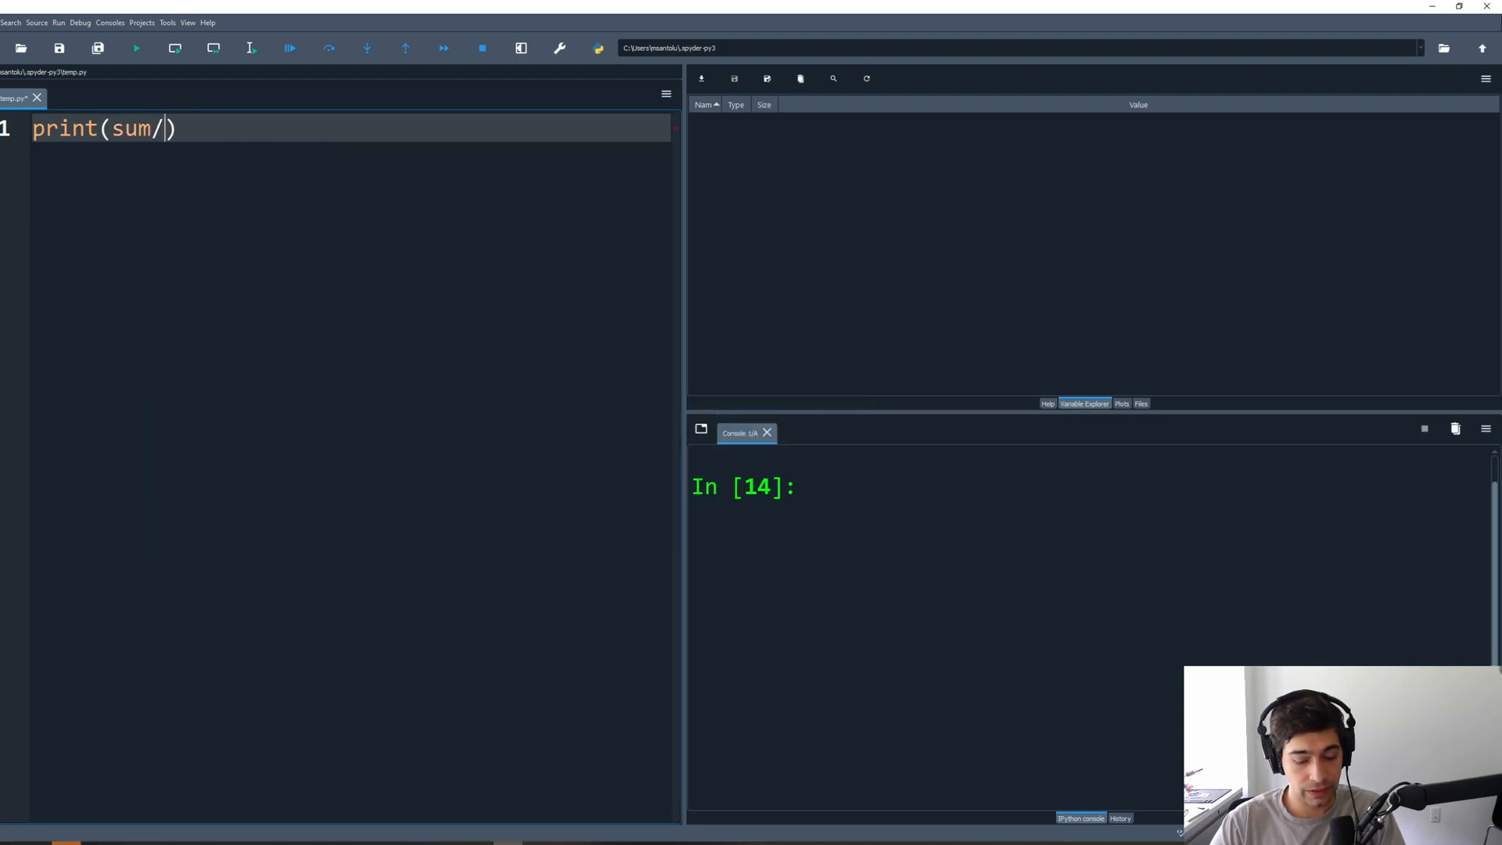
{"action": "type", "text": "num"}
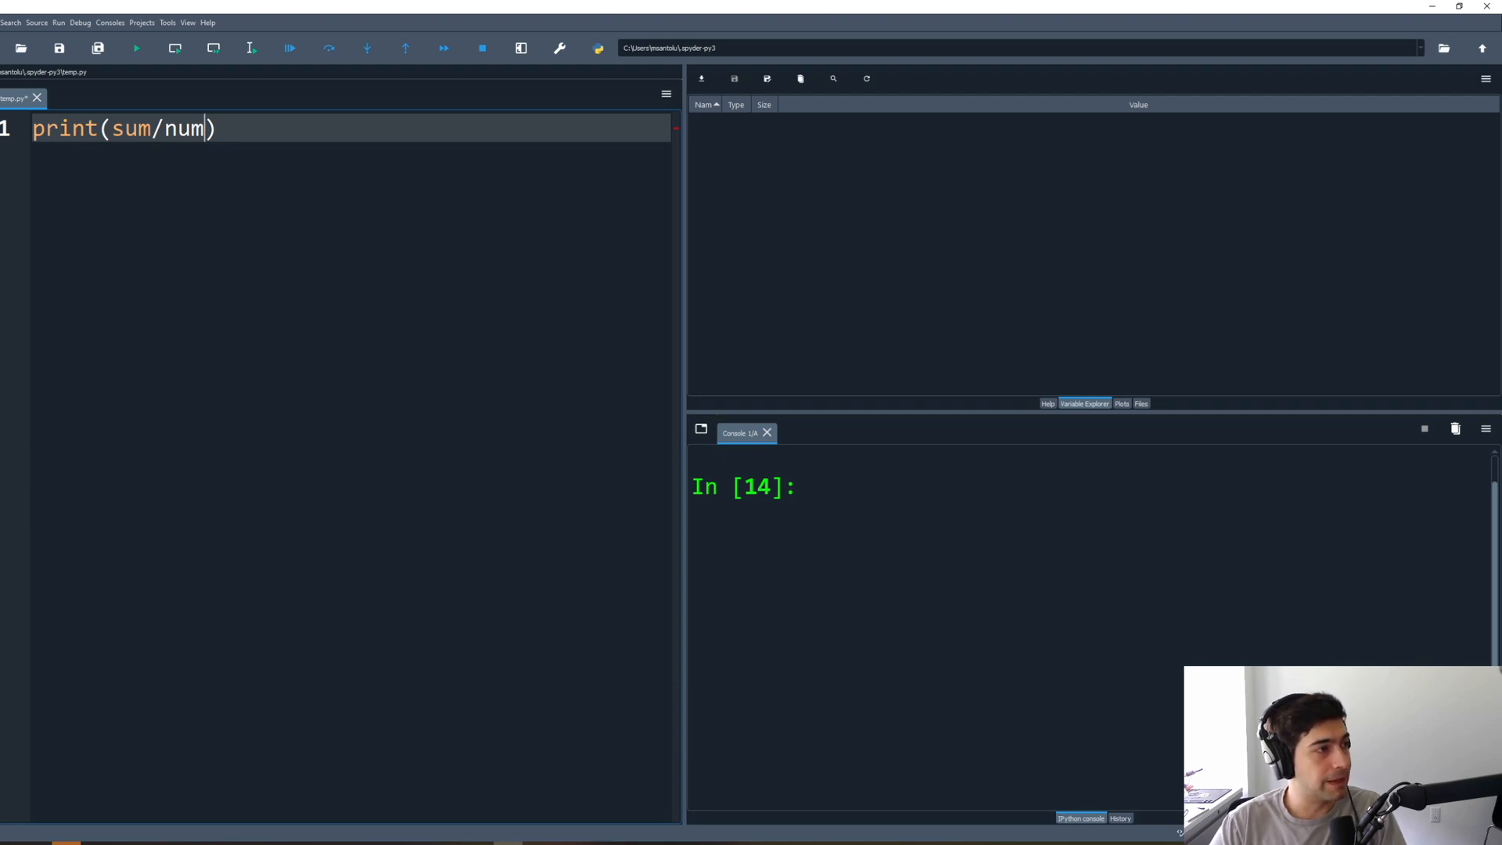
Step: Rename the print statement's variables to gradeSum and numGrades
{"action": "double_click", "coordinate": [132, 128]}
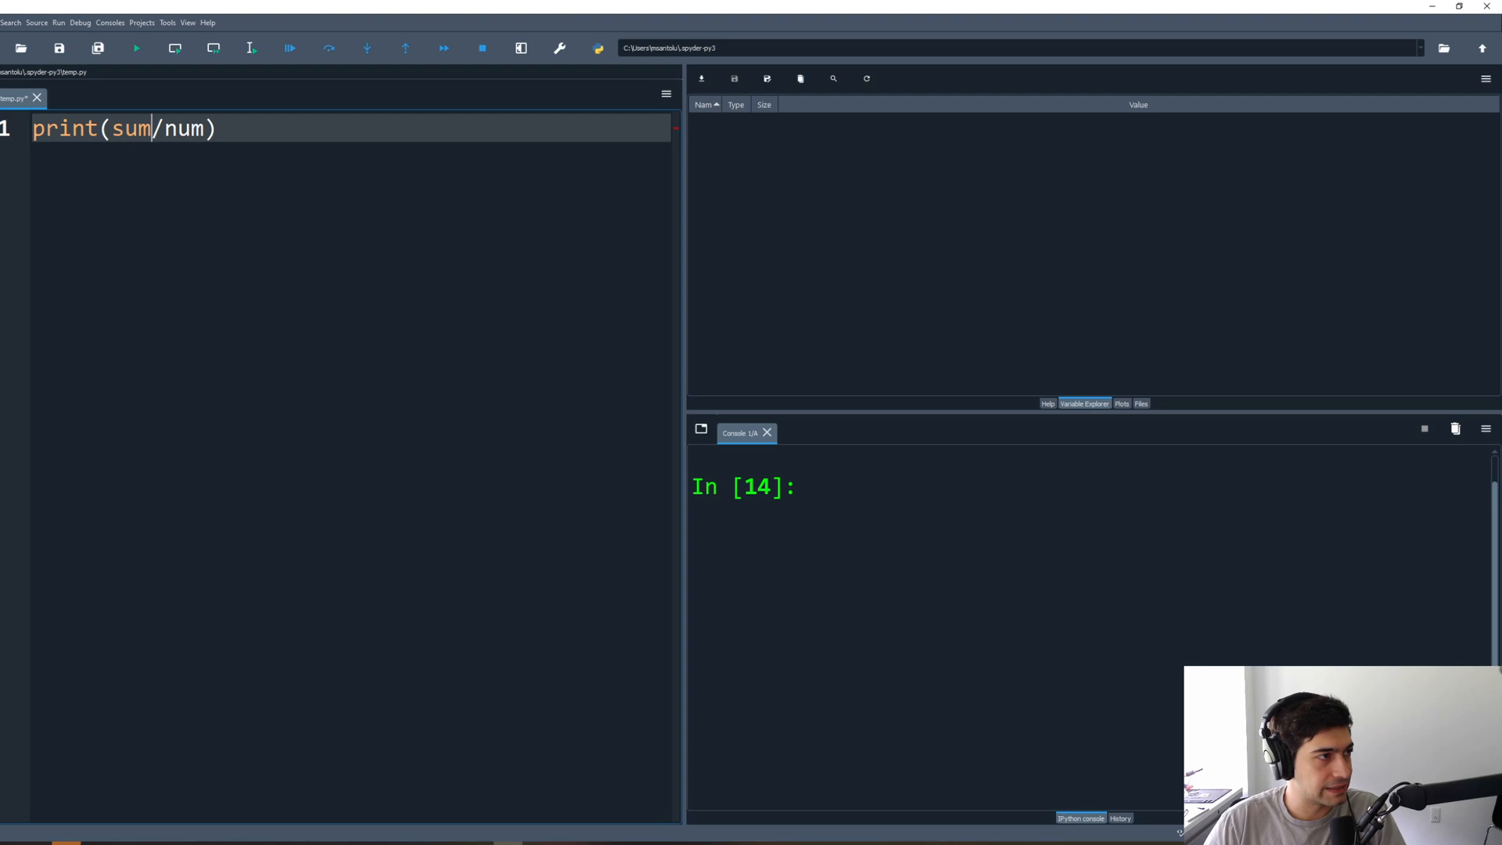
{"action": "double_click", "coordinate": [132, 128]}
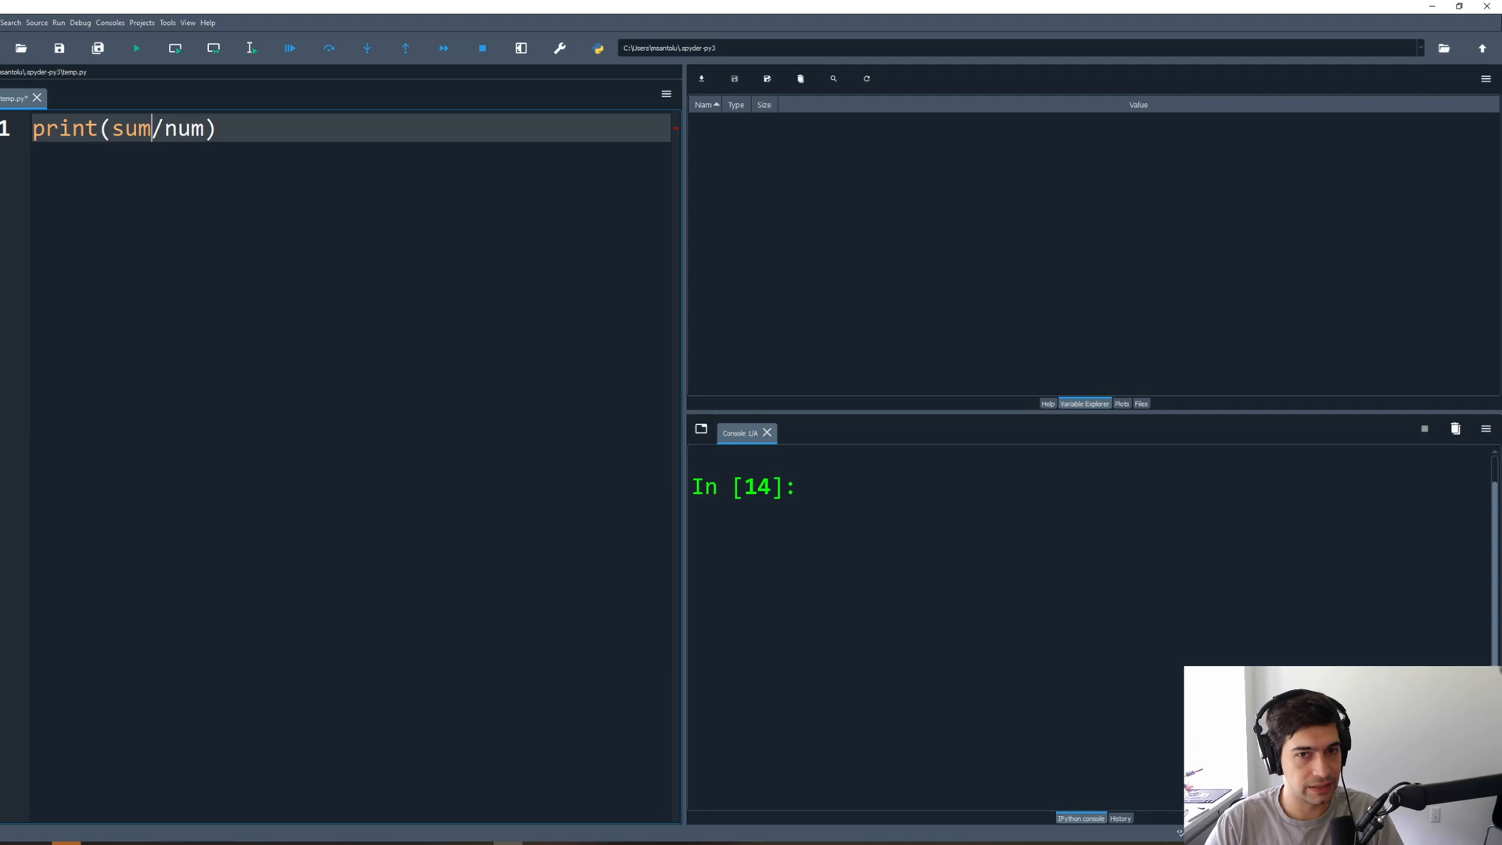
{"action": "type", "text": "gradeS"}
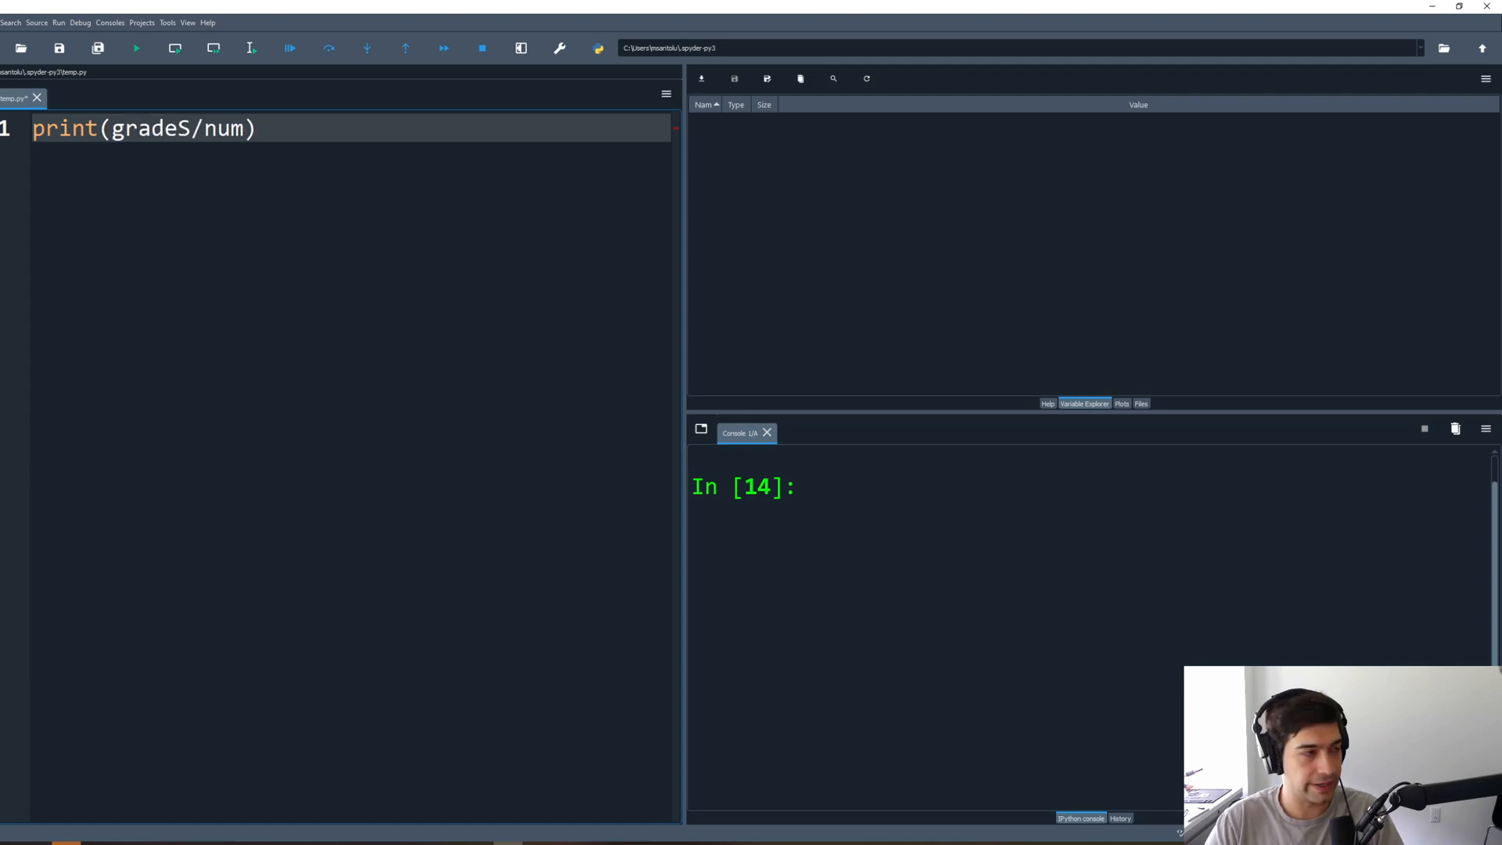
{"action": "type", "text": "um"}
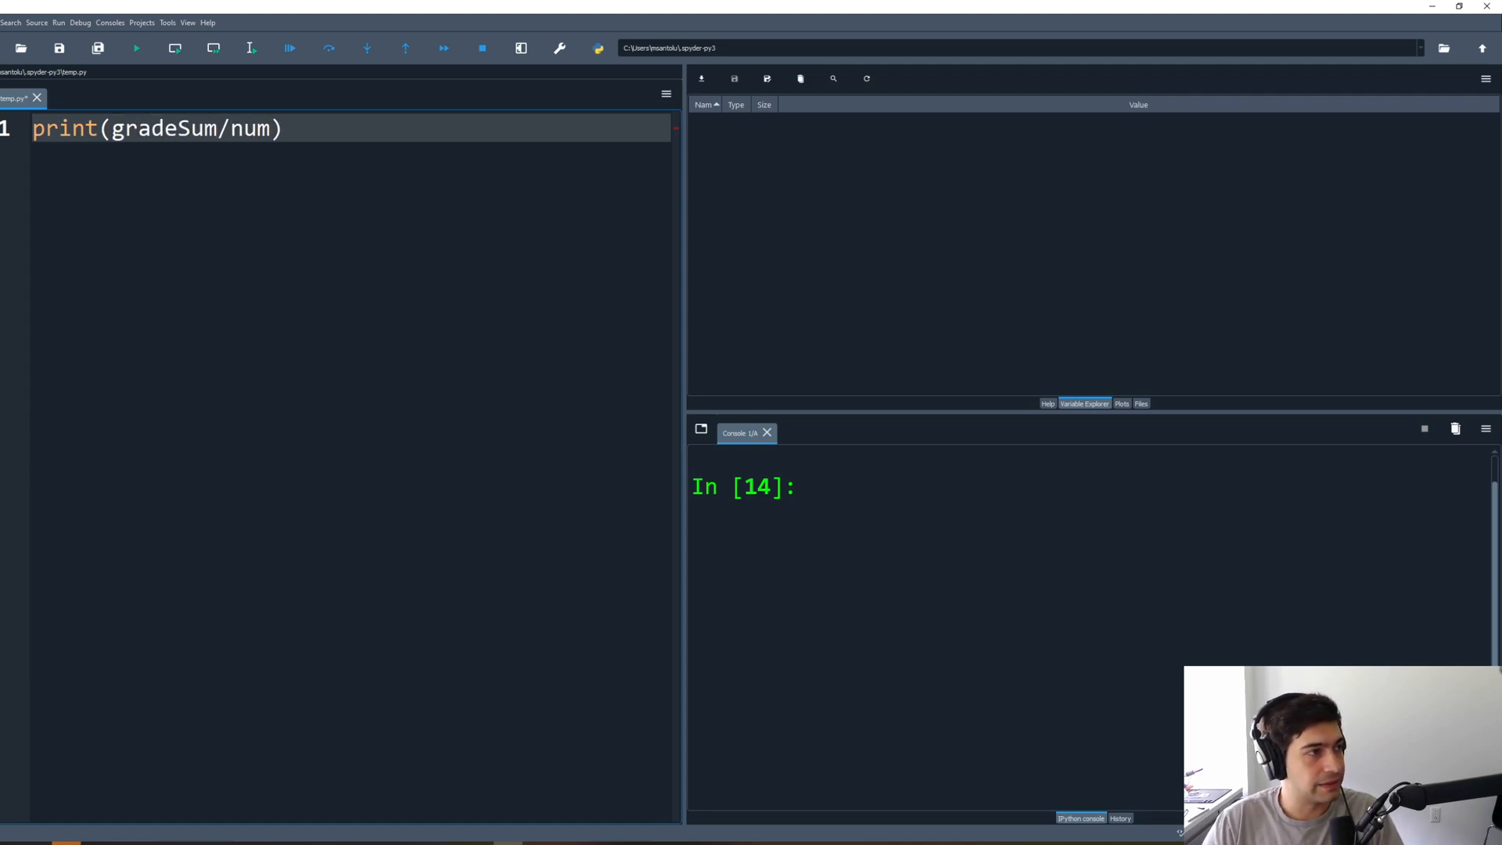
{"action": "type", "text": "Grades"}
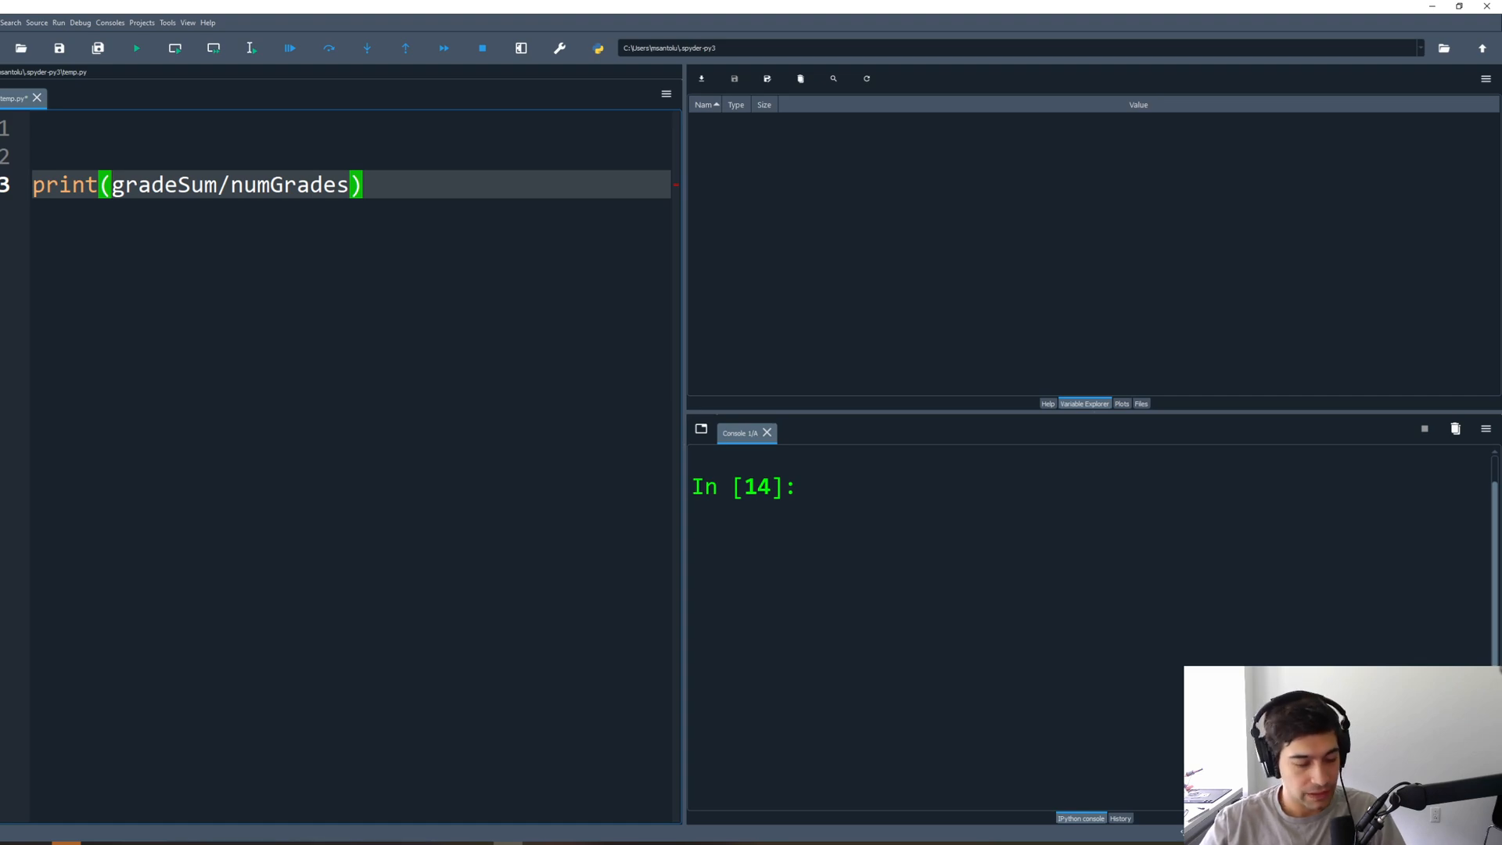
Step: Add gradeSum = 0 and numGrades = 0 above the print statement
{"action": "double_click", "coordinate": [162, 184]}
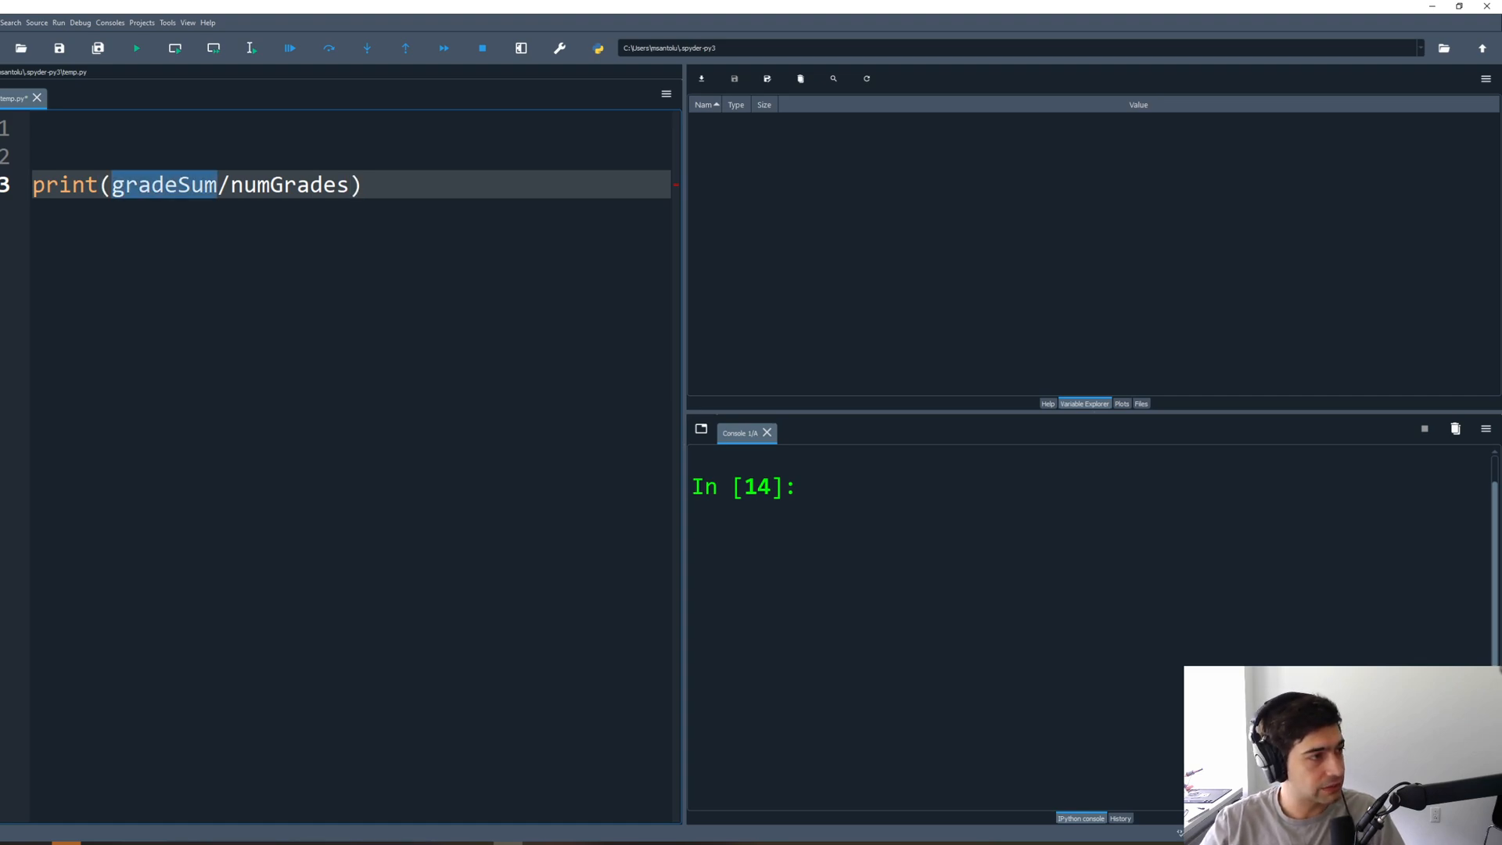
{"action": "type", "text": "gradeSum = 0"}
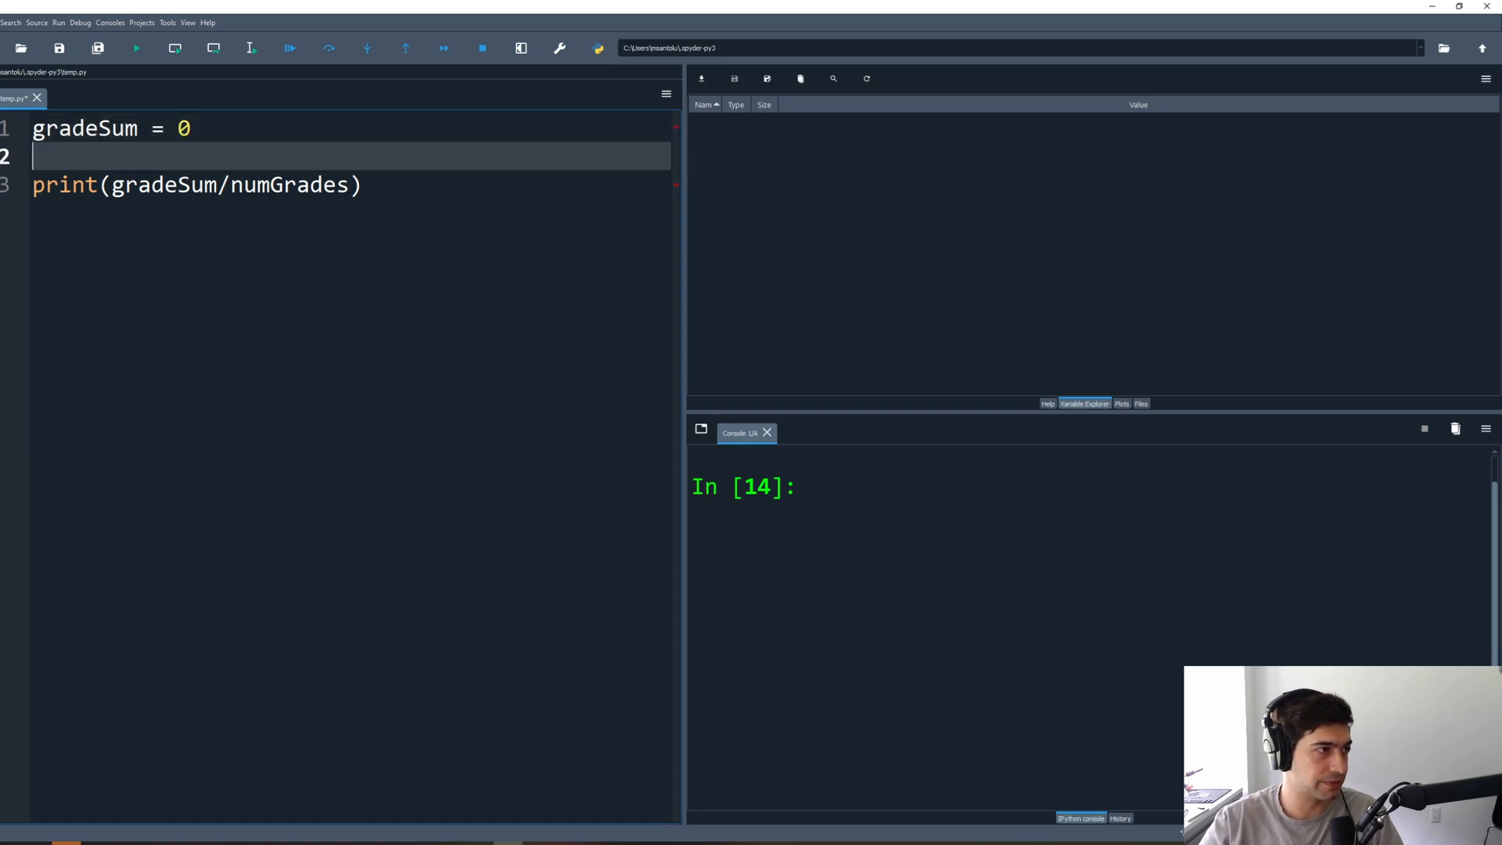
{"action": "double_click", "coordinate": [290, 184]}
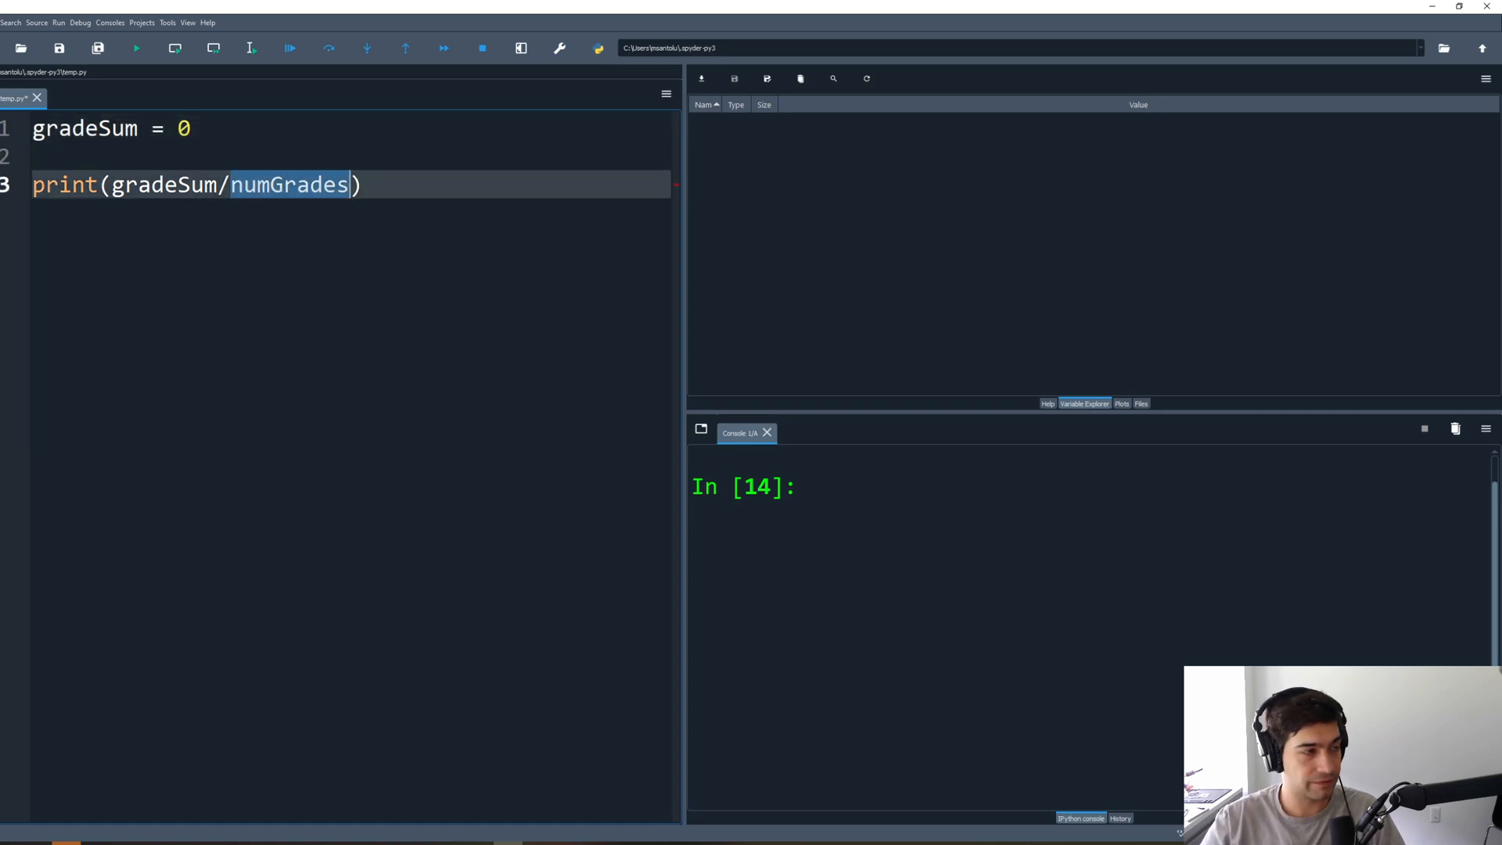
{"action": "type", "text": "numGrades ="}
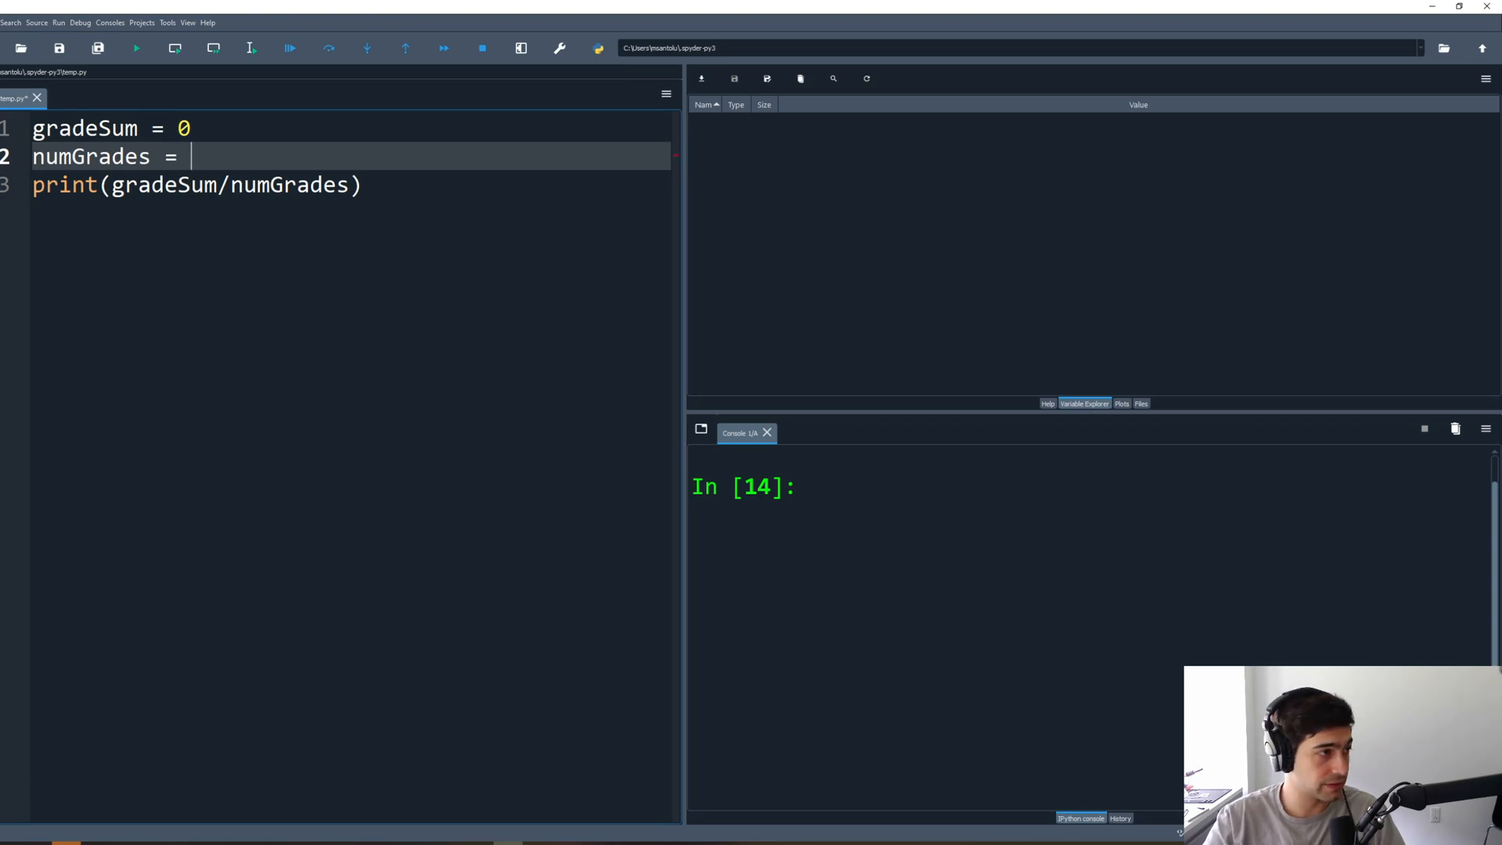
{"action": "type", "text": "0"}
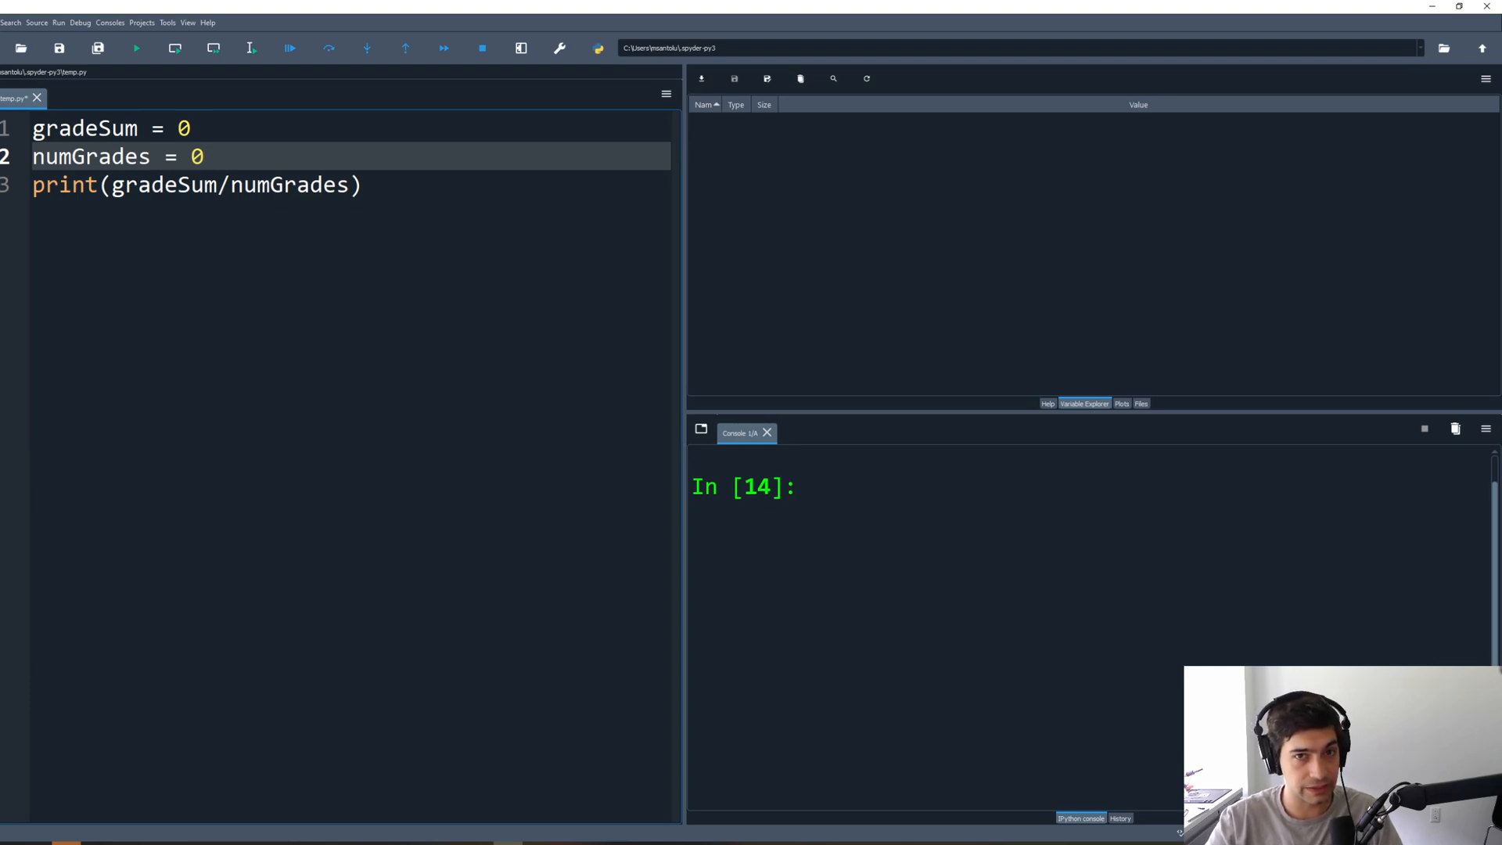
{"action": "key", "text": "enter"}
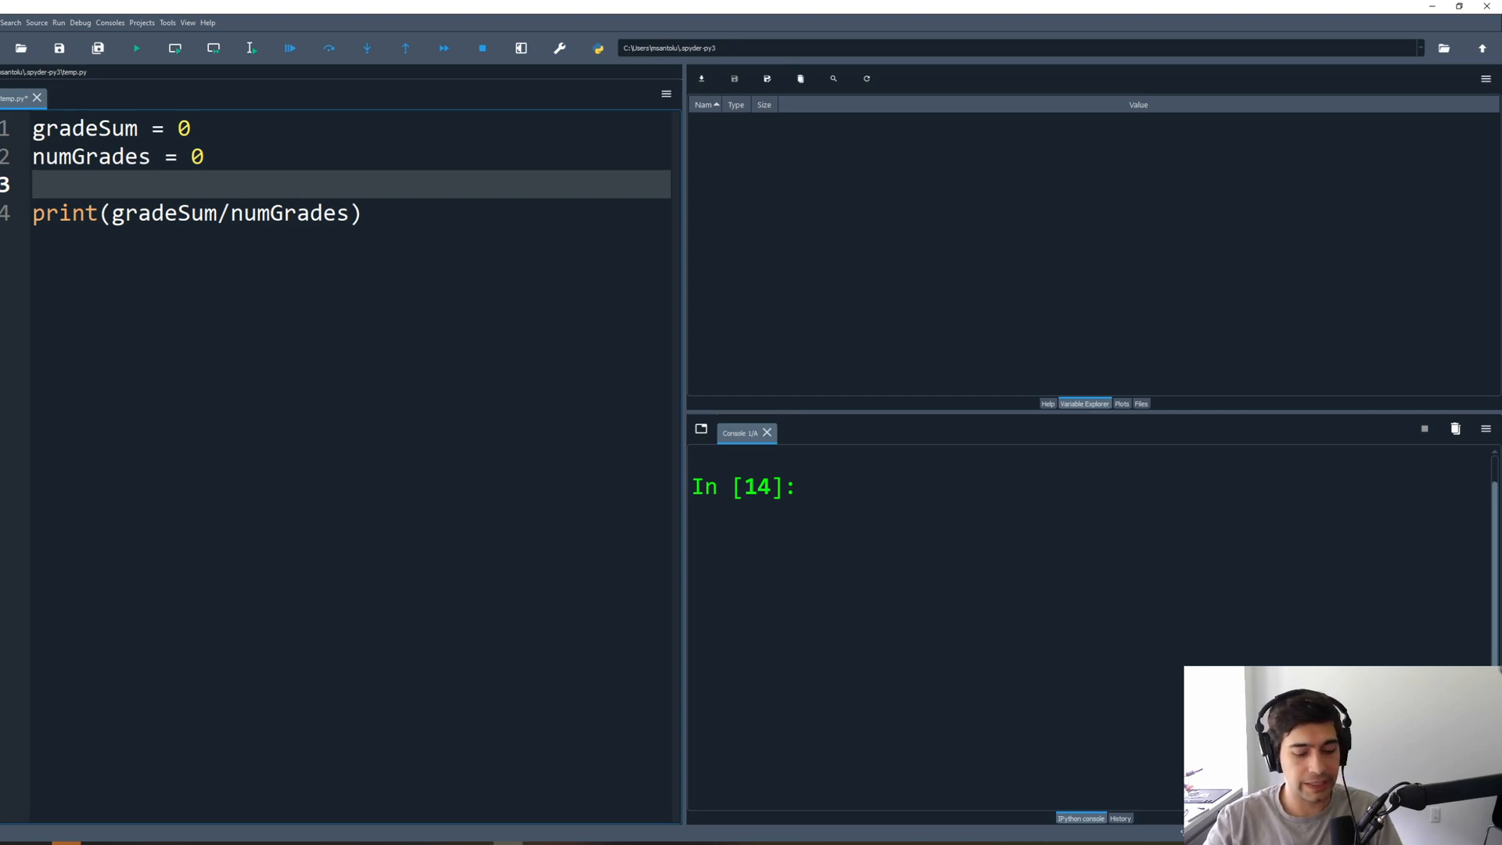
Step: Add a currentGrade = 0 line and start a new line
{"action": "type", "text": "current"}
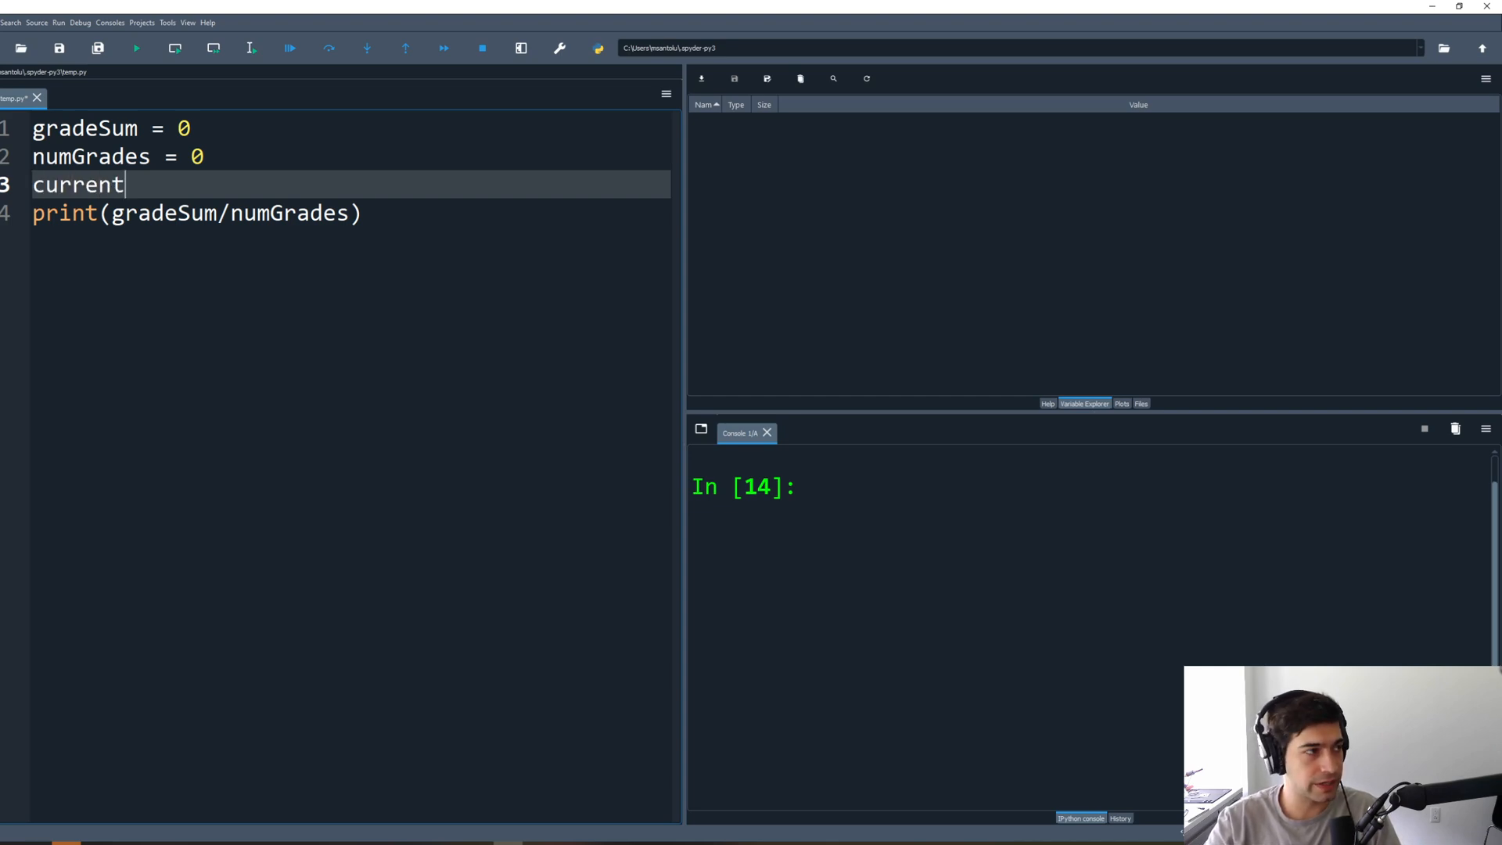
{"action": "type", "text": "G"}
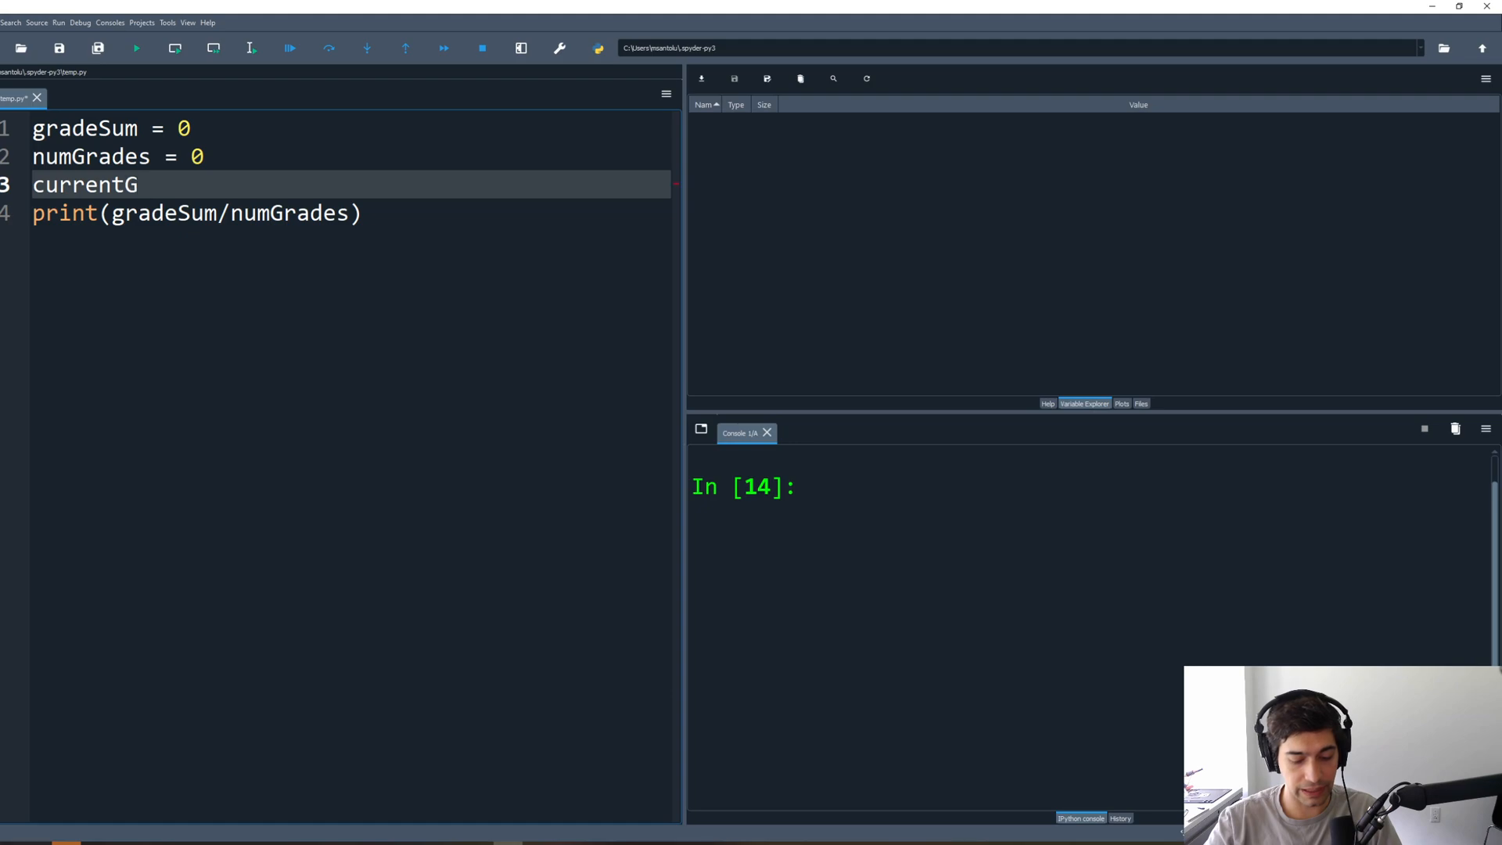
{"action": "type", "text": "rade ="}
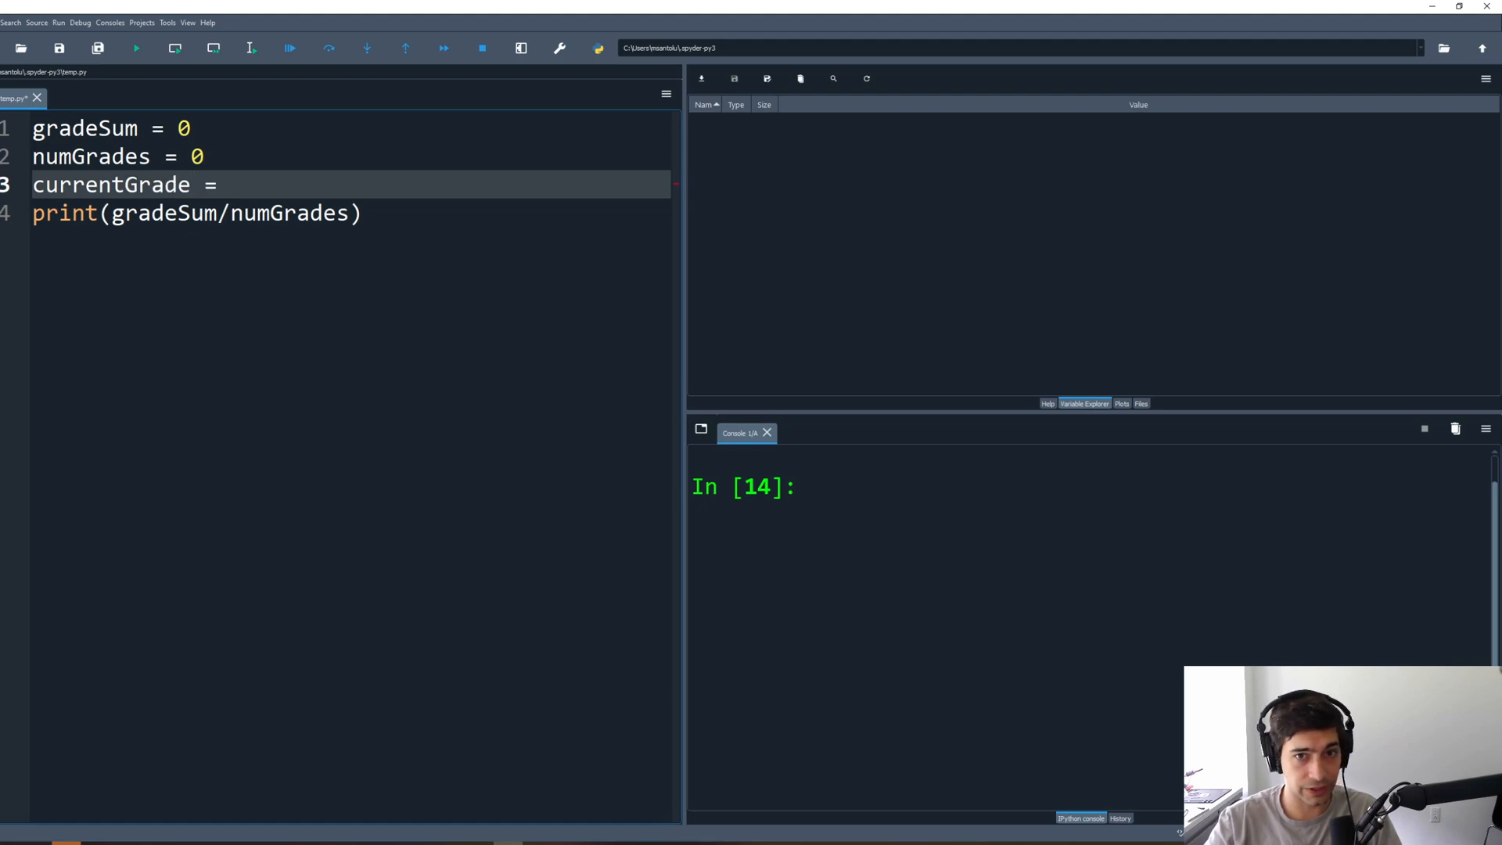
{"action": "type", "text": "0"}
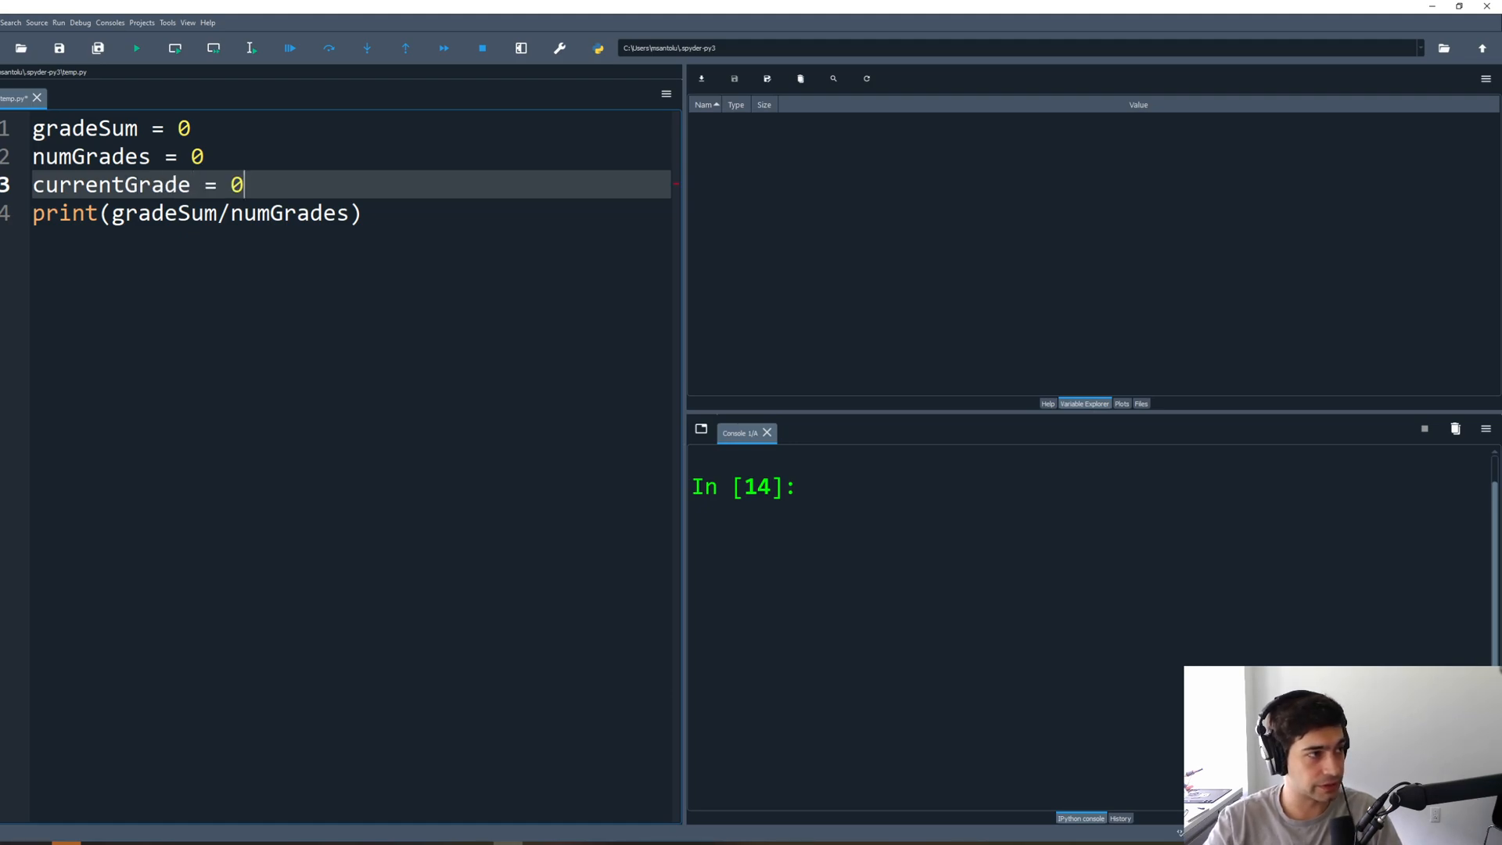
{"action": "key", "text": "enter"}
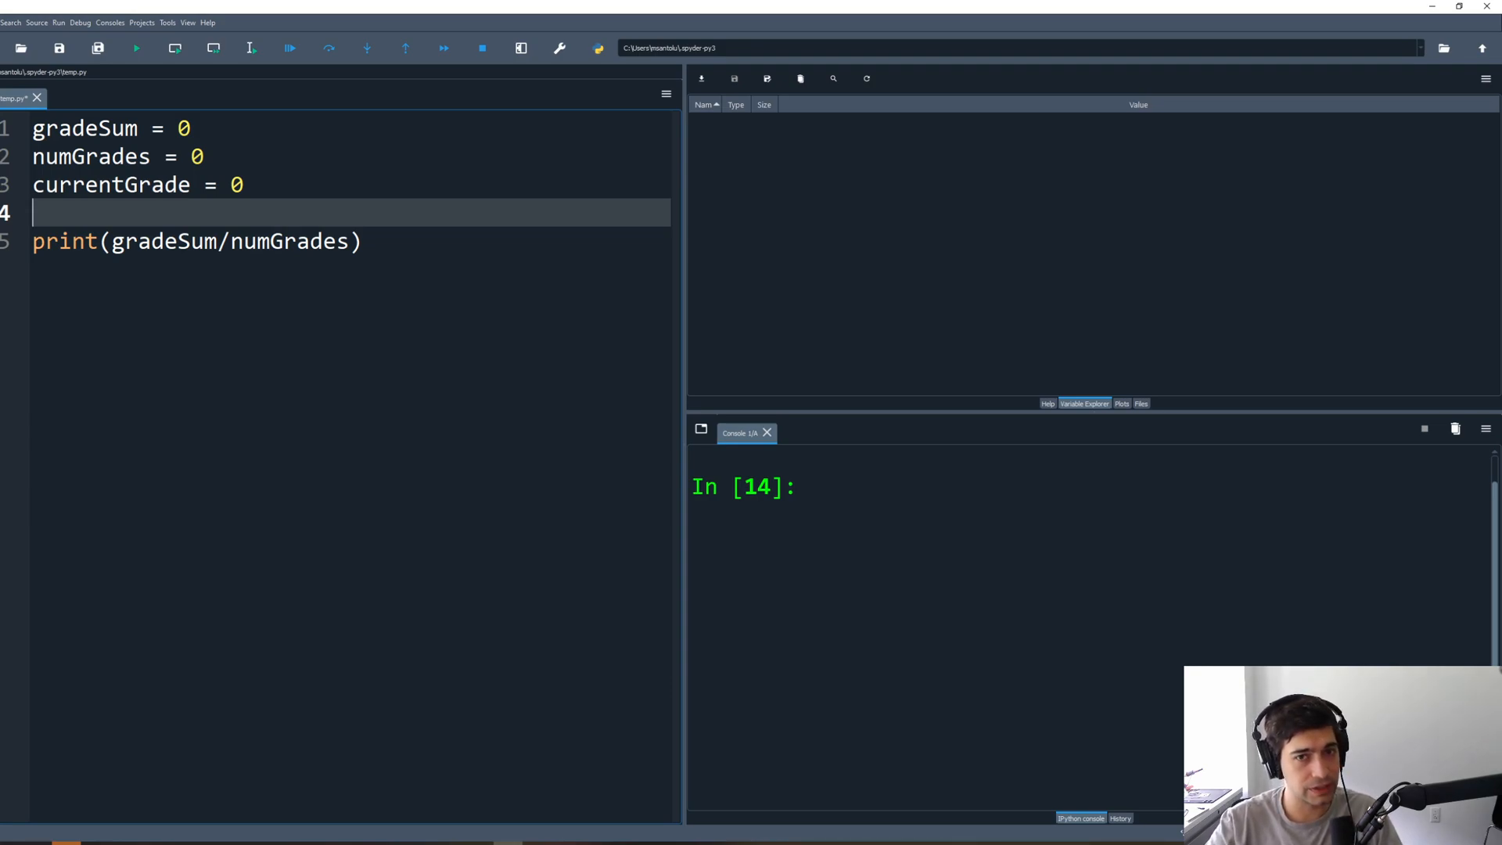
Step: Add moreGrades = "yes" below it, followed by a blank line
{"action": "type", "text": "more"}
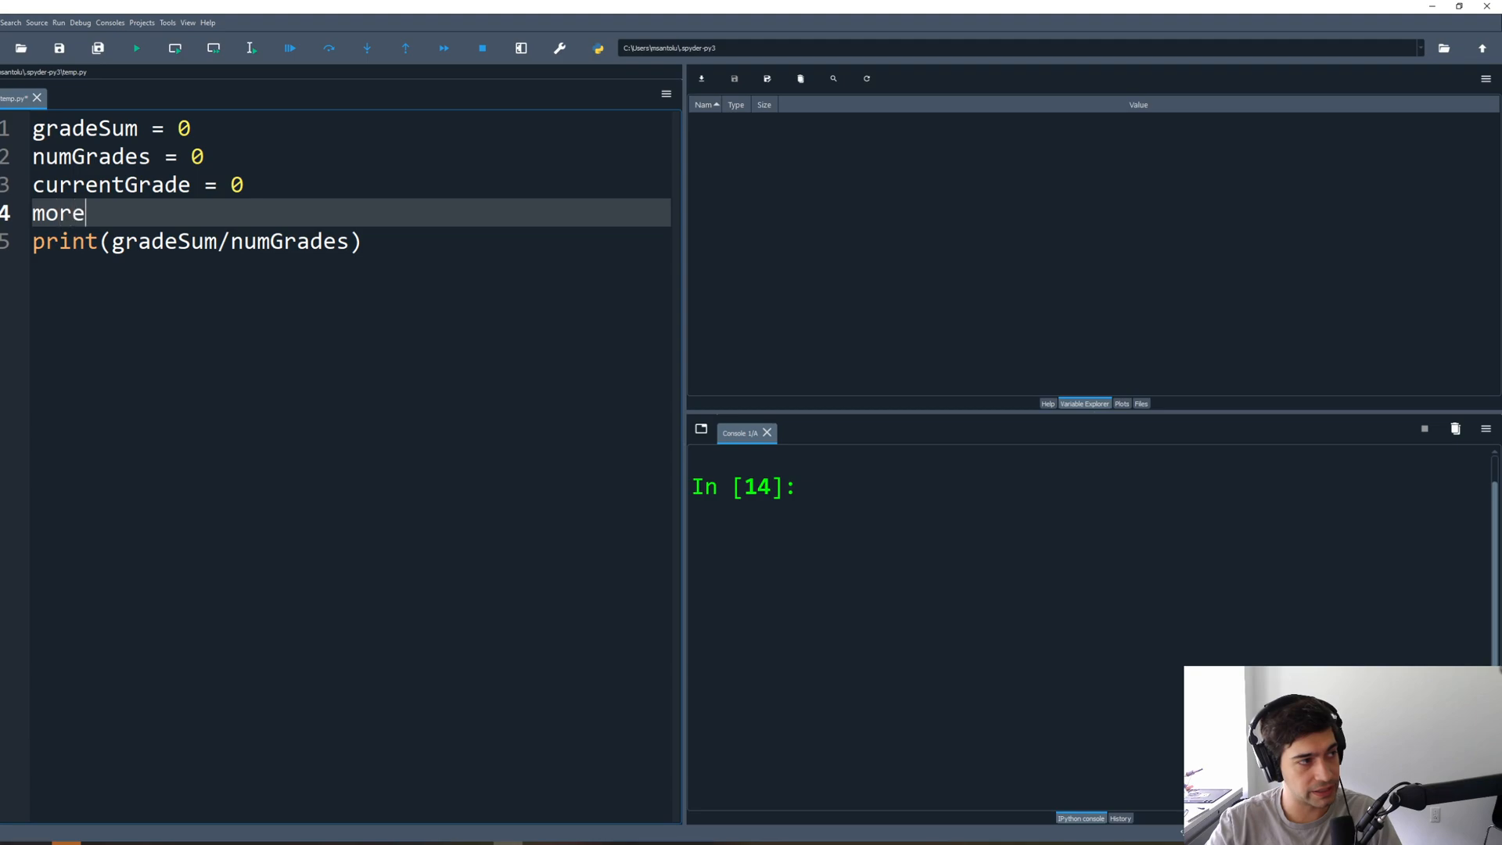
{"action": "type", "text": "Gra"}
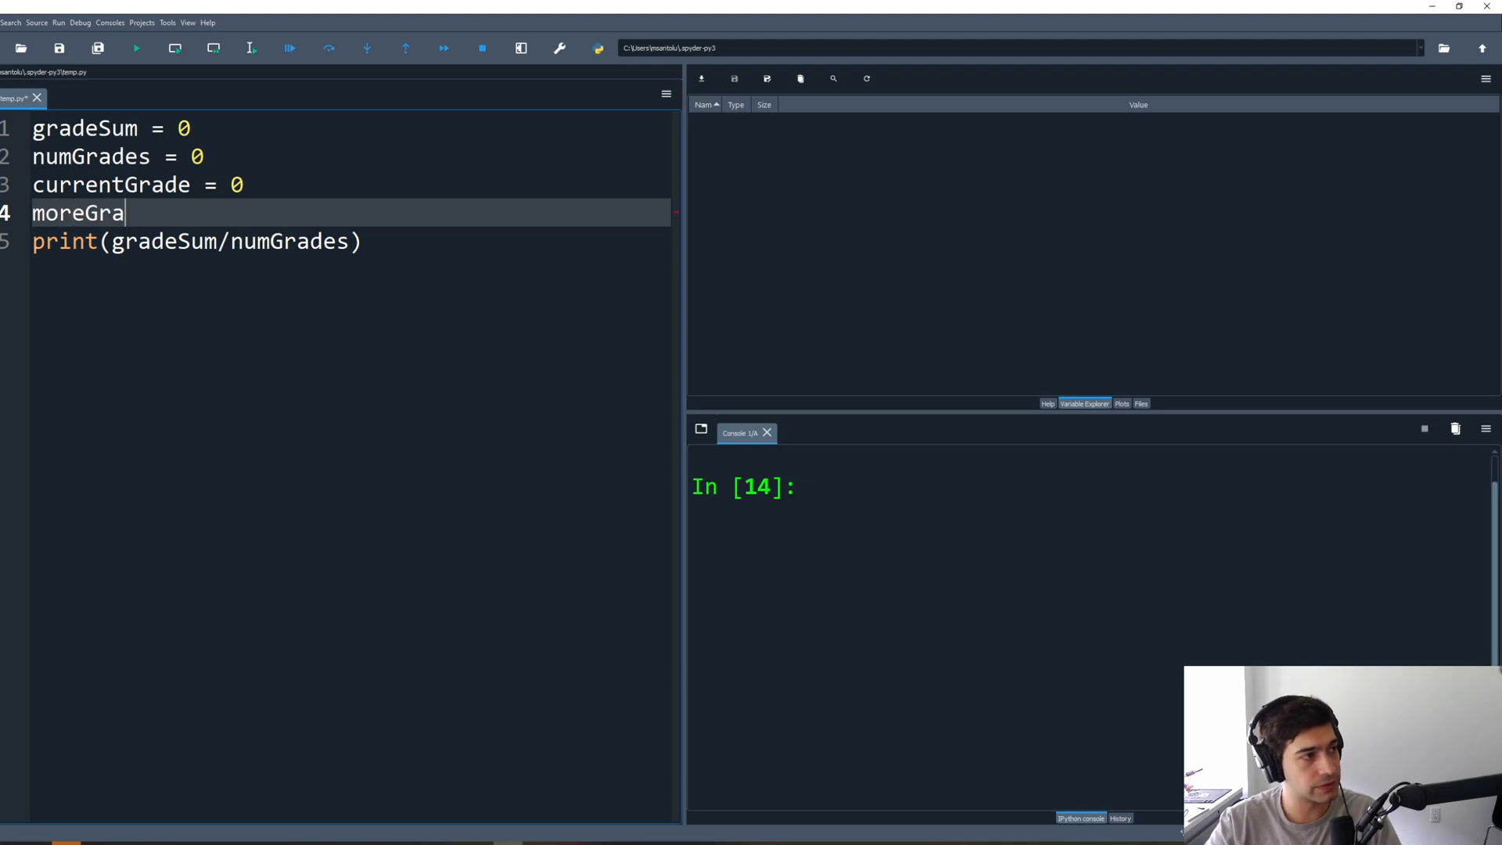
{"action": "type", "text": "des"}
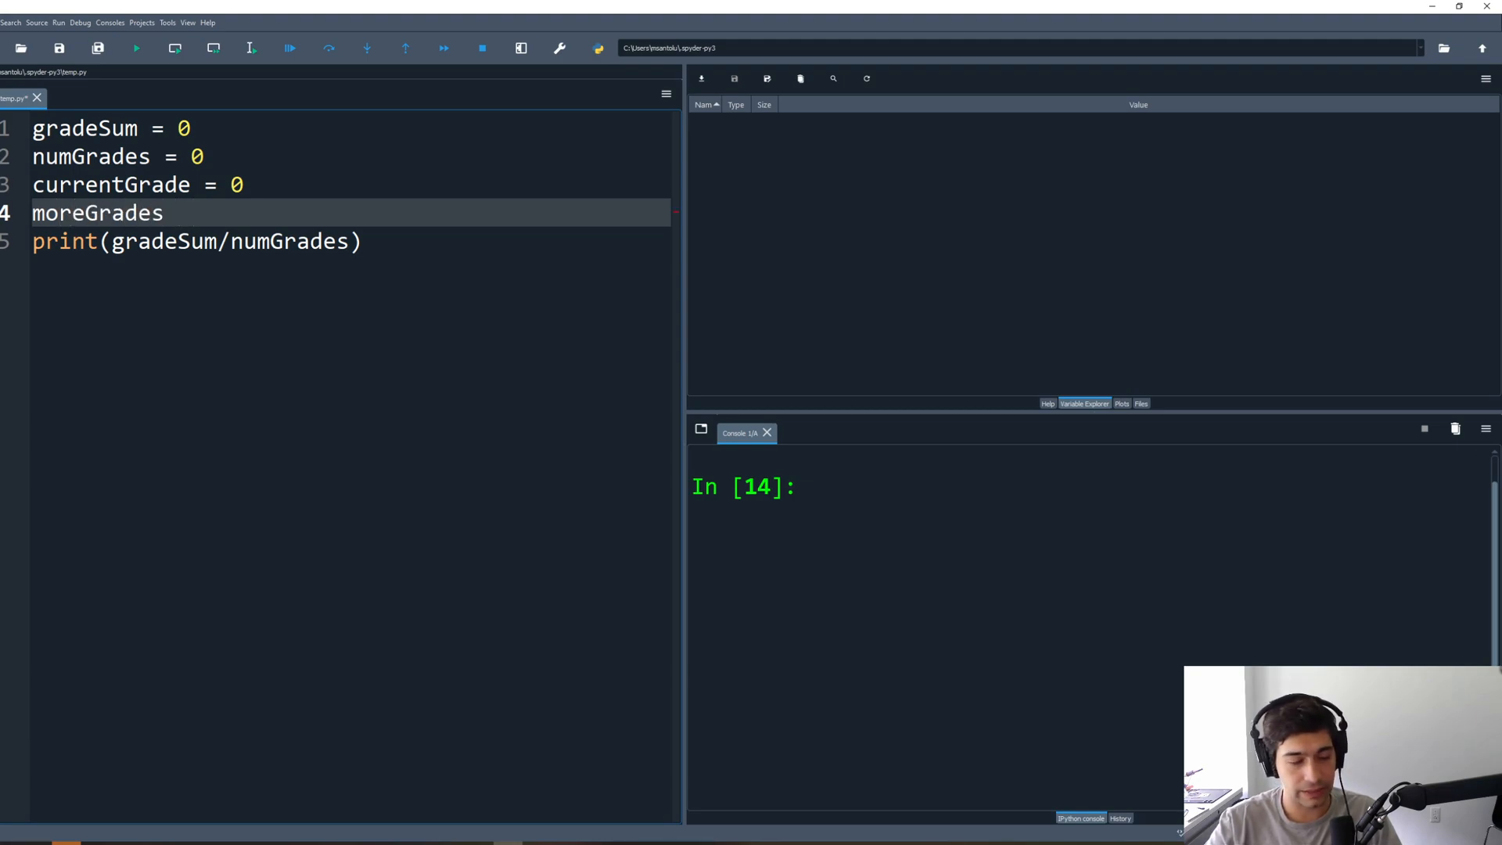
{"action": "type", "text": "= \"\""}
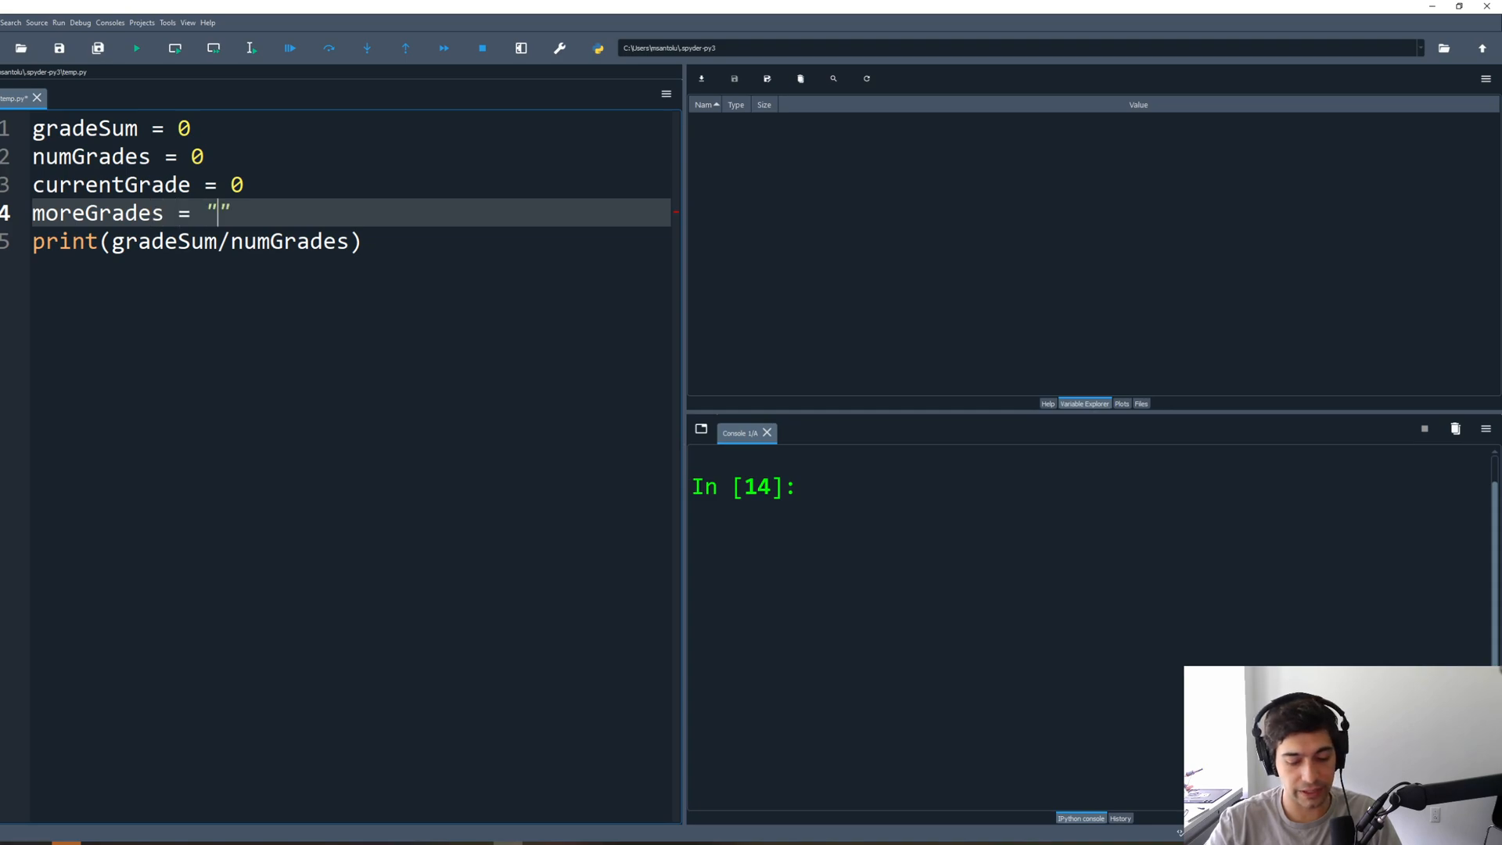
{"action": "type", "text": "yes"}
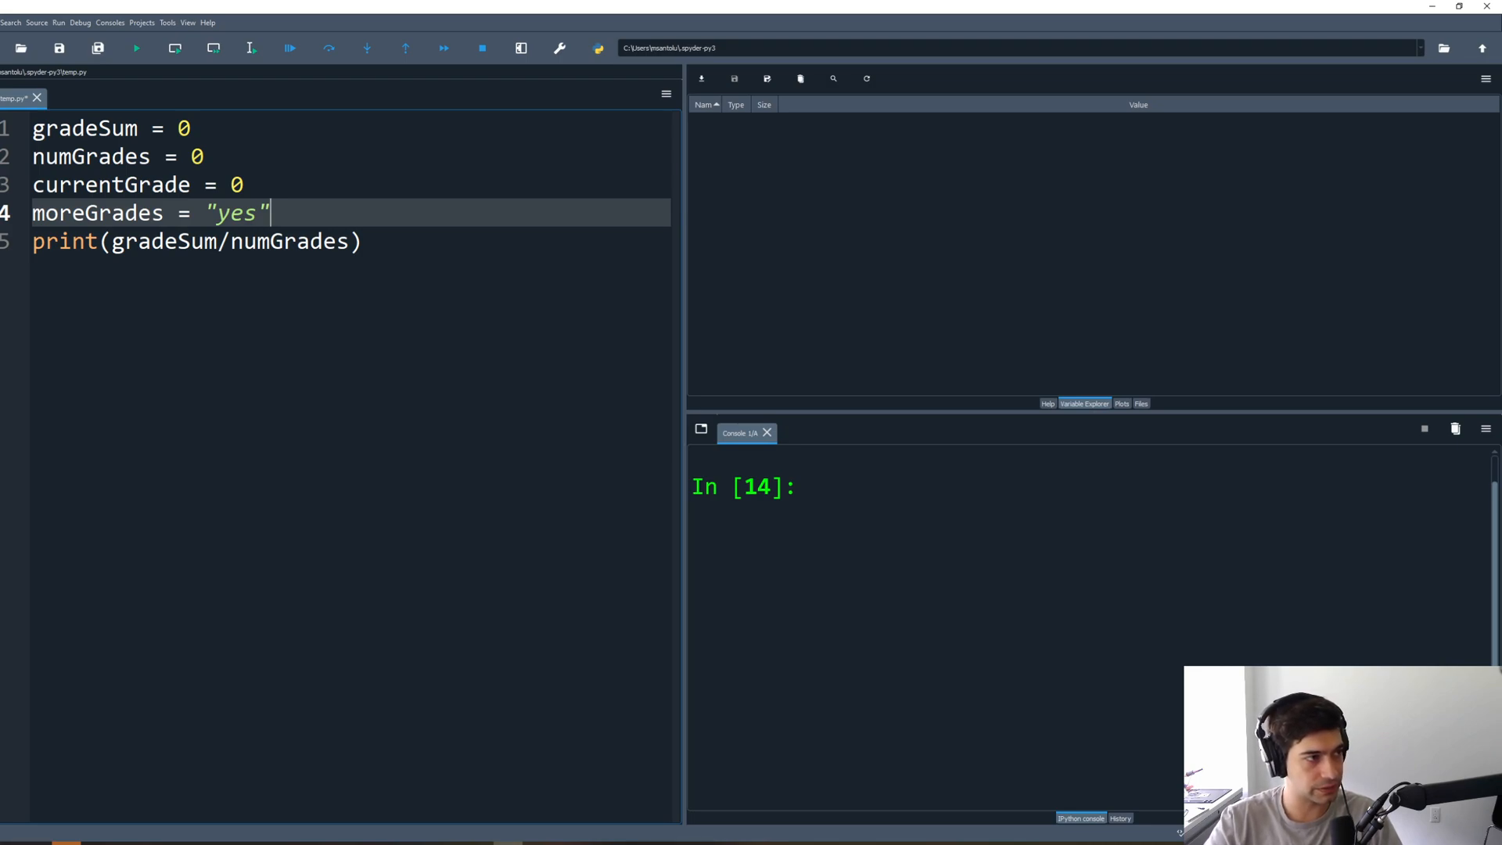
{"action": "key", "text": "enter"}
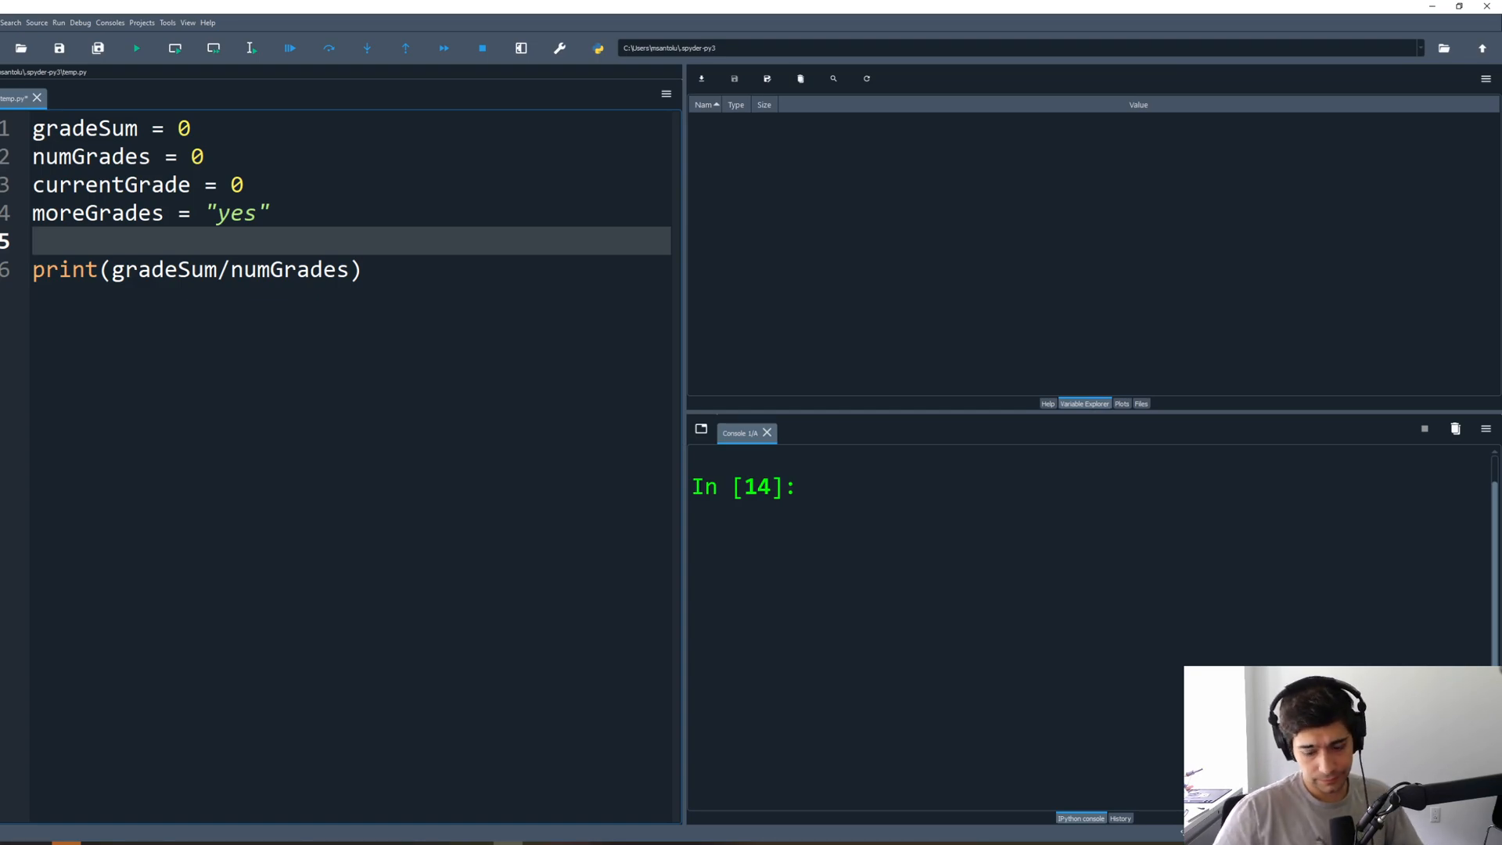
Step: Write currentGrade = input("enter a grade: ") to read a grade
{"action": "type", "text": "currentGrade"}
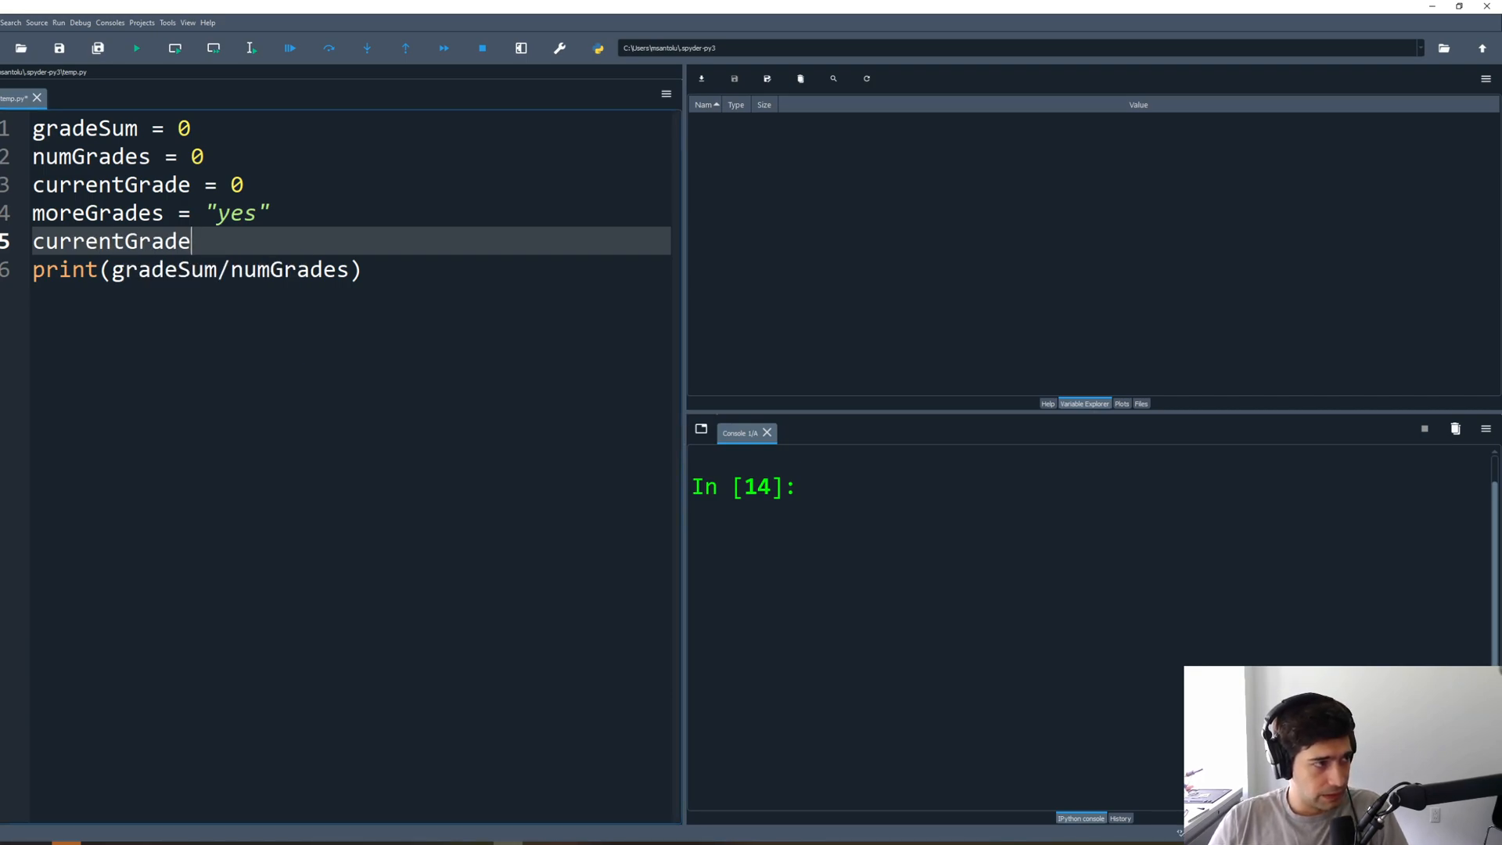
{"action": "key", "text": "enter"}
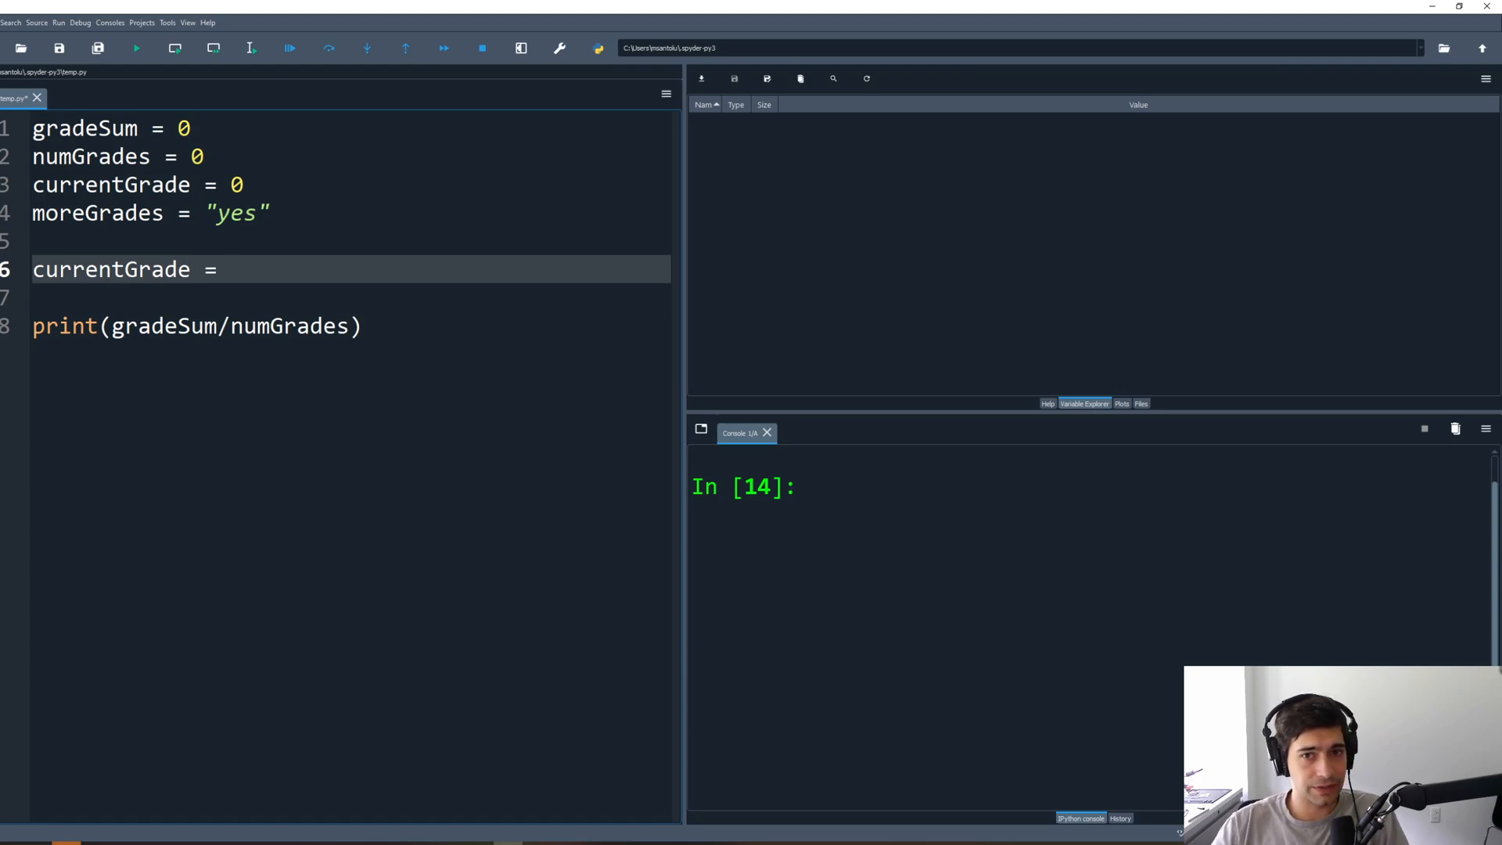
{"action": "type", "text": "in"}
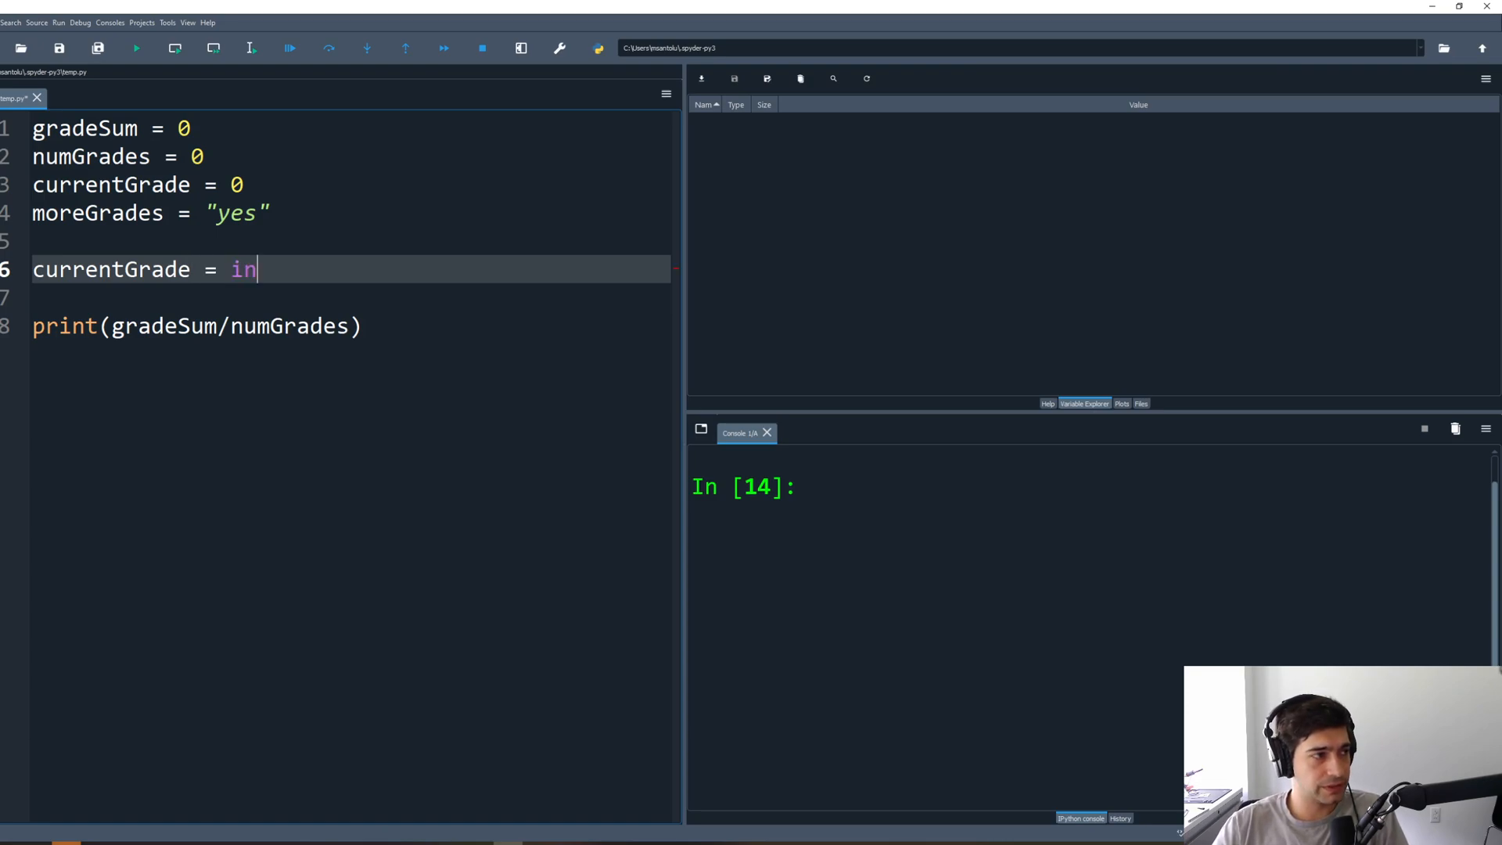
{"action": "type", "text": "put()"}
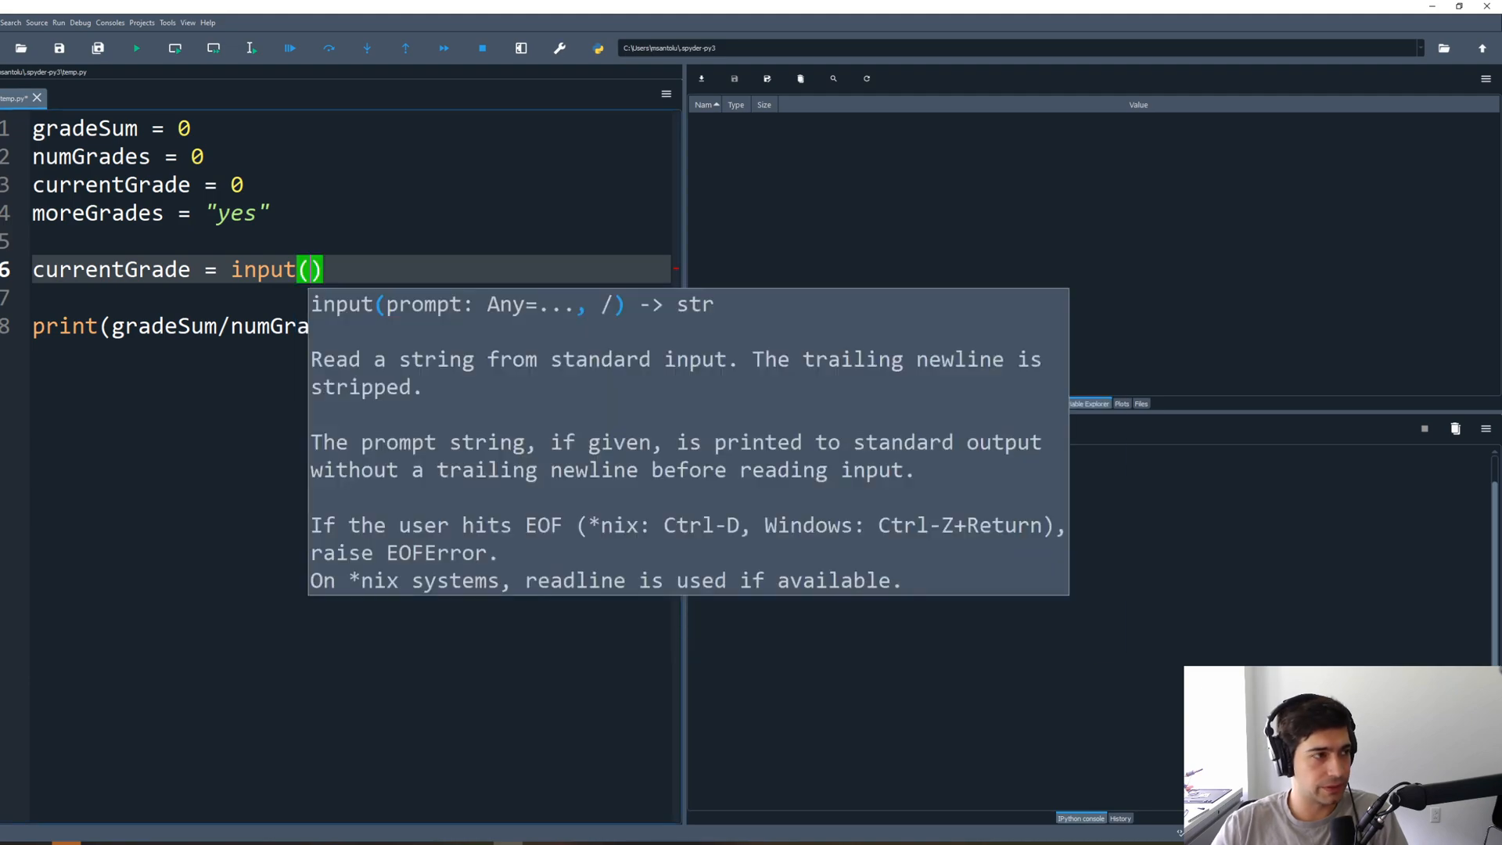
{"action": "type", "text": "\"enter \""}
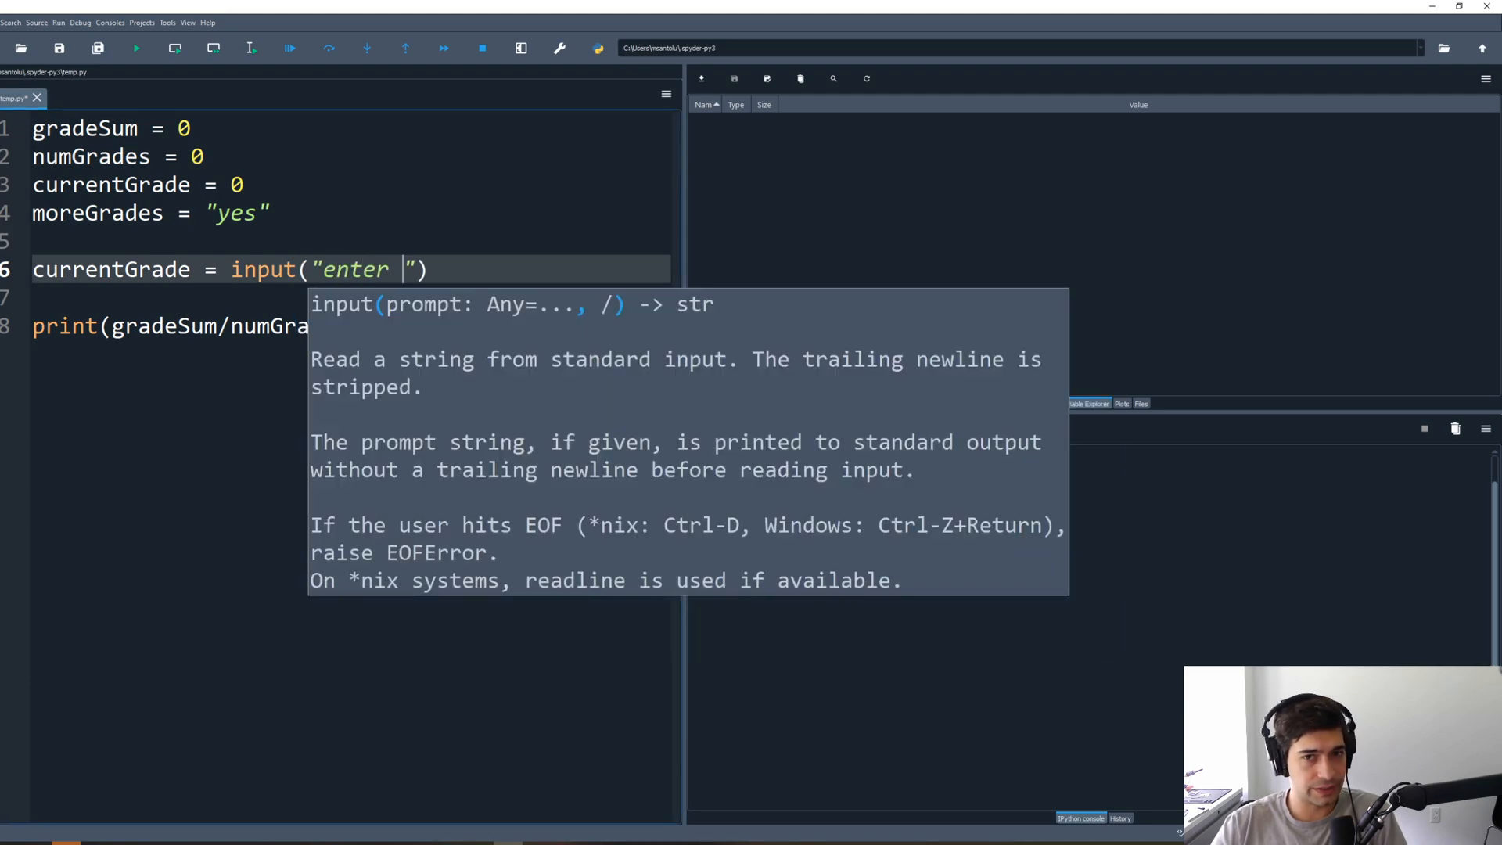
{"action": "type", "text": "a grade"}
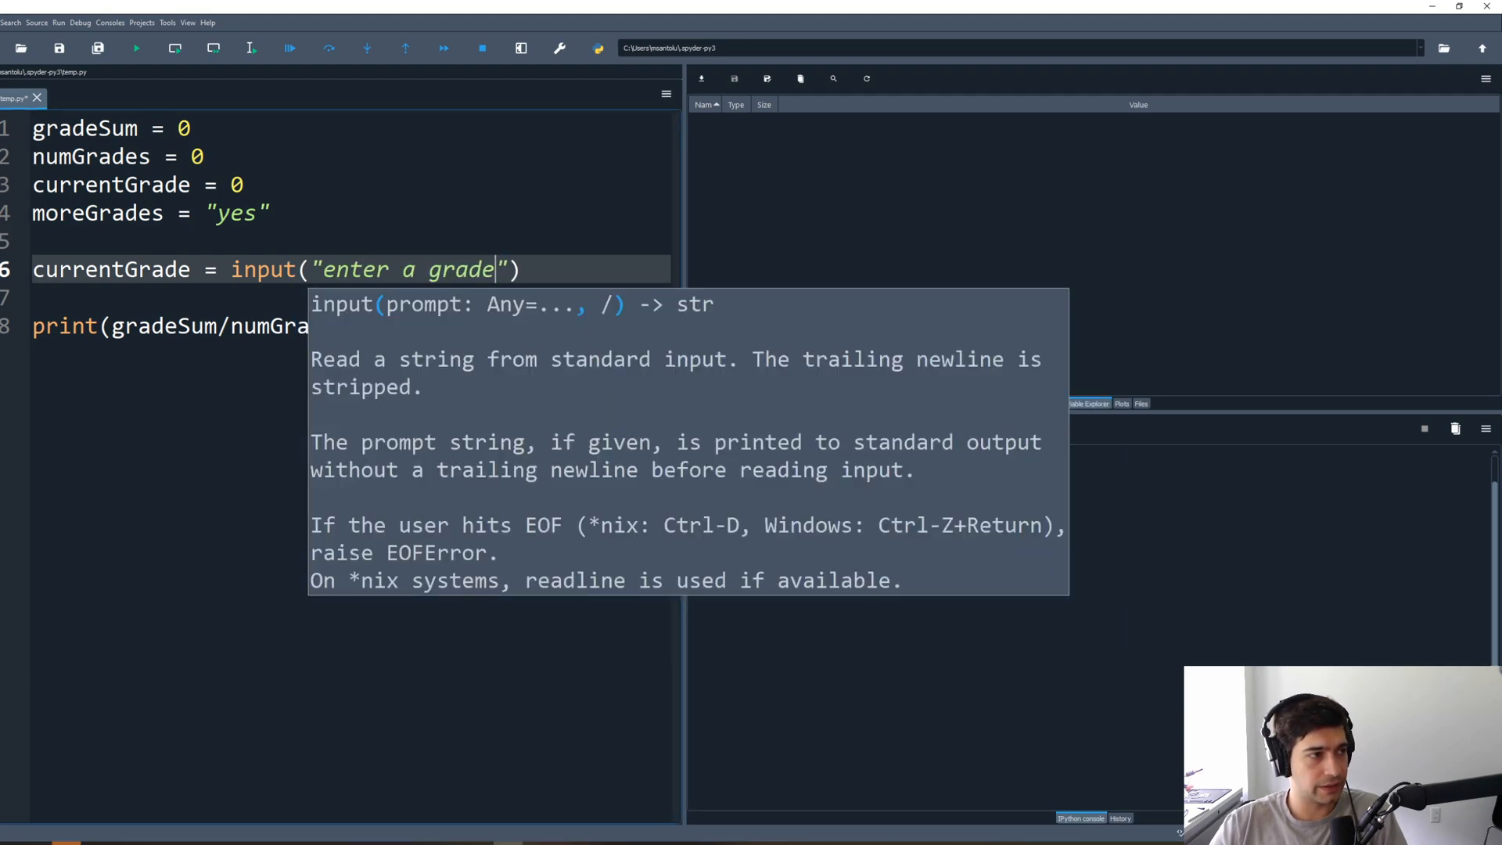
{"action": "type", "text": ":"}
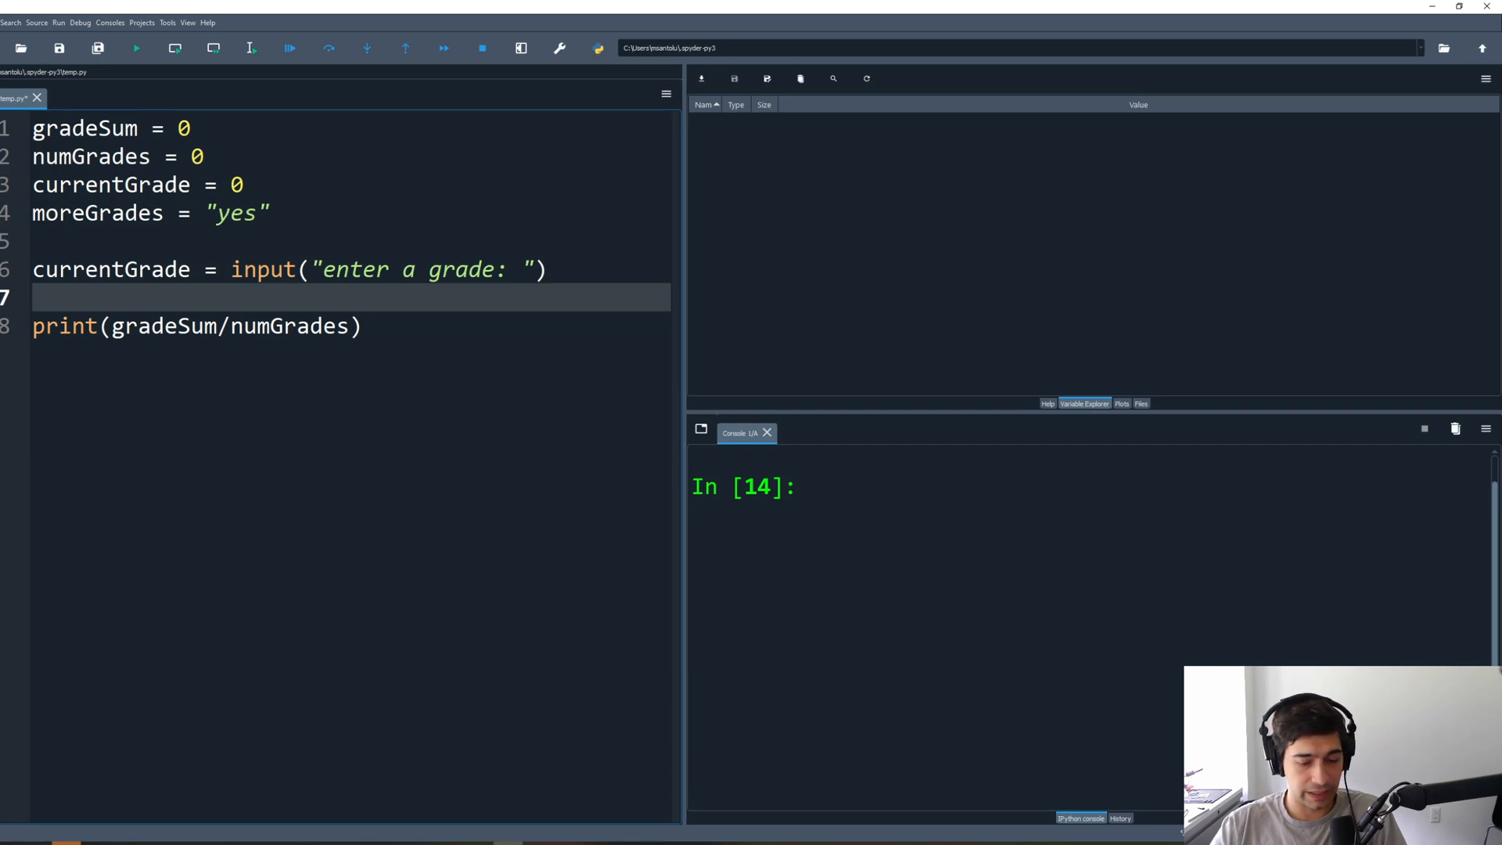
Step: Add the counter line numGrades = numGrades + 1
{"action": "type", "text": "num"}
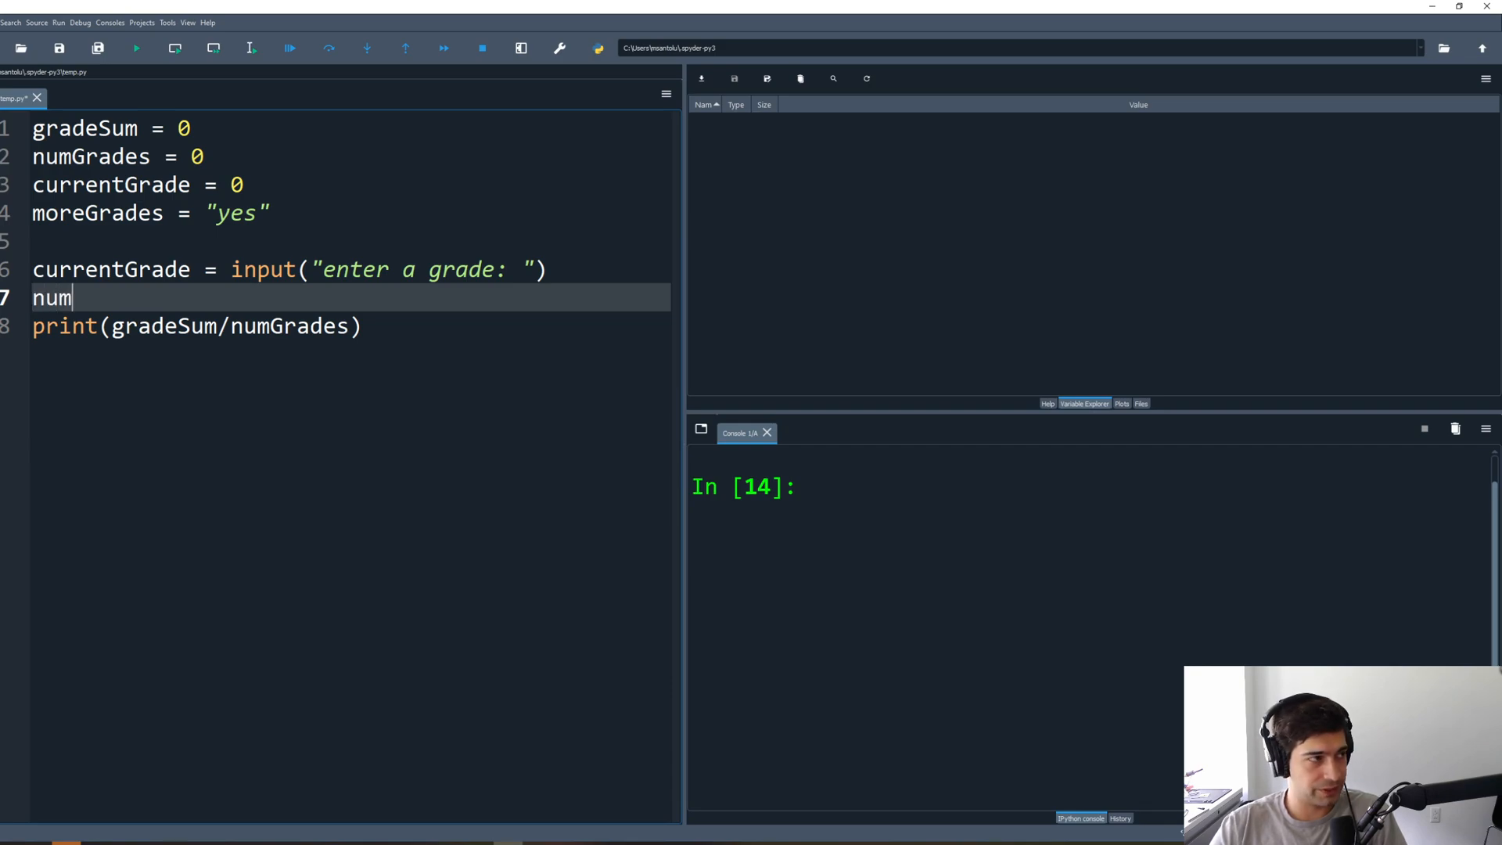
{"action": "type", "text": "Grades = num"}
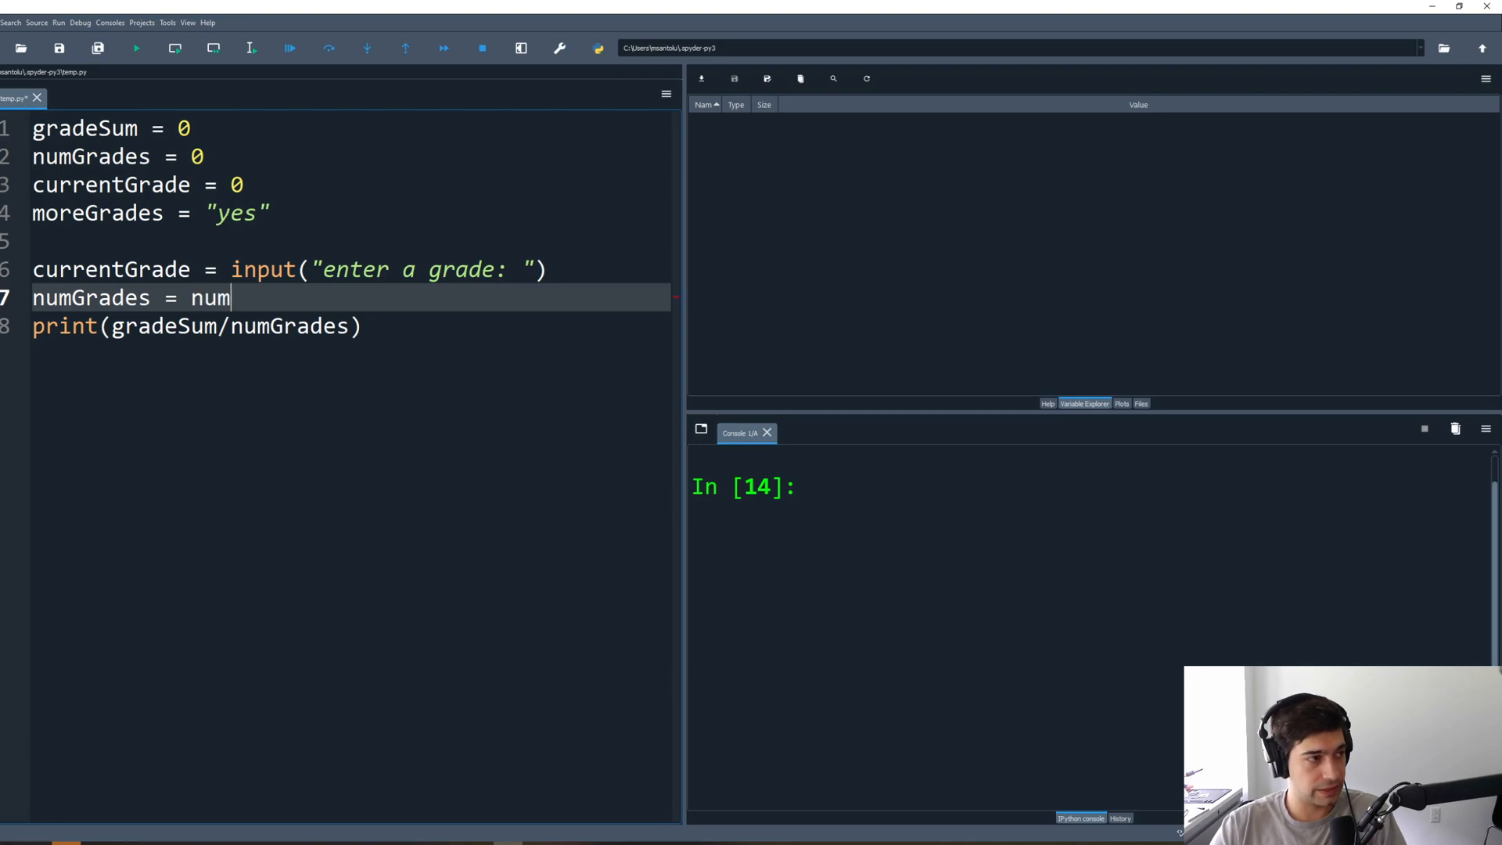
{"action": "type", "text": "Grades + 1"}
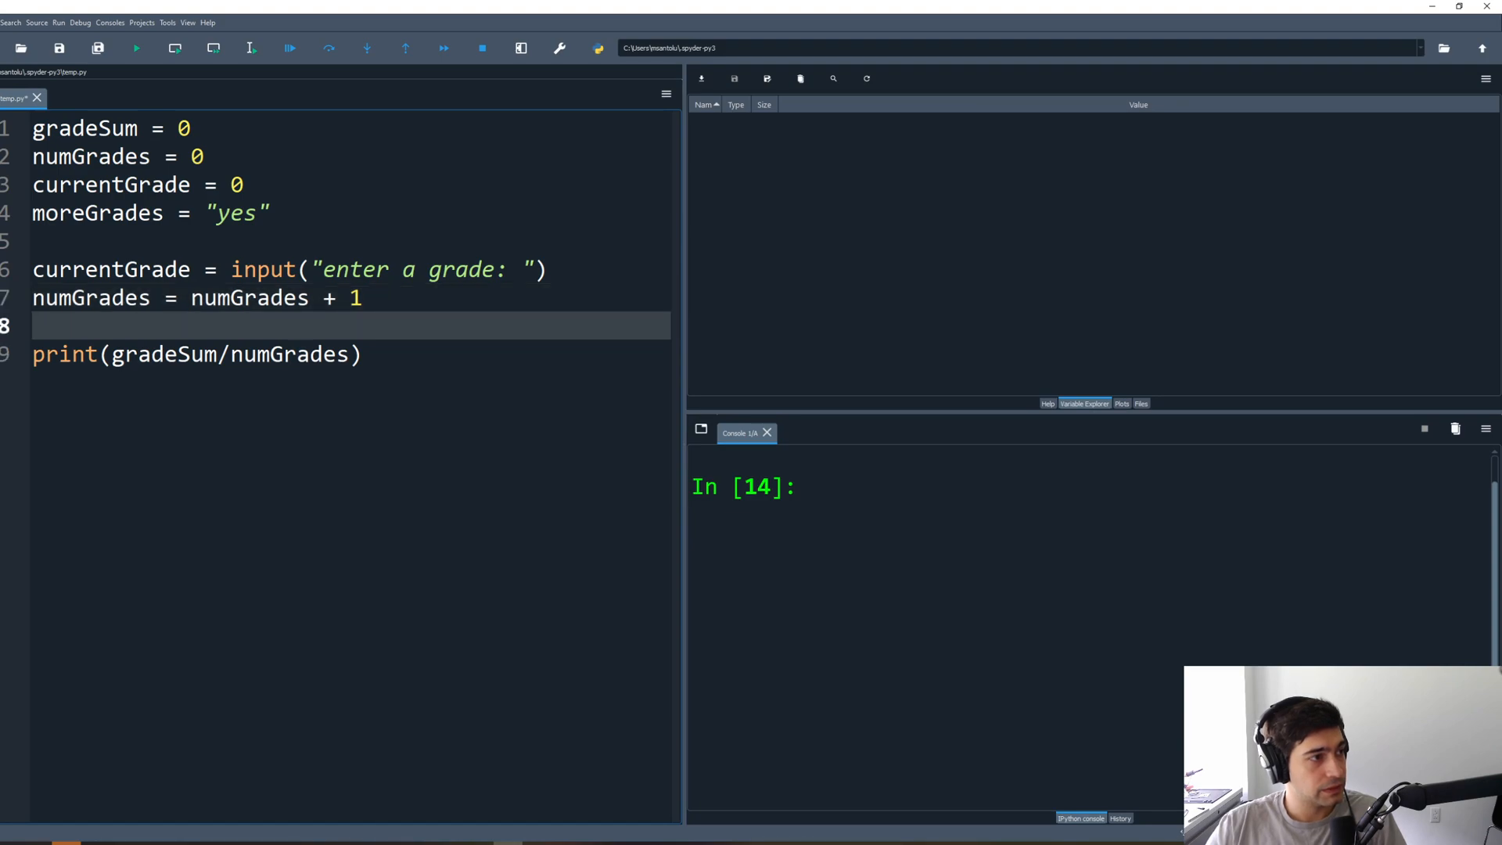
{"action": "key", "text": "enter"}
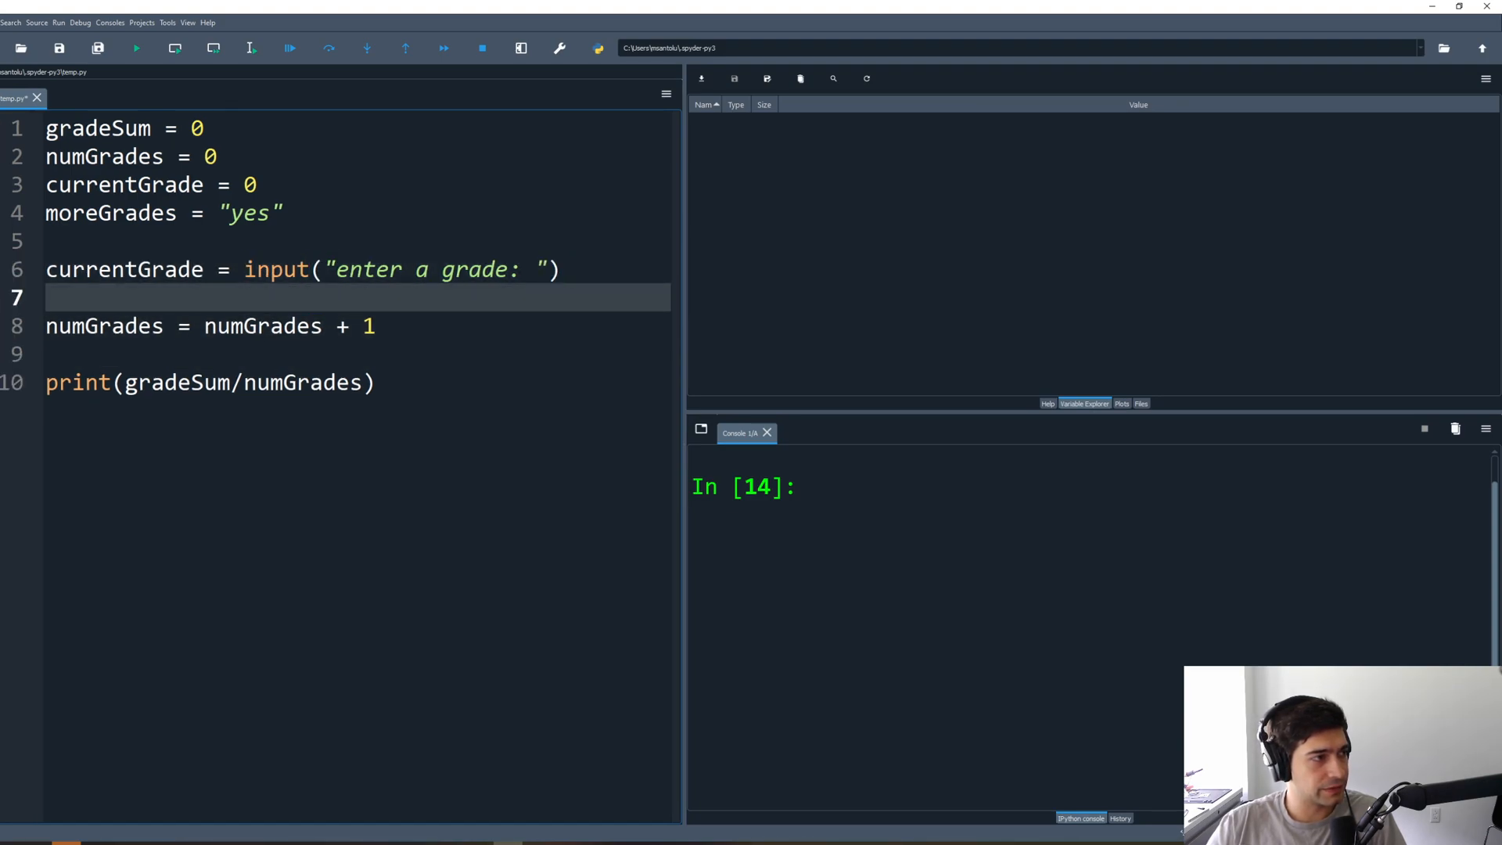
Step: Add gradeSum = currentGrade and highlight currentGrade's usages
{"action": "type", "text": "sum"}
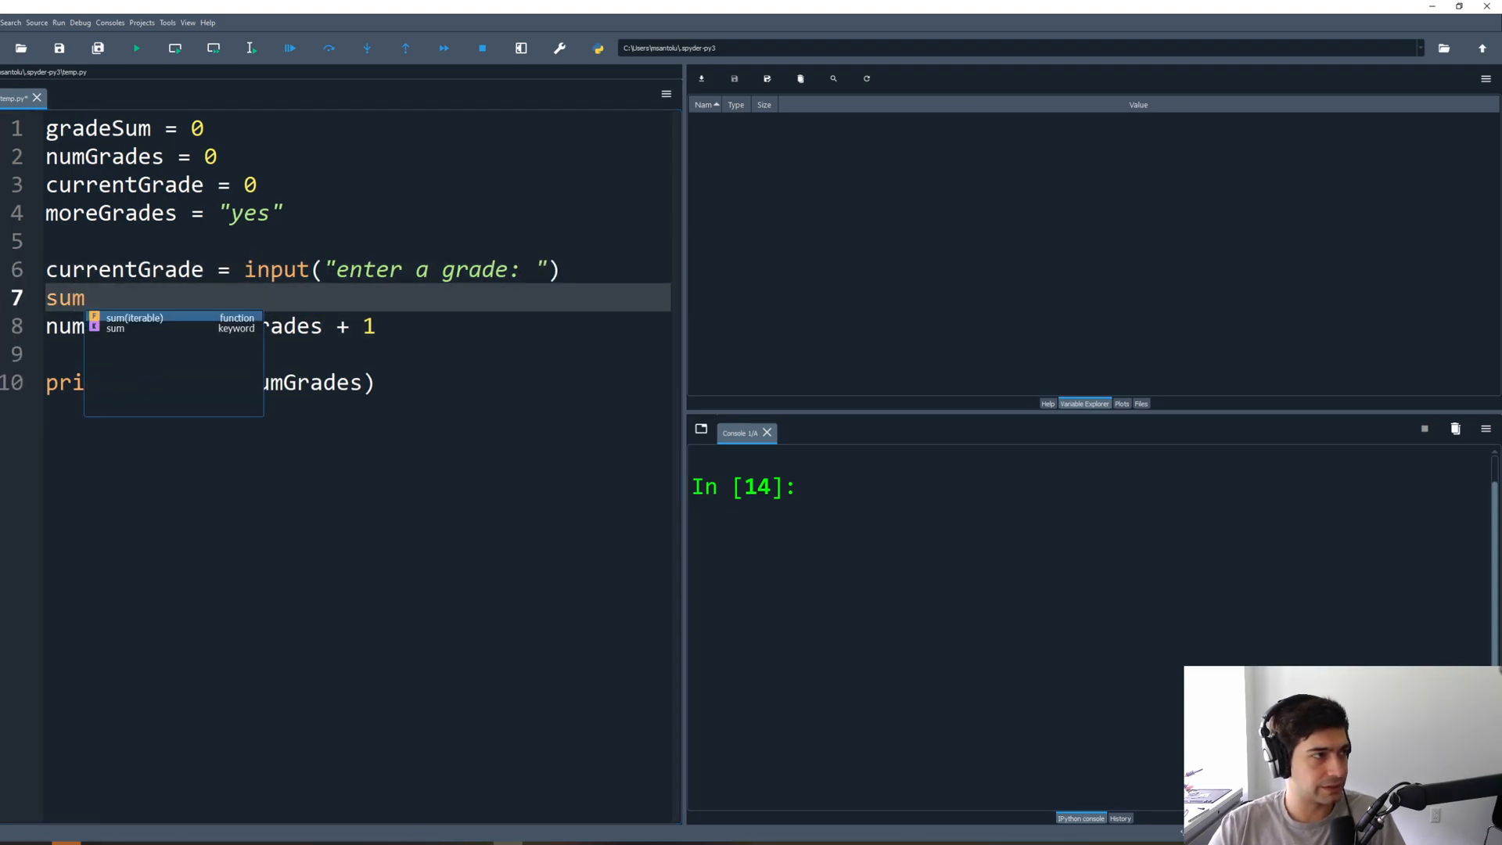
{"action": "type", "text": "gradeSum ="}
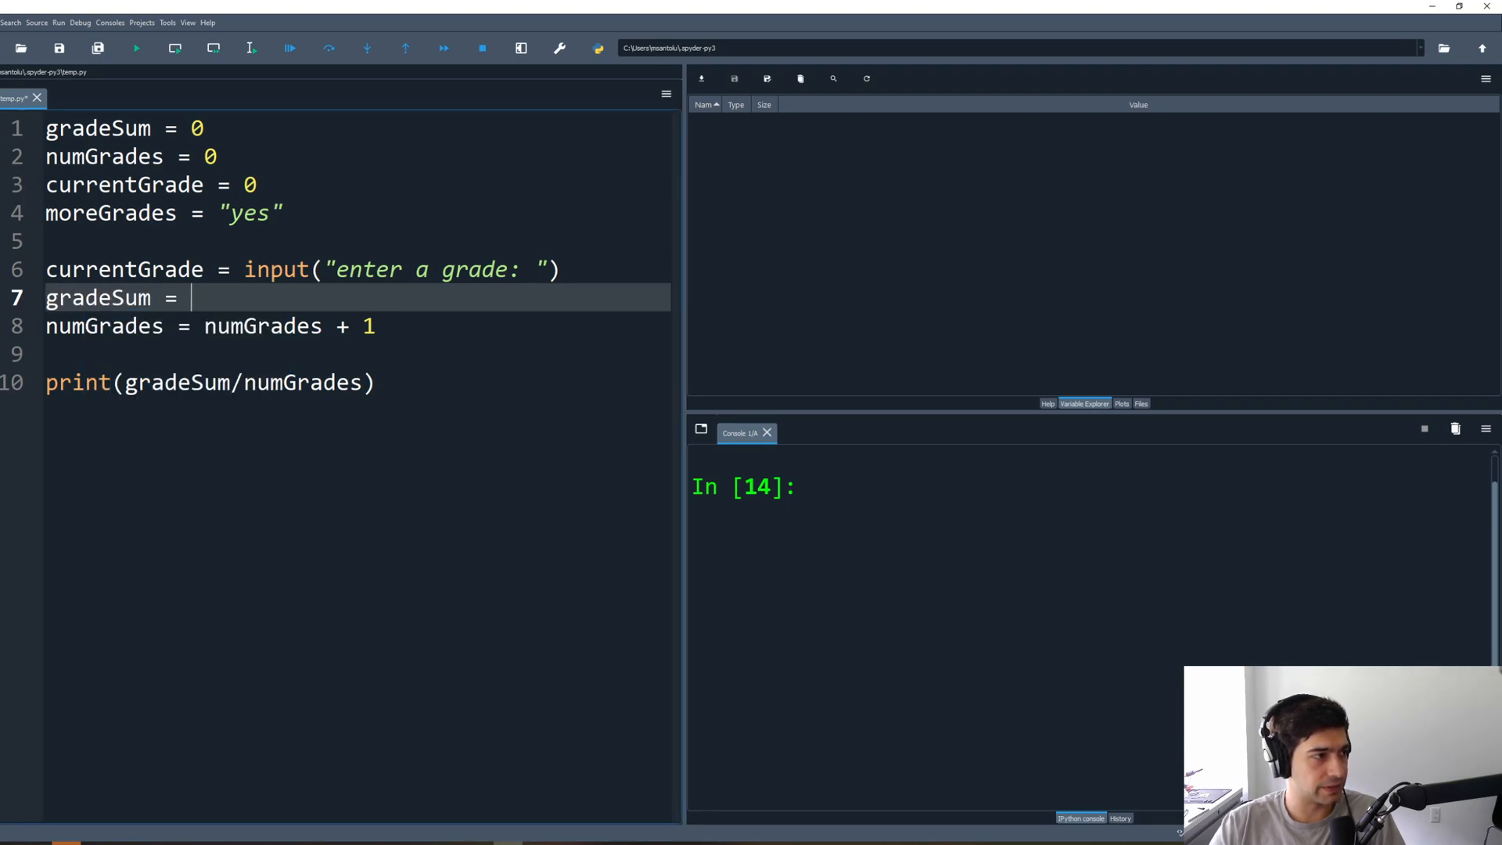
{"action": "type", "text": "cure"}
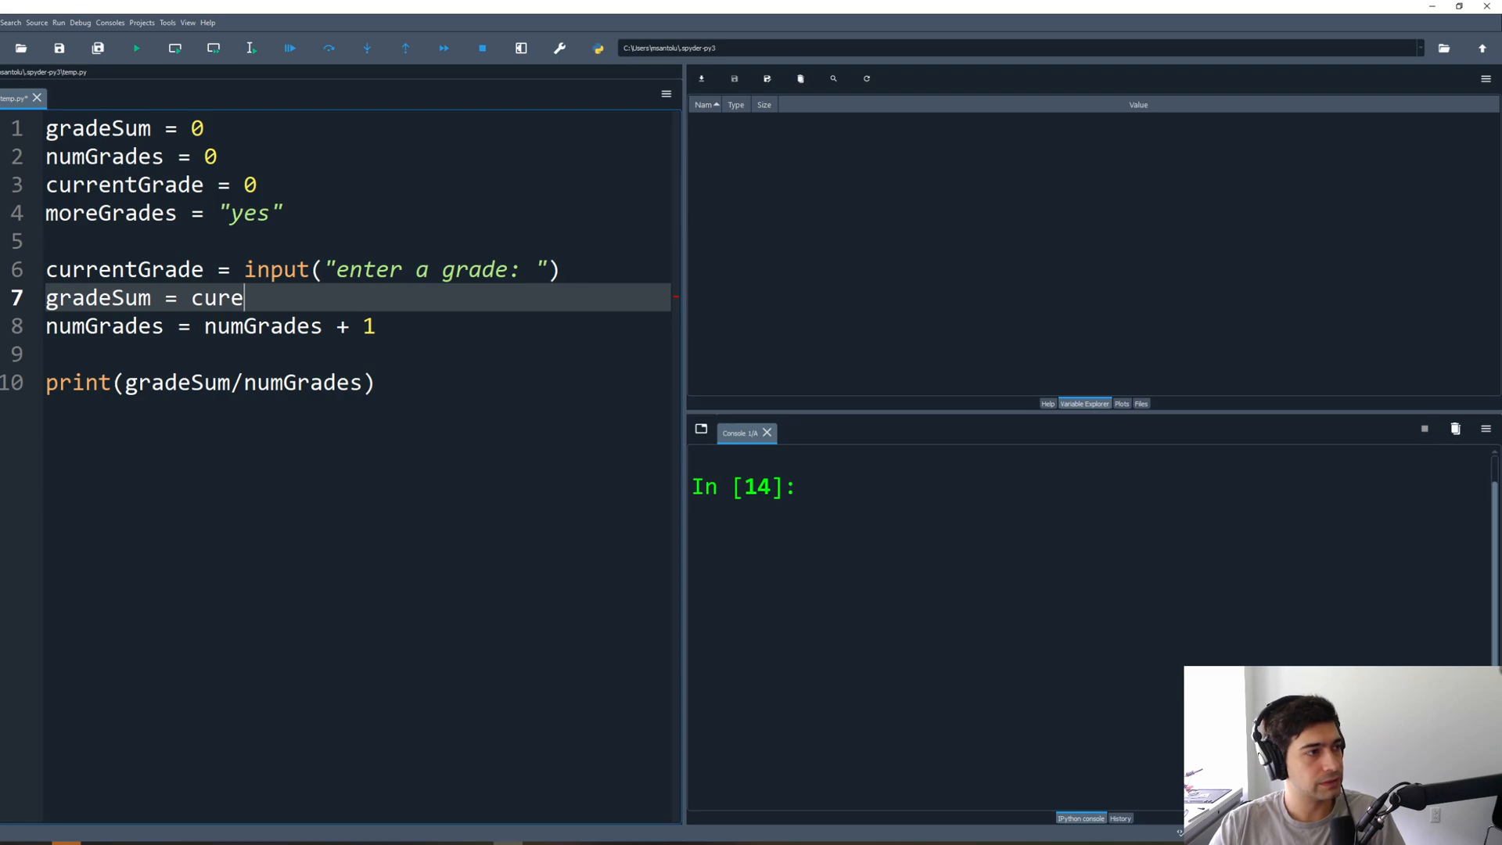
{"action": "type", "text": "ntGrade"}
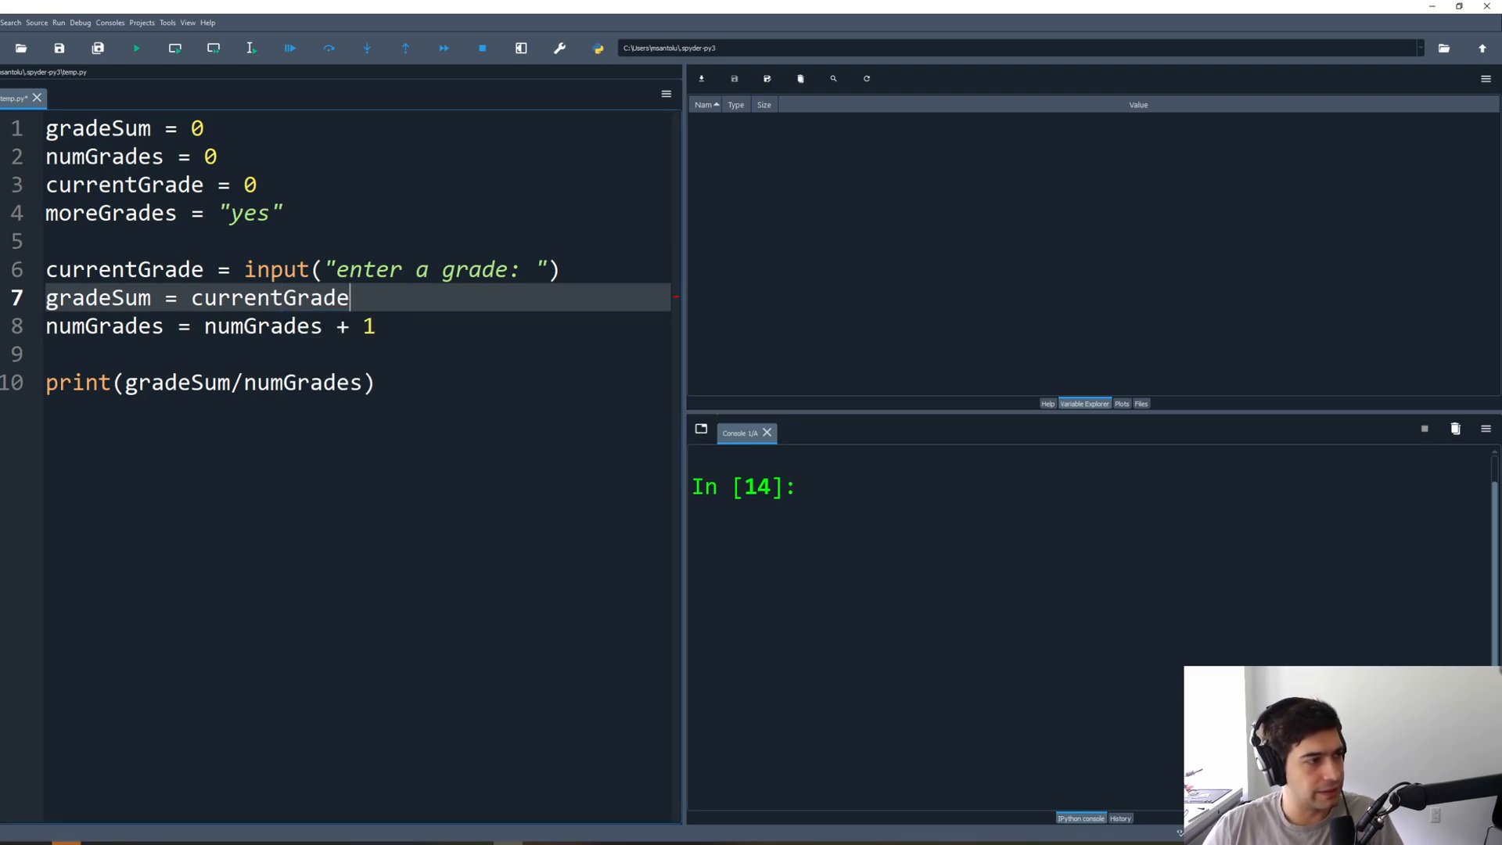
{"action": "double_click", "coordinate": [268, 297]}
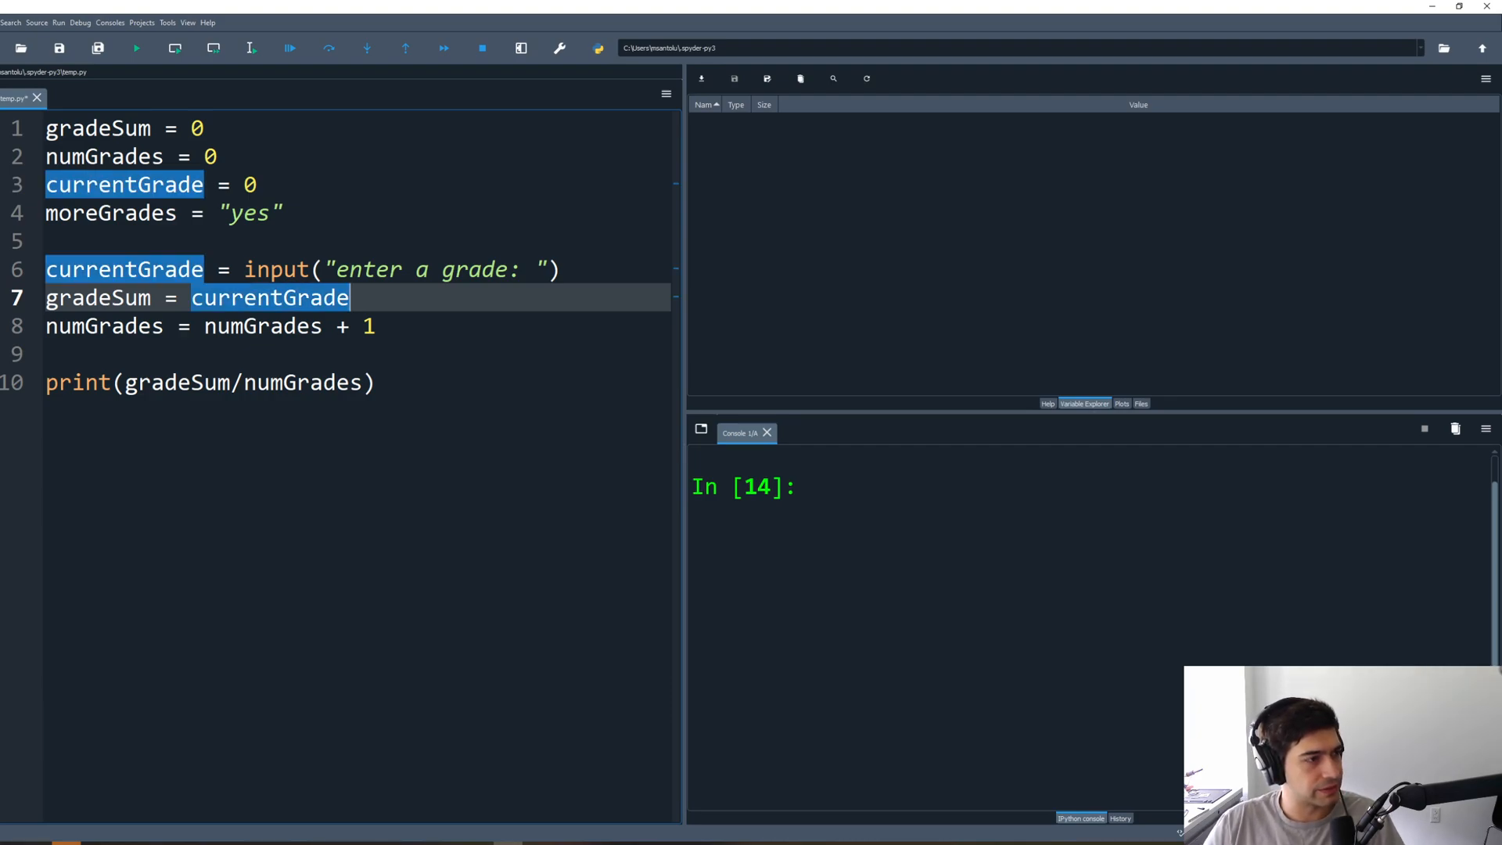
{"action": "mouse_move", "coordinate": [136, 47]}
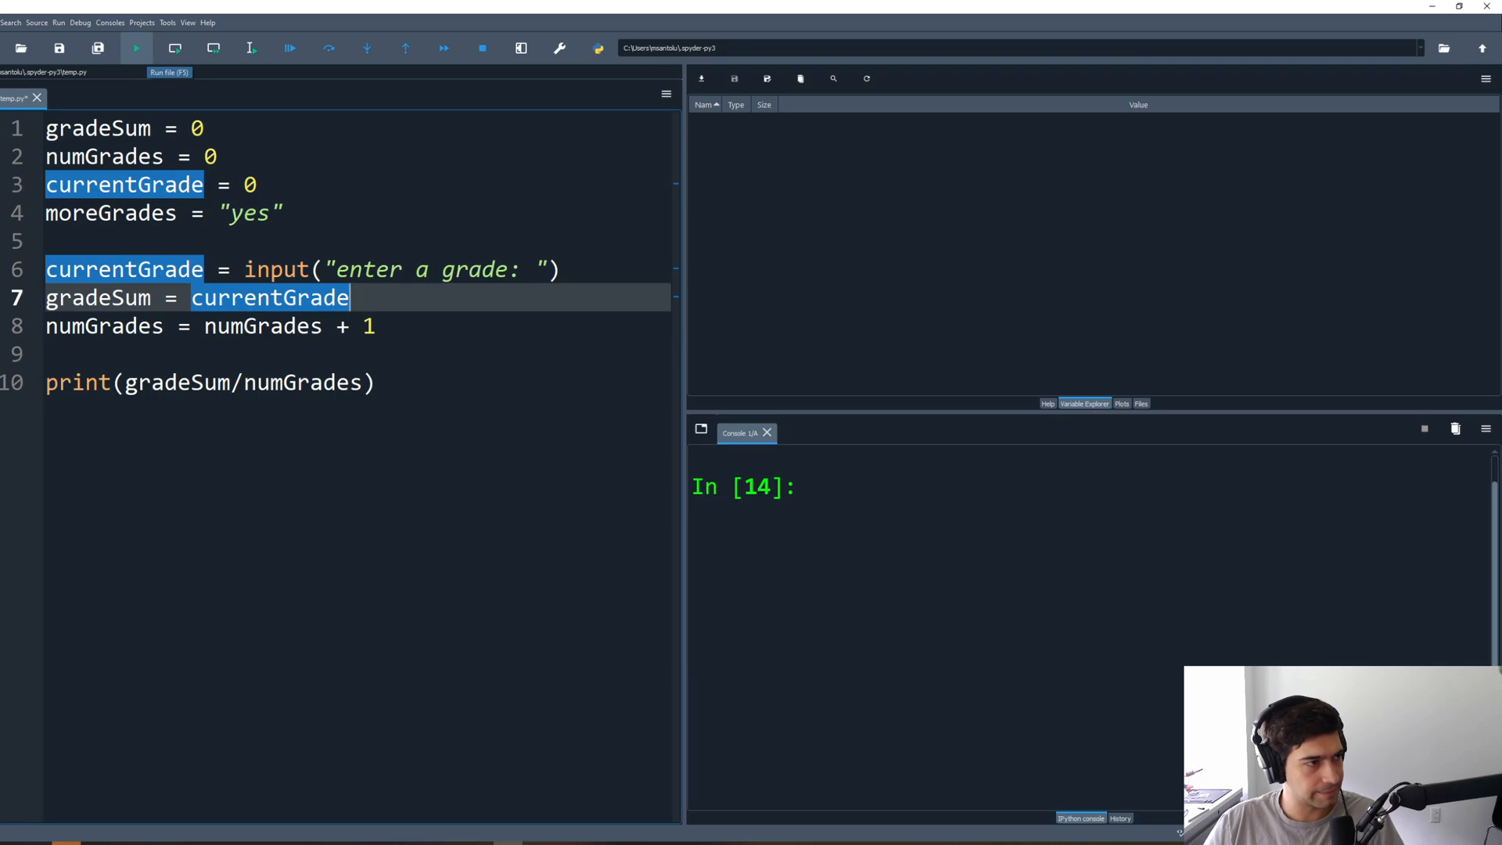
Step: Run with grade 75, hit a TypeError, and wrap input(...) in int()
{"action": "left_click", "coordinate": [136, 47]}
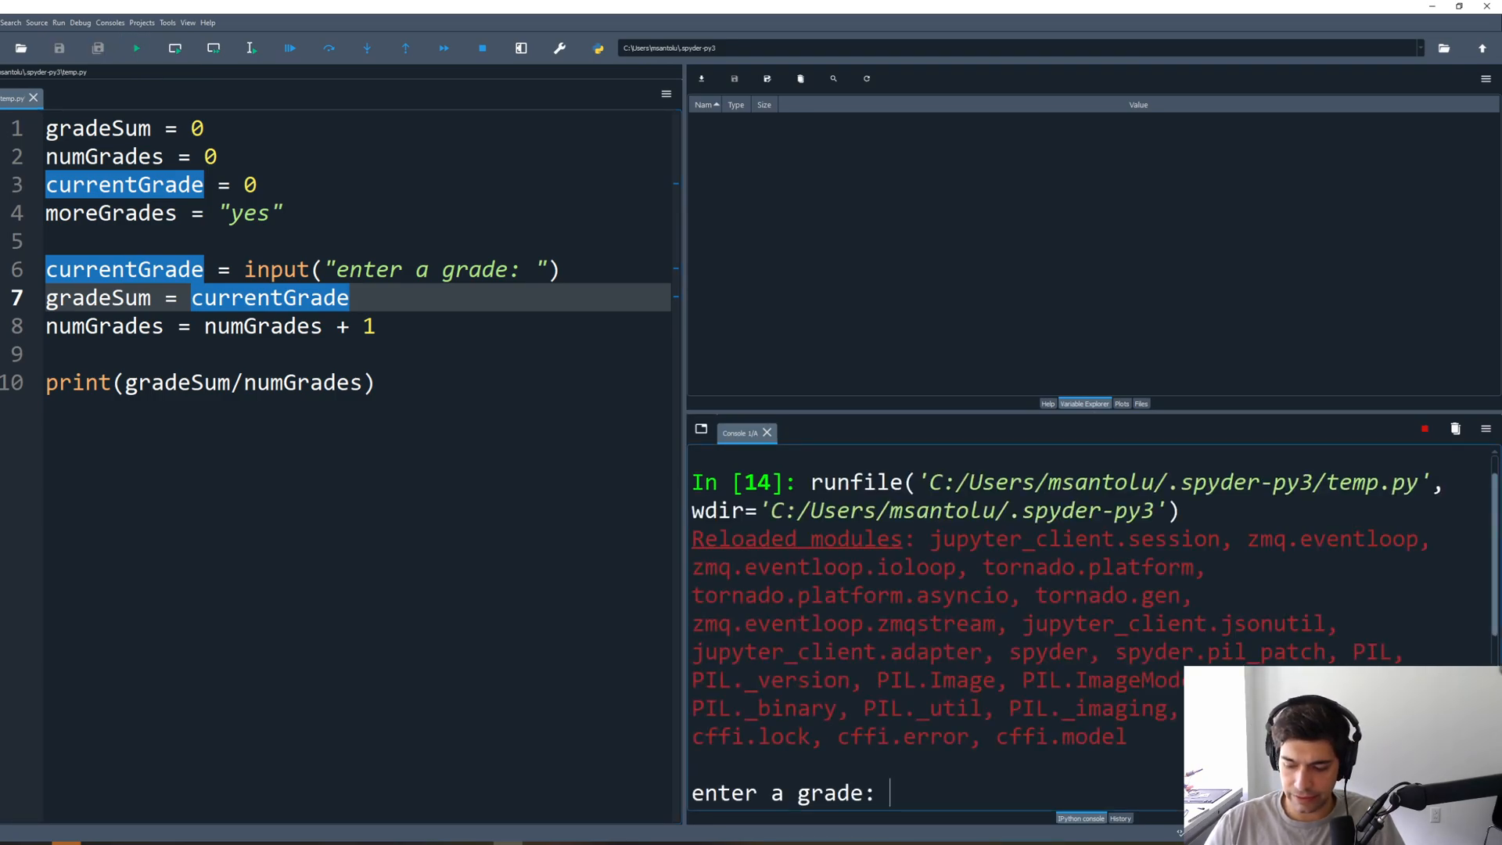
{"action": "type", "text": "75"}
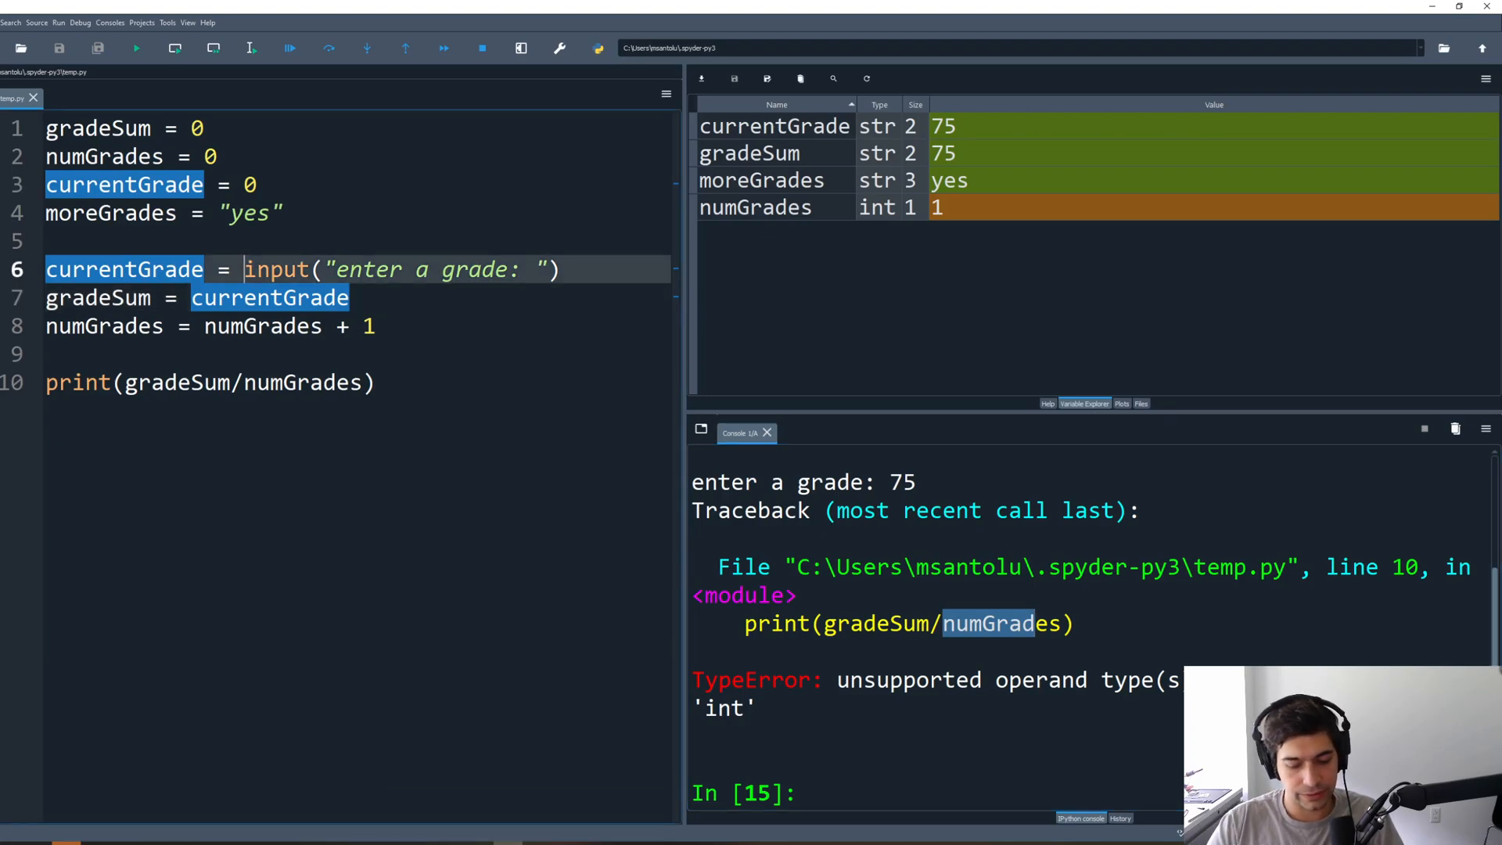
{"action": "type", "text": "int("}
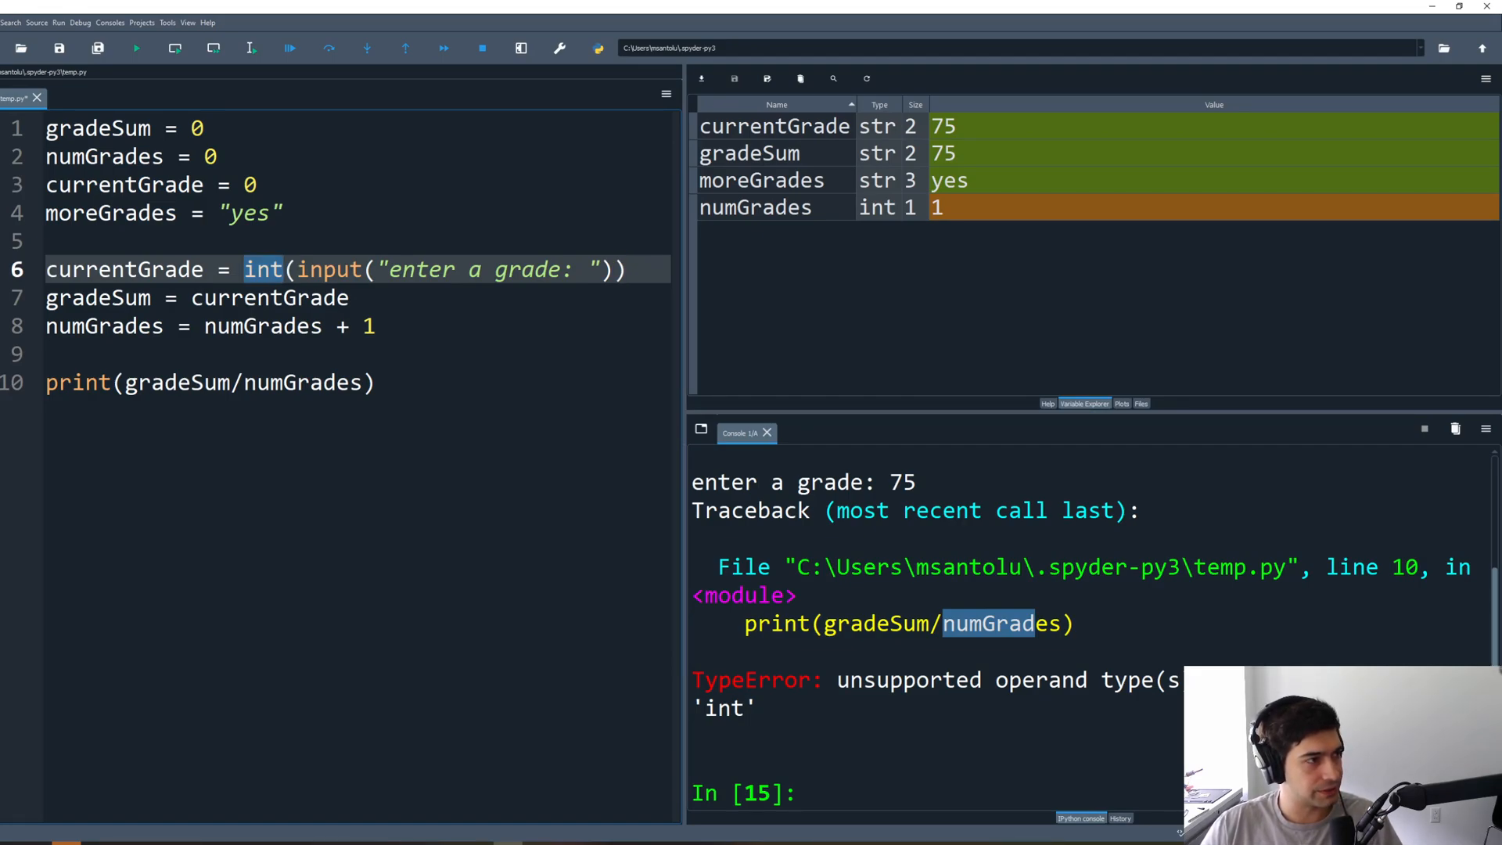
Step: Rerun the script entering 75, now printing 75.0 without error
{"action": "left_click", "coordinate": [136, 48]}
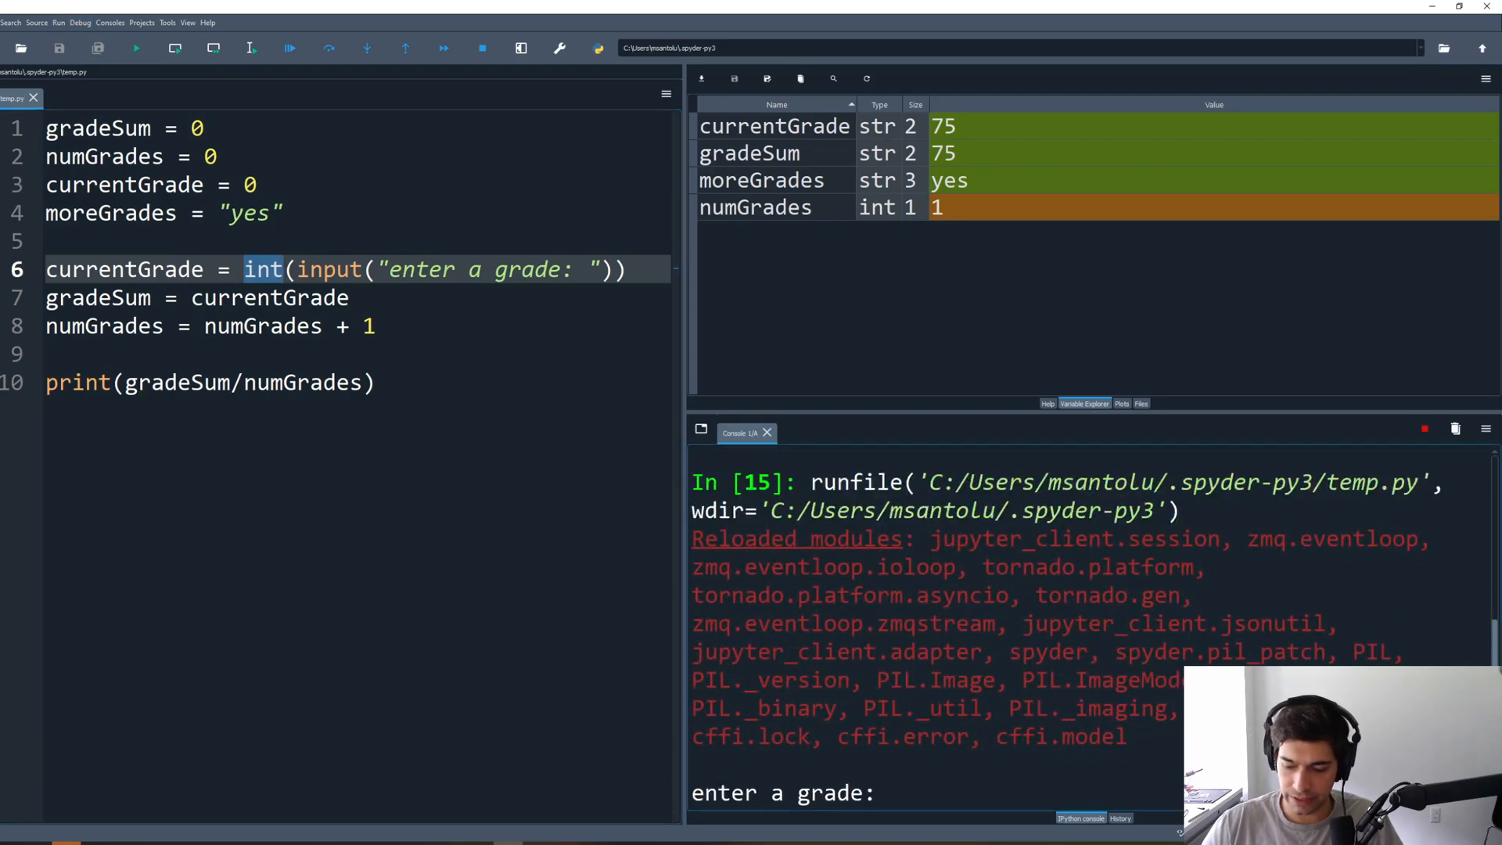
{"action": "type", "text": "75"}
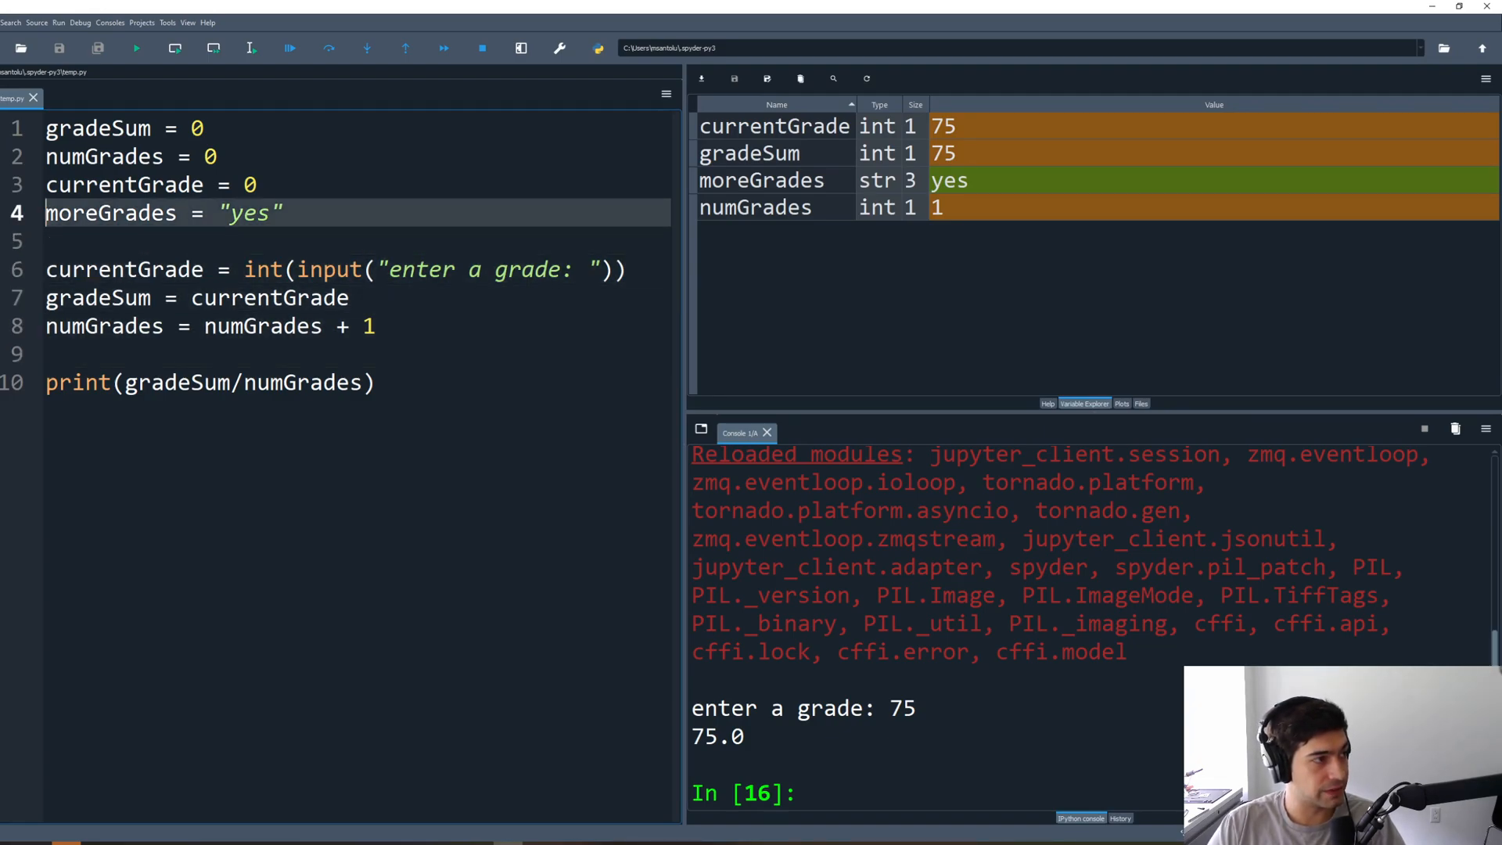
Step: Add moreGrades = input("enter more grades") to ask whether more grades follow
{"action": "type", "text": "mo"}
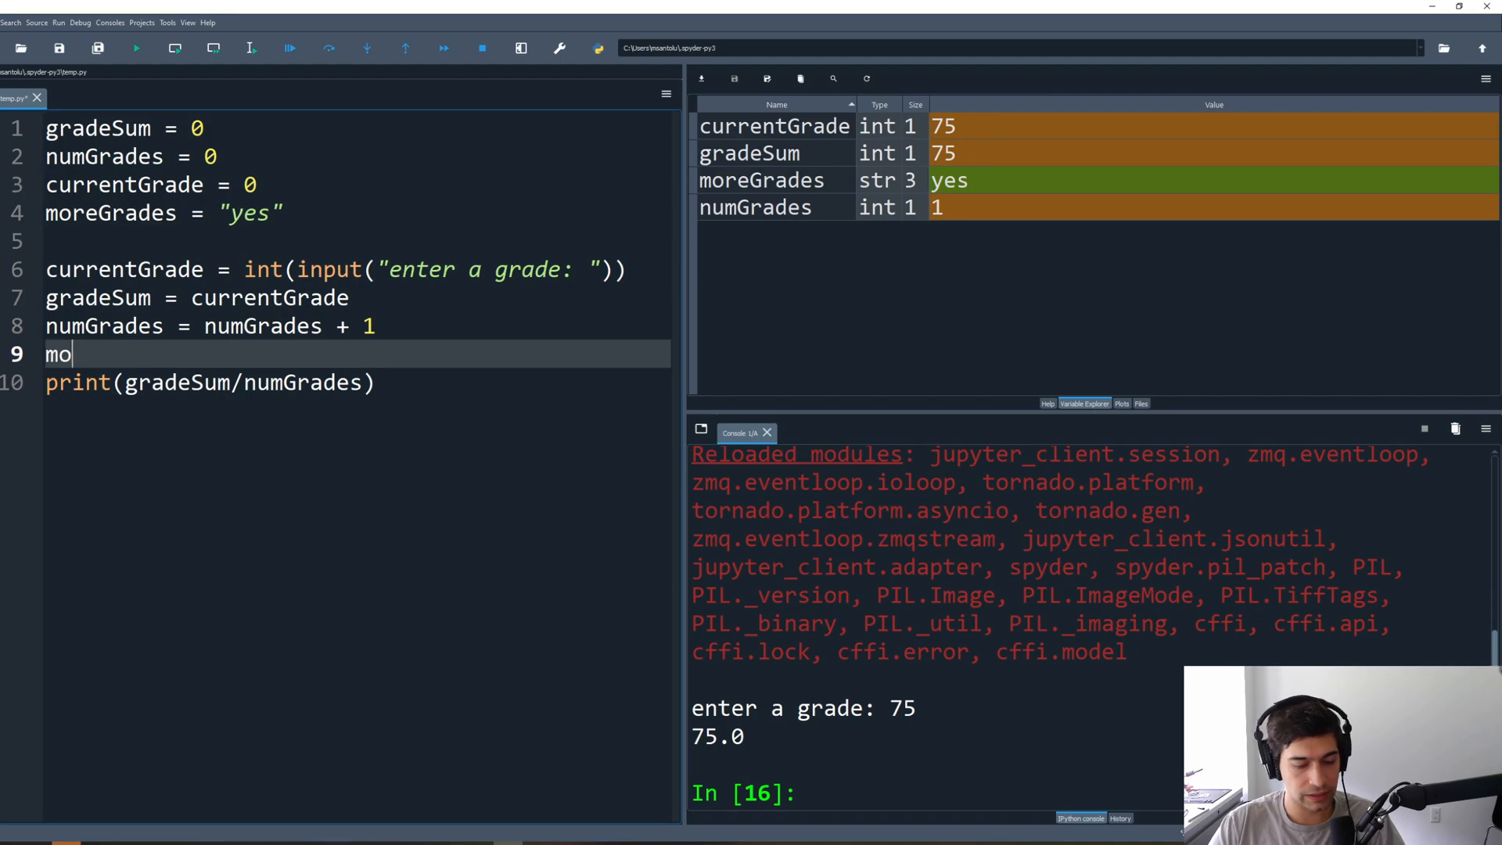
{"action": "type", "text": "reGrades = in"}
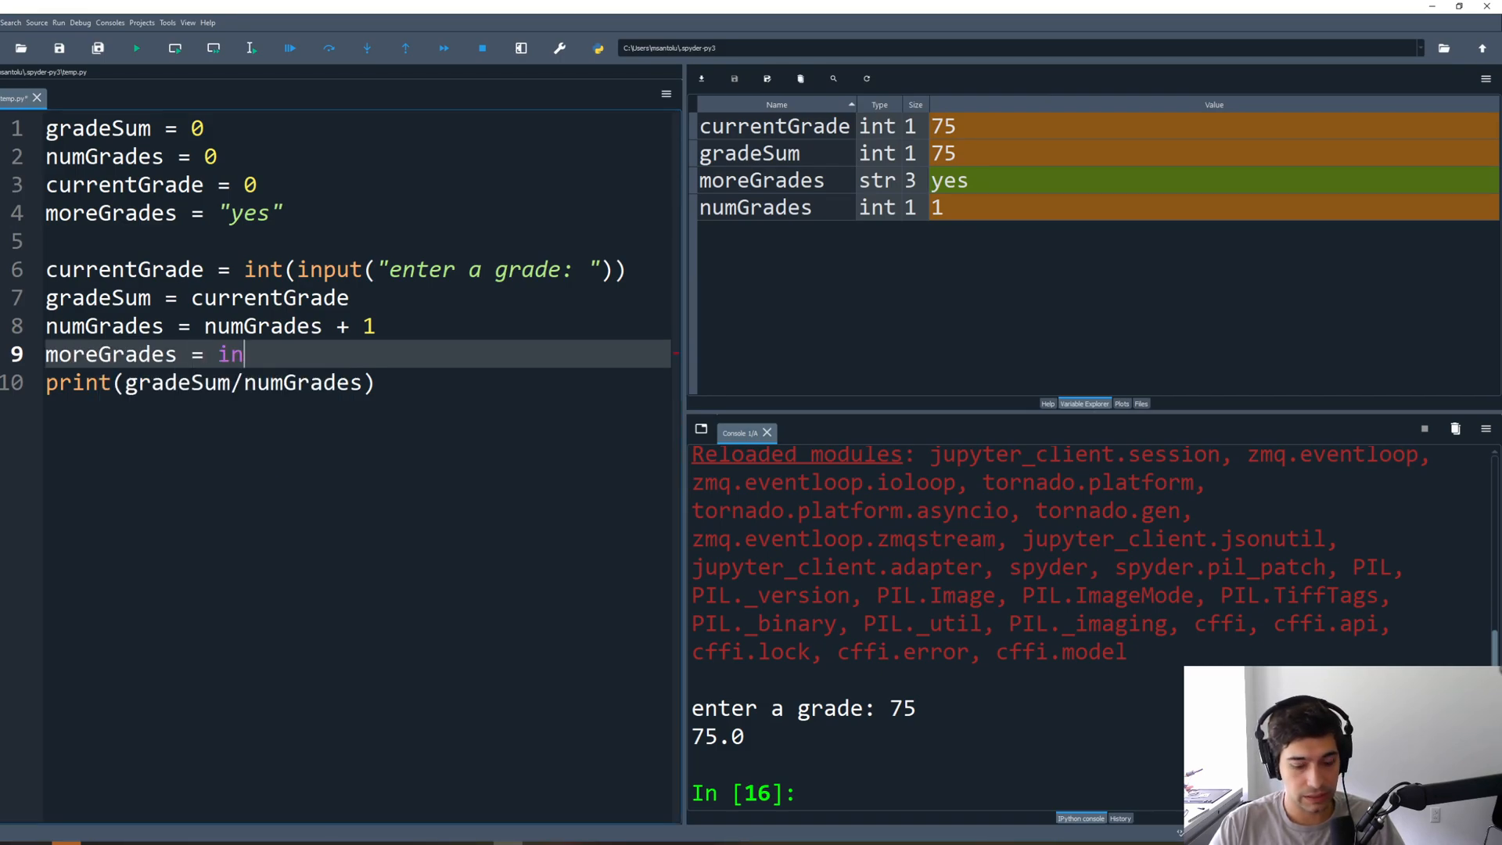
{"action": "type", "text": "put(\"\")"}
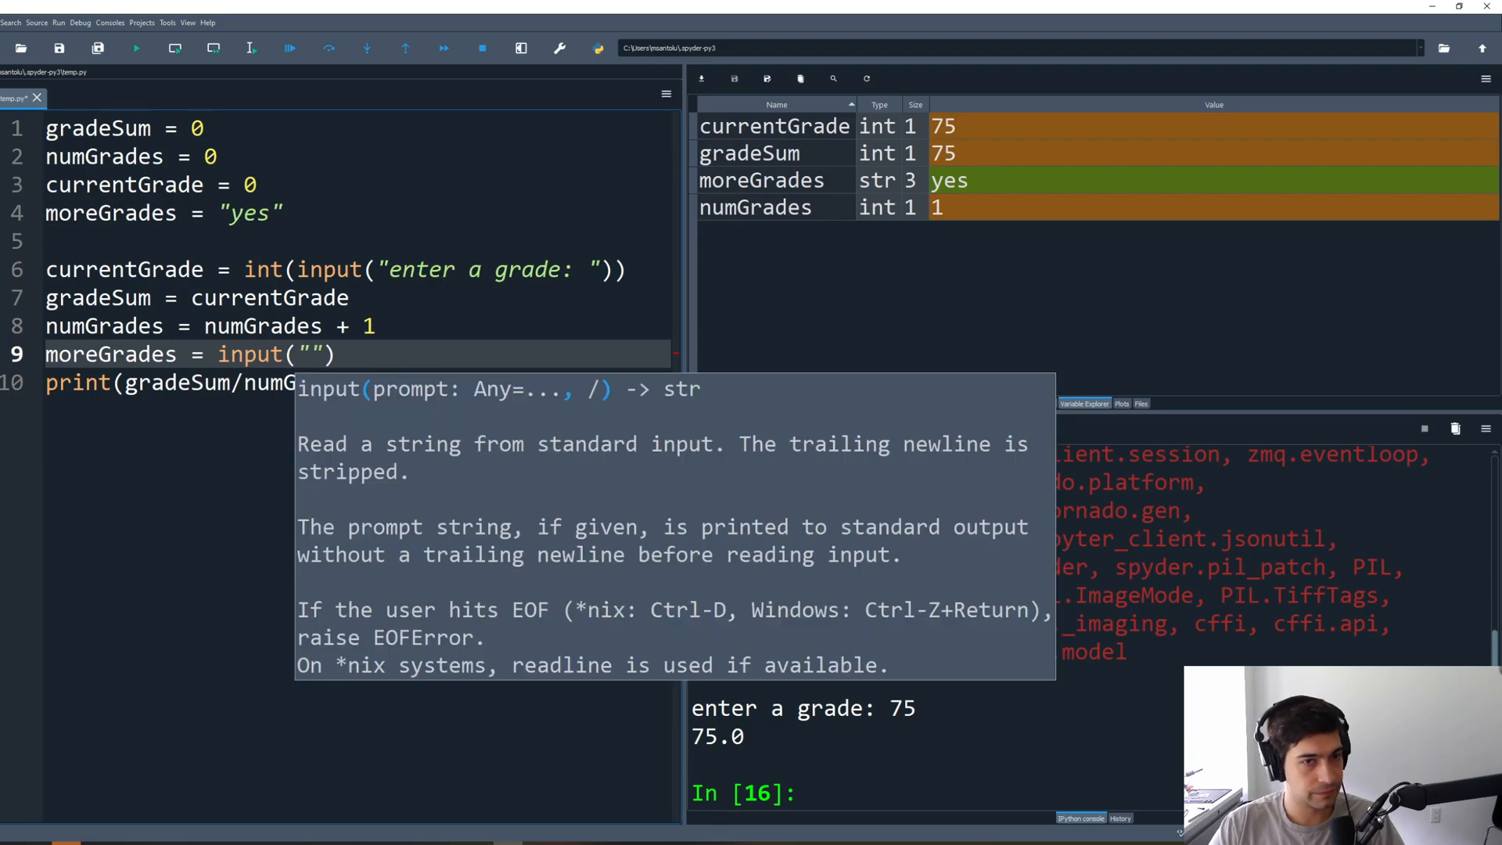
{"action": "type", "text": "enter"}
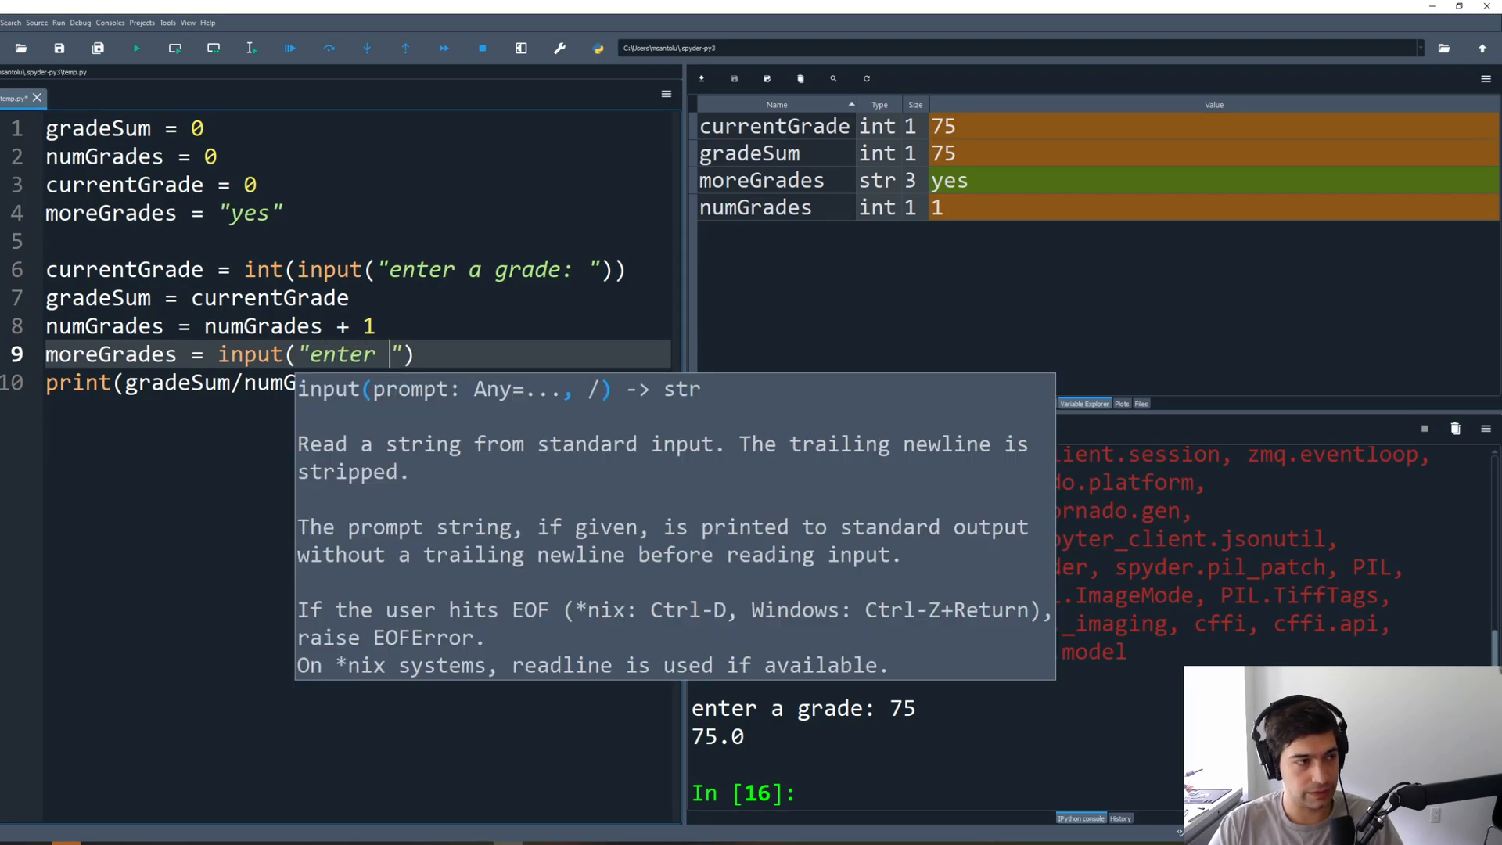
{"action": "type", "text": "more grades?:"}
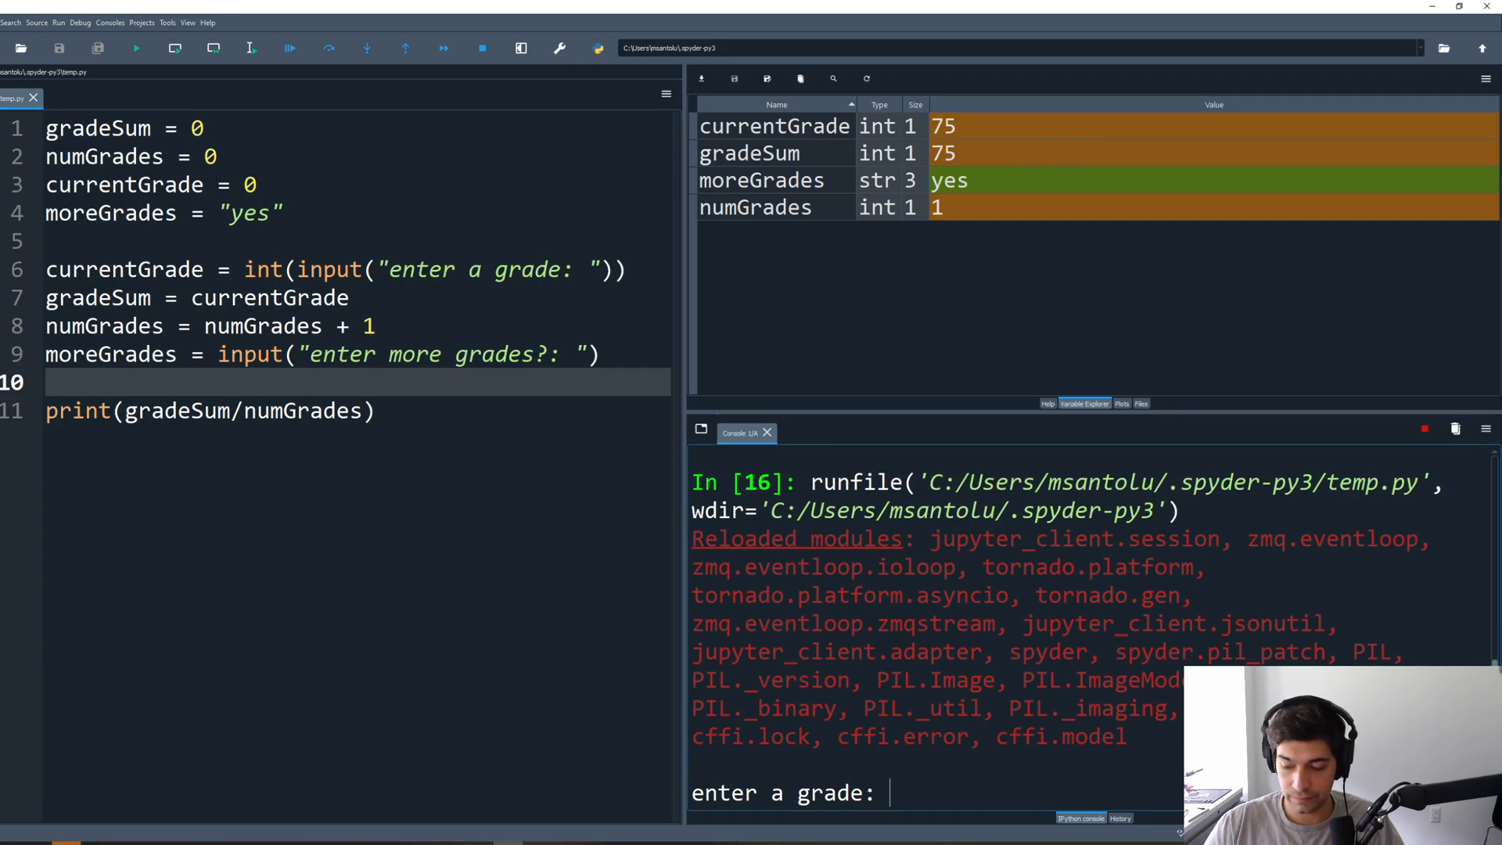
Step: Test the script with 75/no (75.0) and 100/yes (100.0)
{"action": "type", "text": "75"}
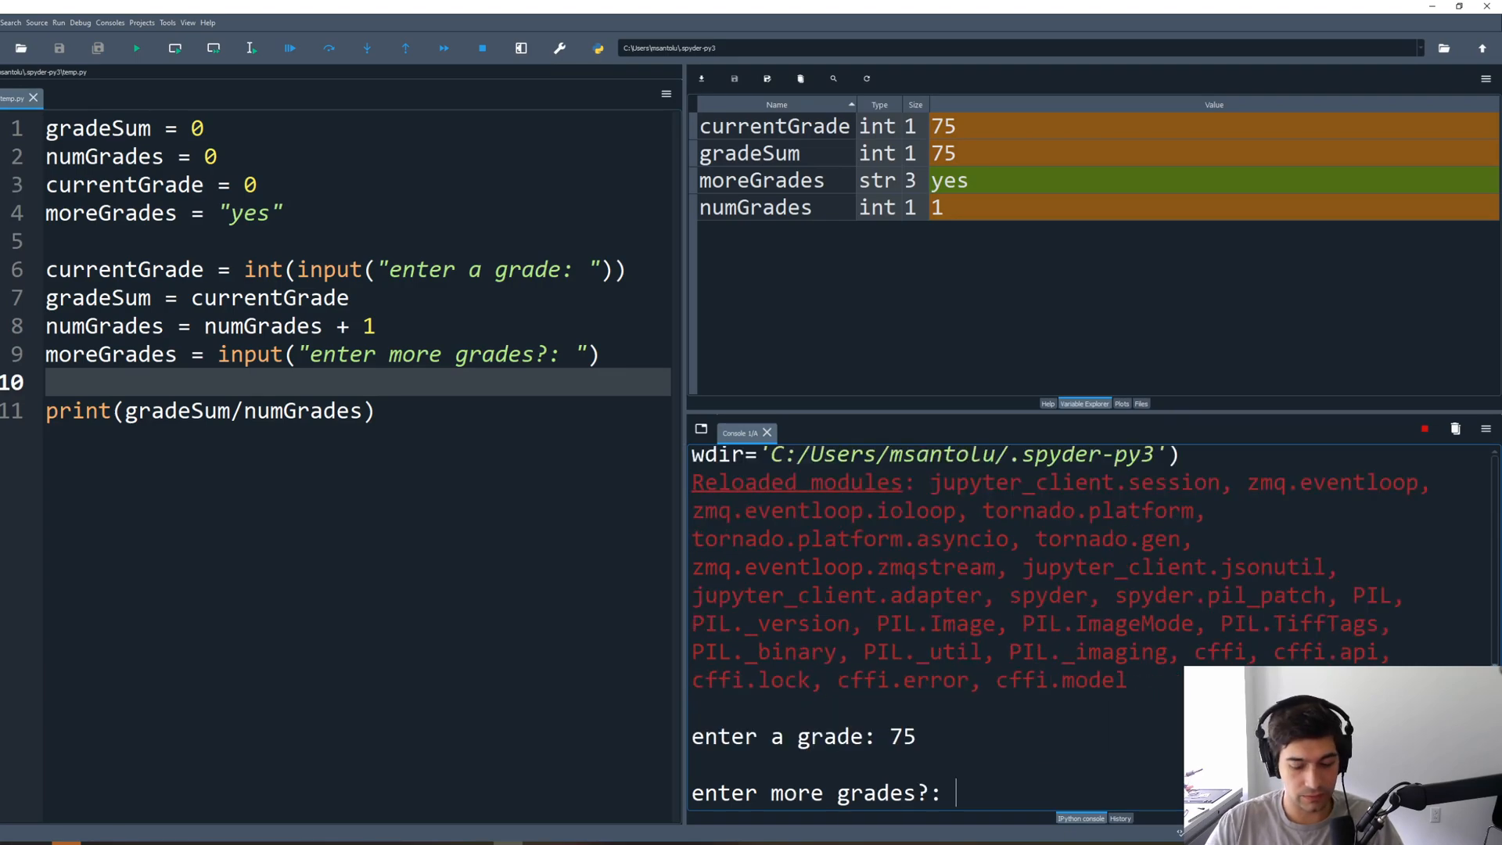
{"action": "type", "text": "no"}
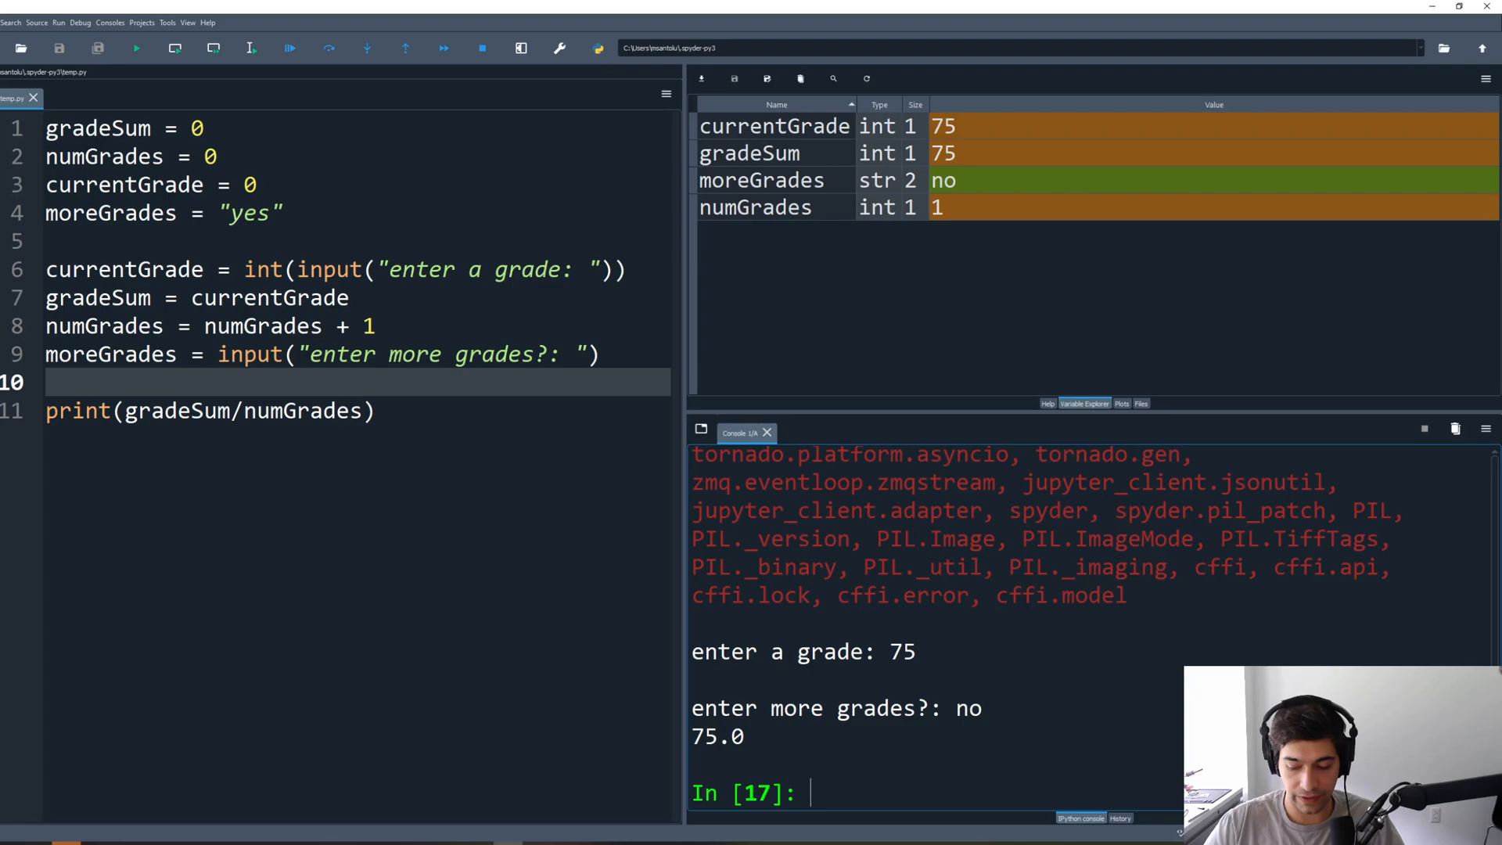
{"action": "left_click", "coordinate": [136, 48]}
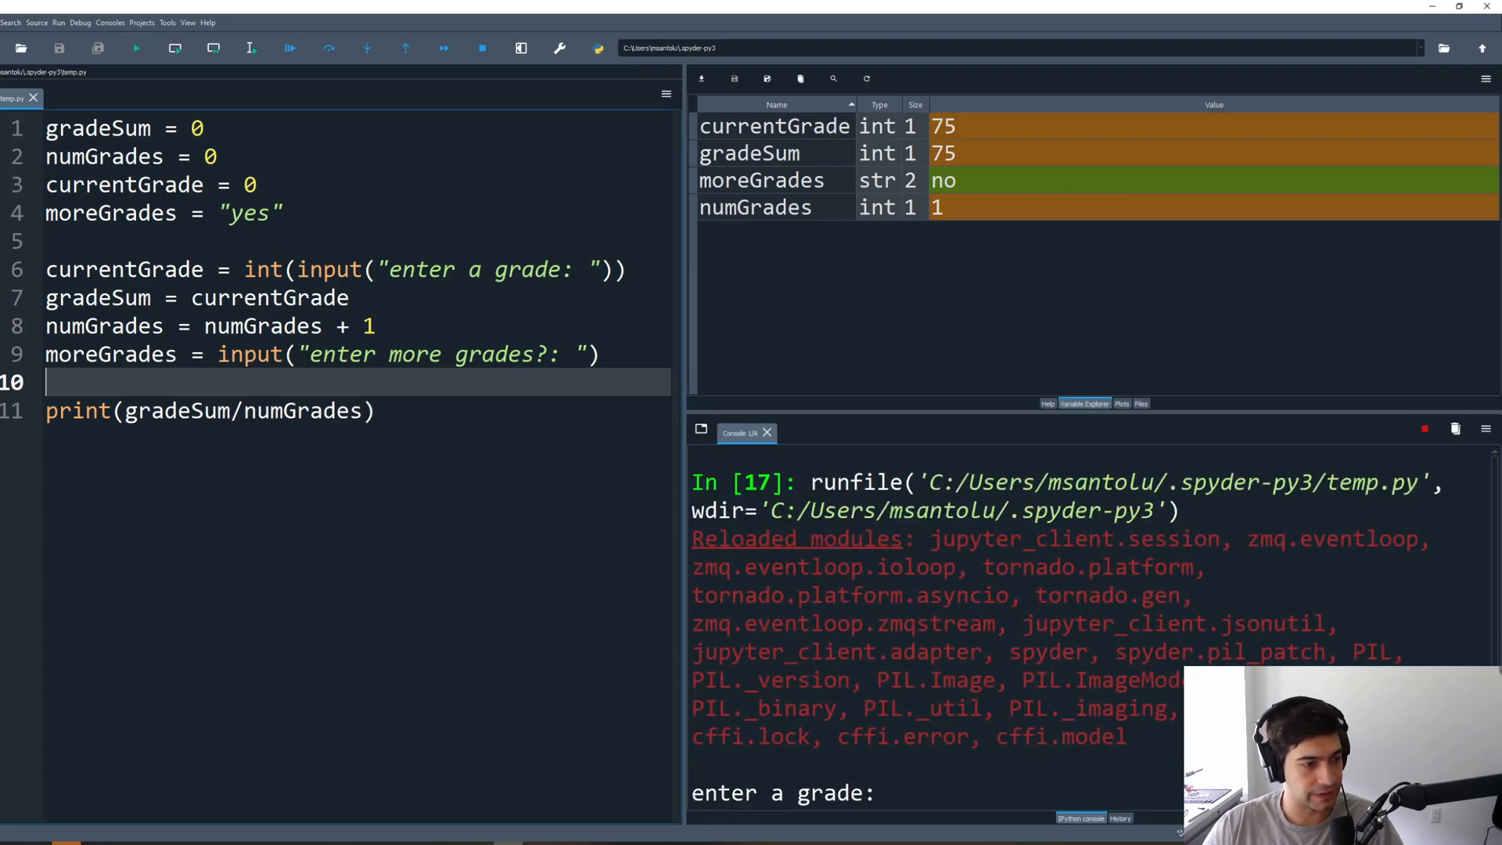
{"action": "type", "text": "75"}
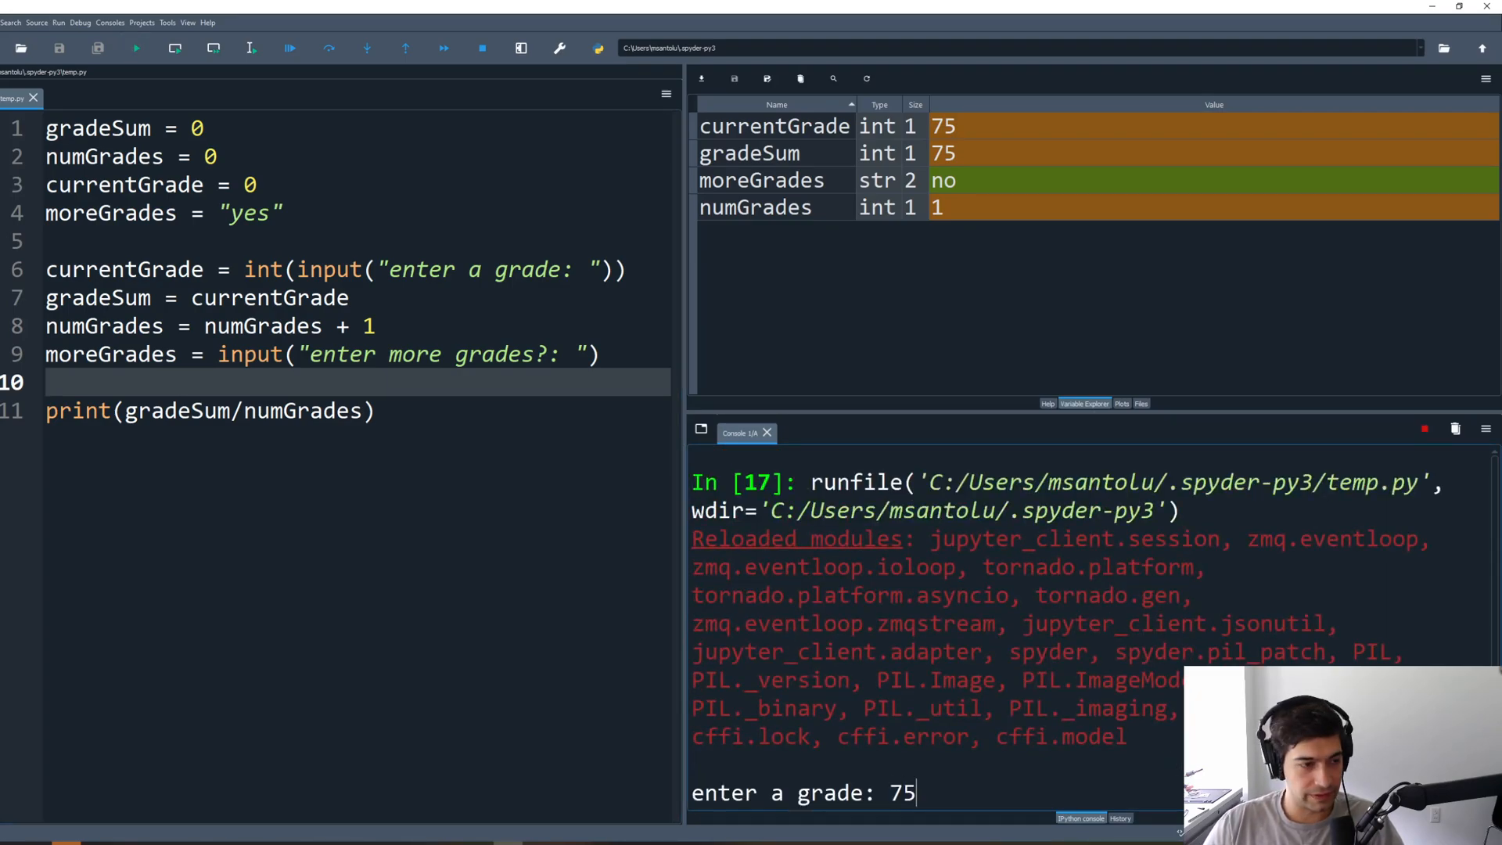
{"action": "type", "text": "100"}
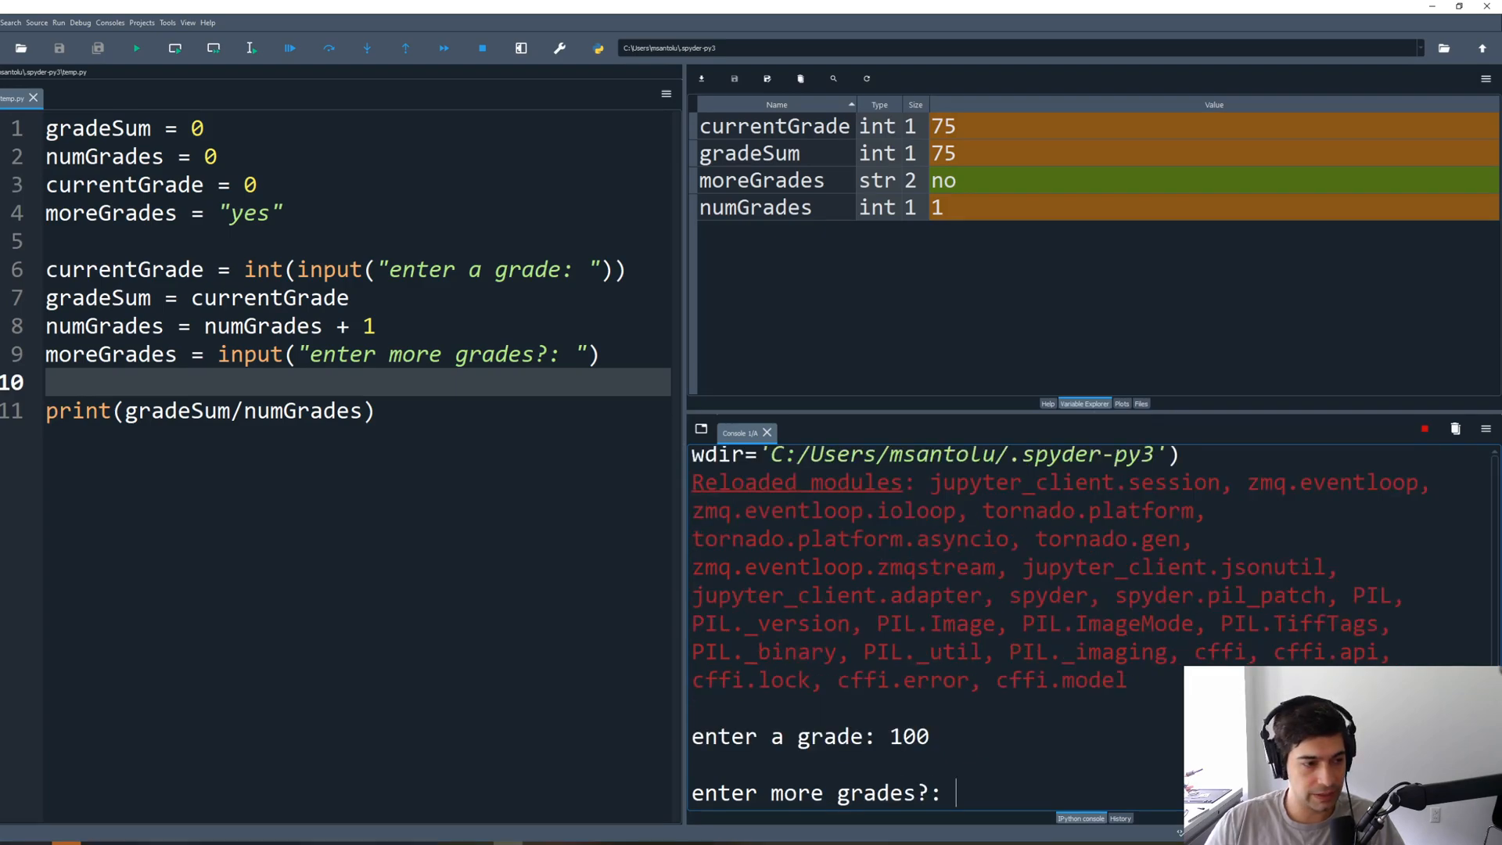
{"action": "type", "text": "yes"}
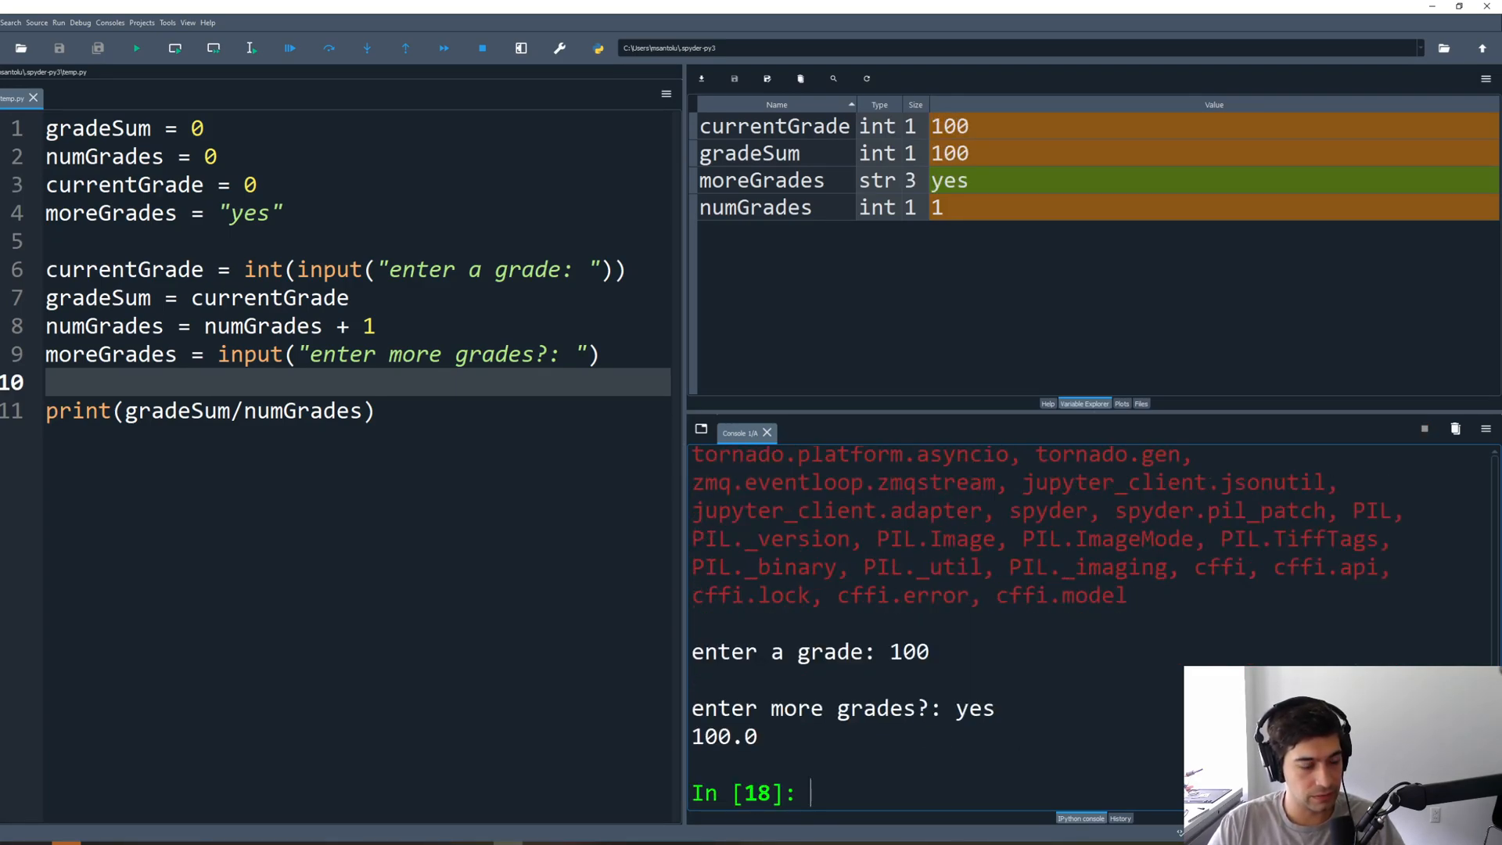
{"action": "scroll", "scroll_direction": "down", "scroll_amount": 3}
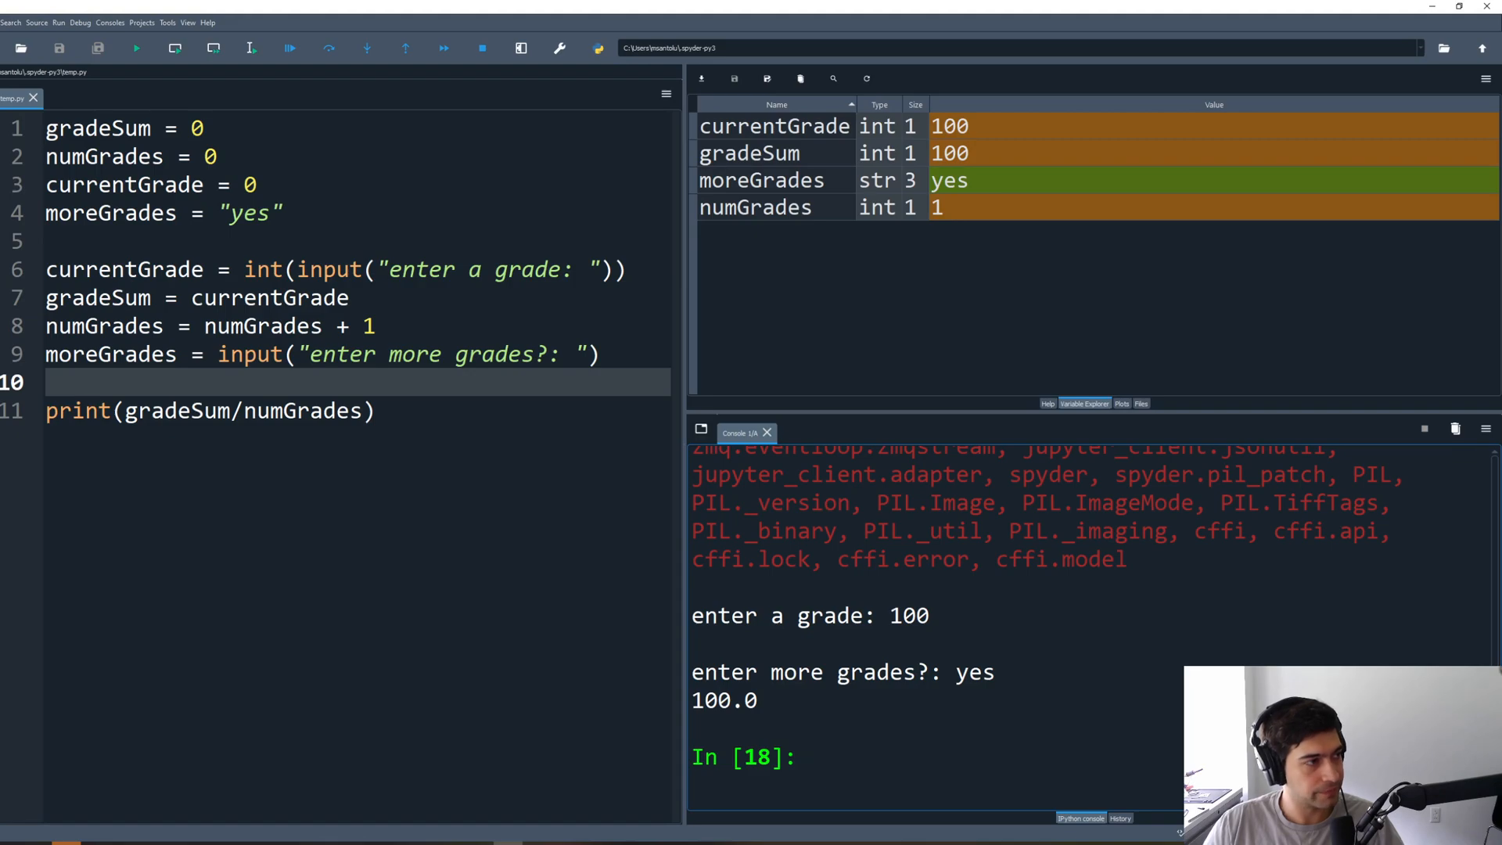
Step: Type a while (): loop header above the grade-reading lines
{"action": "type", "text": "whi"}
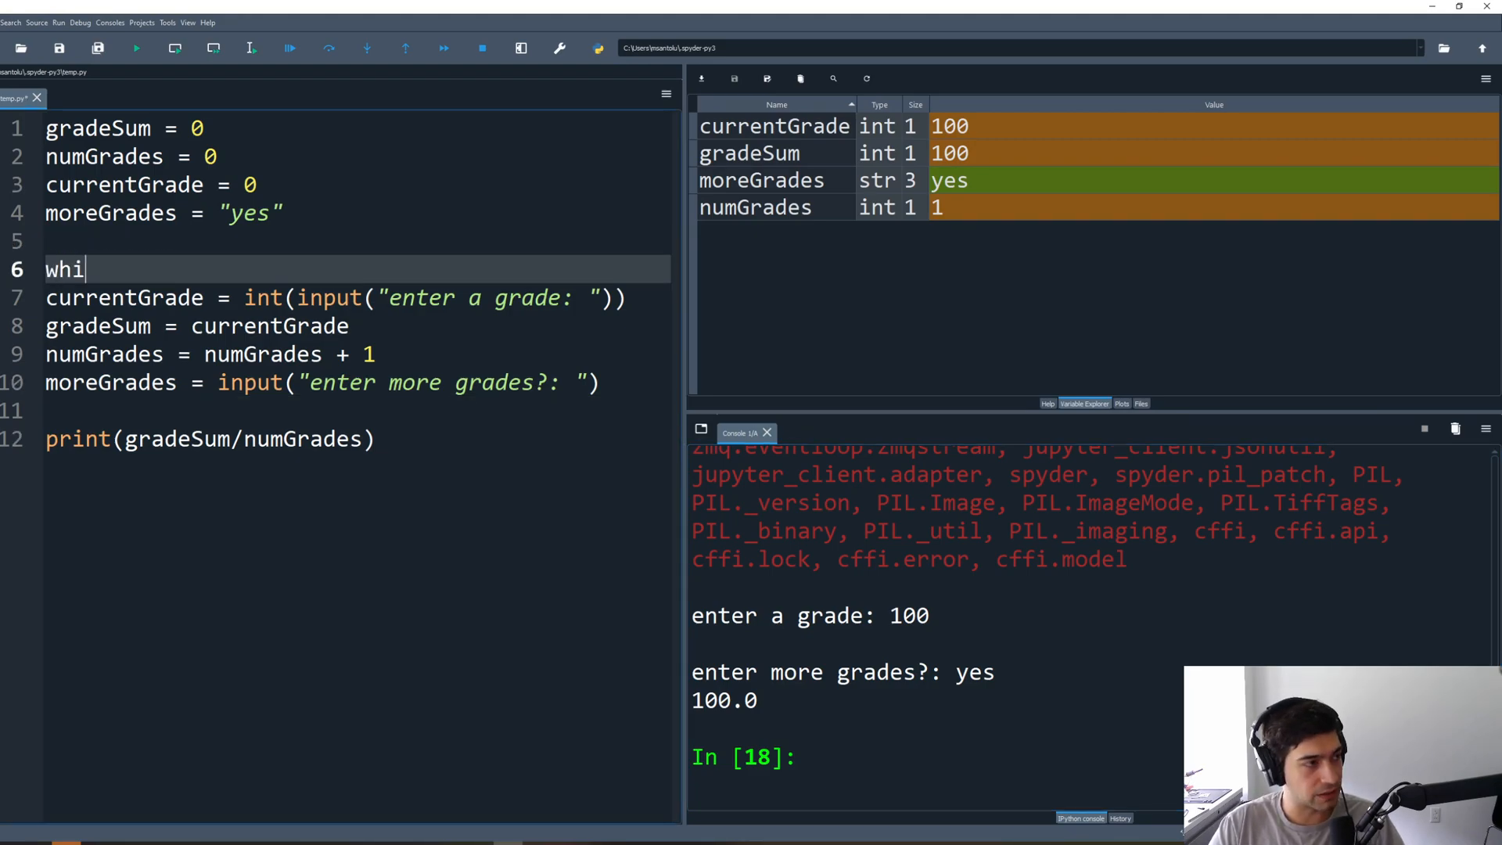
{"action": "type", "text": "le"}
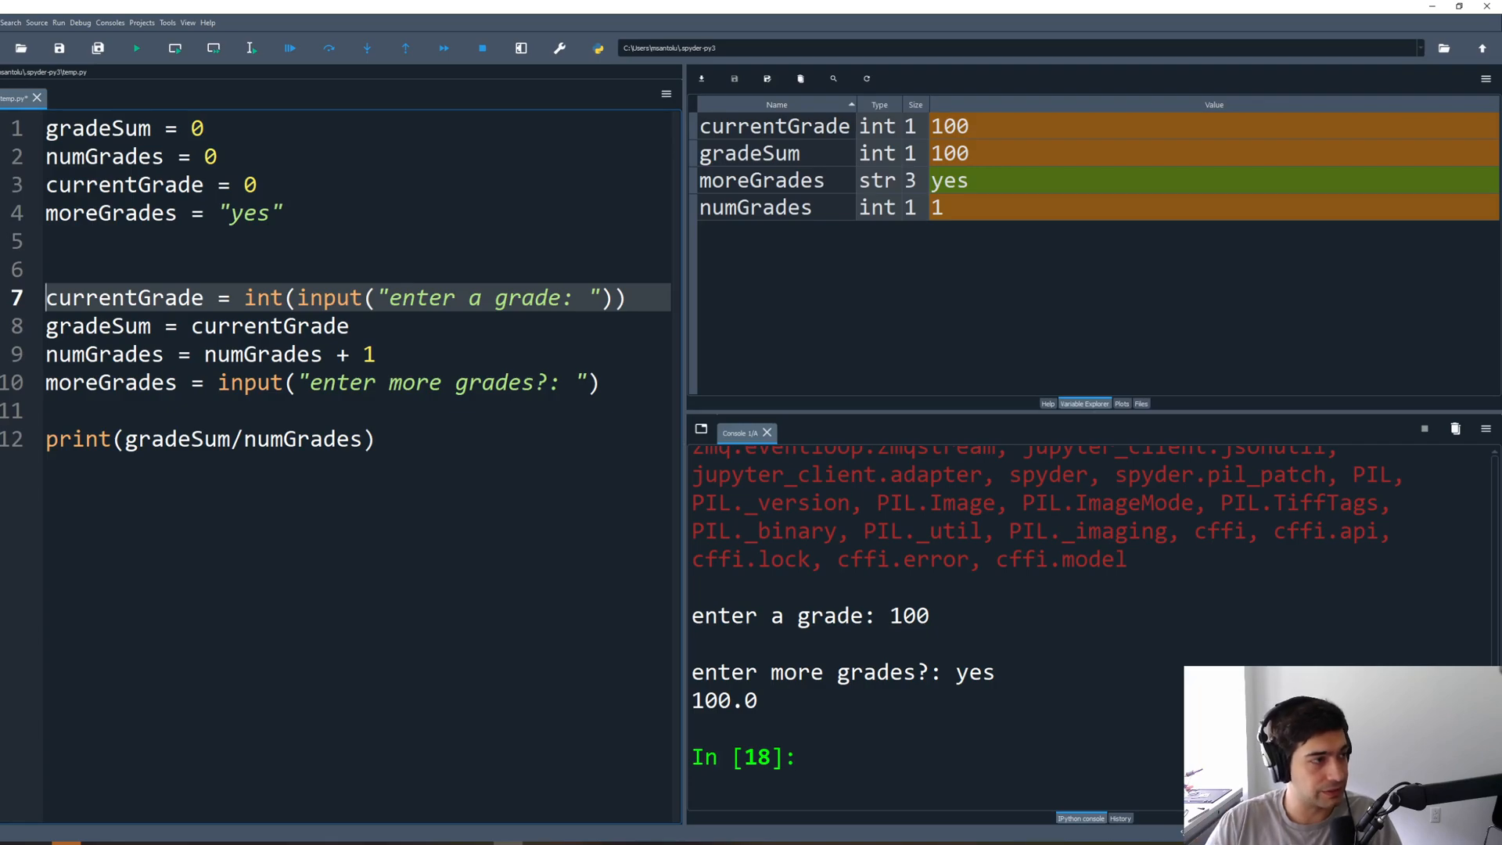
{"action": "type", "text": "whil"}
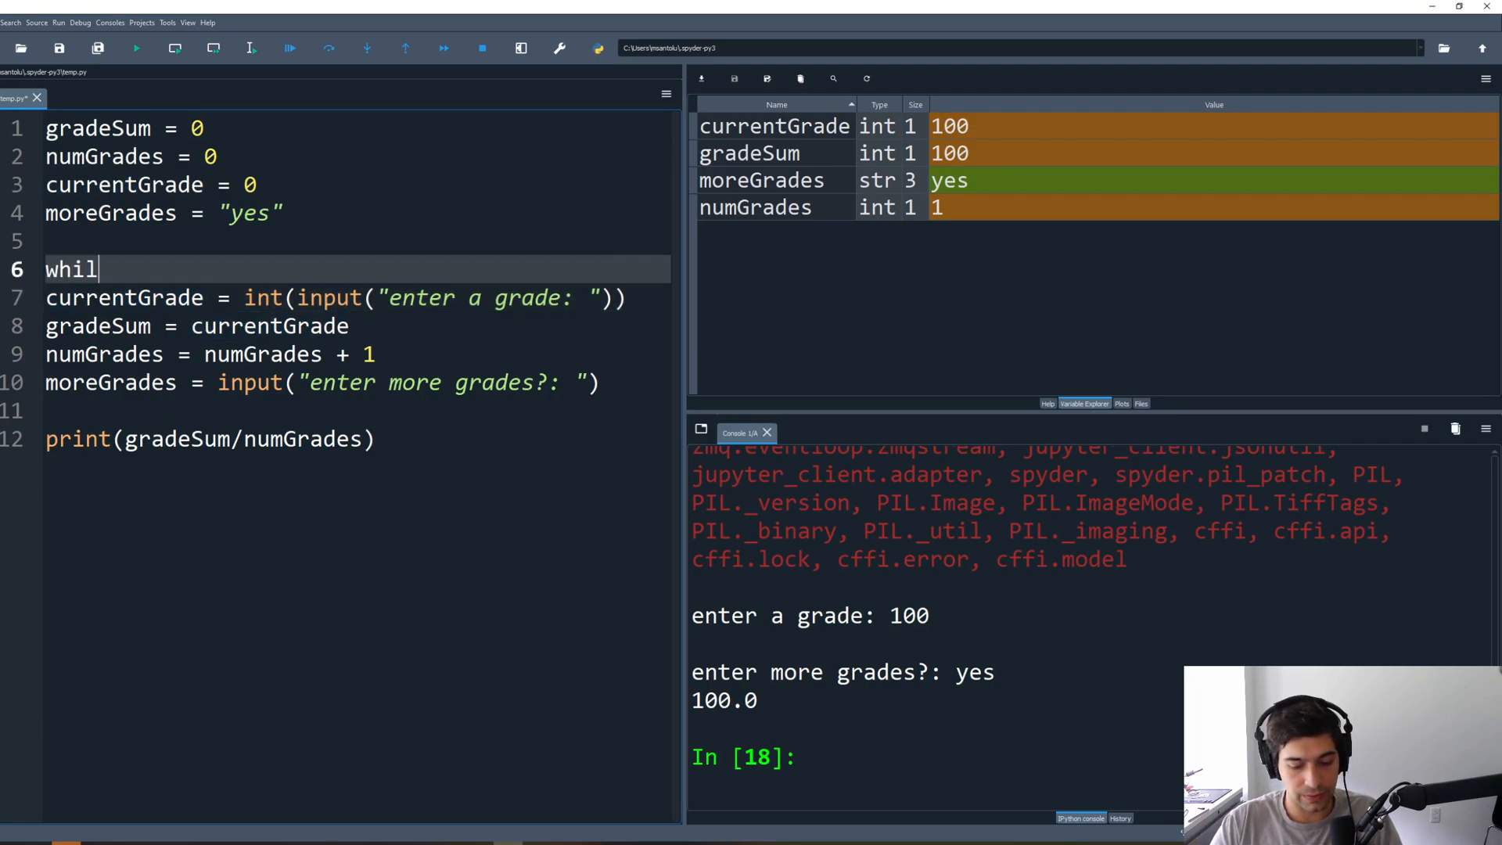
{"action": "type", "text": "e ()"}
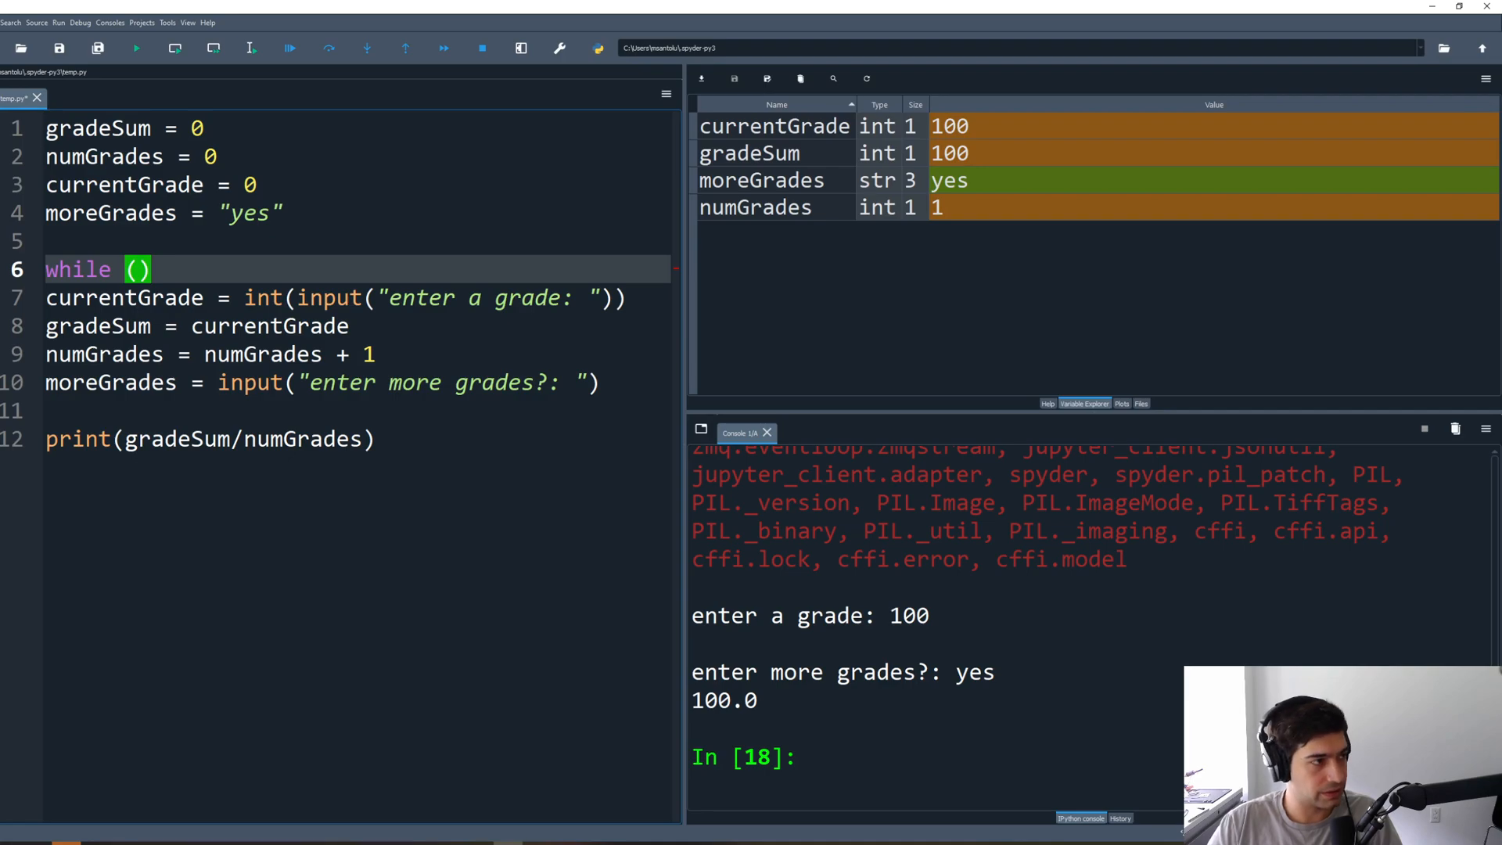
{"action": "type", "text": ":"}
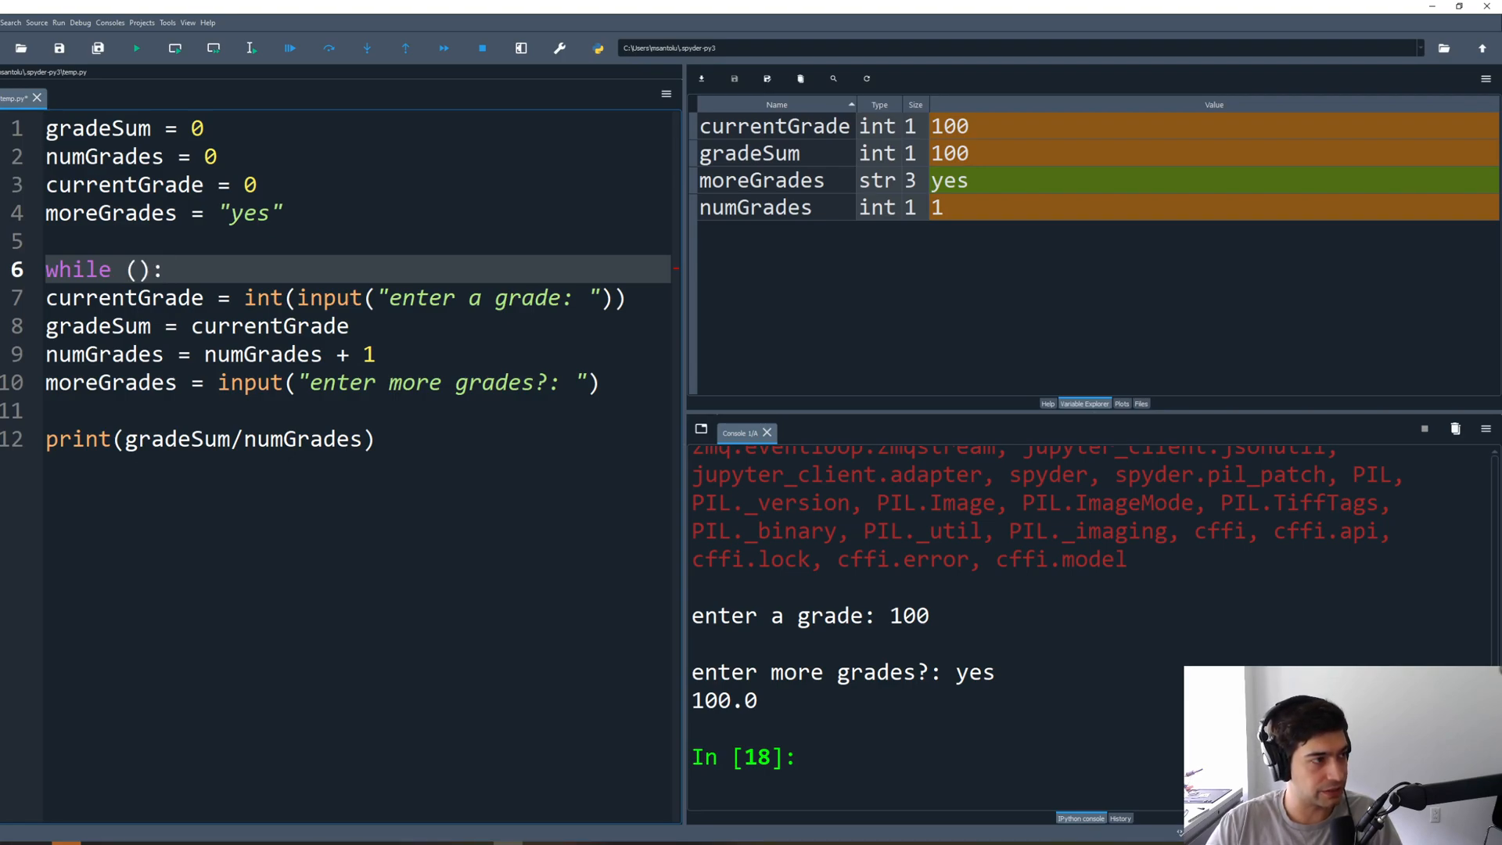
Step: Indent the four tallying lines, set condition moreGrades == "yes", and run
{"action": "left_click_drag", "start_coordinate": [45, 297], "coordinate": [598, 382]}
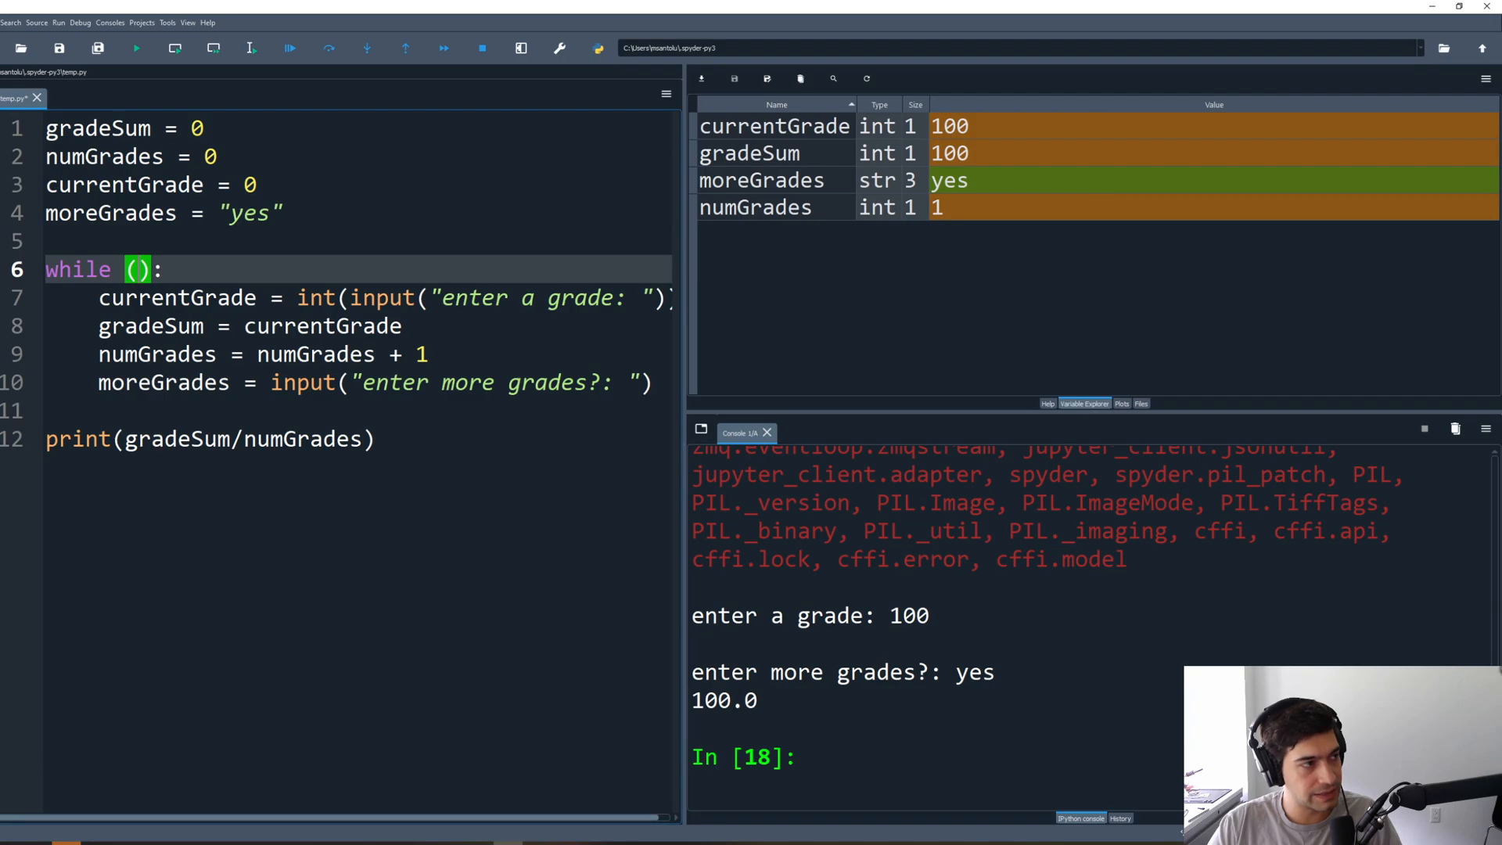
{"action": "type", "text": "moreGrades"}
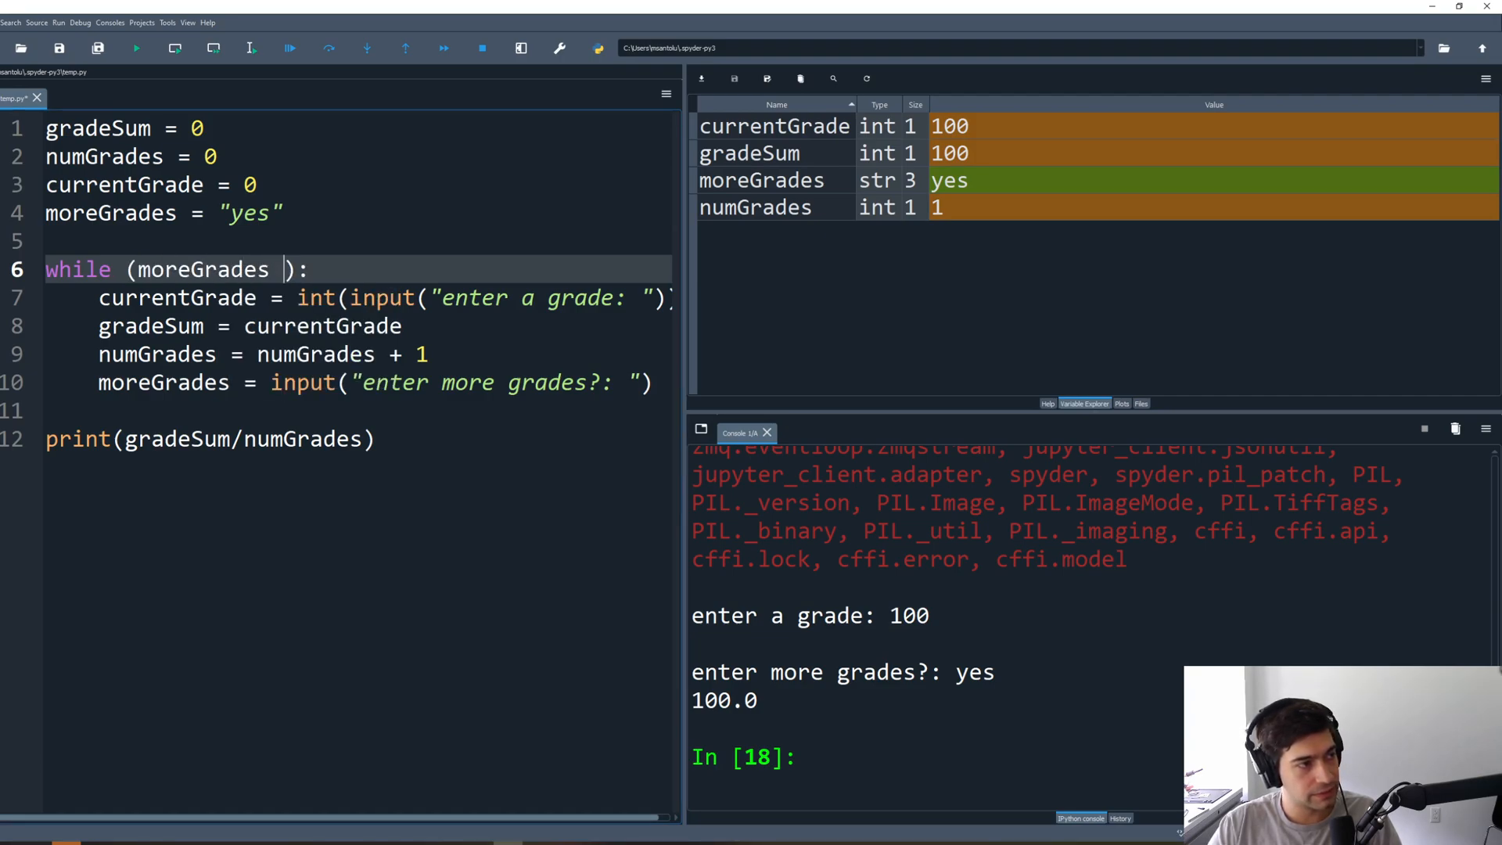
{"action": "type", "text": "== \"yes\""}
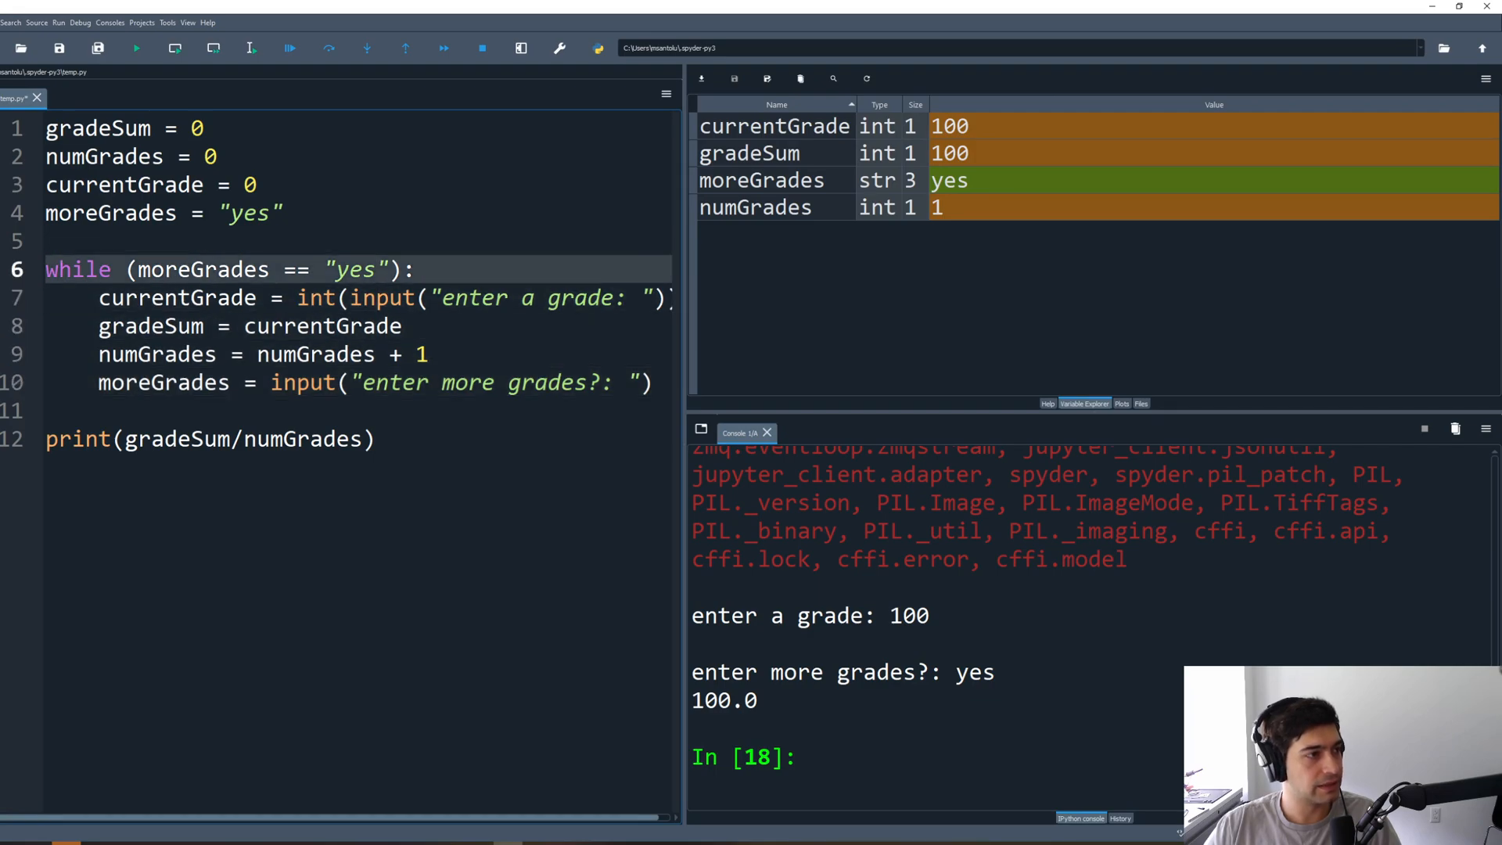
{"action": "left_click", "coordinate": [136, 47]}
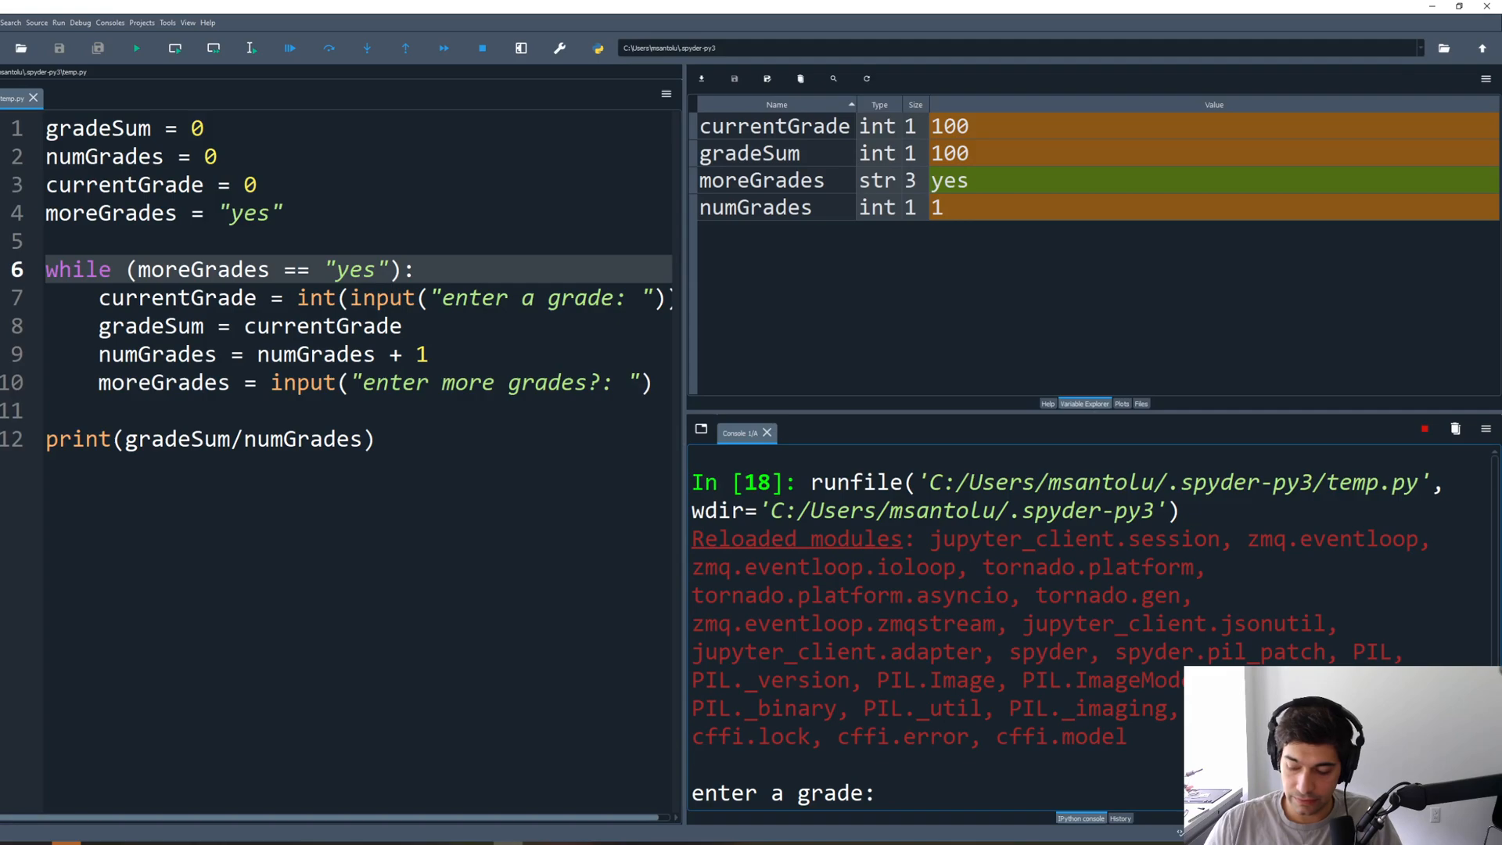
Step: Run the loop with grades 100 and 50, answering yes then no, yielding 25.0
{"action": "type", "text": "100"}
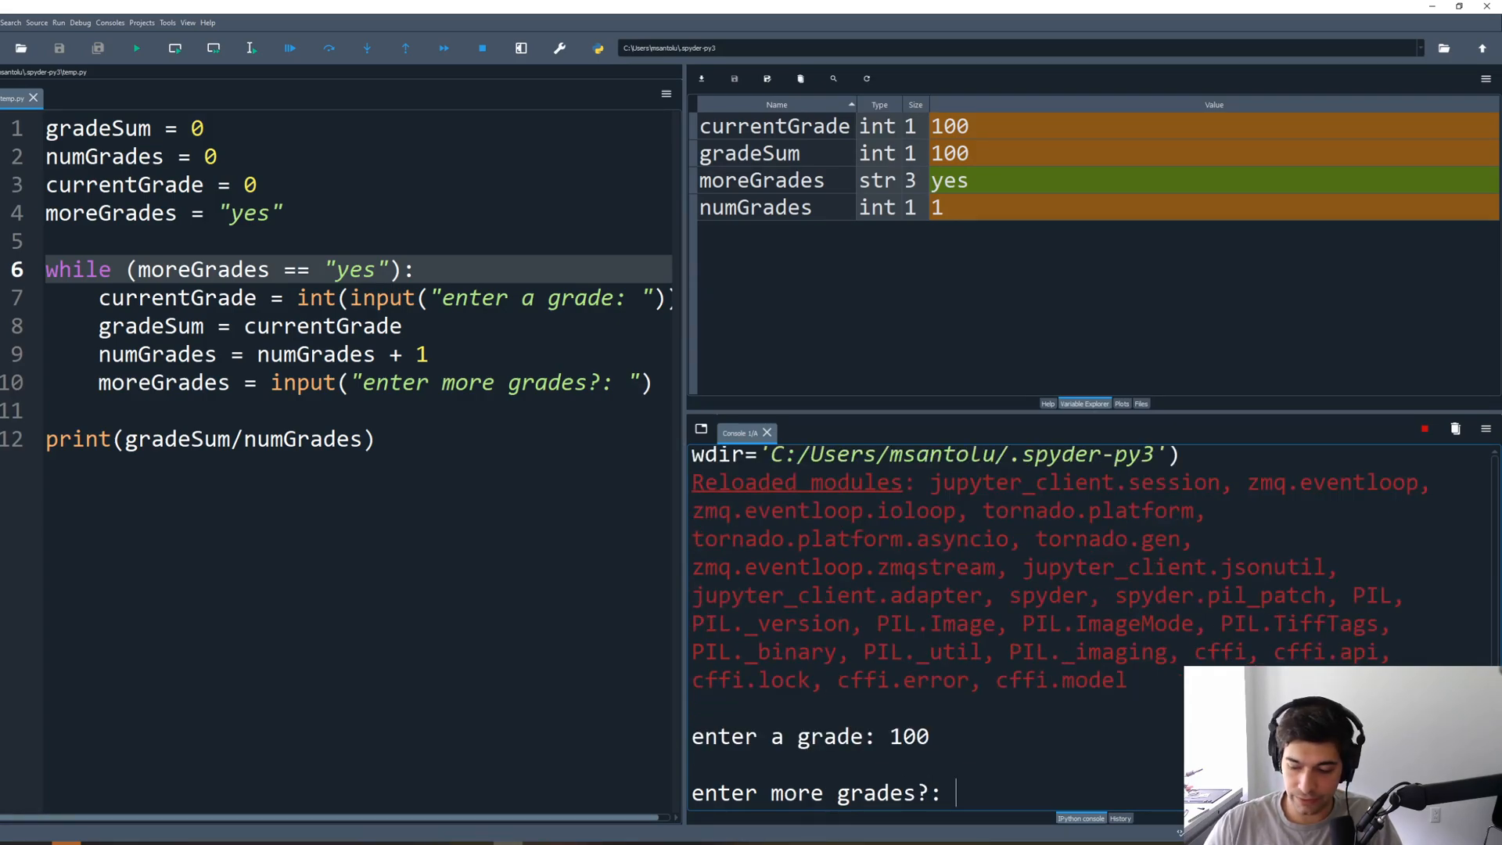
{"action": "type", "text": "yes"}
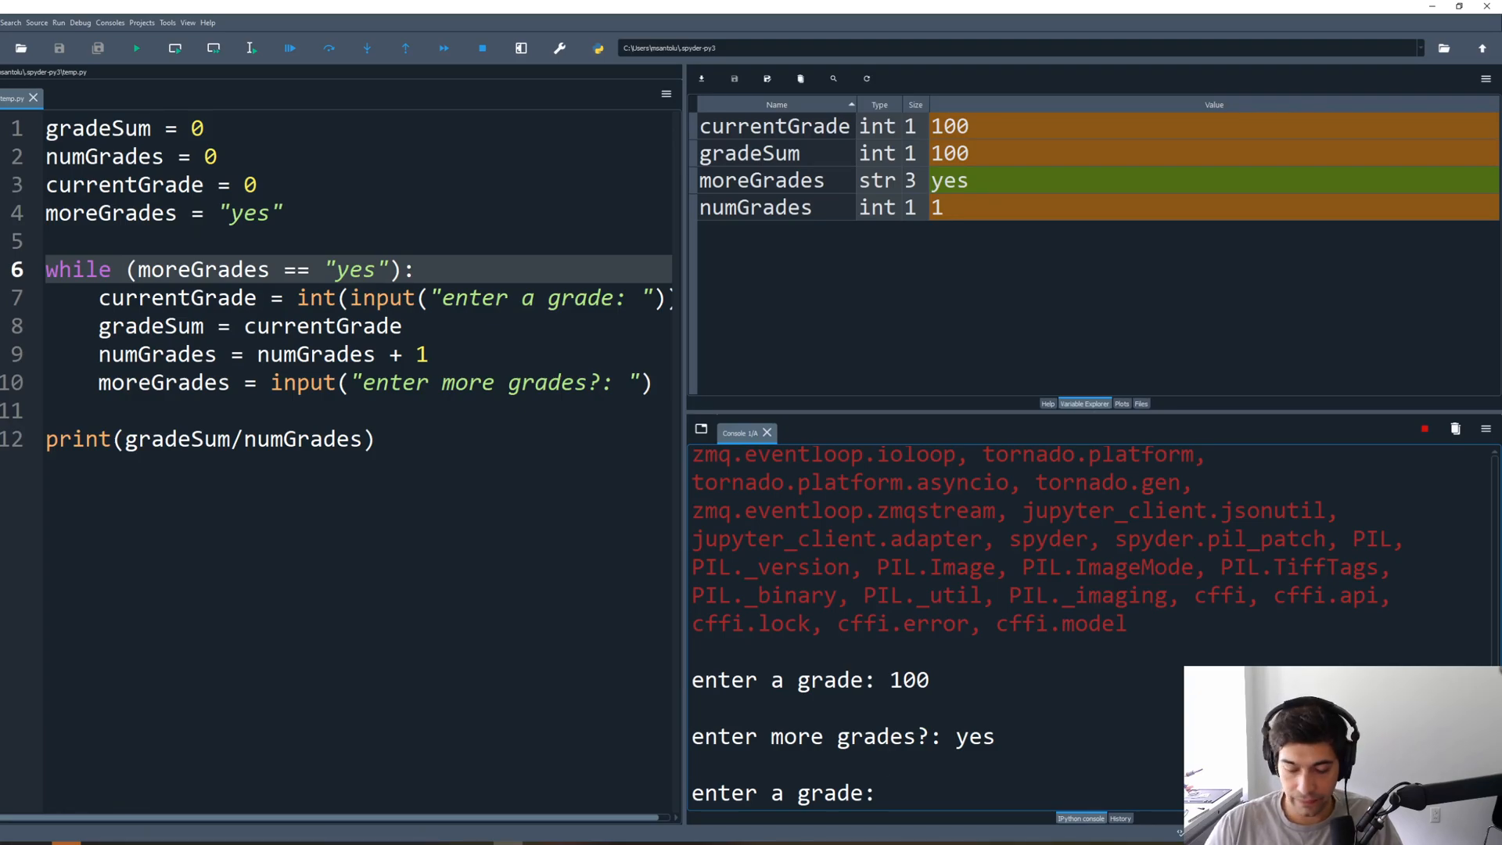
{"action": "type", "text": "50"}
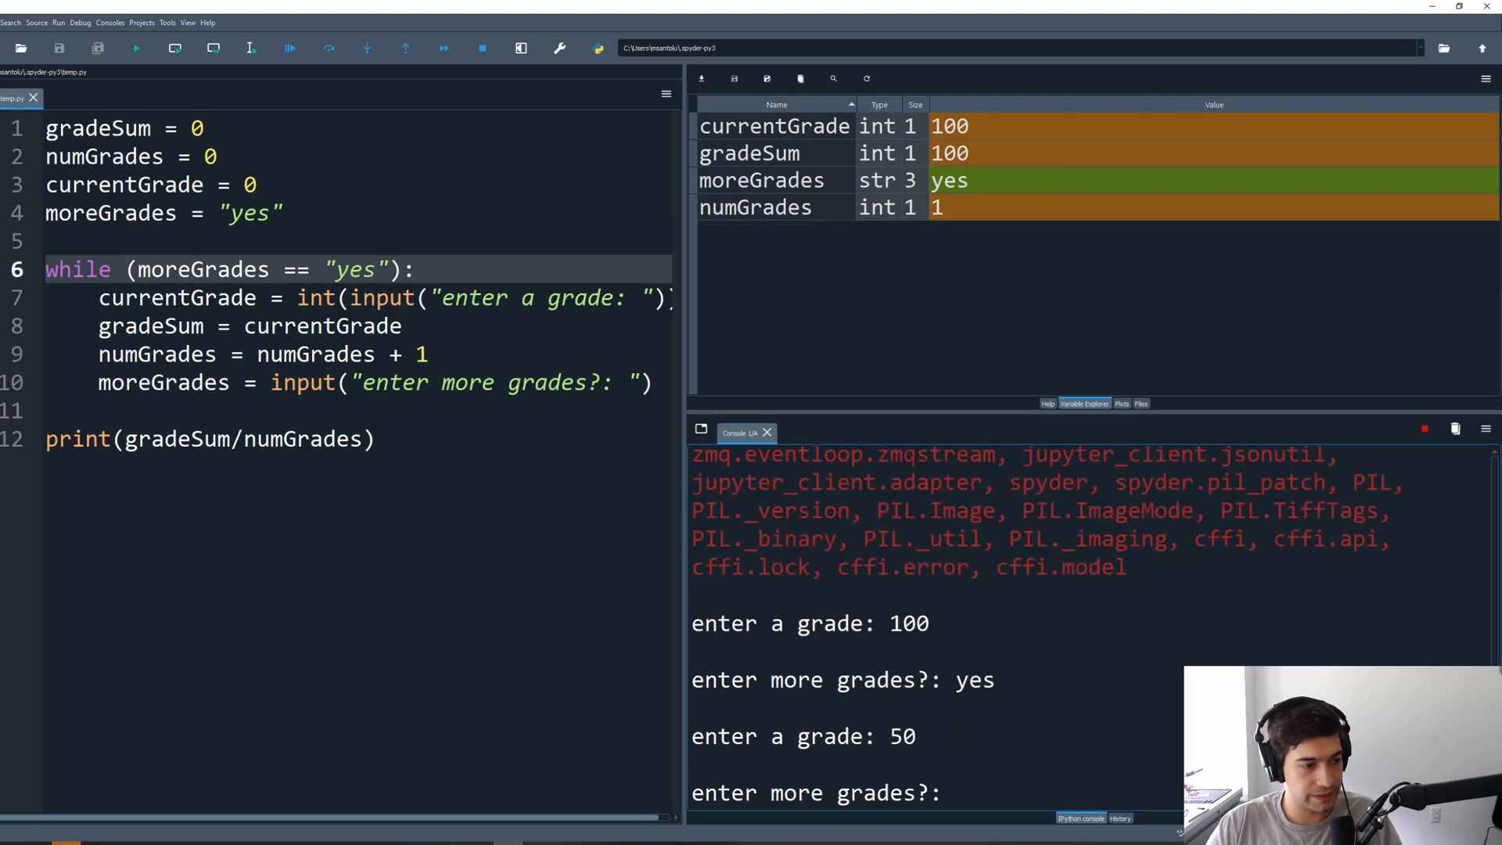
{"action": "type", "text": "no"}
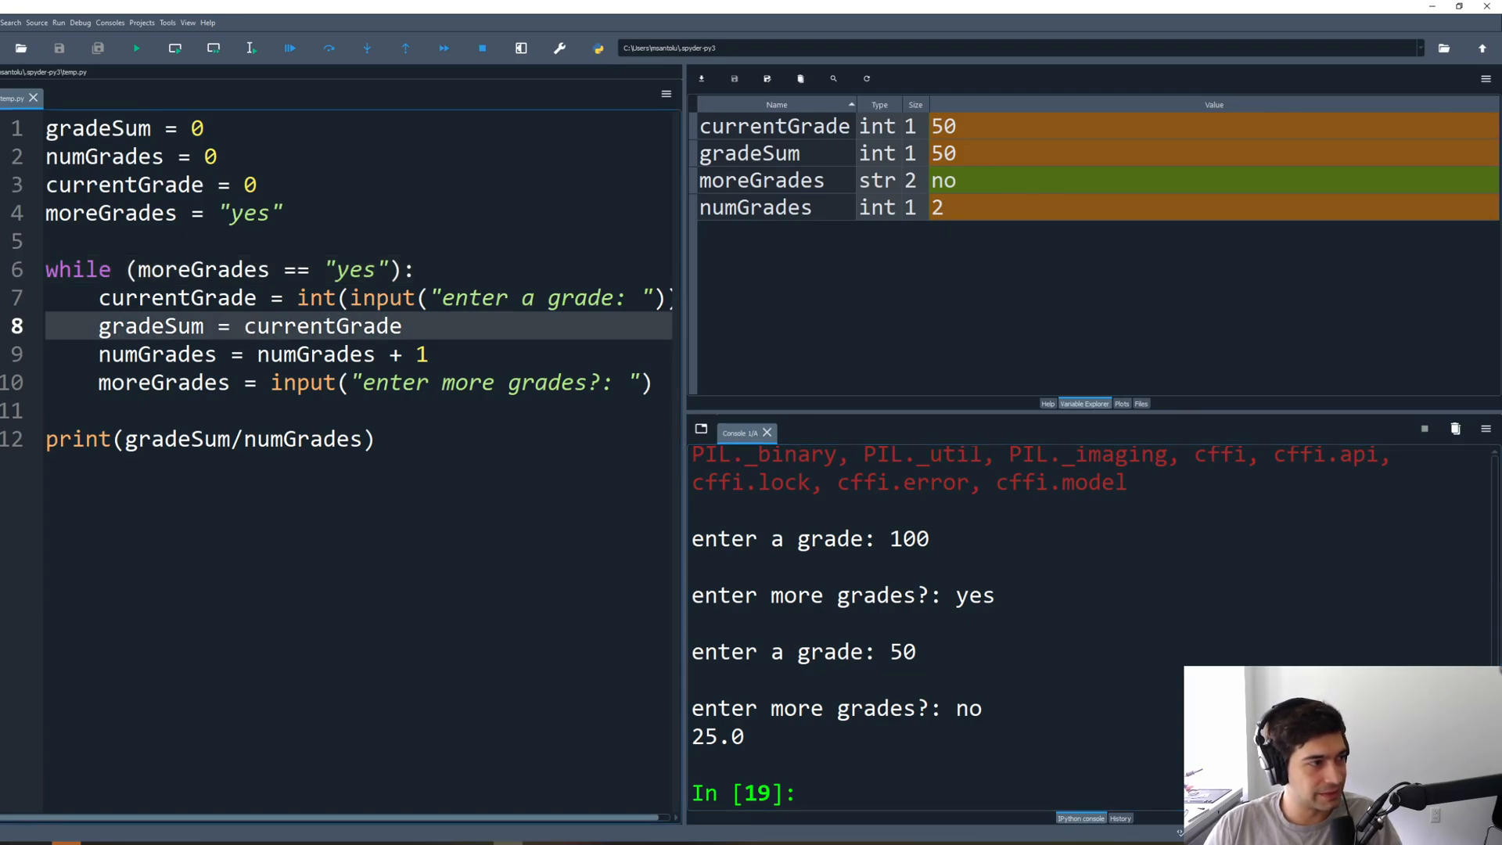
Step: Change line 8 to gradeSum = gradeSum + currentGrade and rerun with grades 100 and 50
{"action": "type", "text": "gra"}
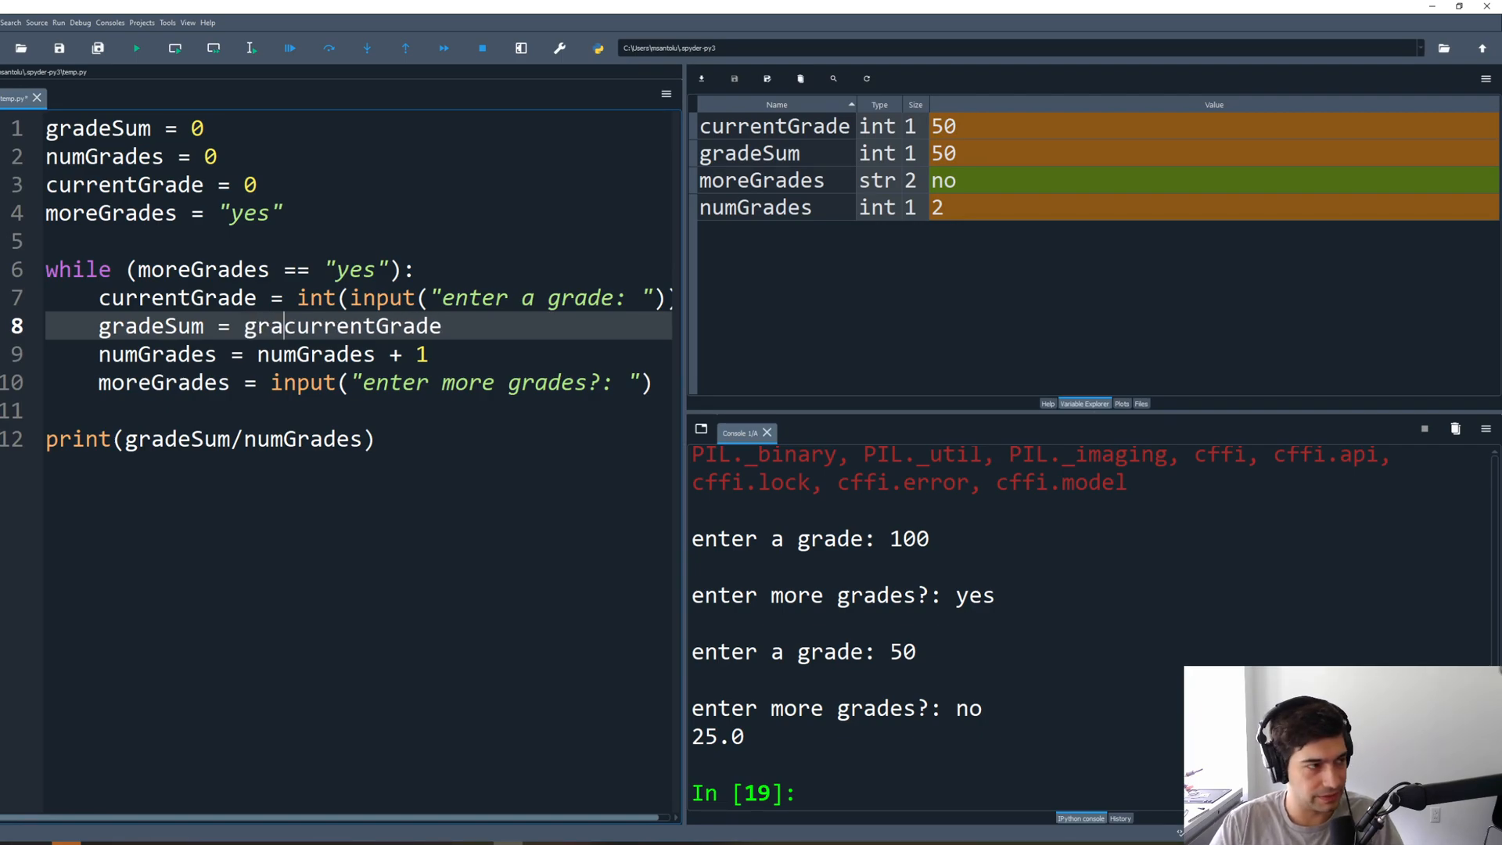
{"action": "type", "text": "deSum"}
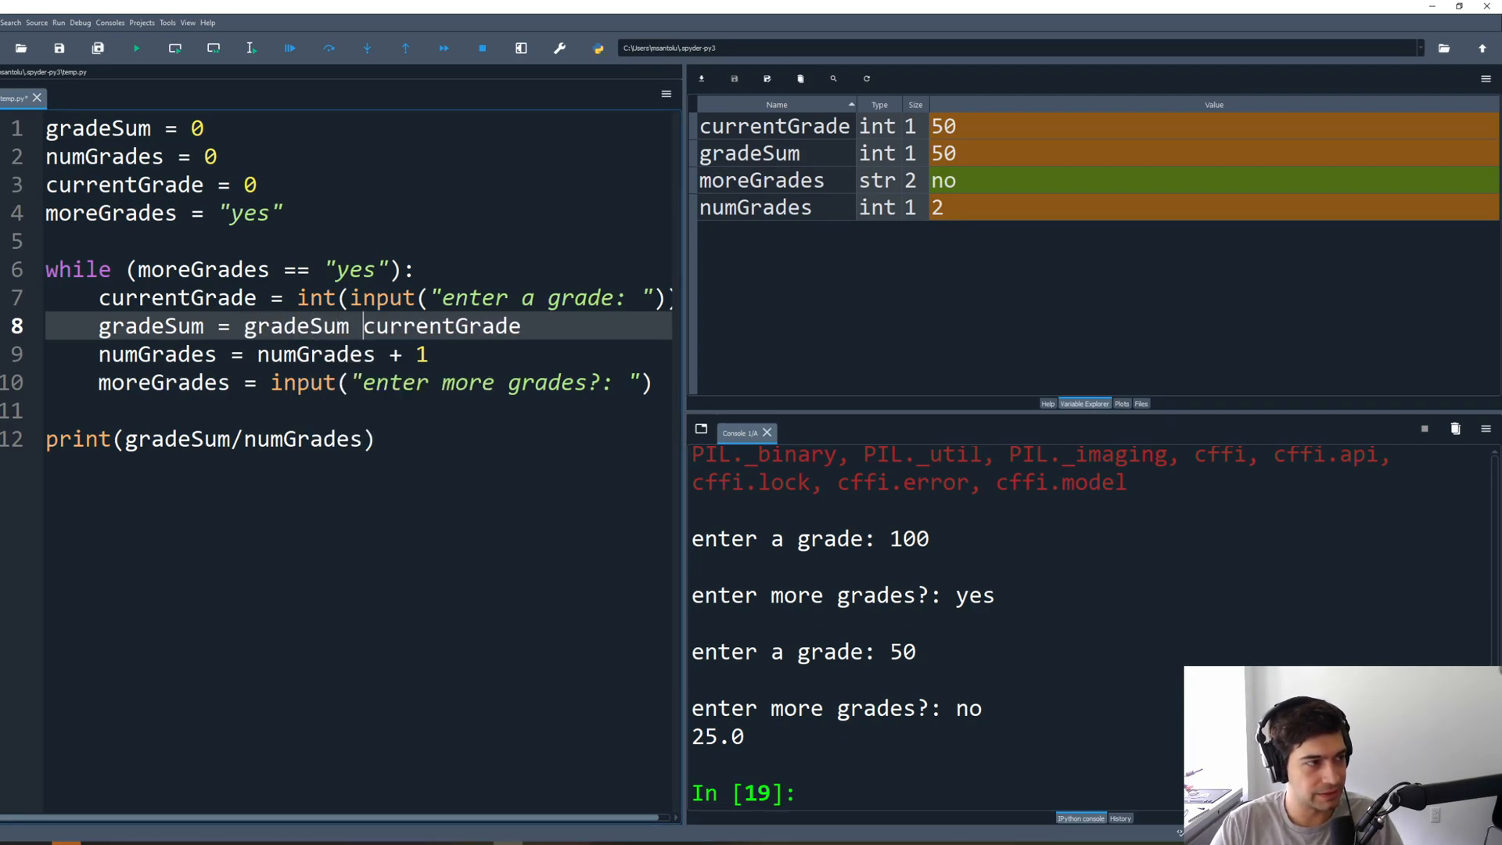
{"action": "type", "text": "+"}
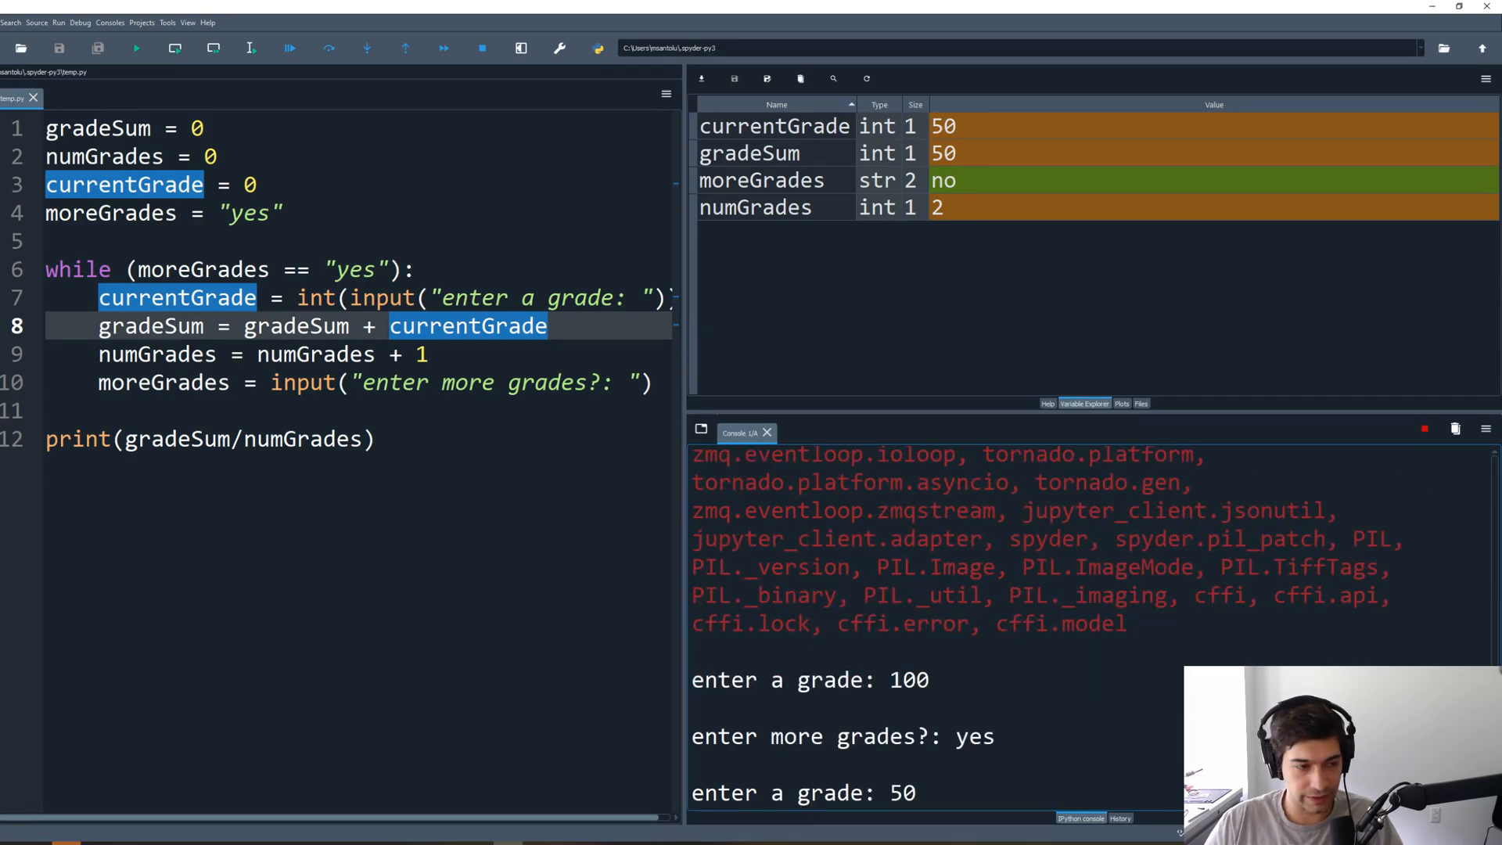
{"action": "type", "text": "no"}
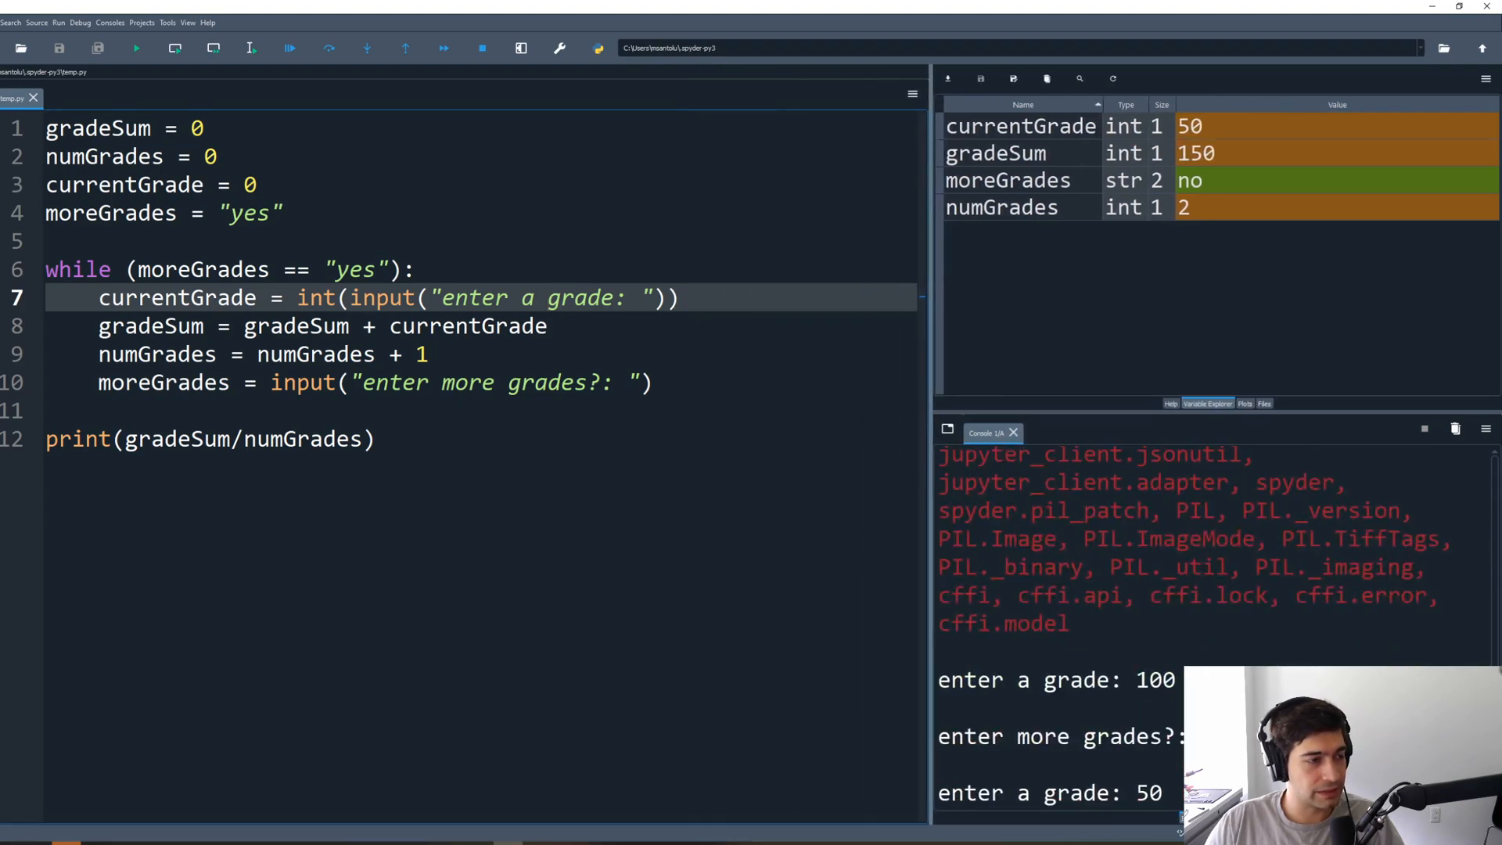
Step: Reword the prompt to ask for a letter grade (A+,A,A-,...) and remove the int() conversion
{"action": "type", "text": "letter"}
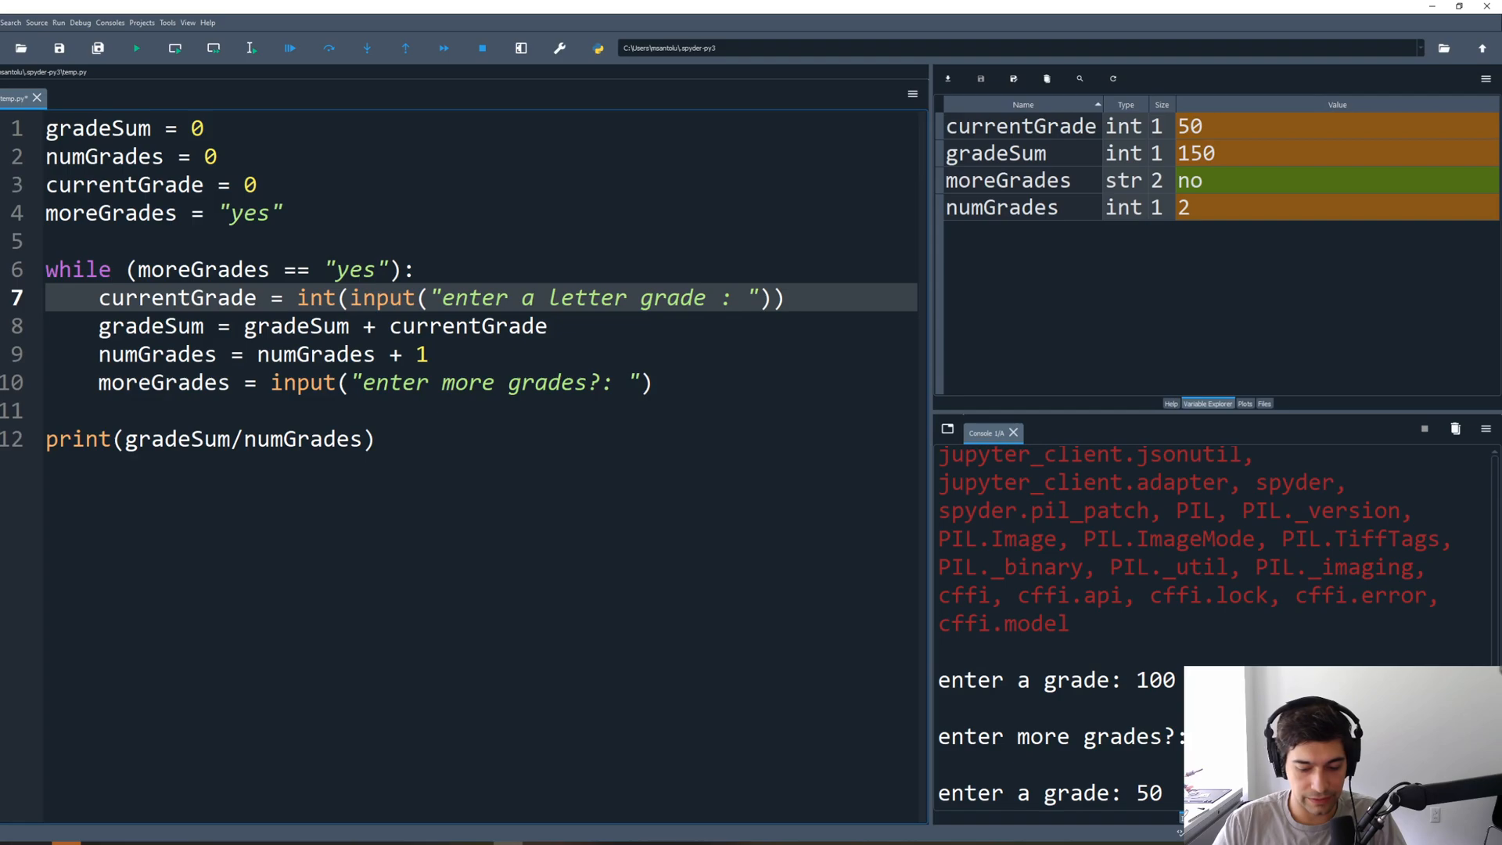
{"action": "type", "text": "(A)"}
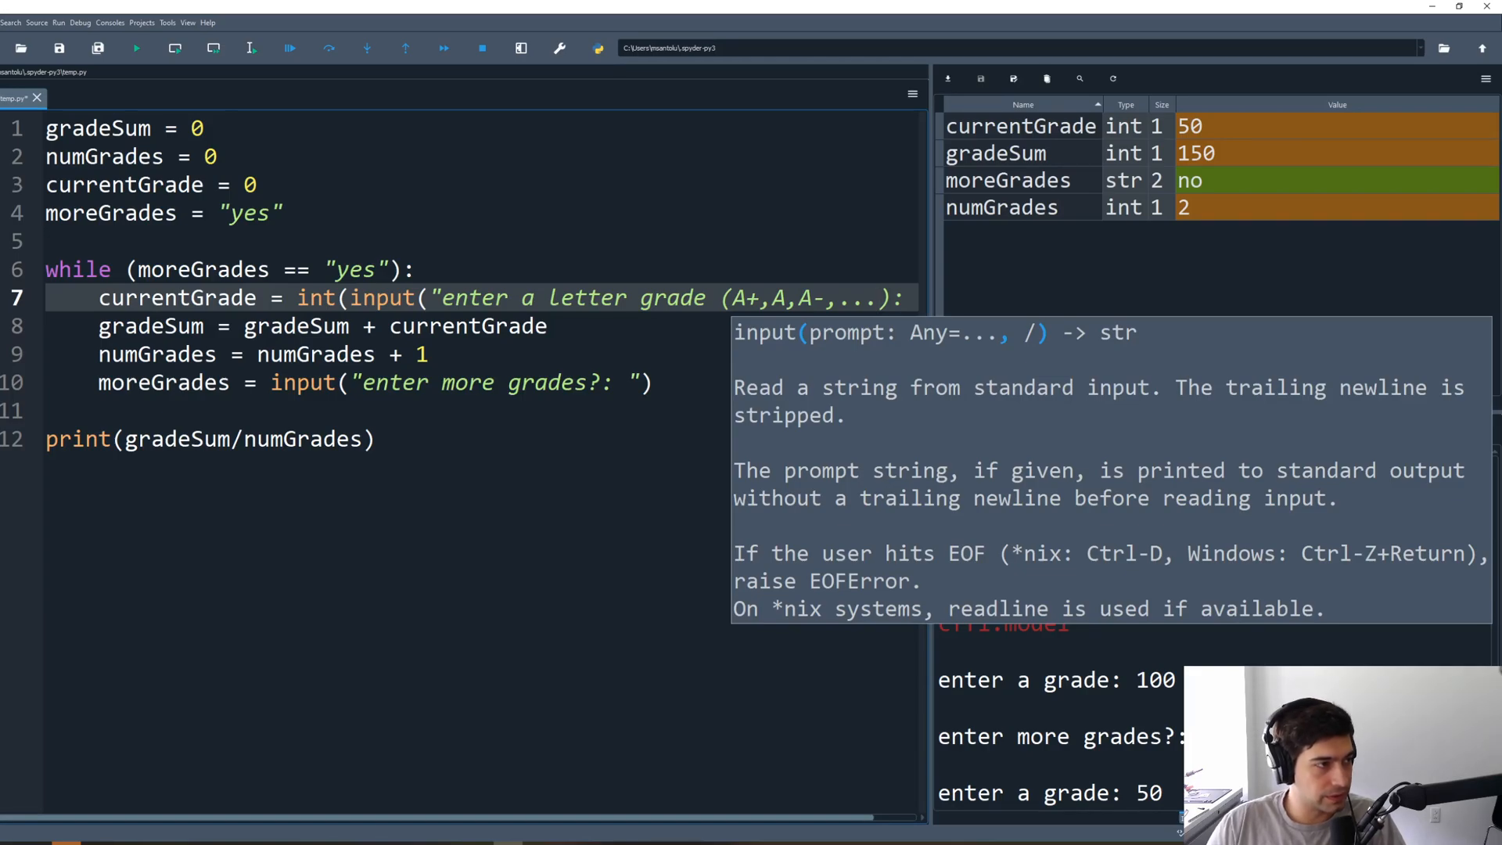
{"action": "double_click", "coordinate": [316, 298]}
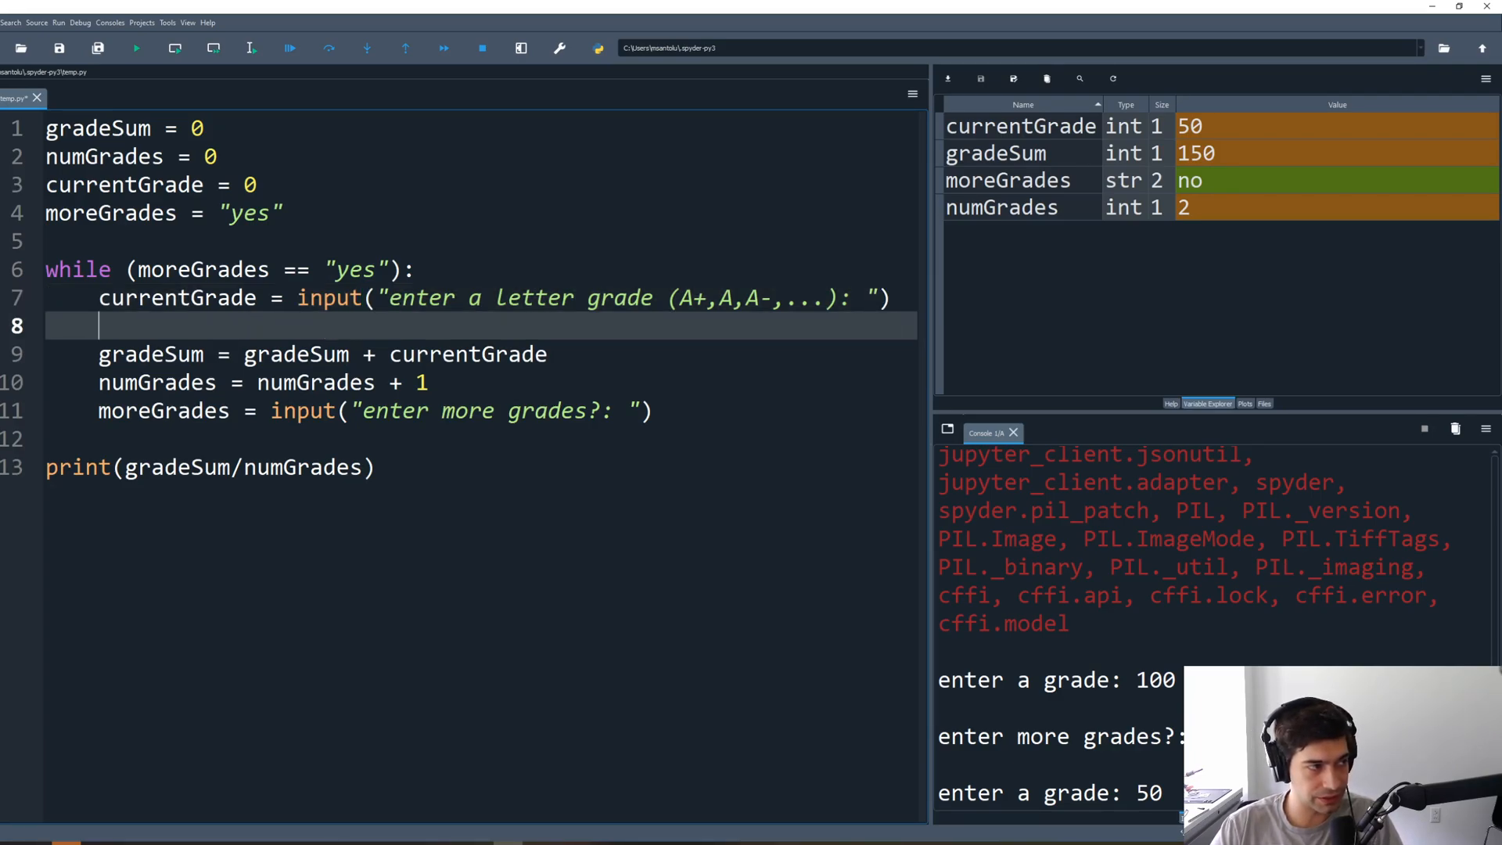
Step: Add an if currentGrade == "A+" branch setting currentGrade = 4.0
{"action": "type", "text": "if ()"}
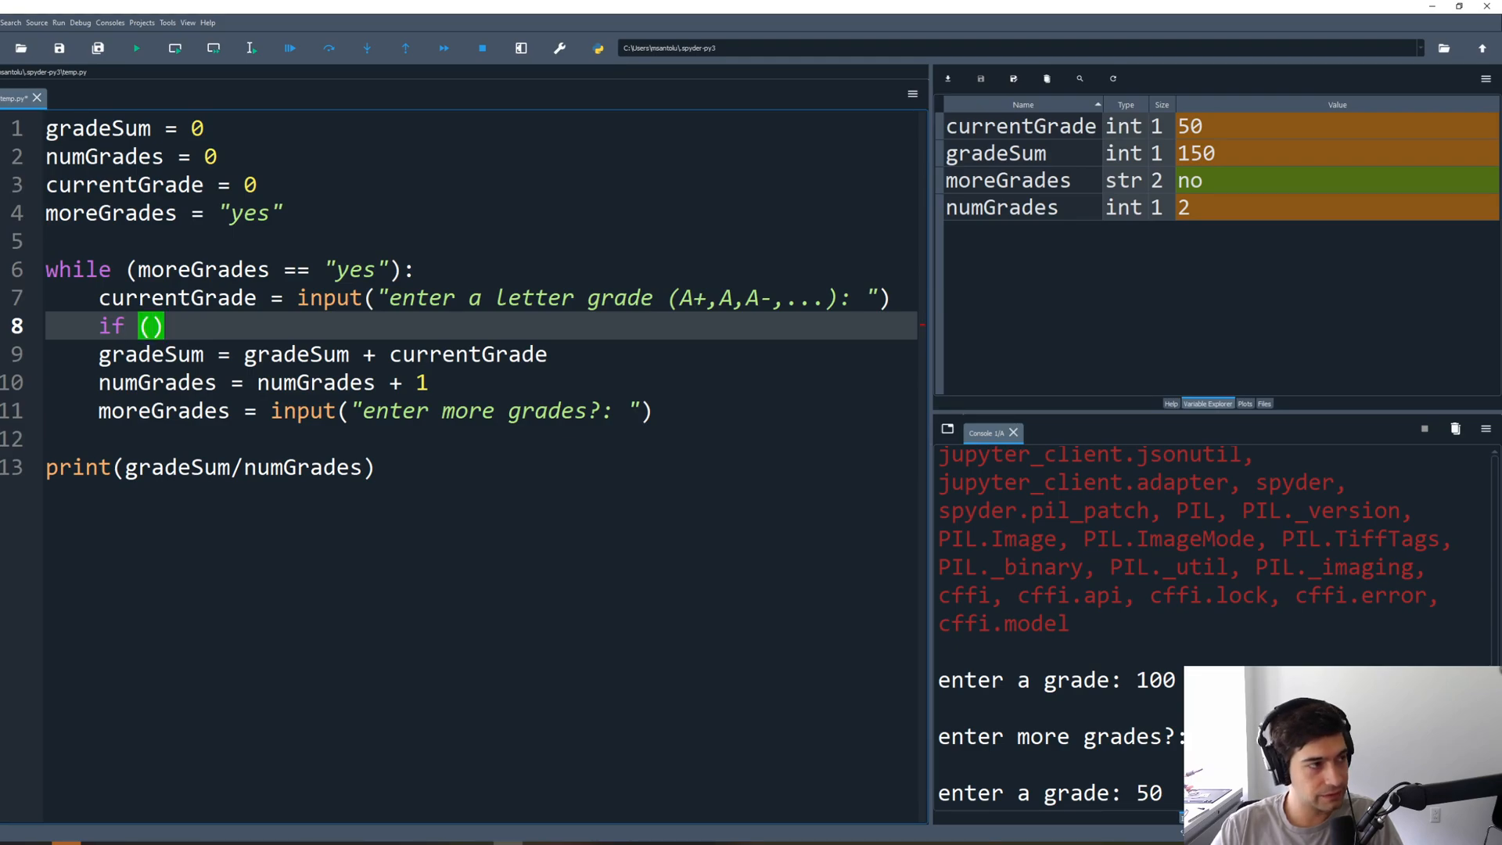
{"action": "type", "text": "currentGrad"}
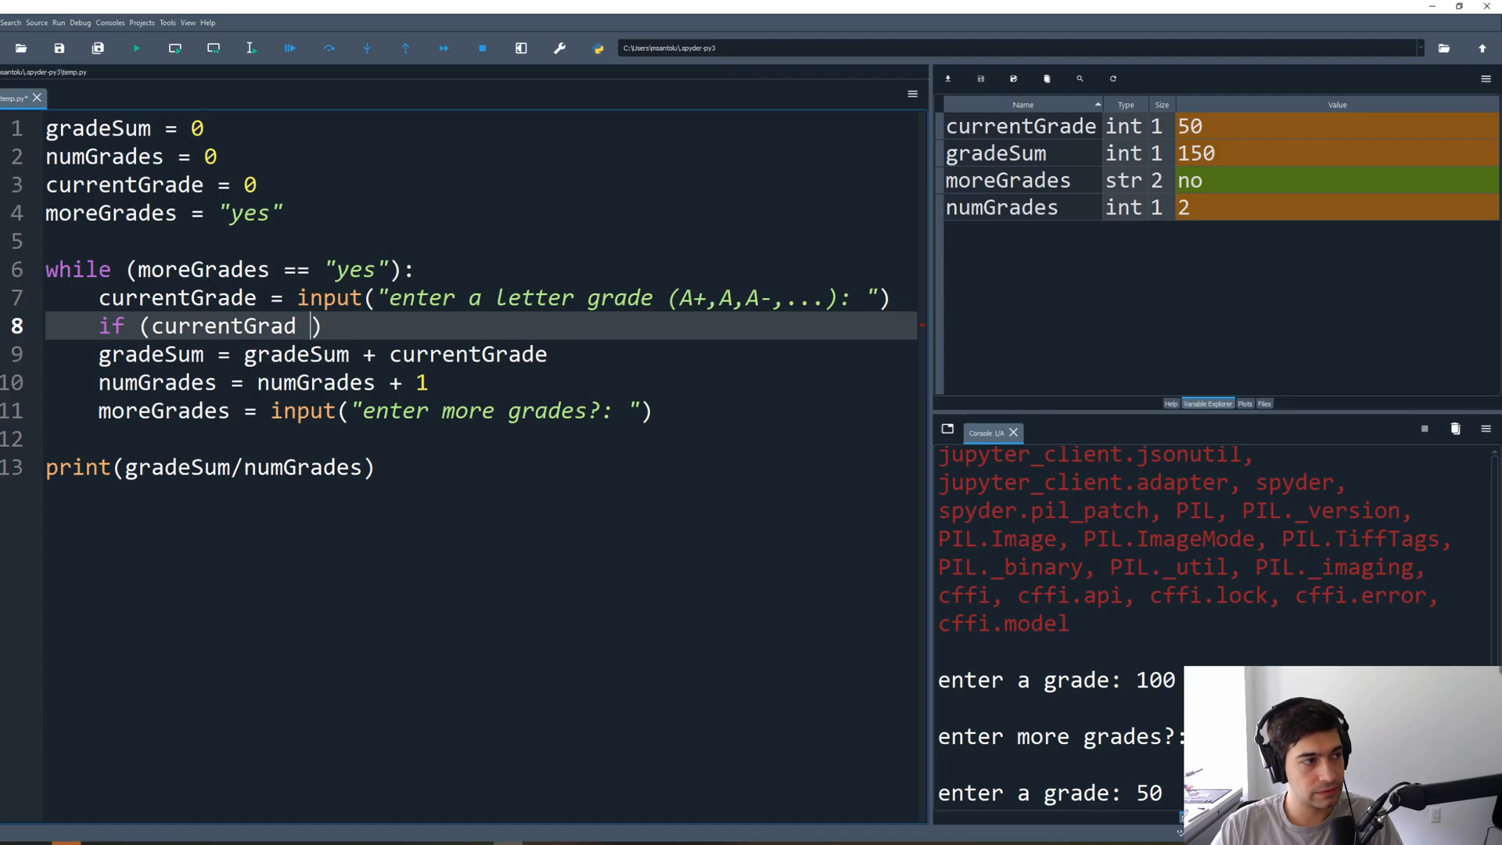
{"action": "type", "text": "e == \"A="}
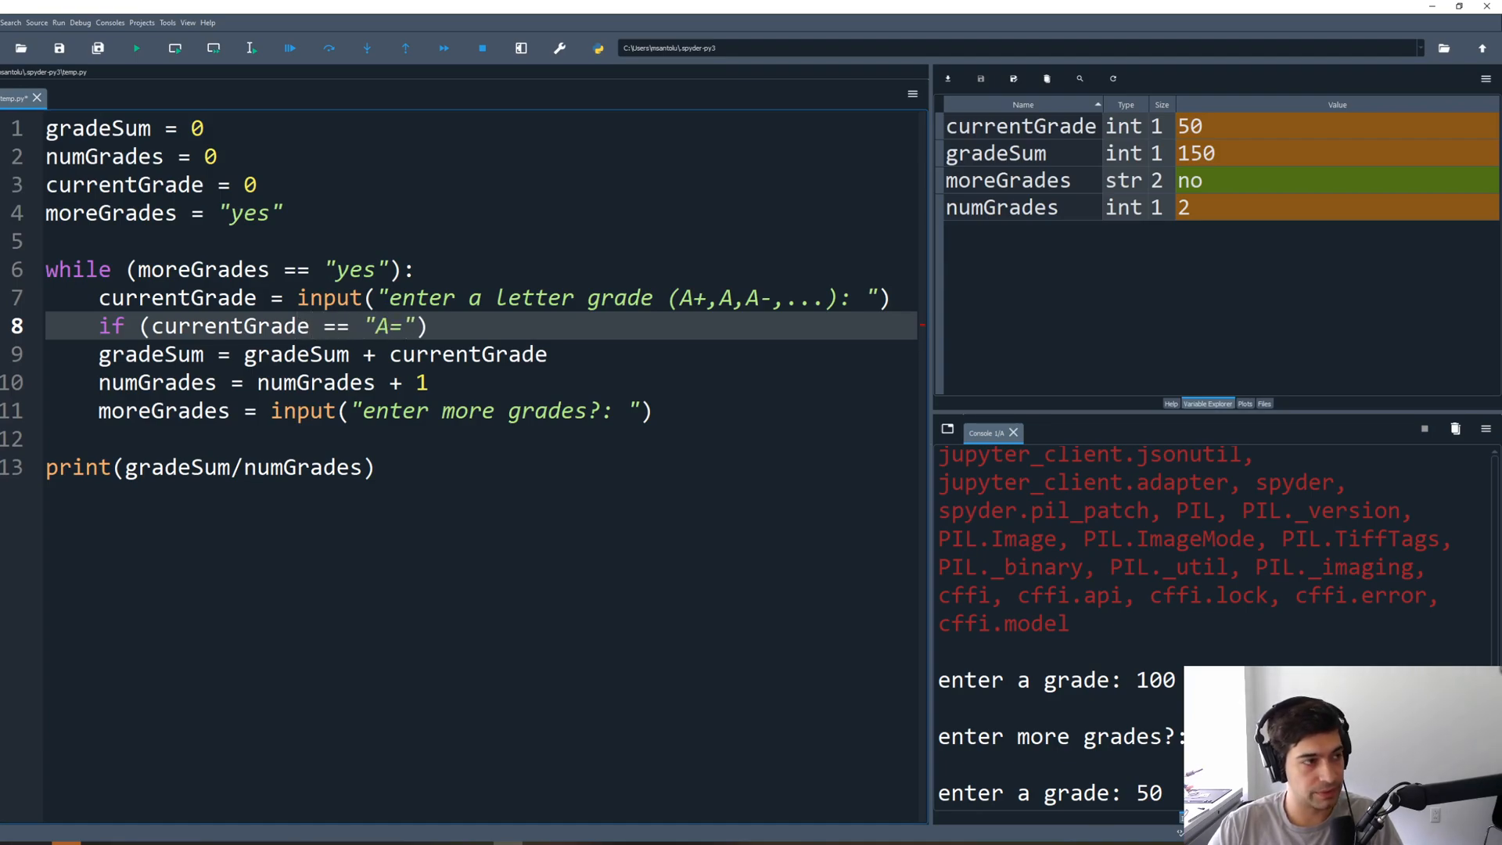
{"action": "type", "text": "+"}
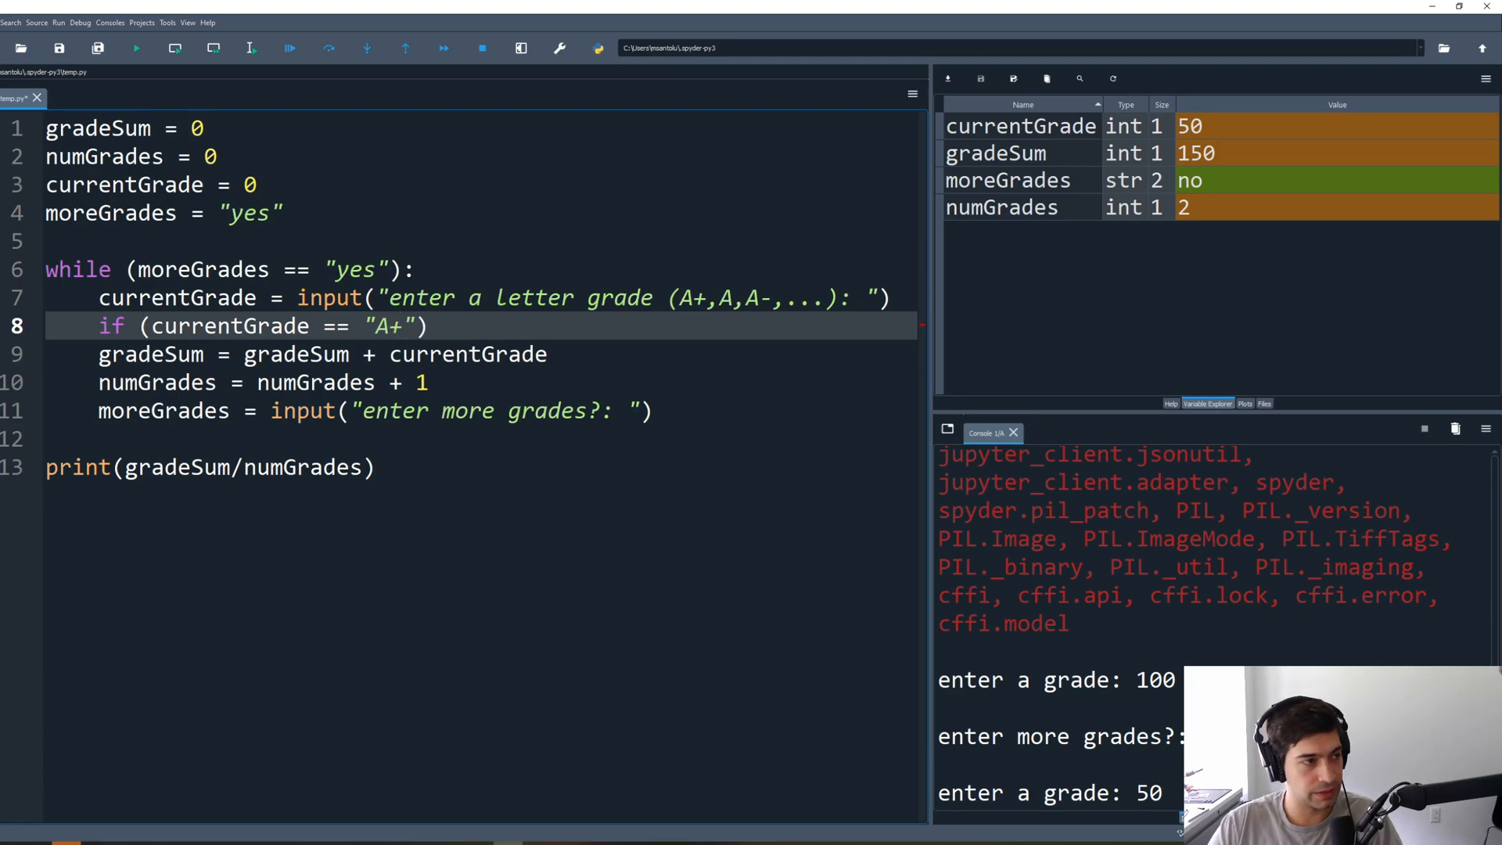
{"action": "key", "text": "Return"}
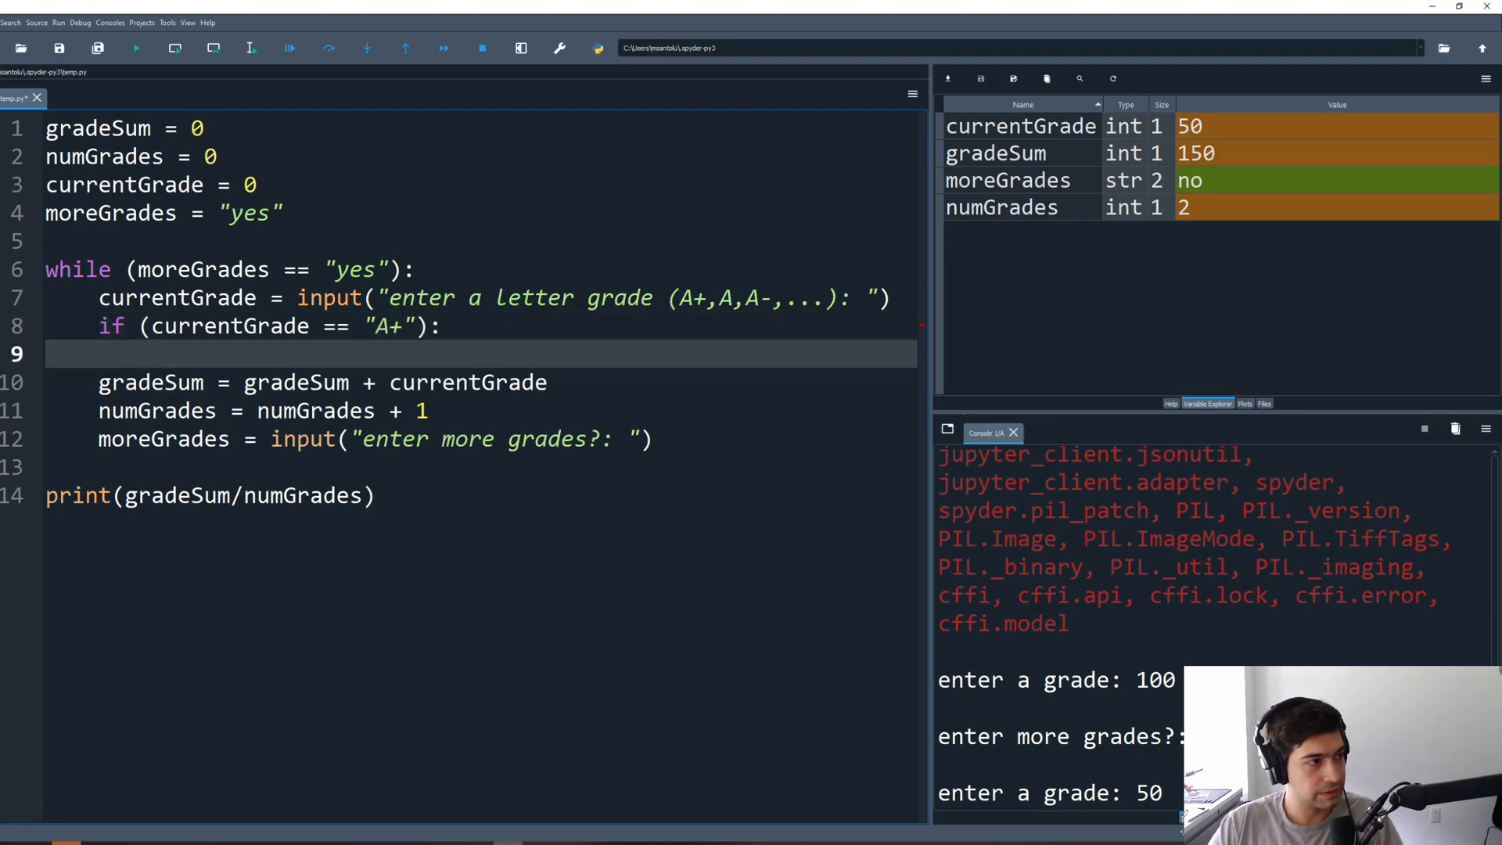
{"action": "left_click", "coordinate": [151, 353]}
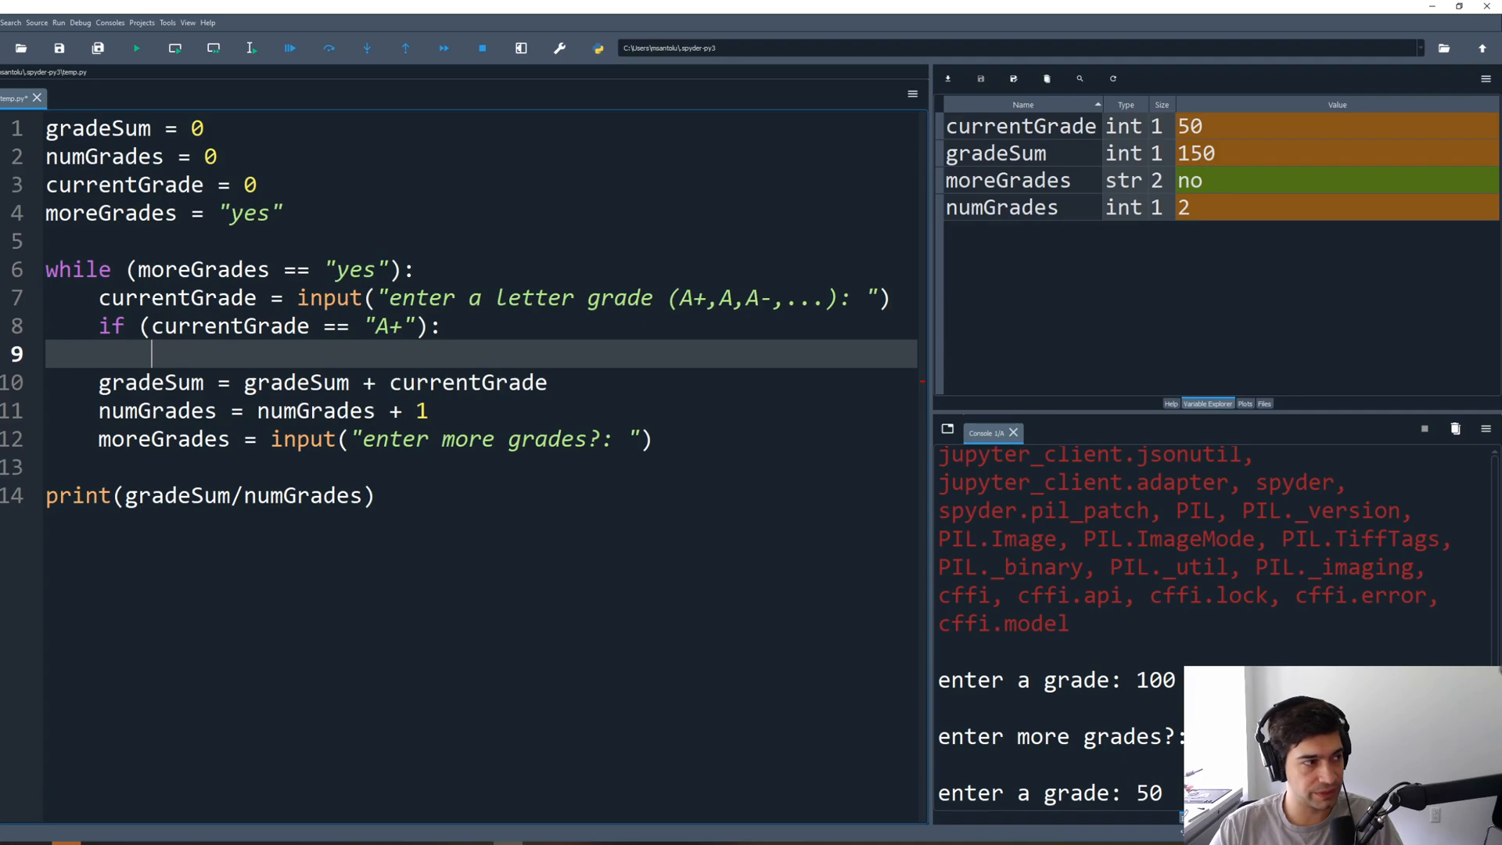
{"action": "type", "text": "cur"}
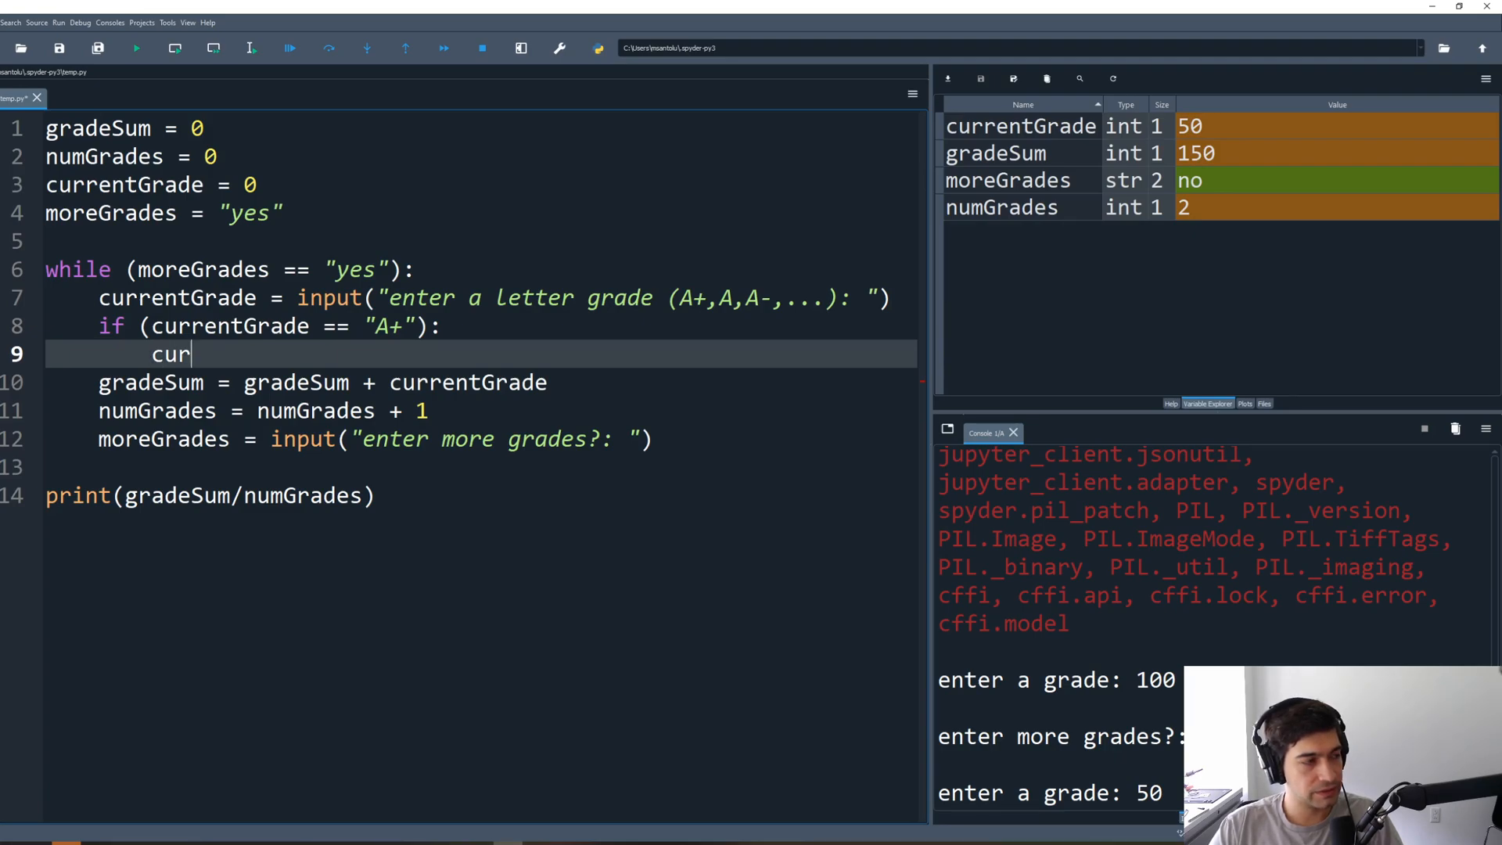
{"action": "type", "text": "rentGrade"}
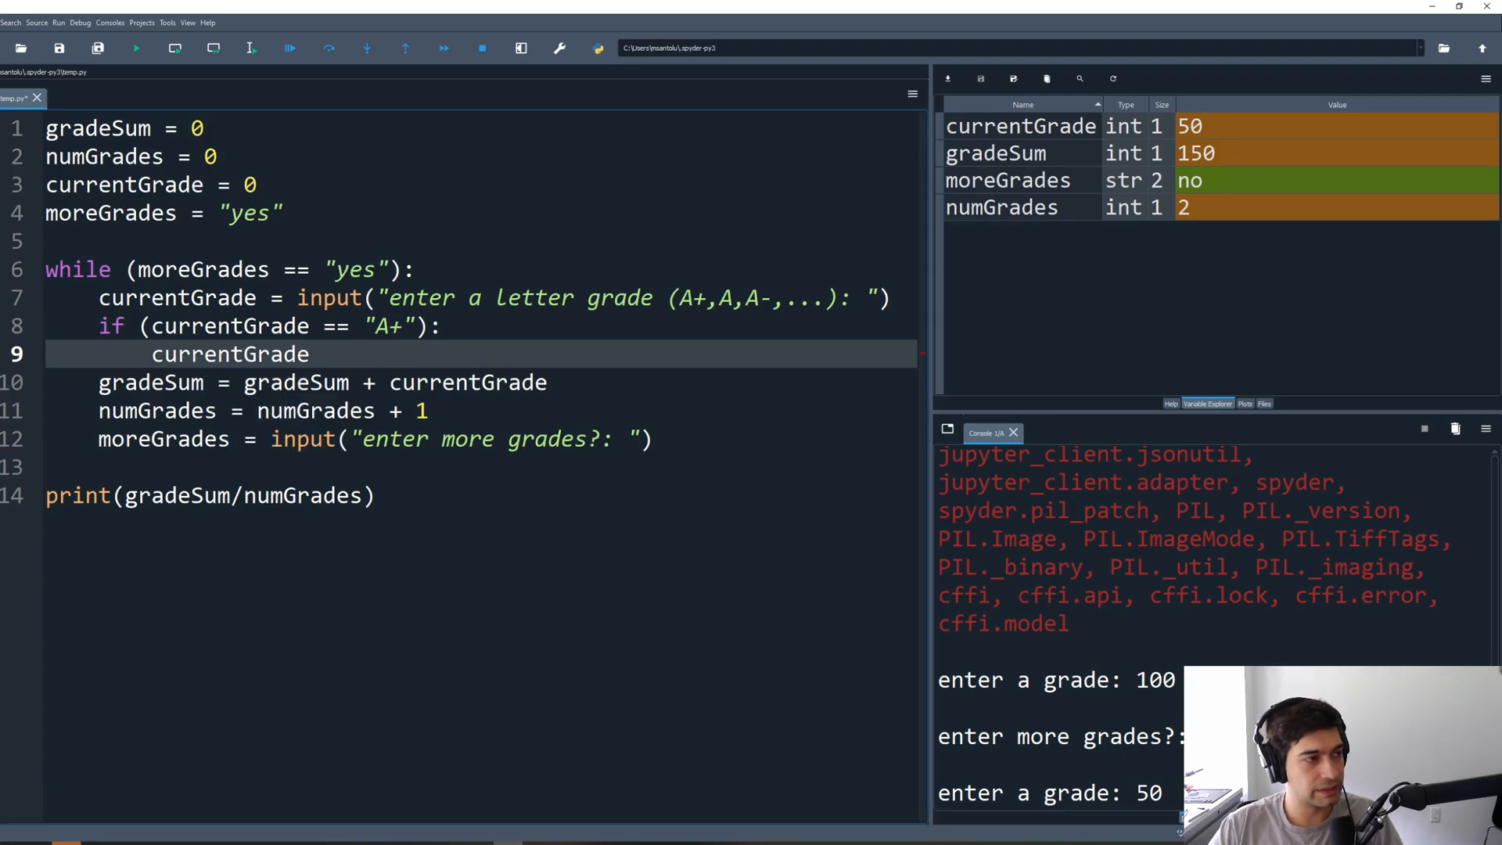
{"action": "type", "text": "="}
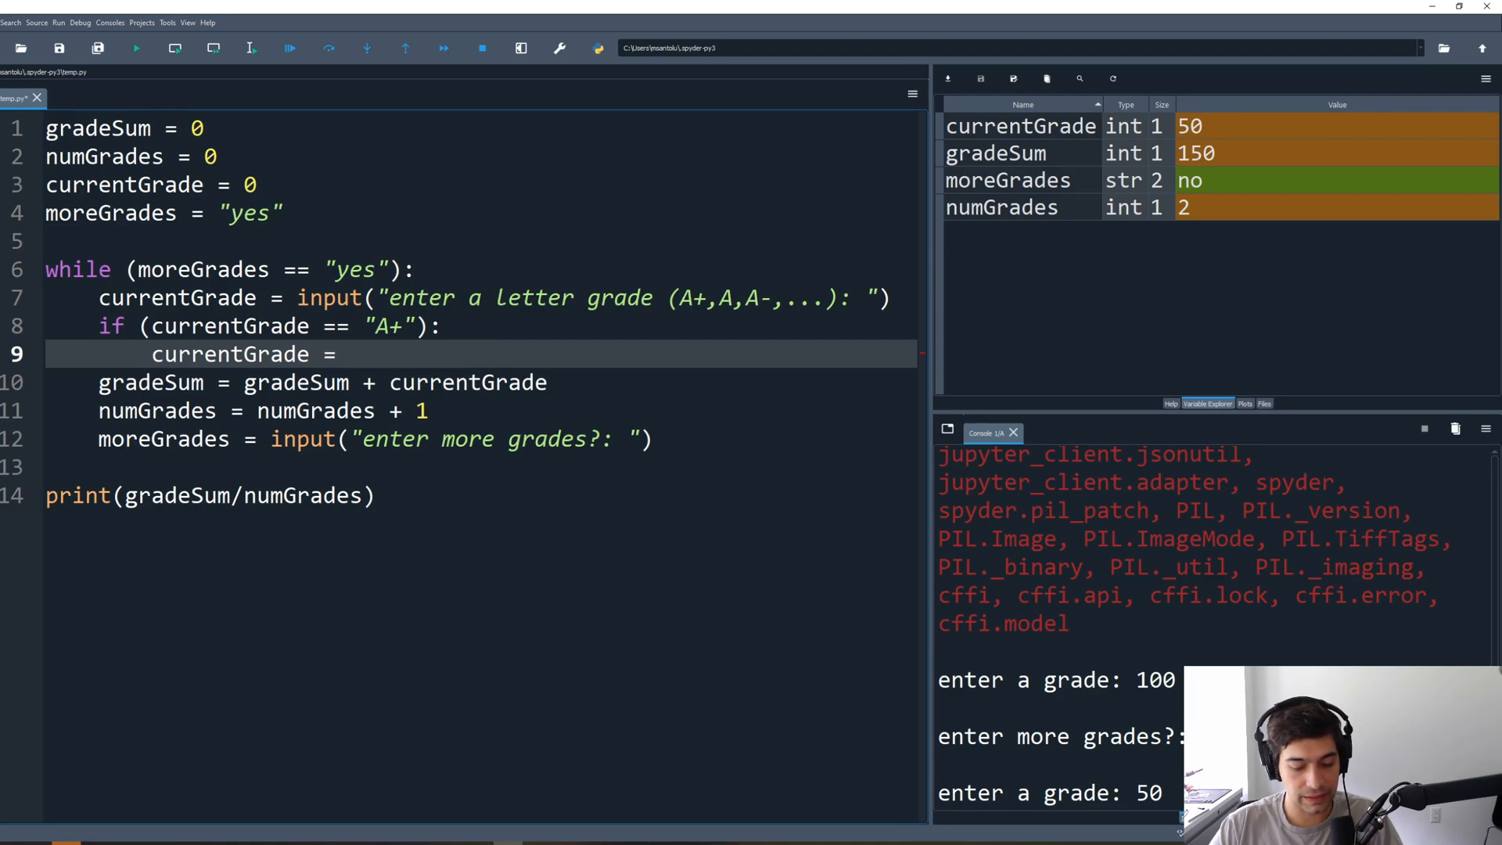
{"action": "type", "text": "4.0"}
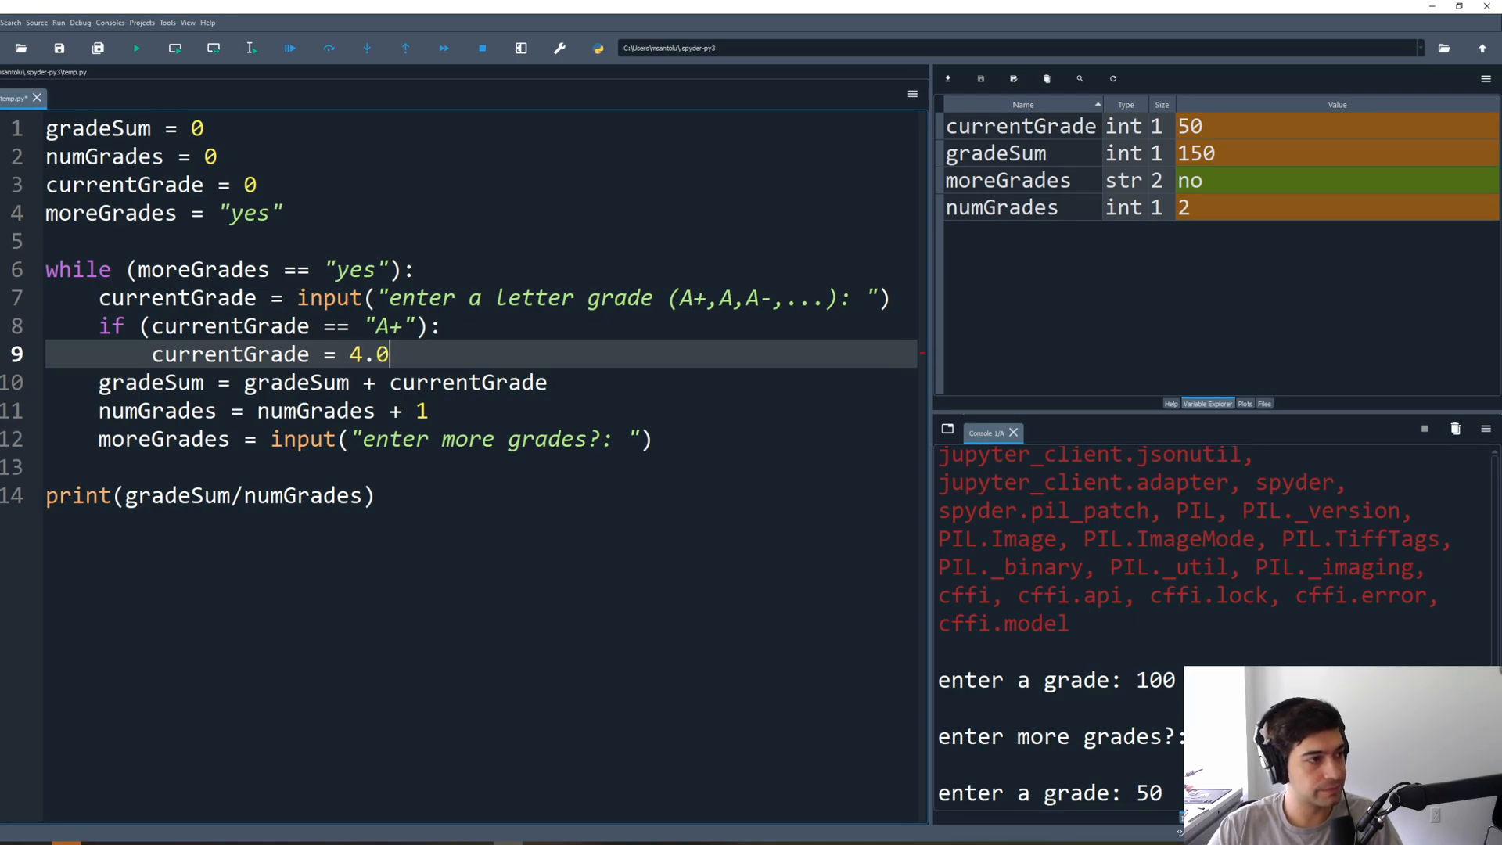
{"action": "key", "text": "enter"}
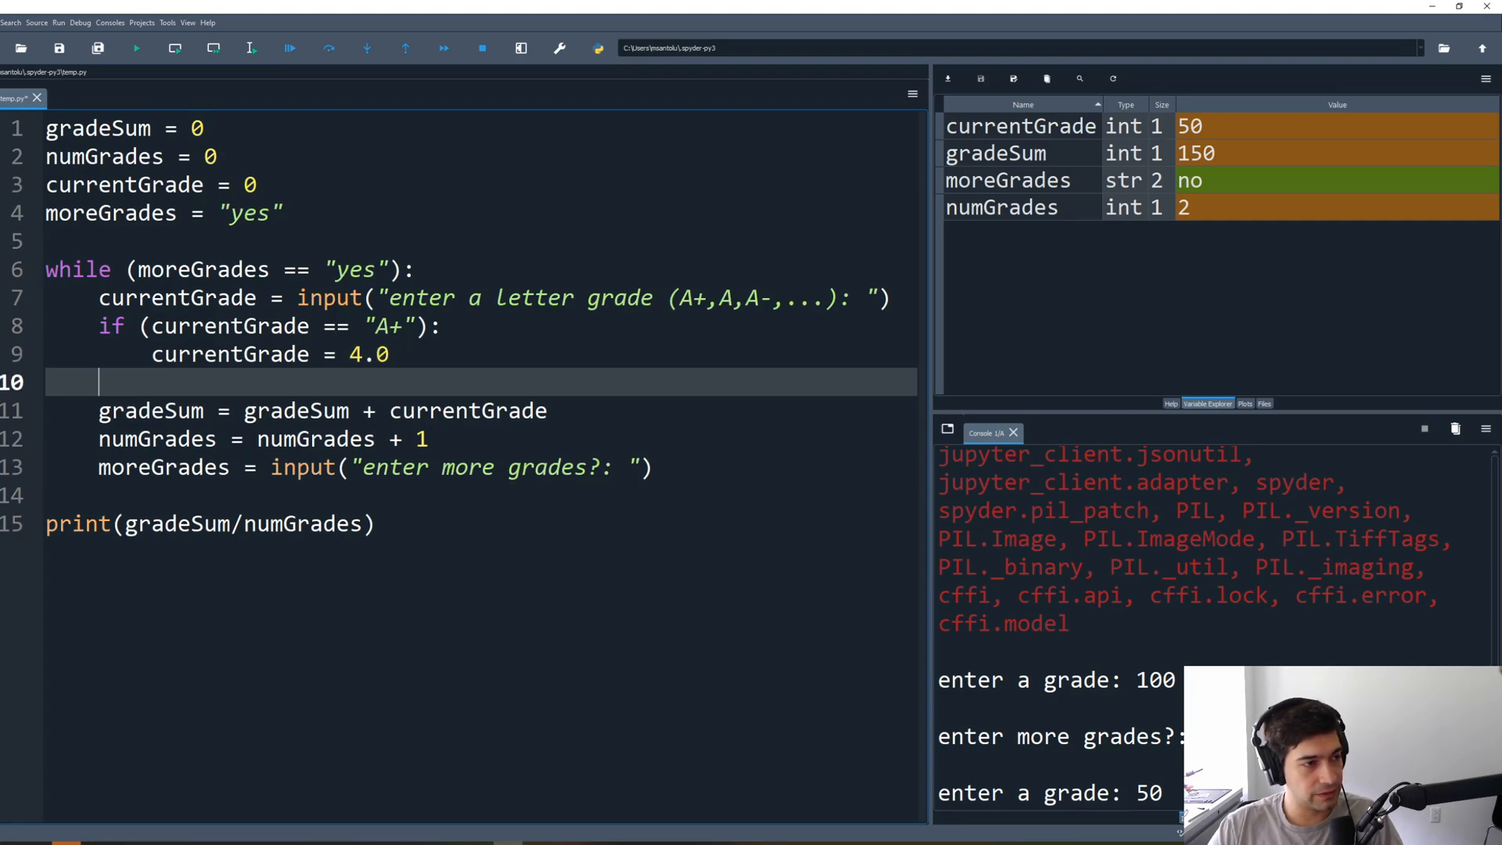
Step: Add an elif branch for "A" that sets currentGrade to 4.0
{"action": "type", "text": "elif"}
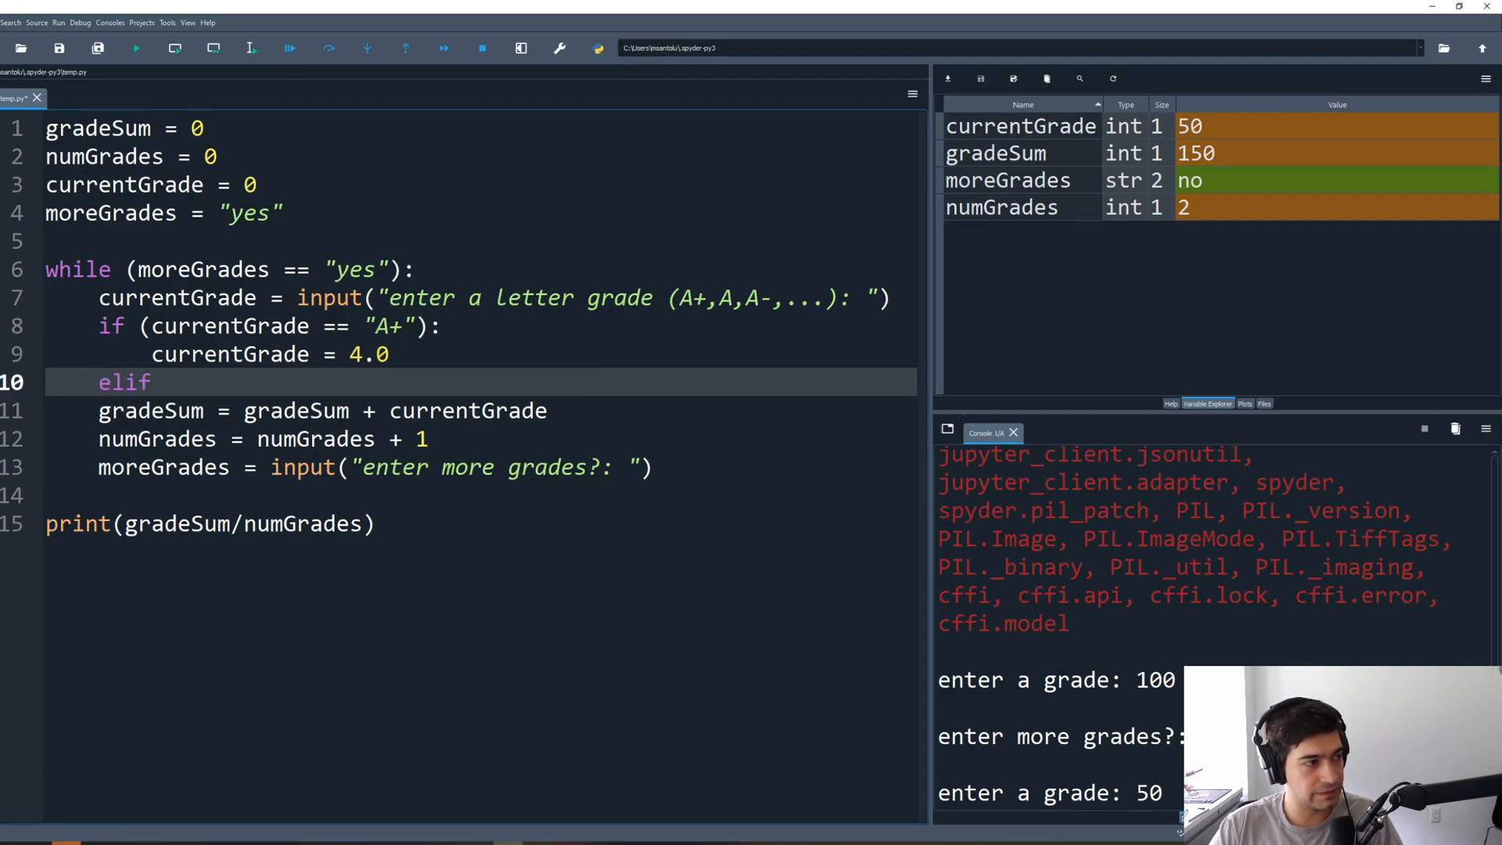
{"action": "type", "text": "(currentGrade =="}
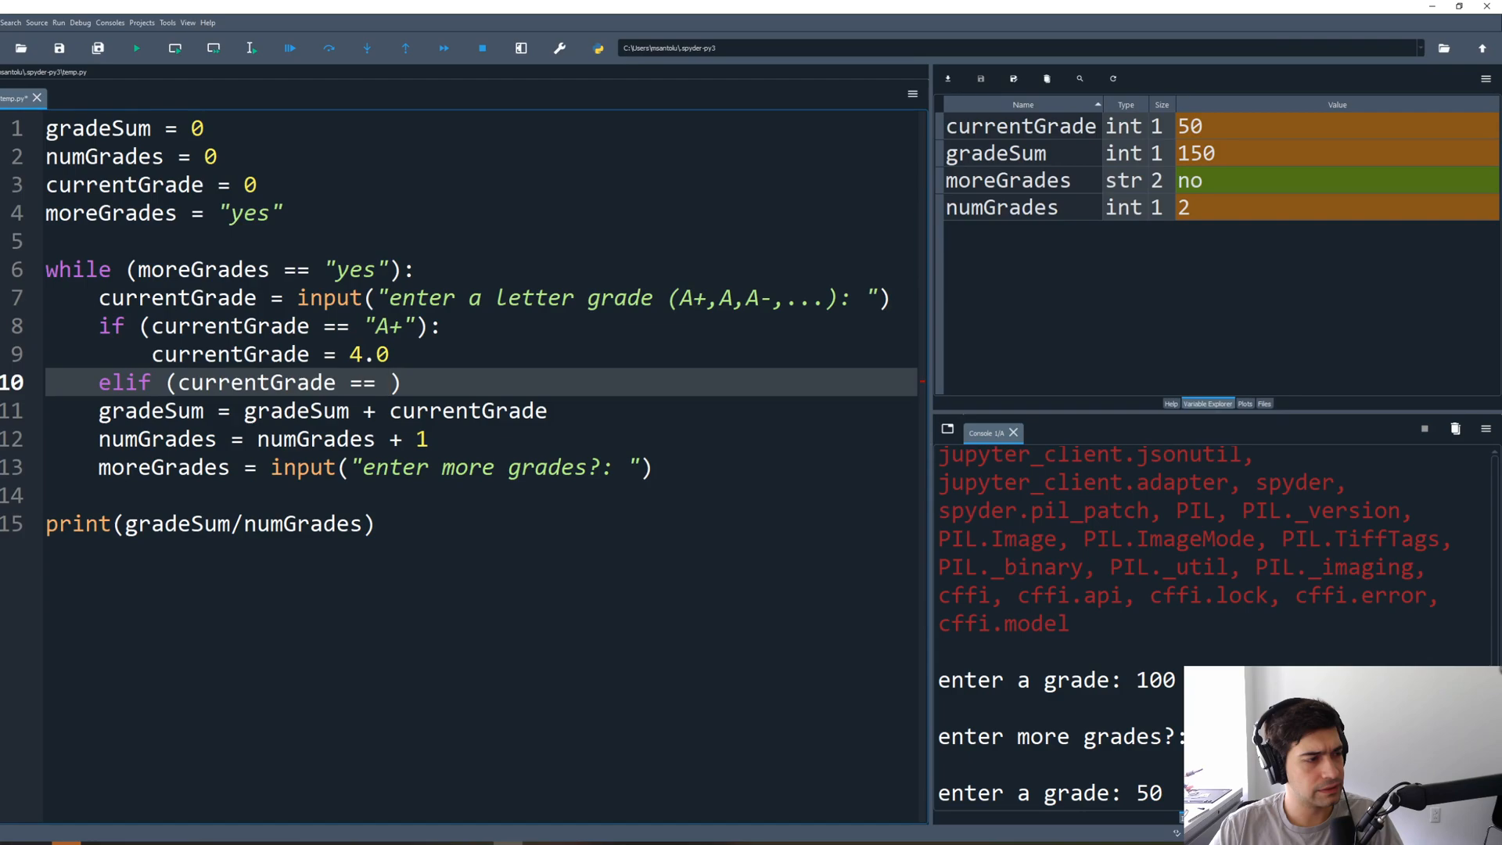
{"action": "type", "text": "A\""}
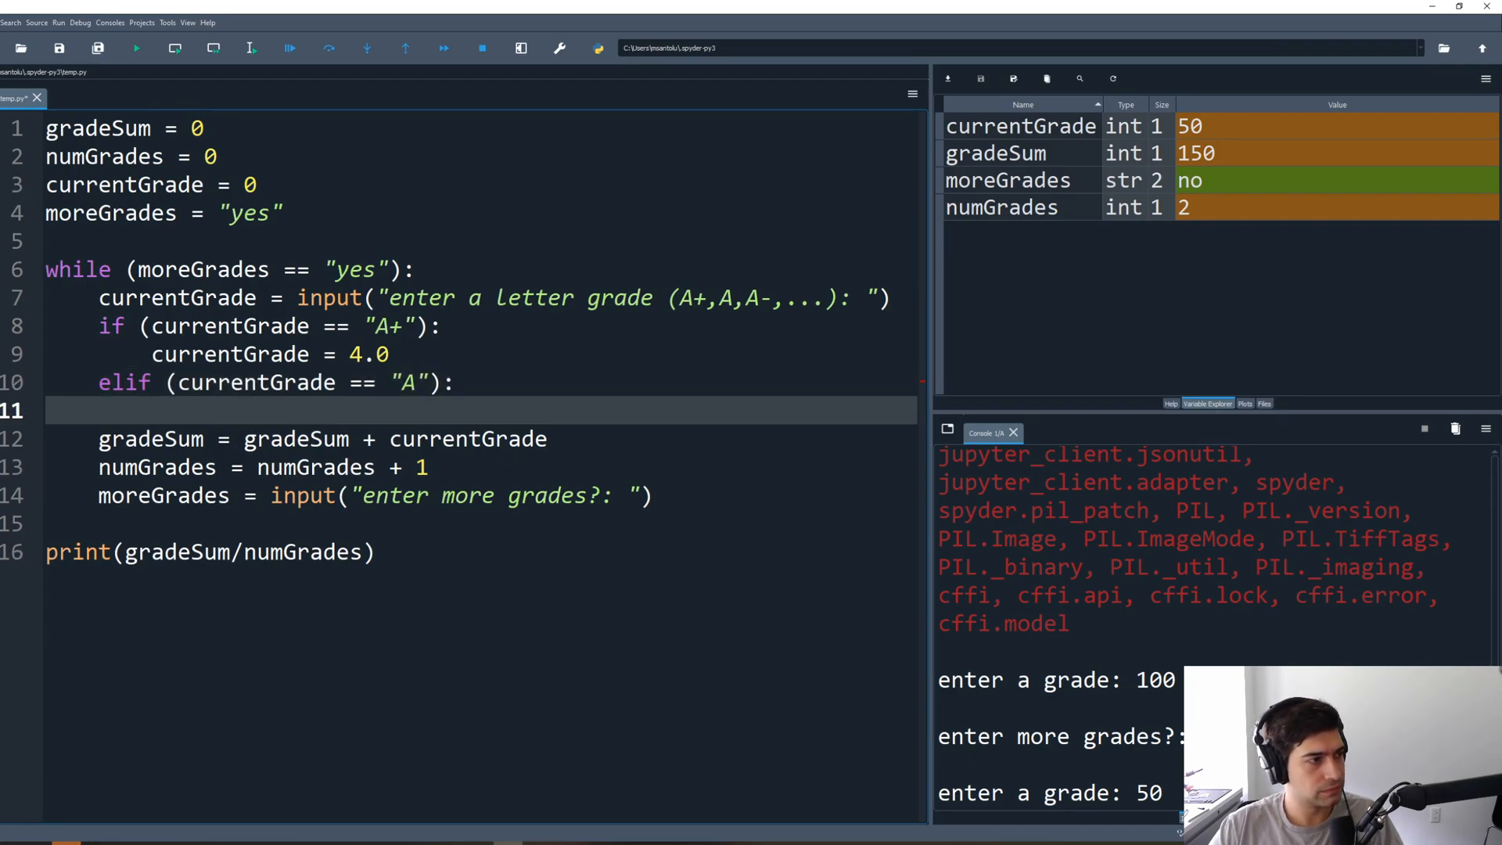
{"action": "type", "text": "curr"}
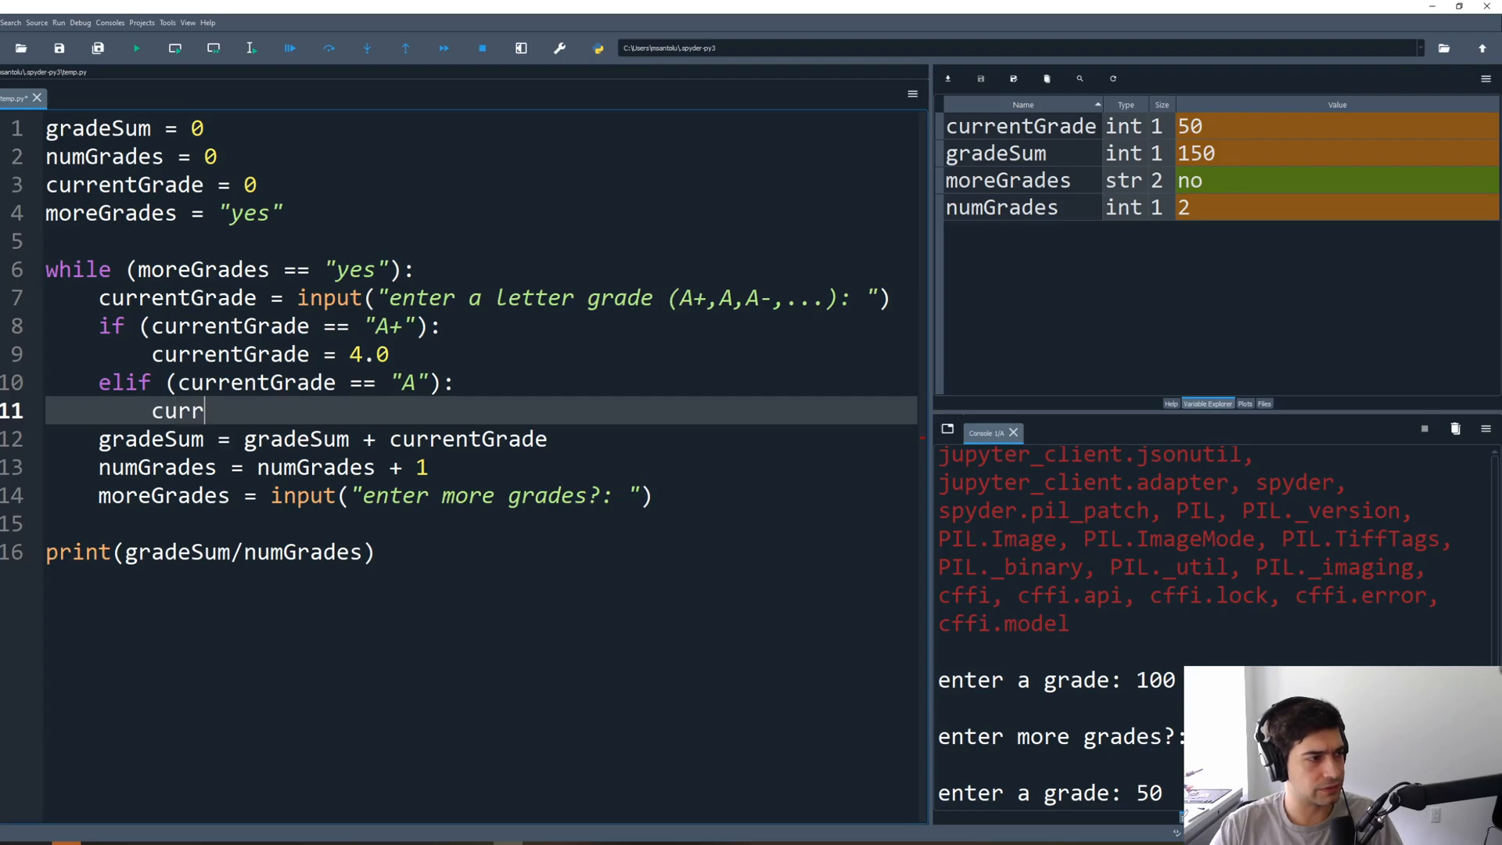
{"action": "left_click", "coordinate": [196, 383]}
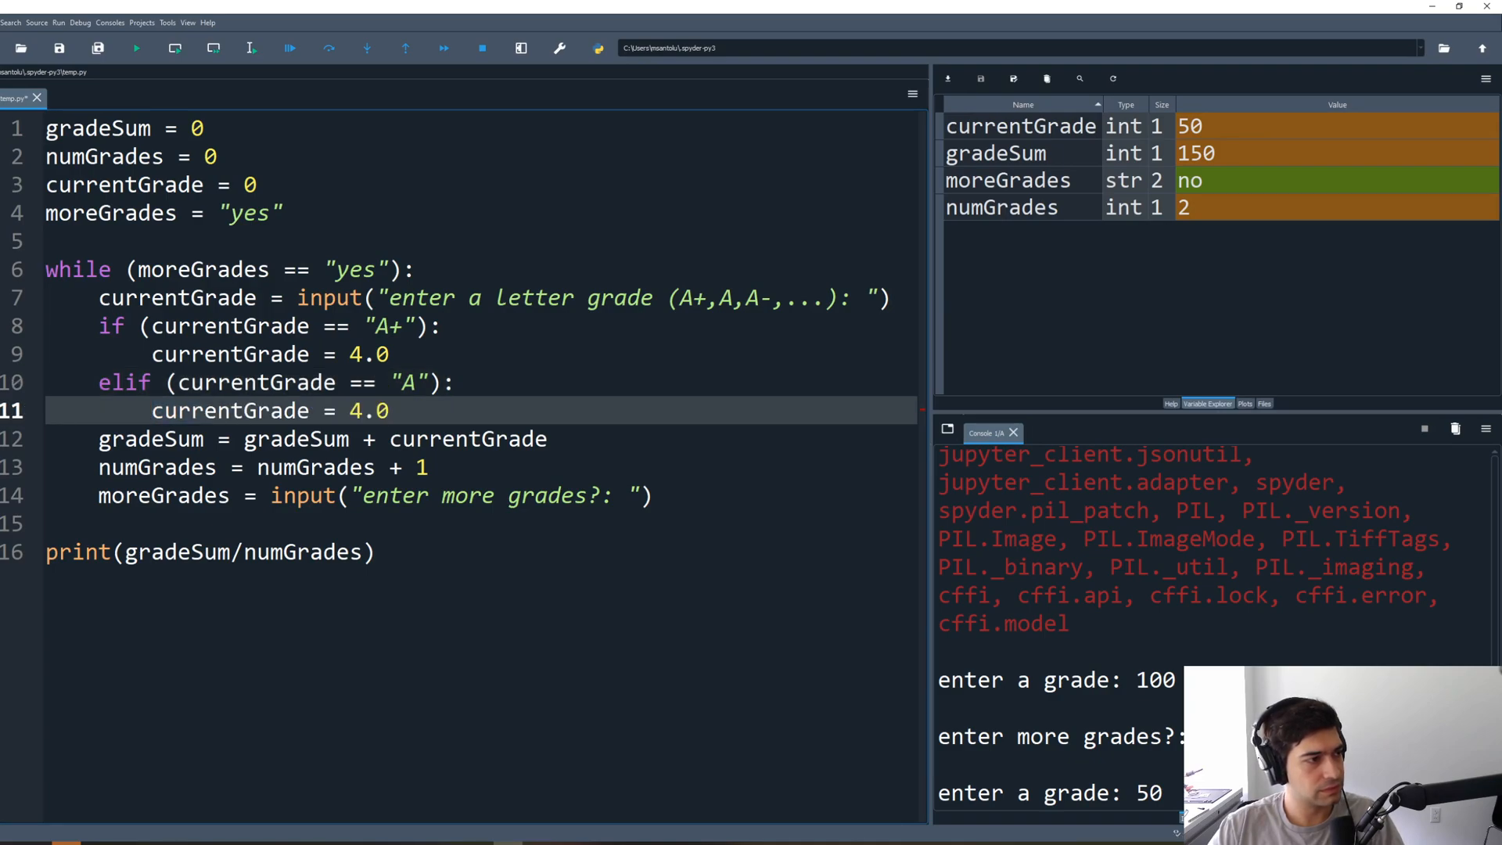
Step: Add an elif branch for "A-" that sets currentGrade to 3.7
{"action": "type", "text": "el"}
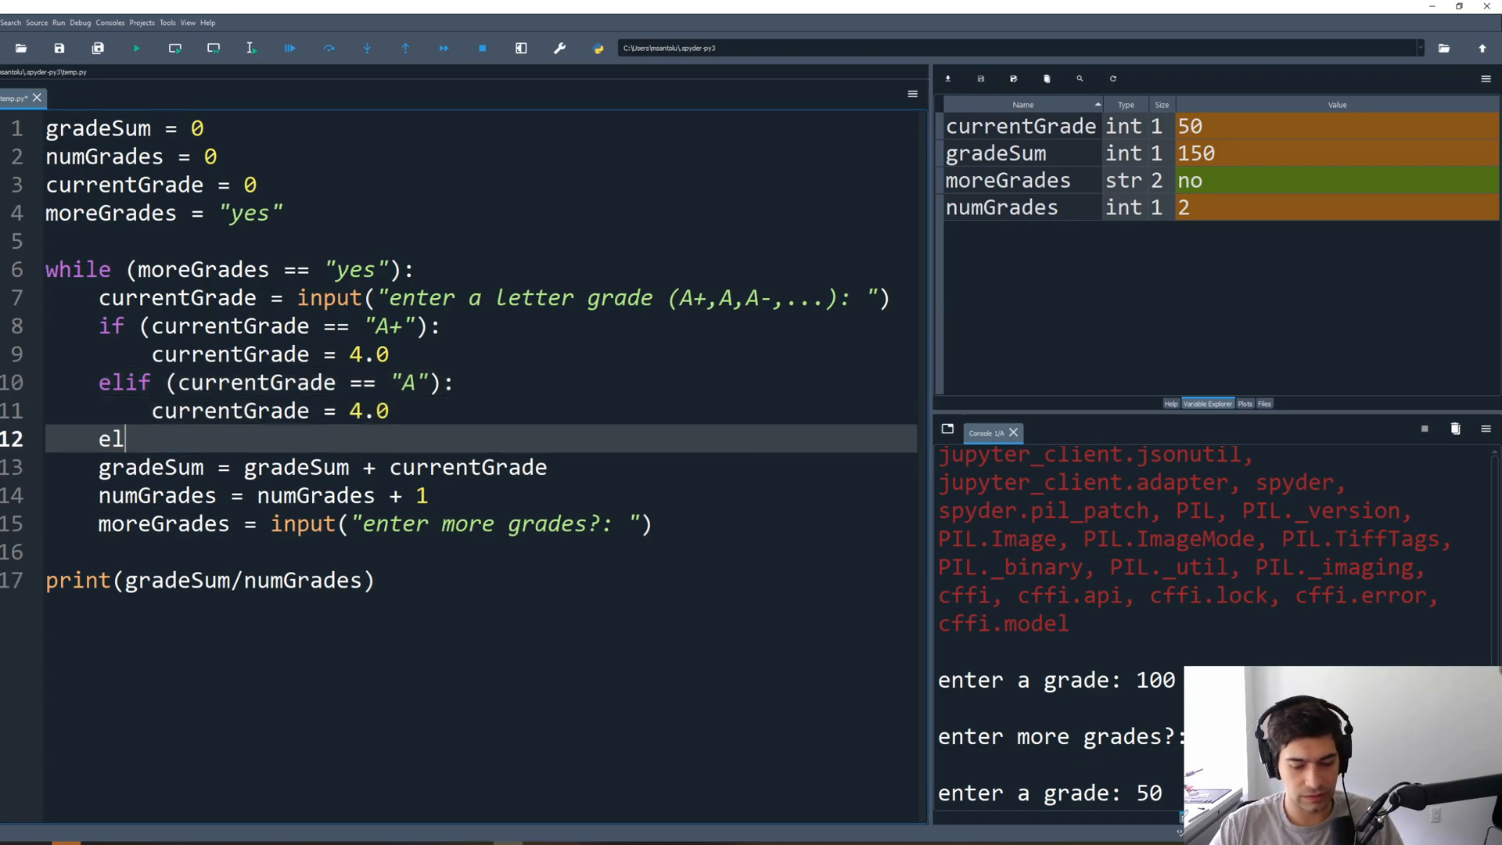
{"action": "type", "text": "if (currentFrad"}
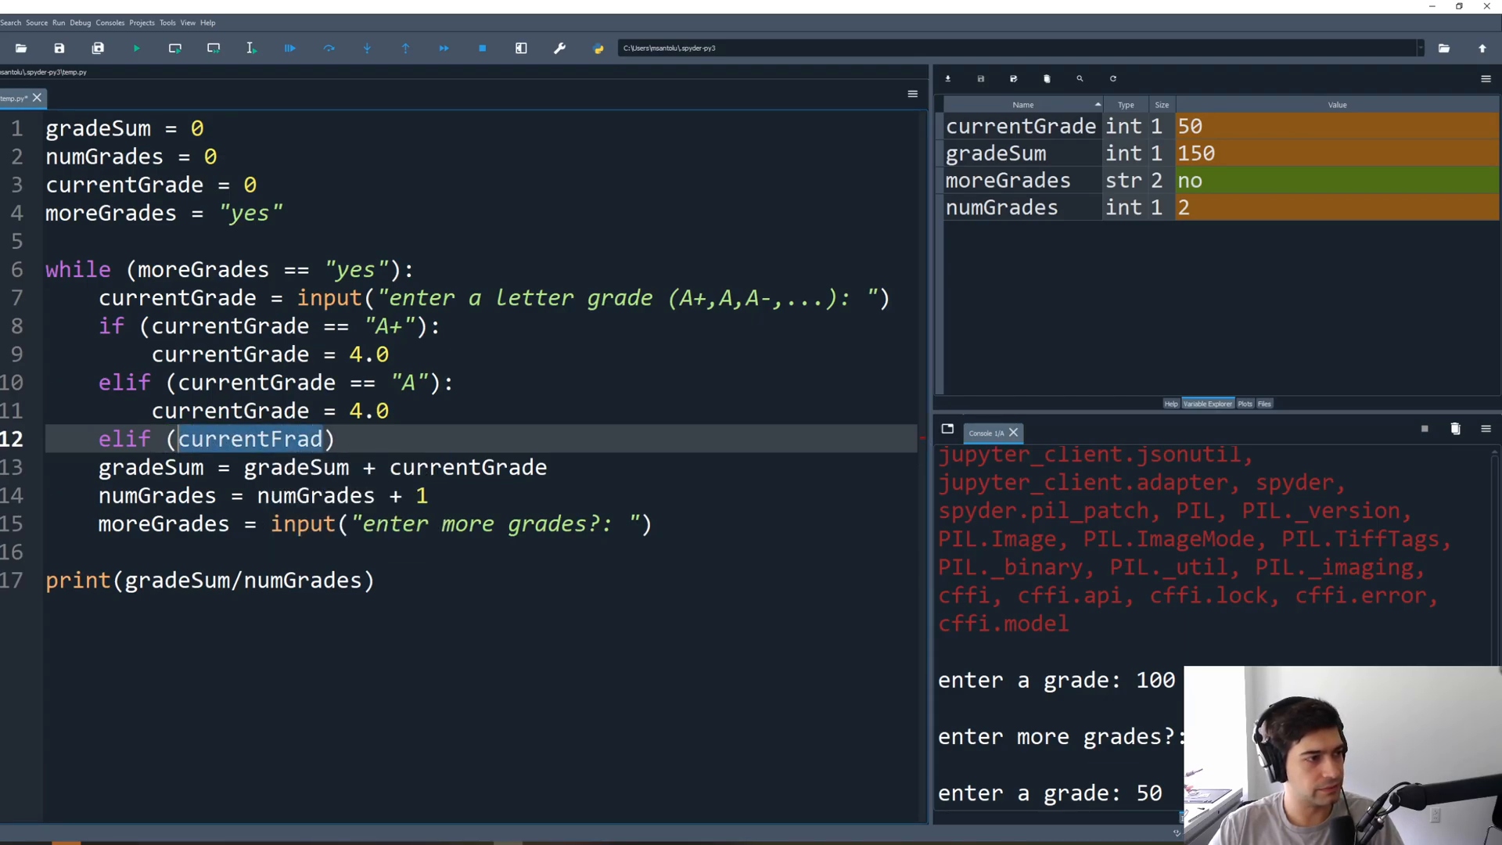
{"action": "key", "text": "BackSpace"}
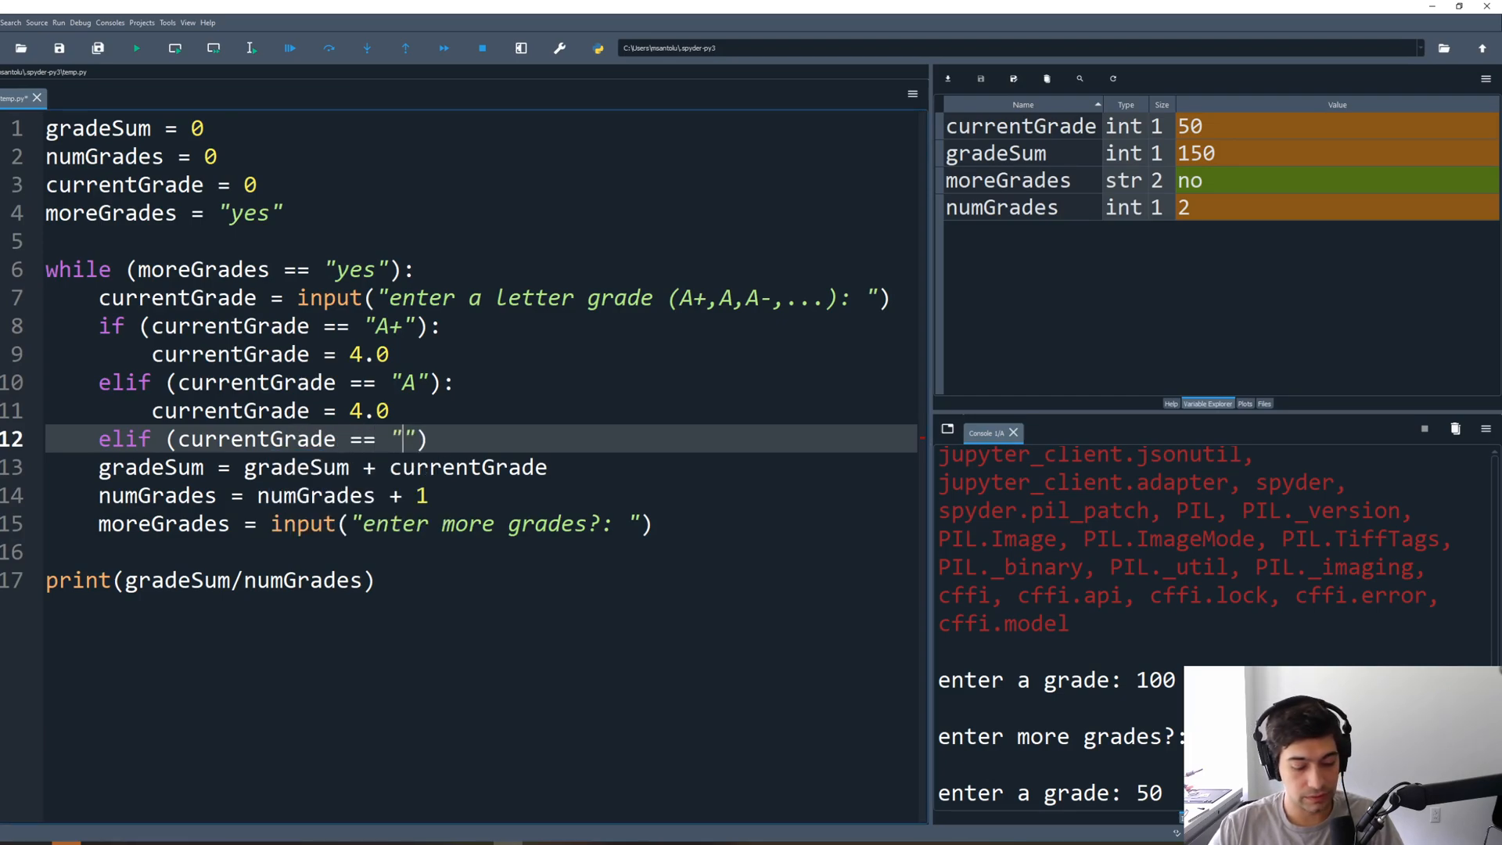
{"action": "type", "text": "A-"}
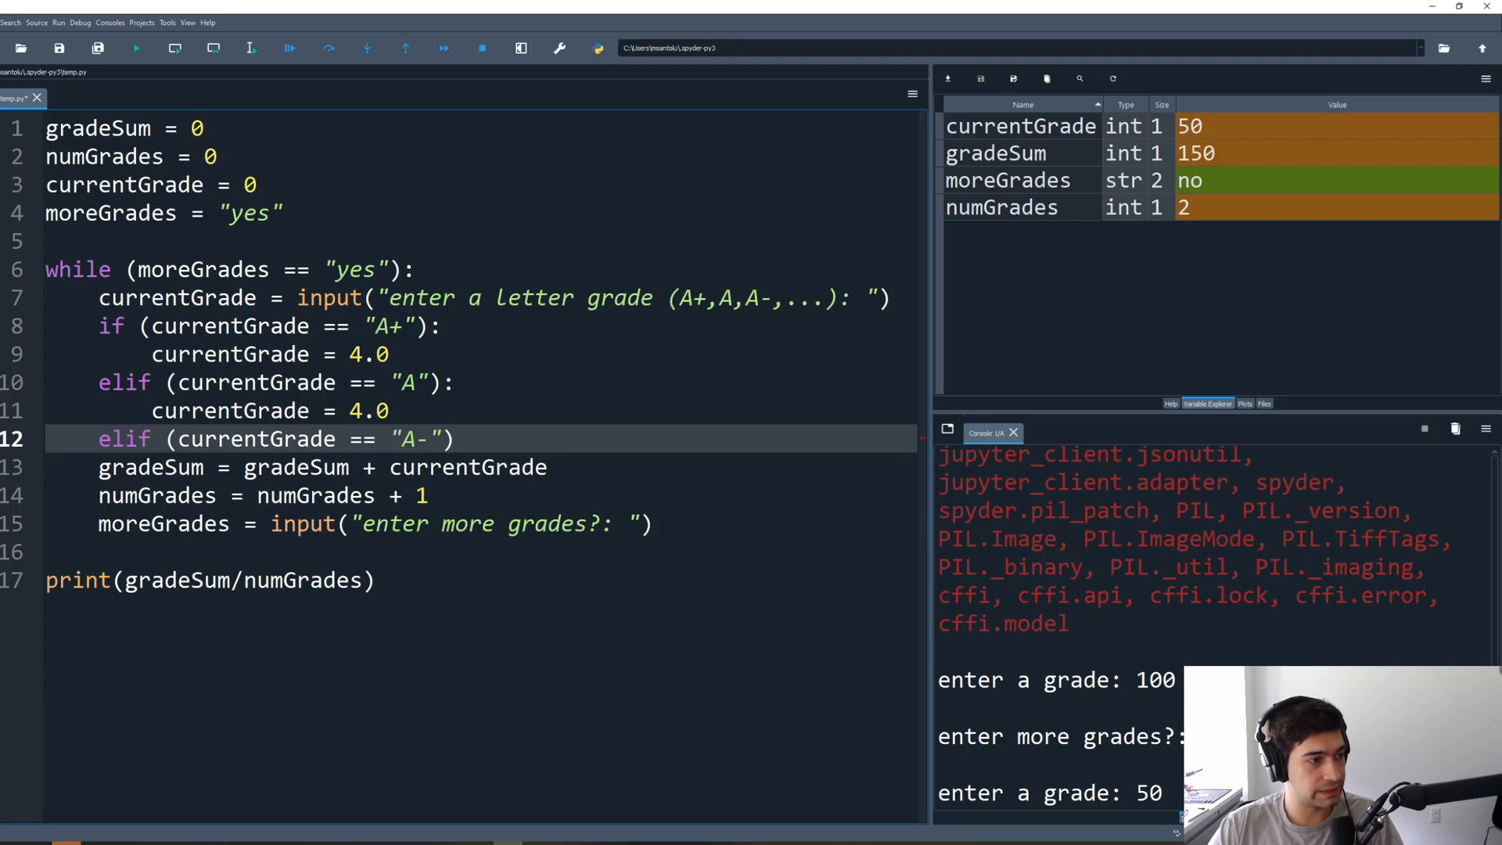
{"action": "type", "text": "curre"}
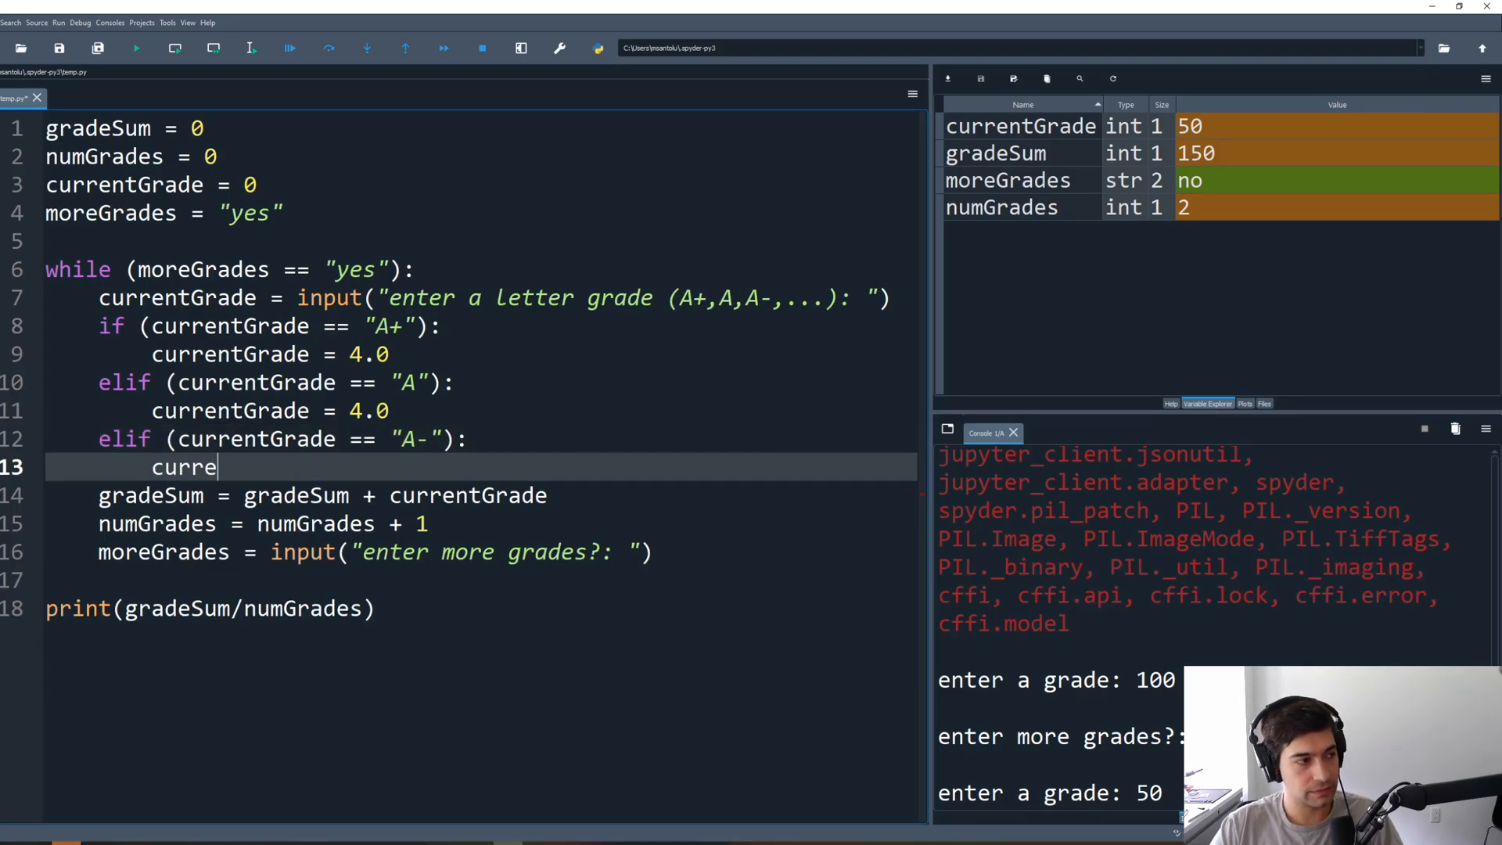
{"action": "type", "text": "ntGrade ="}
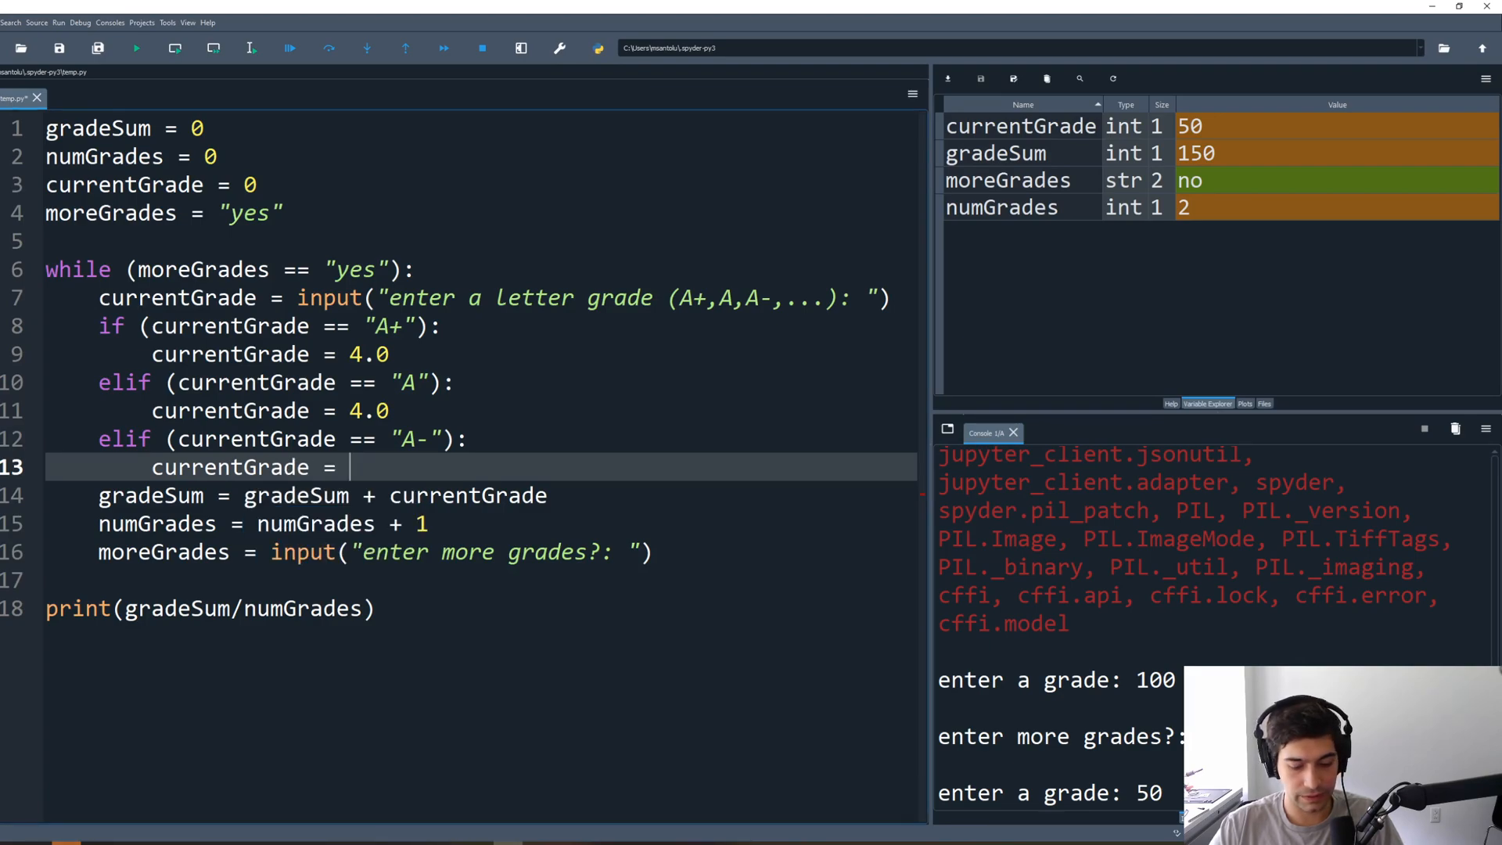
{"action": "type", "text": "3/7"}
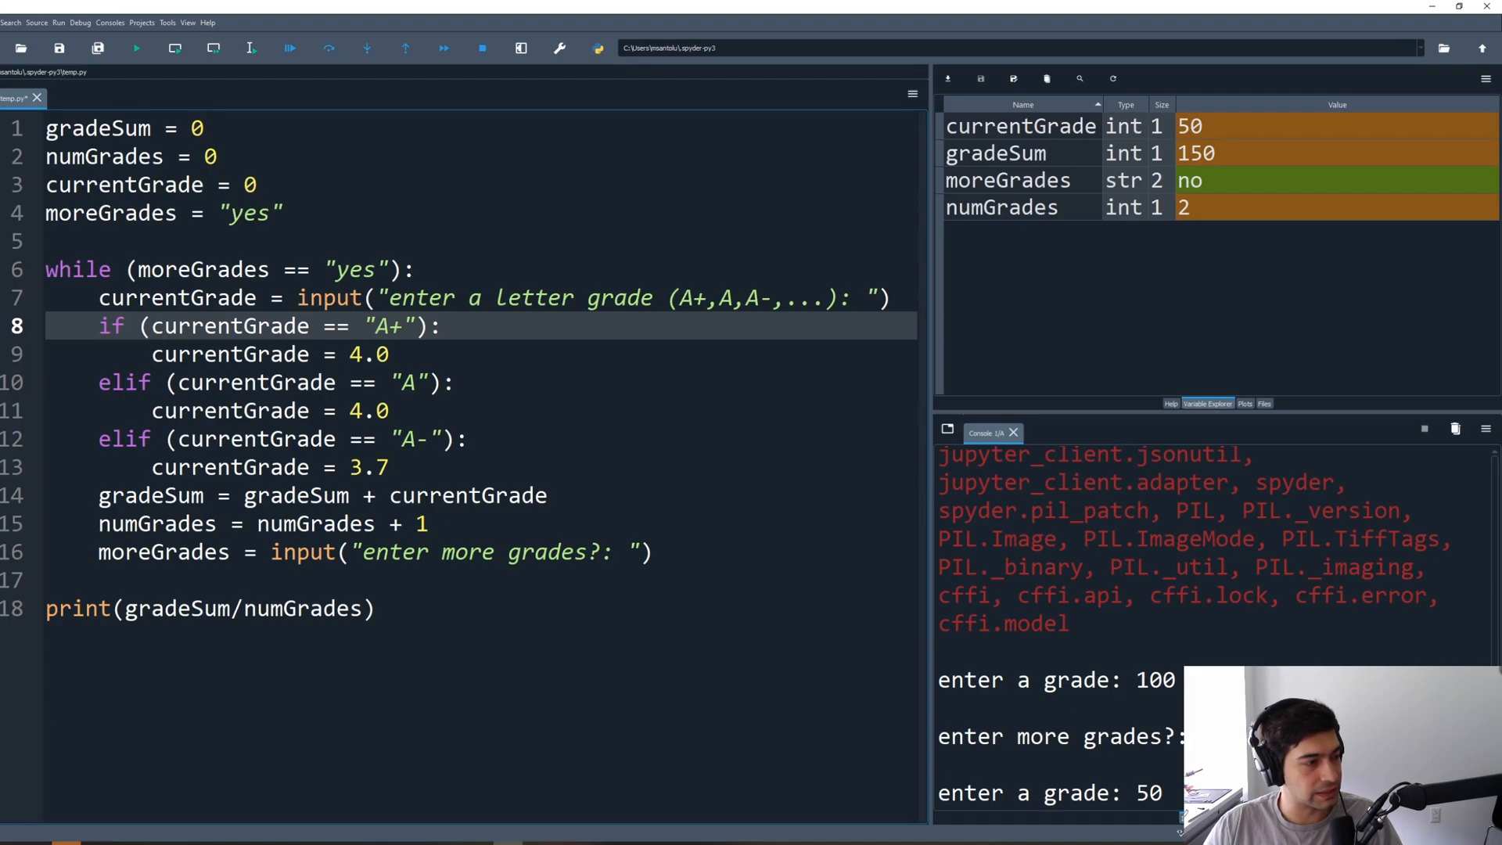
Step: Run the script with grades A+ then B and trace the TypeError on the gradeSum line
{"action": "double_click", "coordinate": [123, 184]}
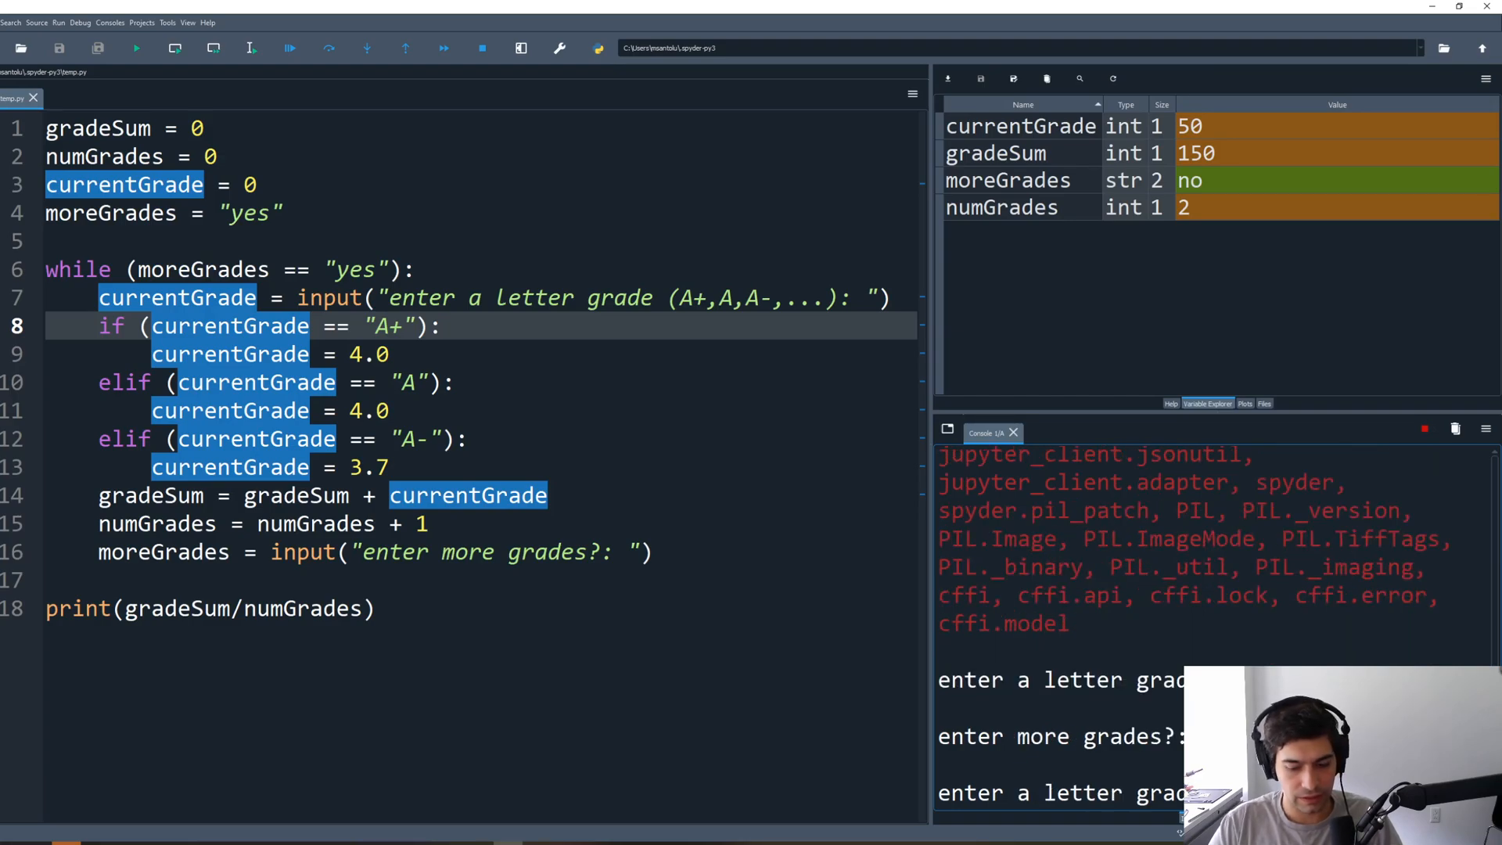
{"action": "type", "text": "A+"}
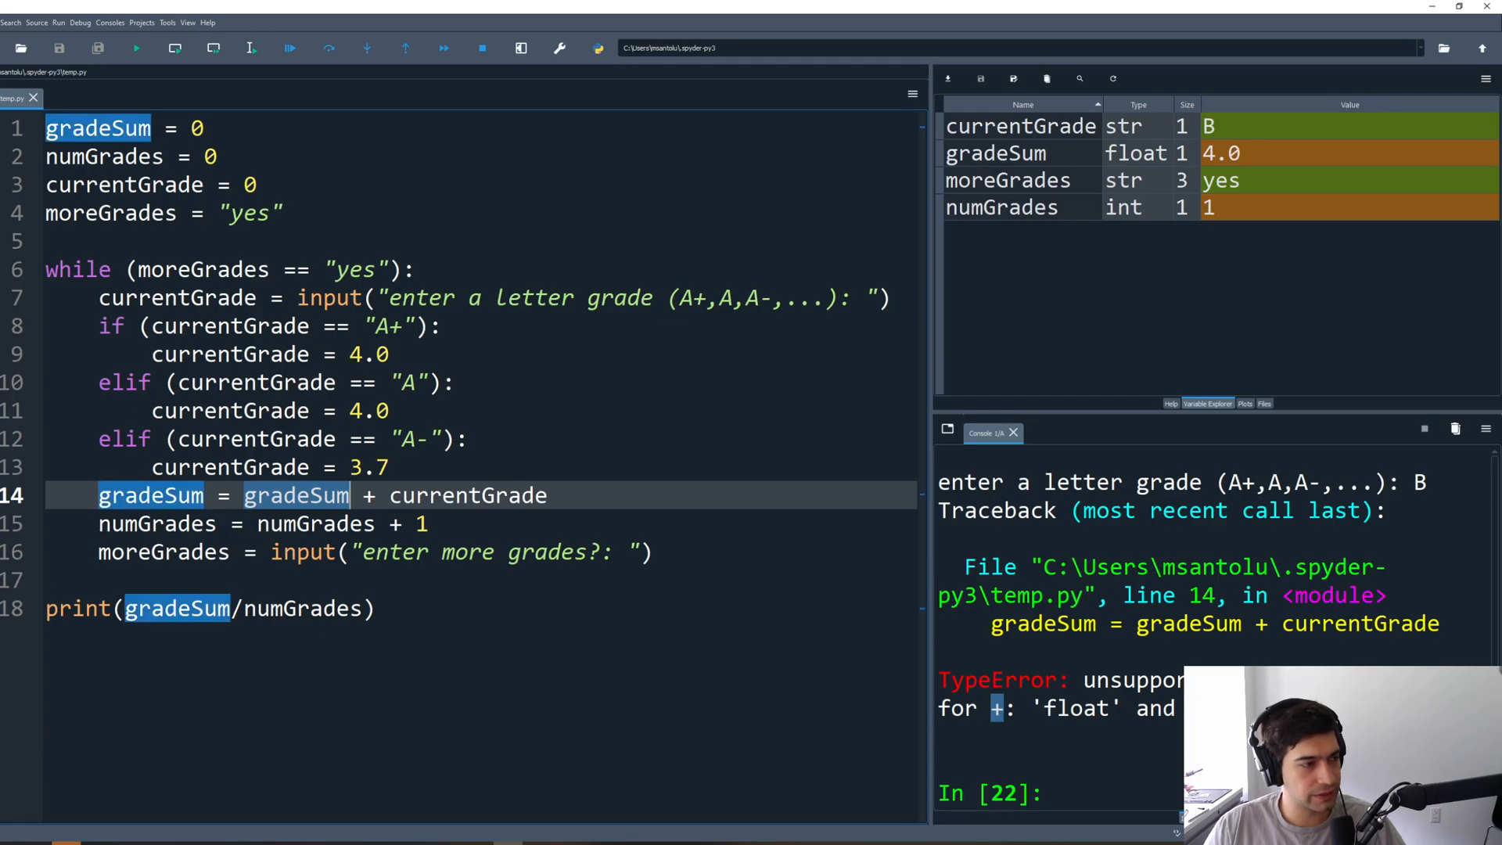
{"action": "double_click", "coordinate": [466, 496]}
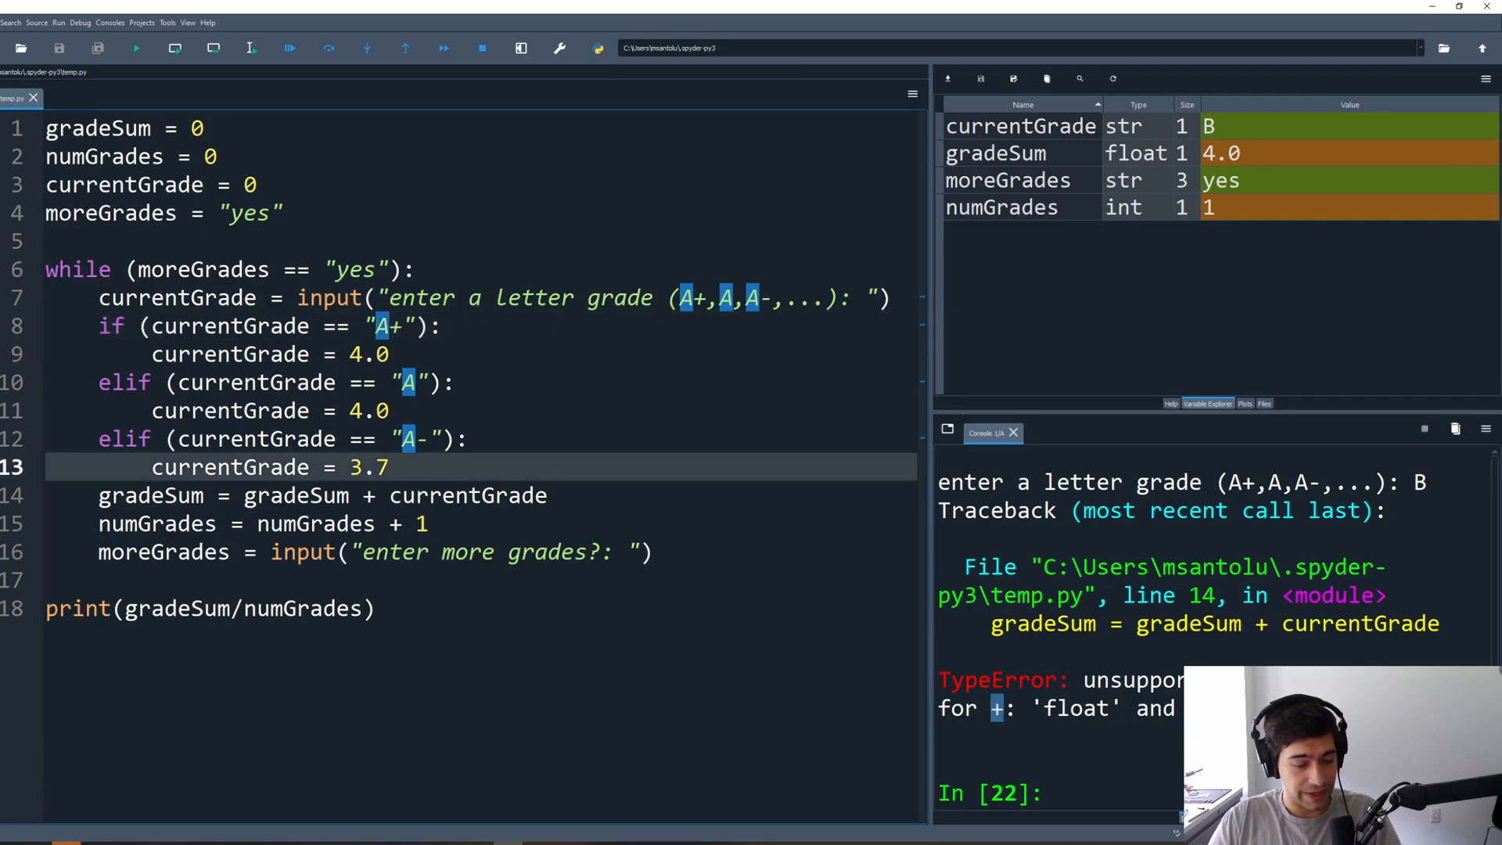
Step: Add an else branch printing "WARNING: UNKNOWN GRADE" and rerun the script
{"action": "key", "text": "enter"}
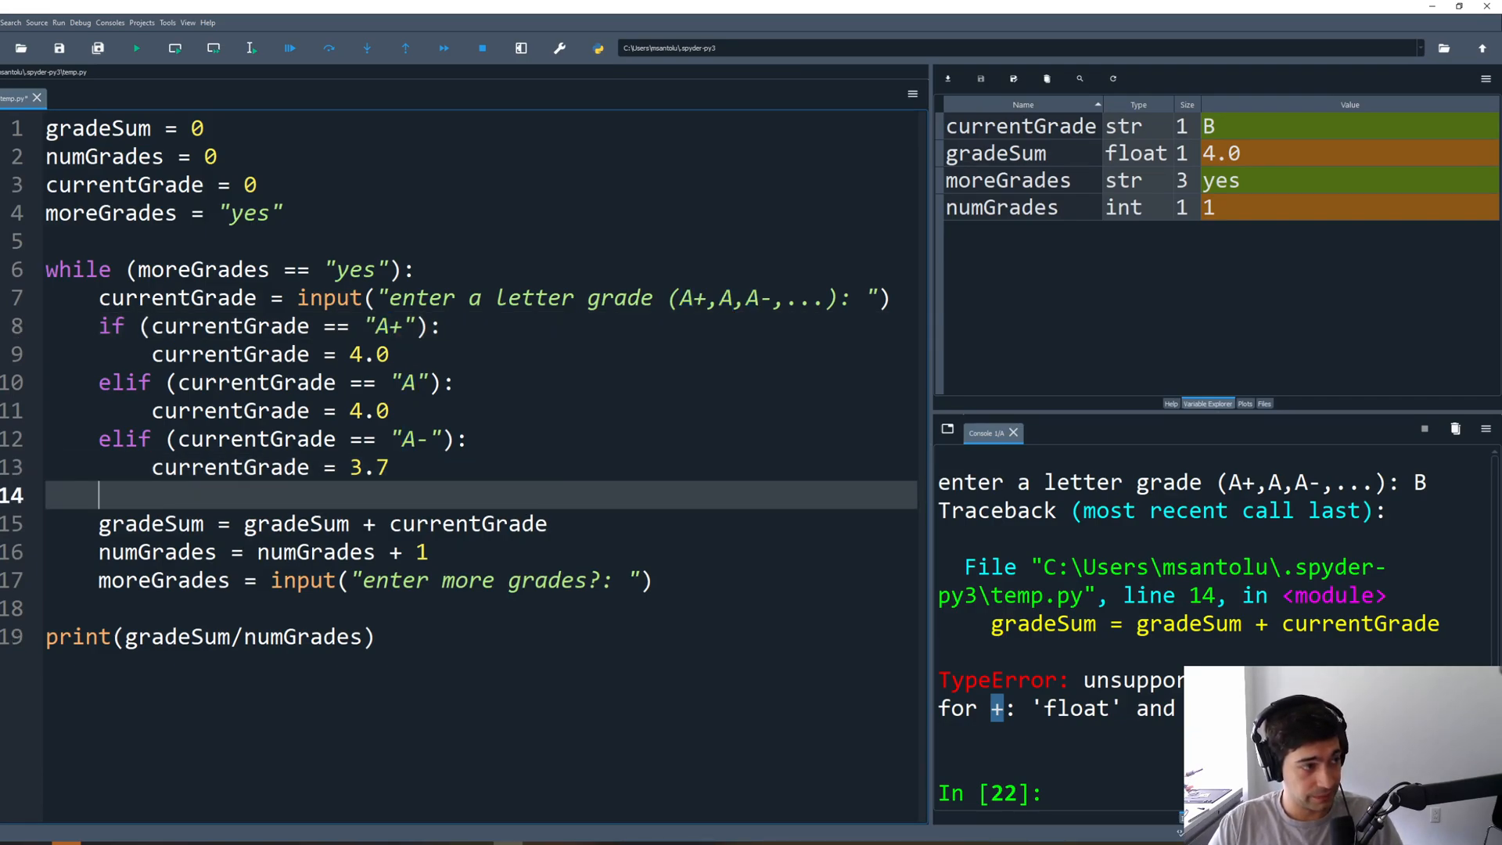
{"action": "type", "text": "else:"}
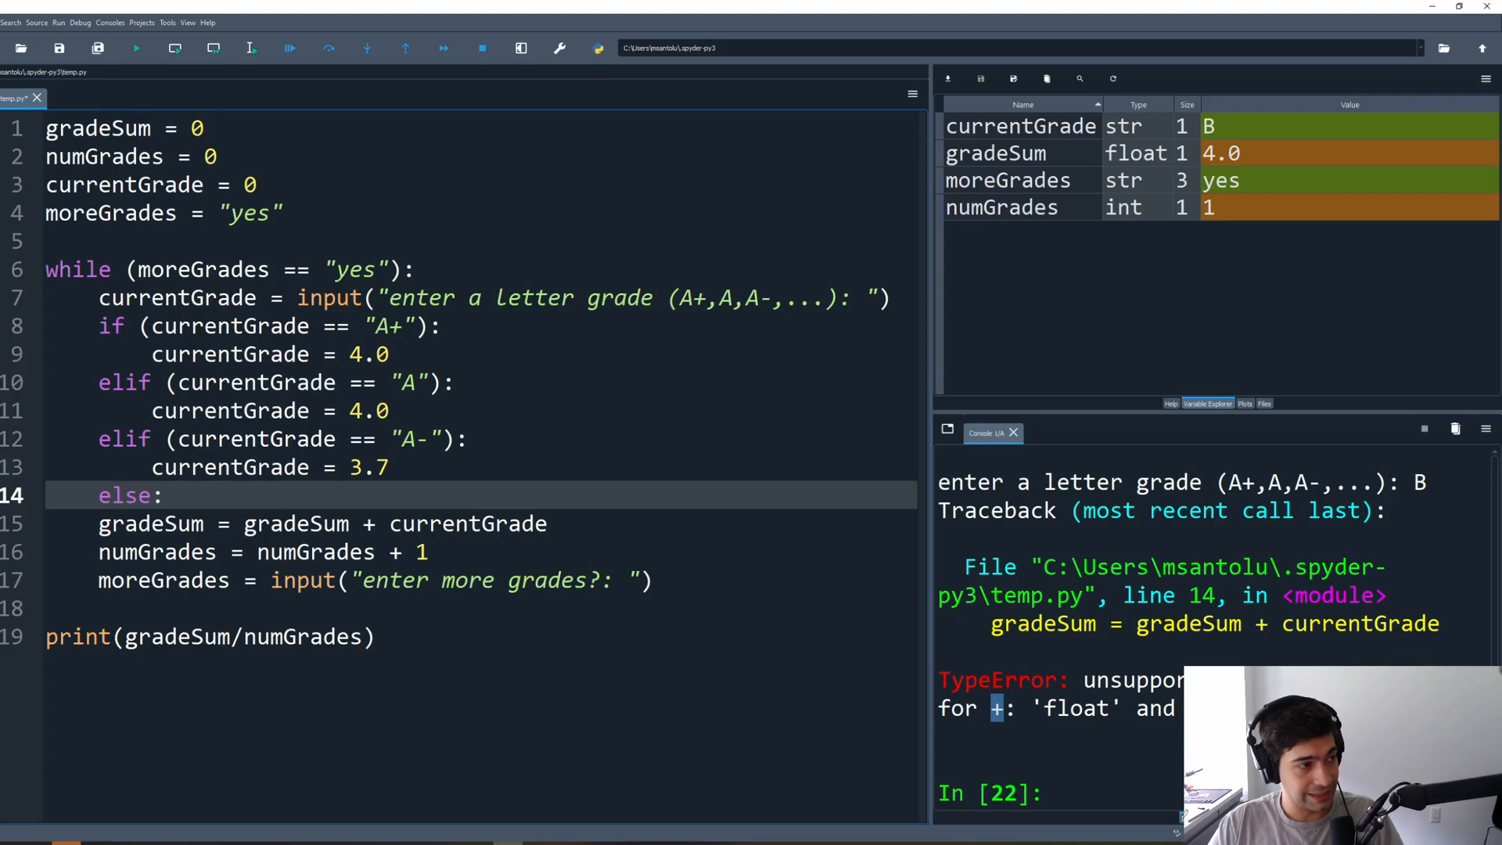
{"action": "key", "text": "enter"}
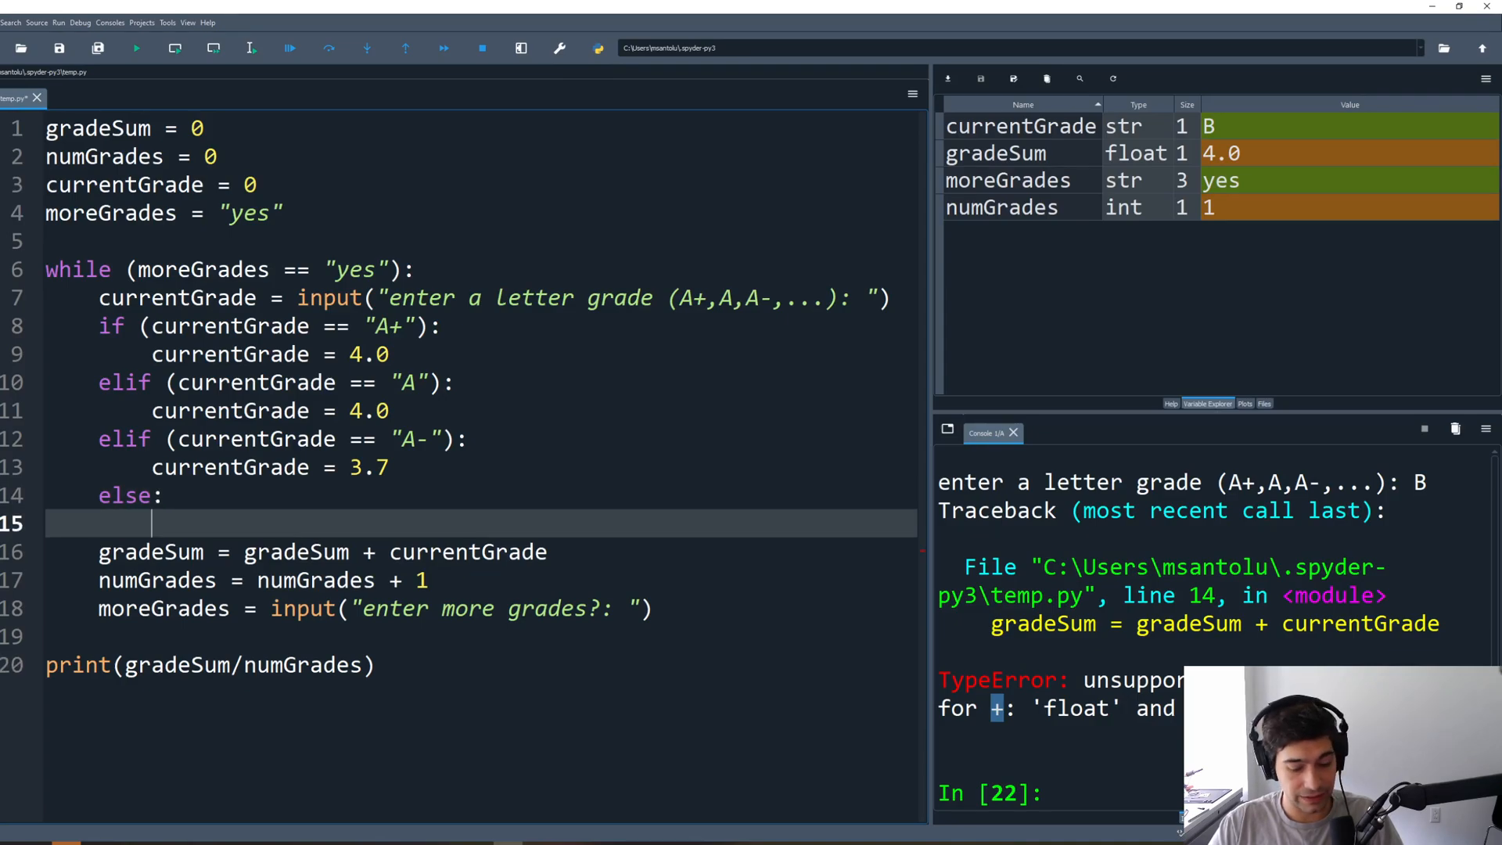
{"action": "type", "text": "print("}
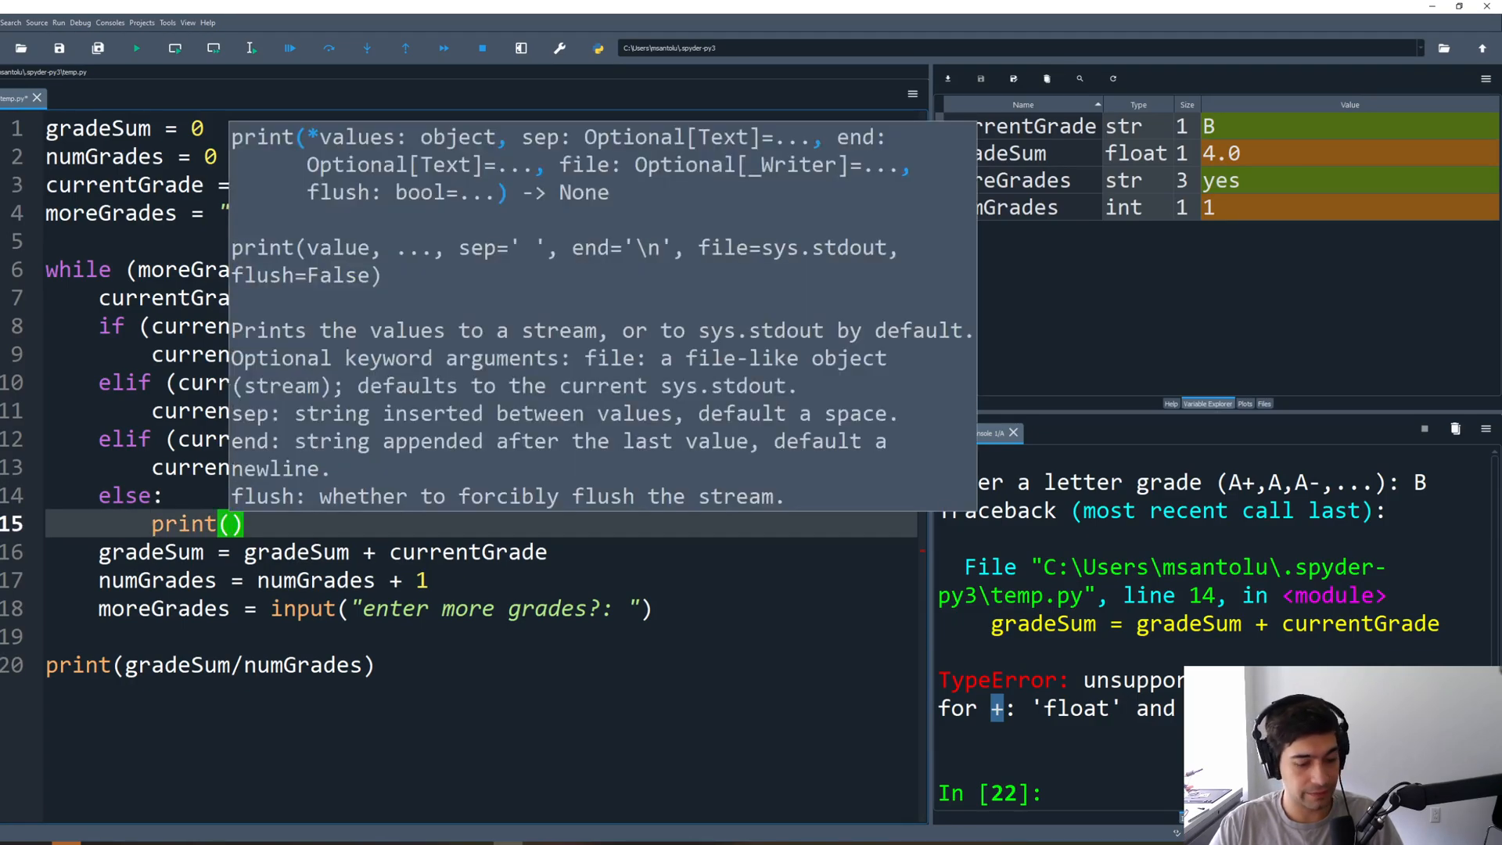
{"action": "type", "text": "\"WARNING\""}
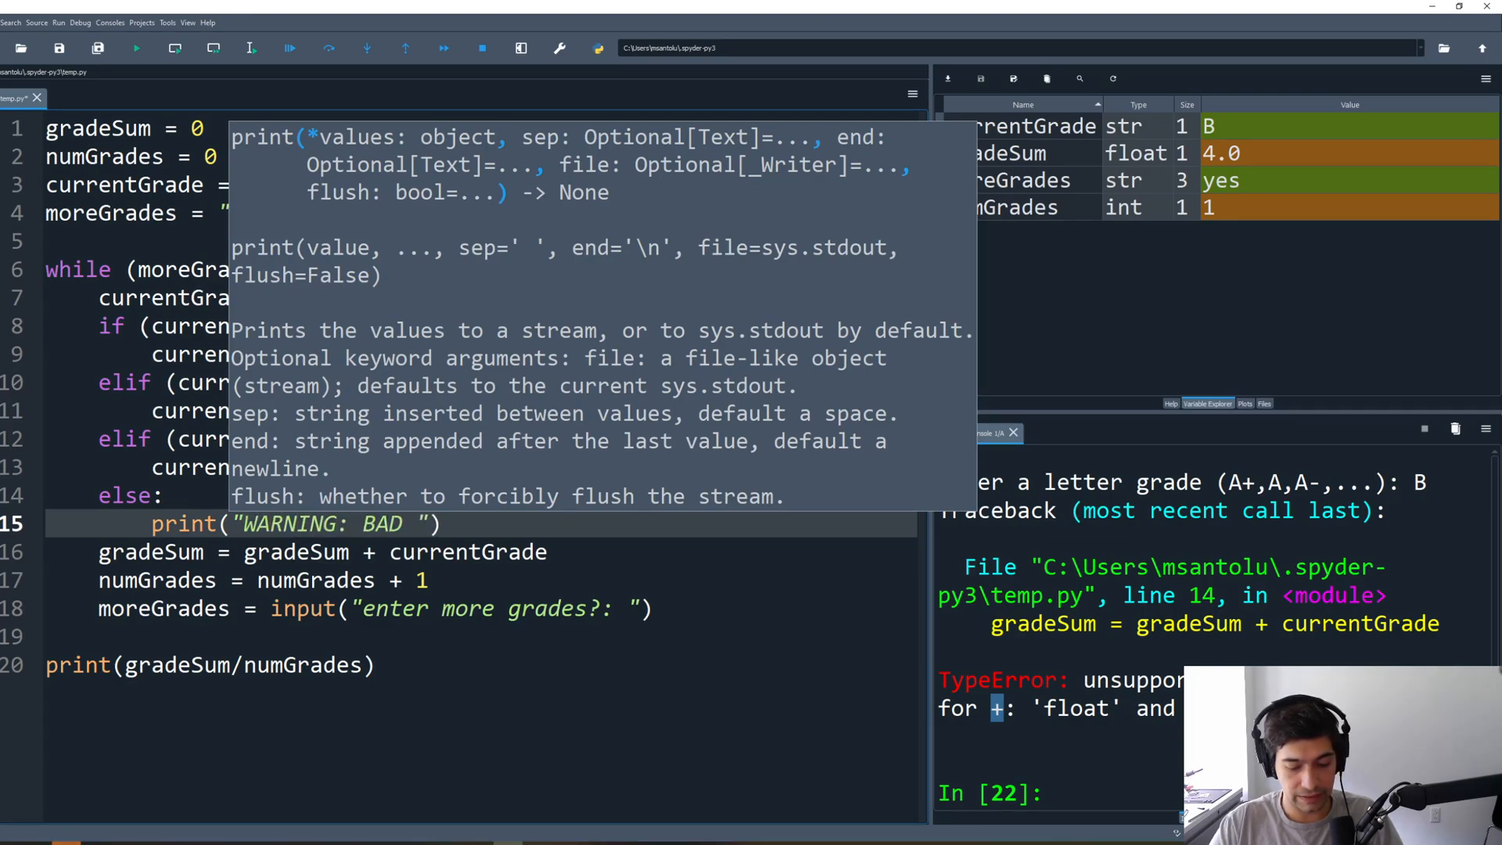
{"action": "type", "text": "GRADE"}
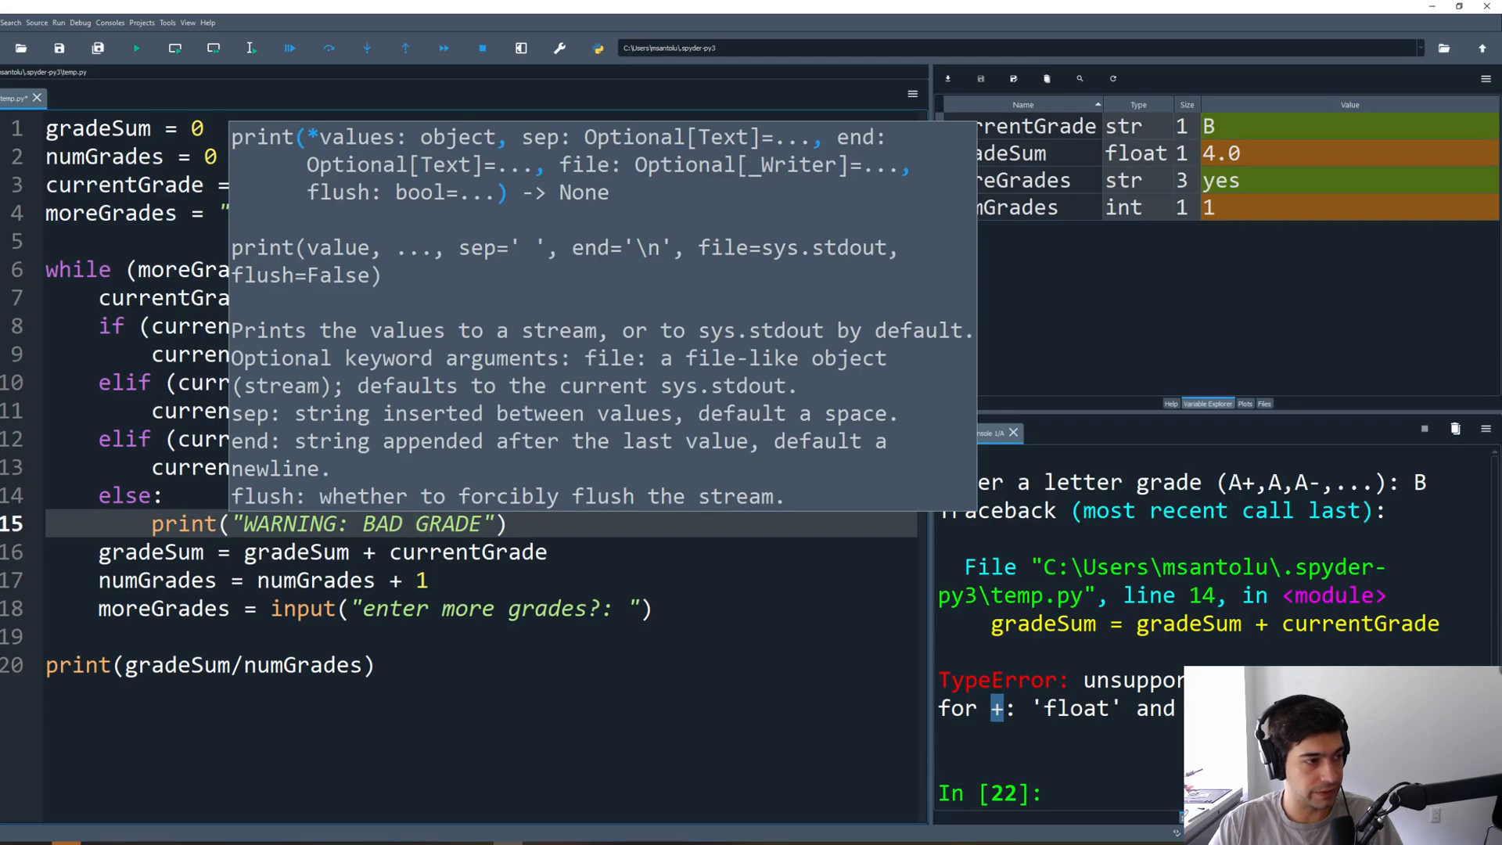
{"action": "type", "text": "UNKOI"}
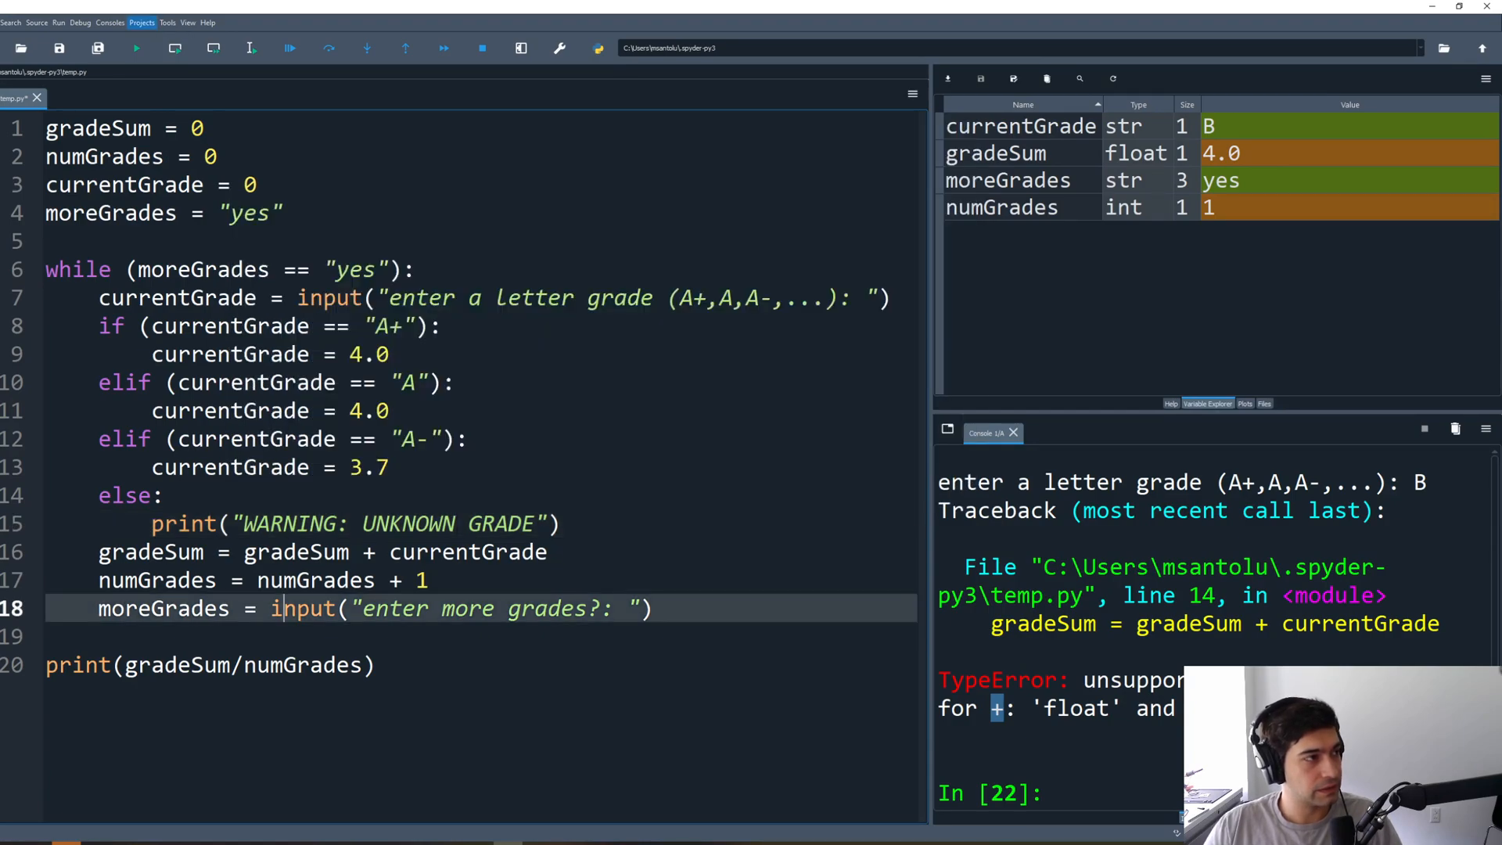
{"action": "left_click", "coordinate": [136, 48]}
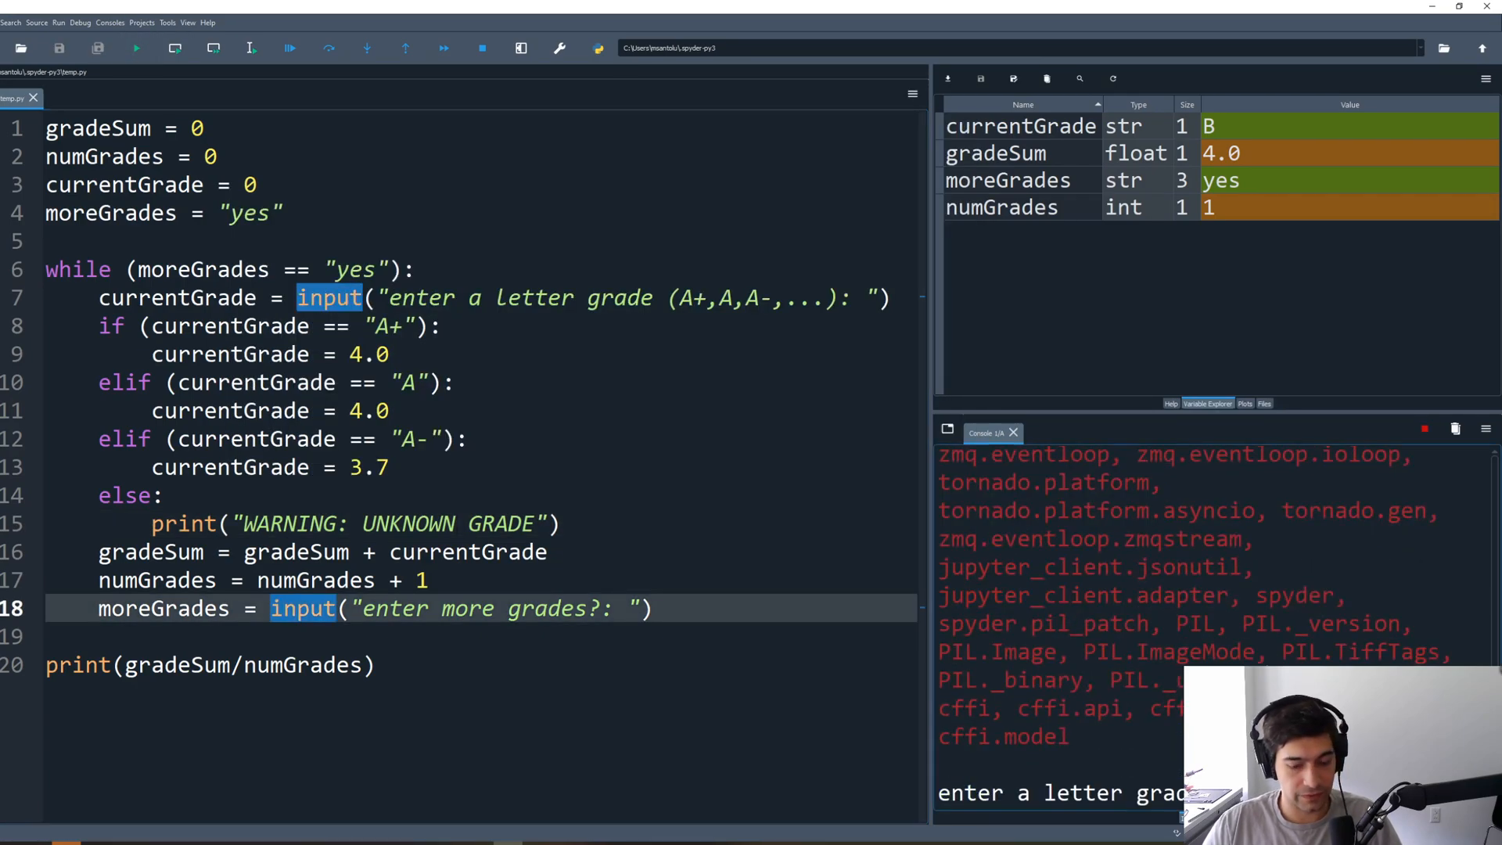